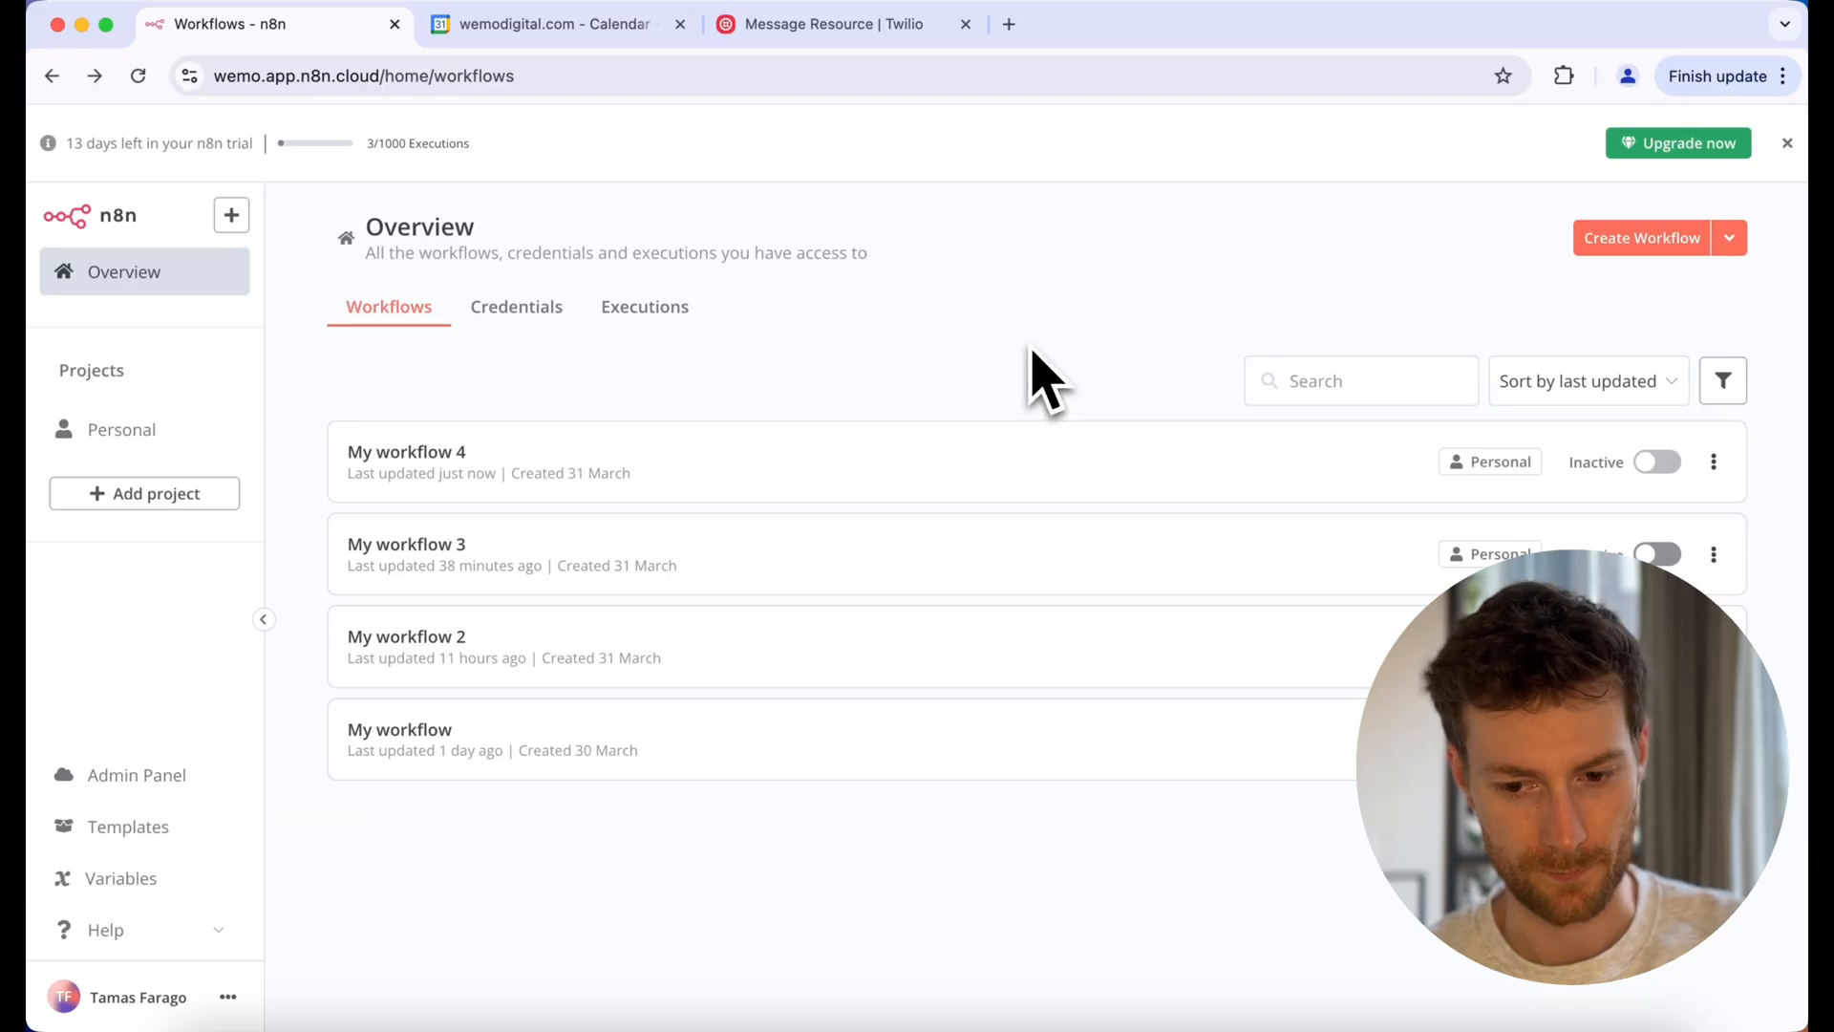
mouse_move(1604, 292)
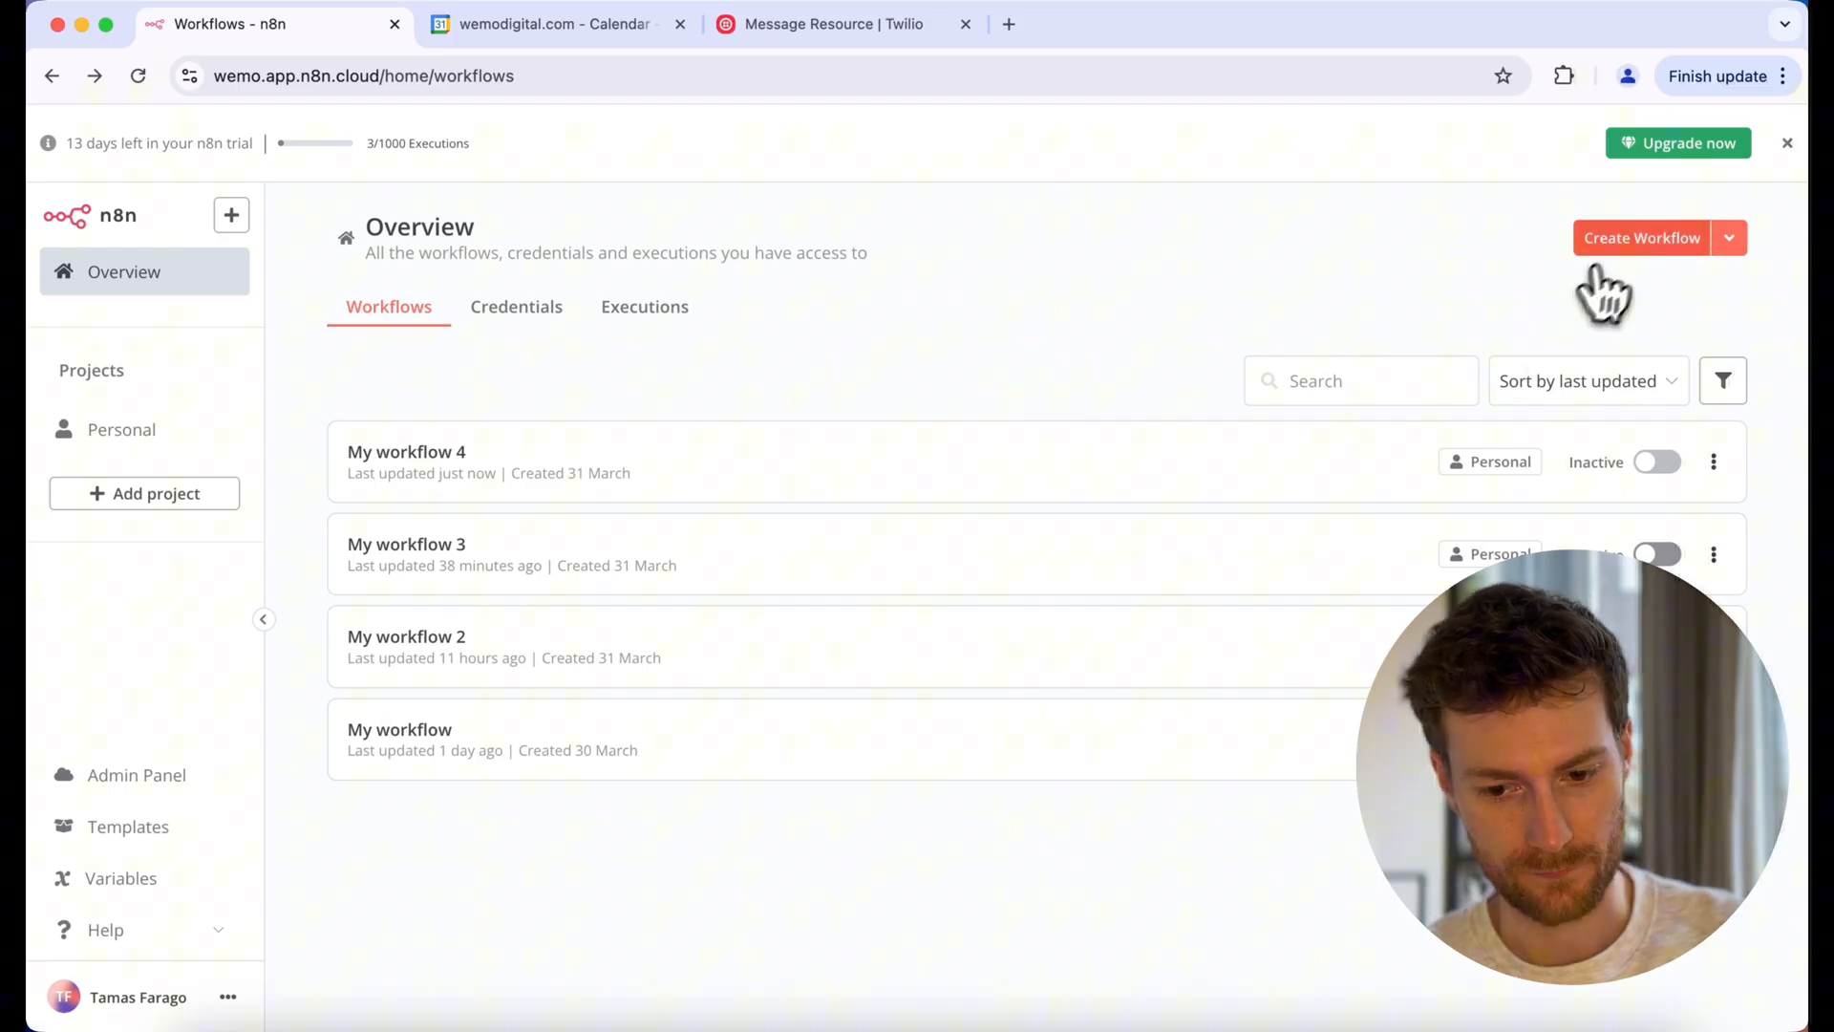
Step: Create a new blank workflow, My workflow 5, from the Overview page
click(1642, 238)
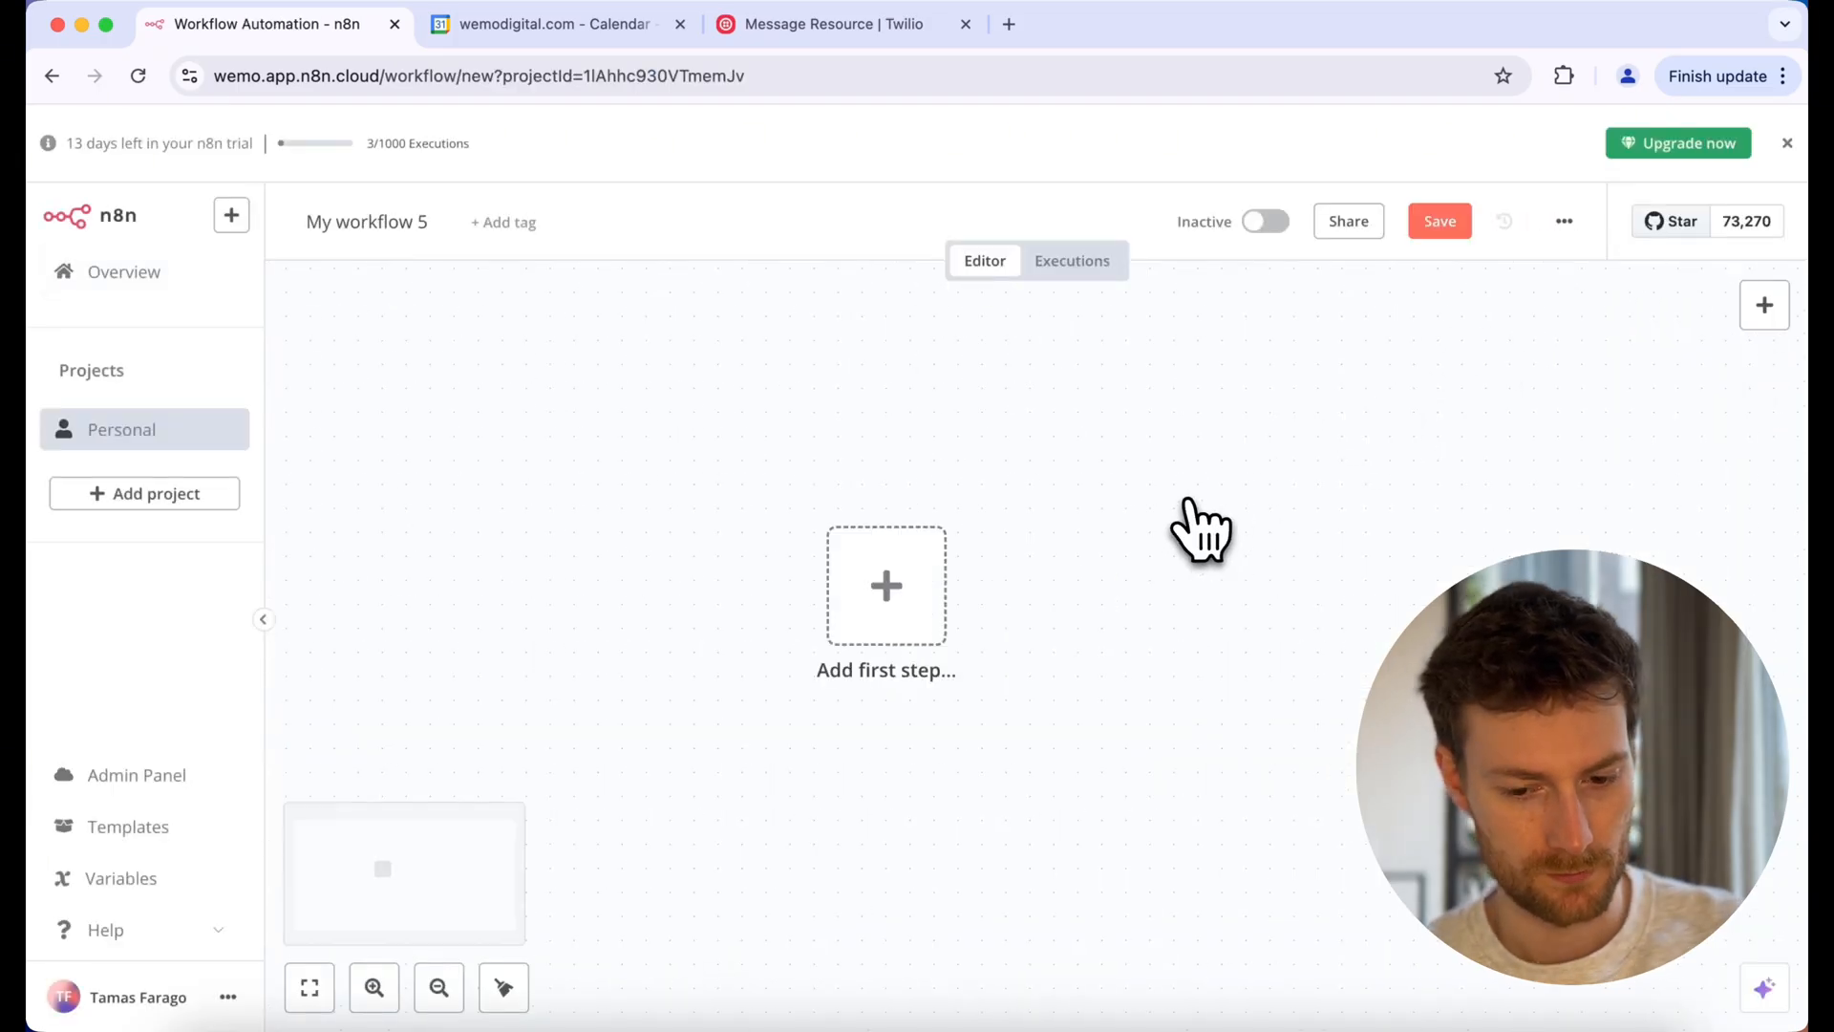
mouse_move(983, 559)
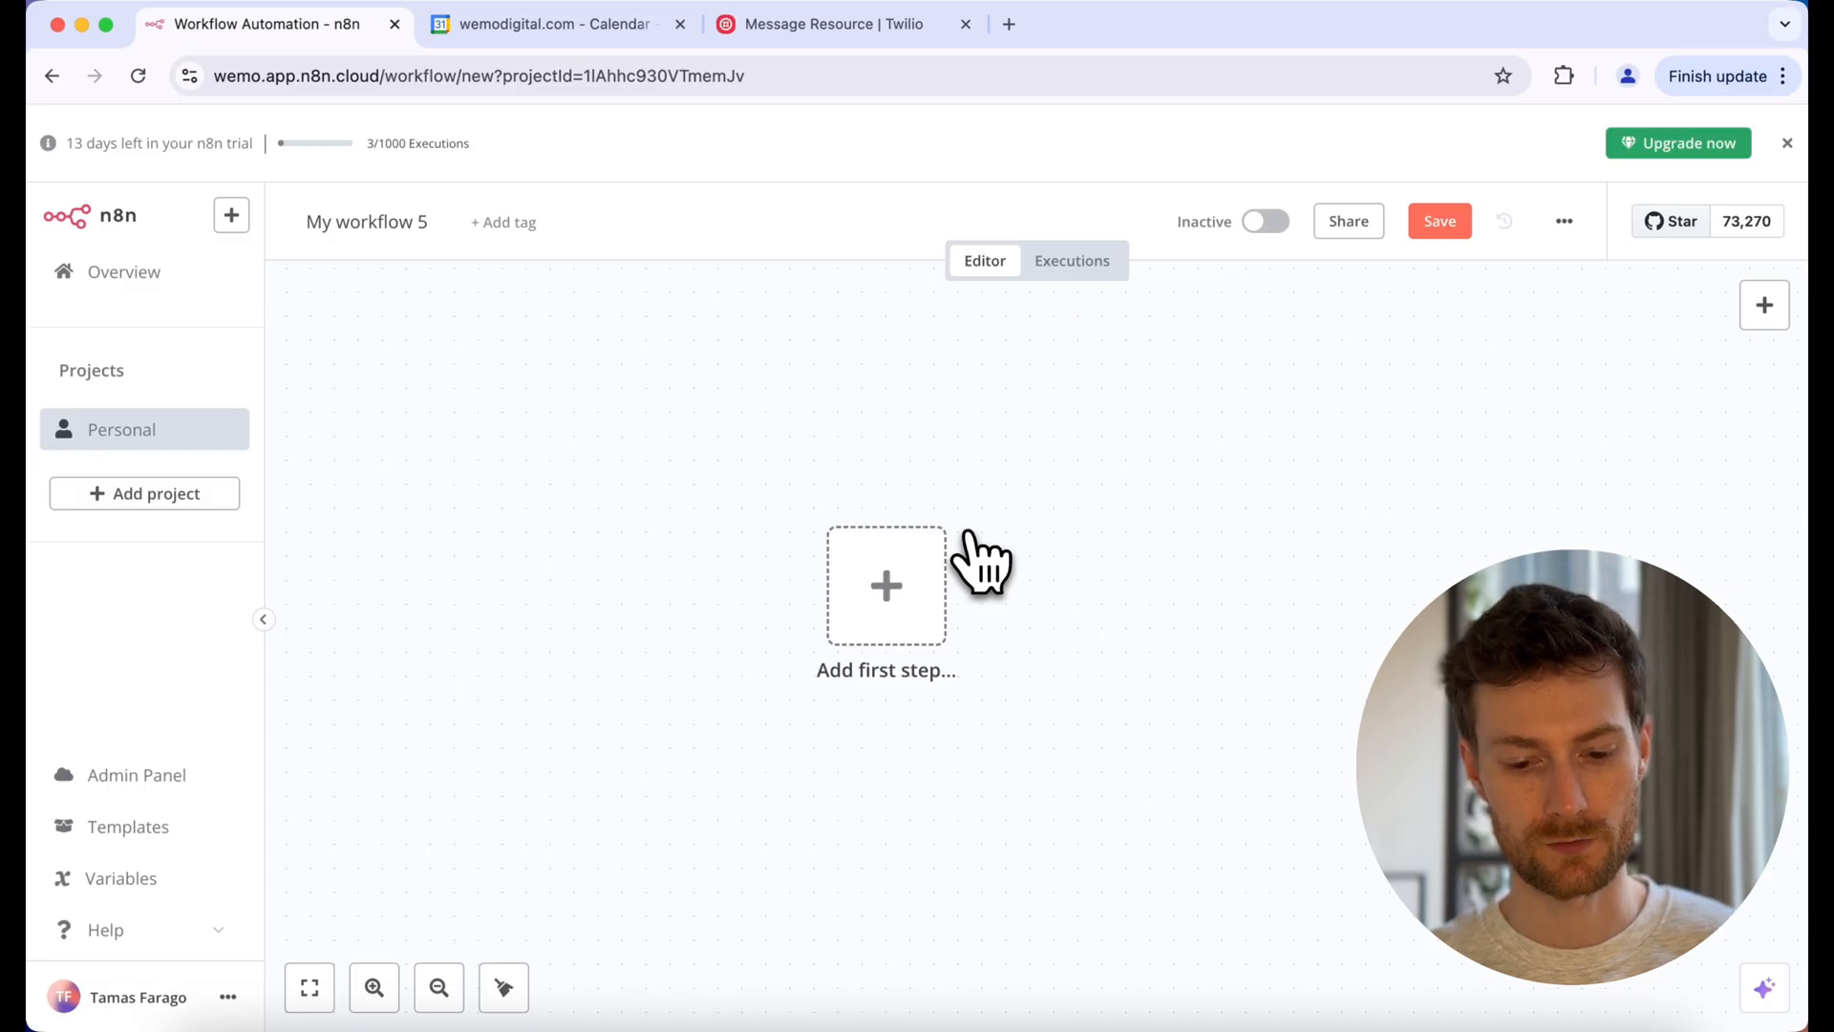
Step: Add a Schedule Trigger firing every hour at minute 0 and test it once
click(885, 585)
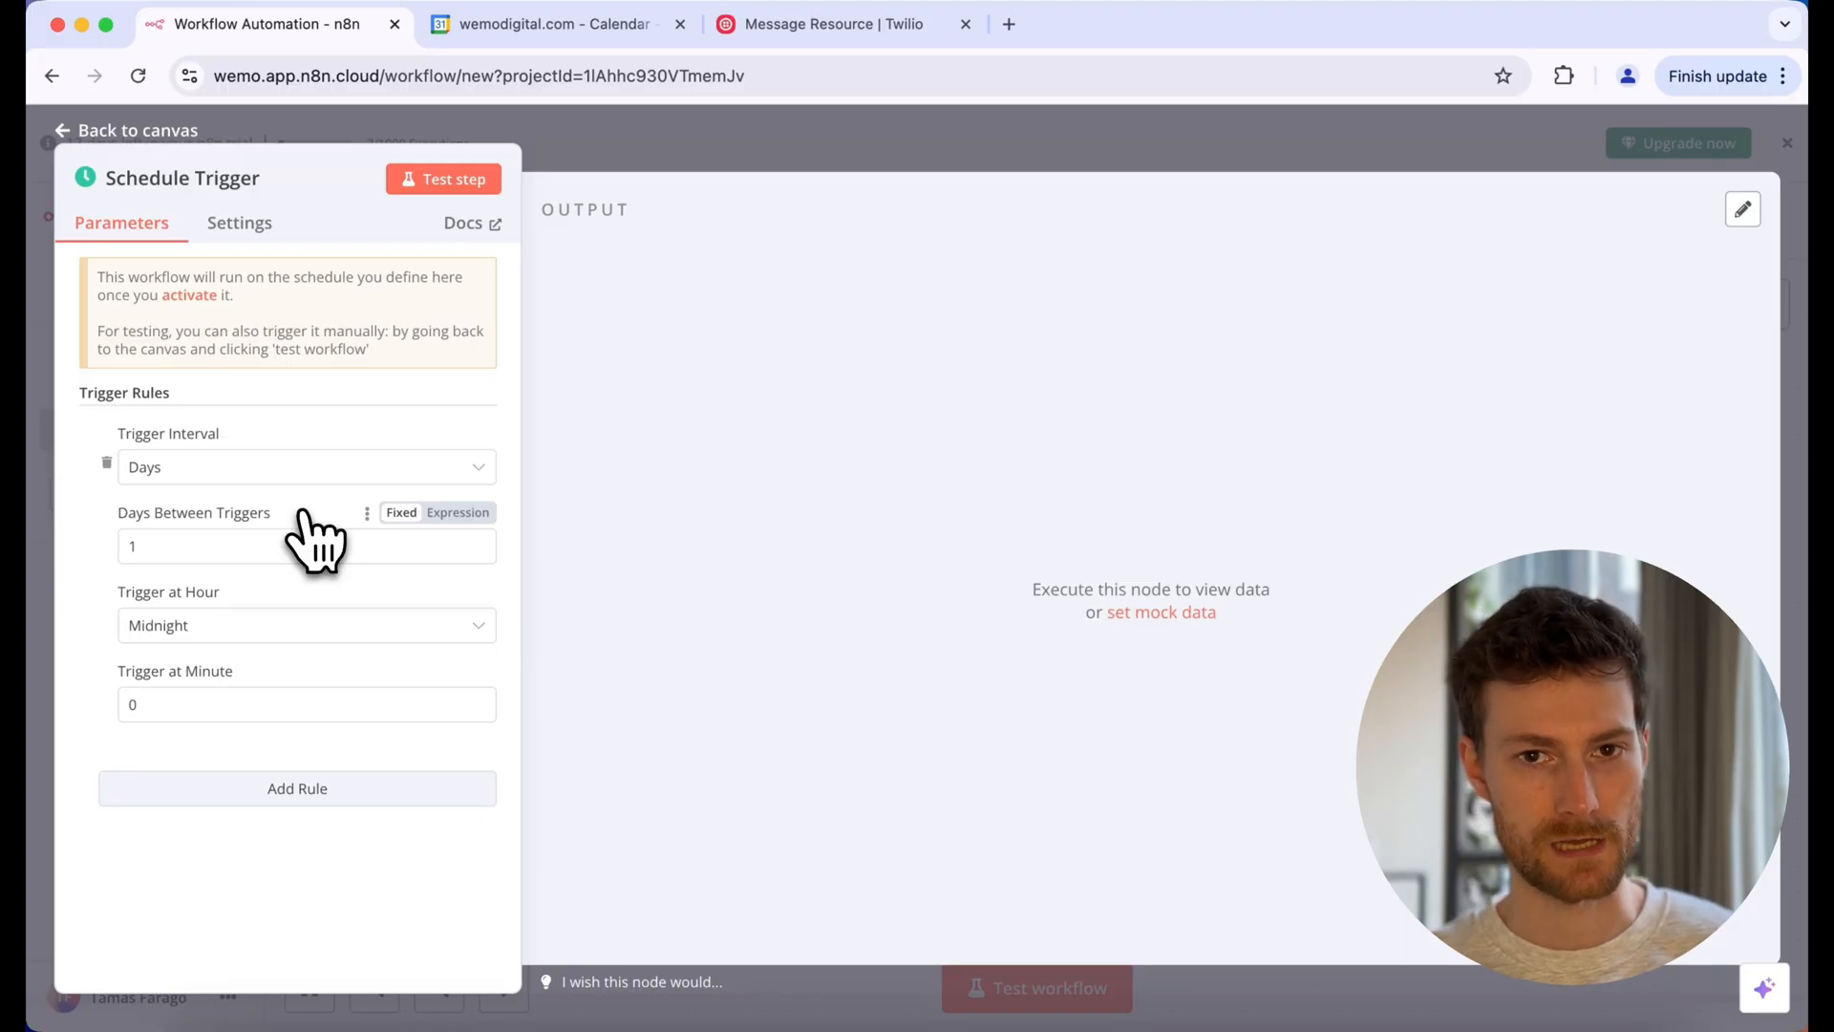
click(305, 467)
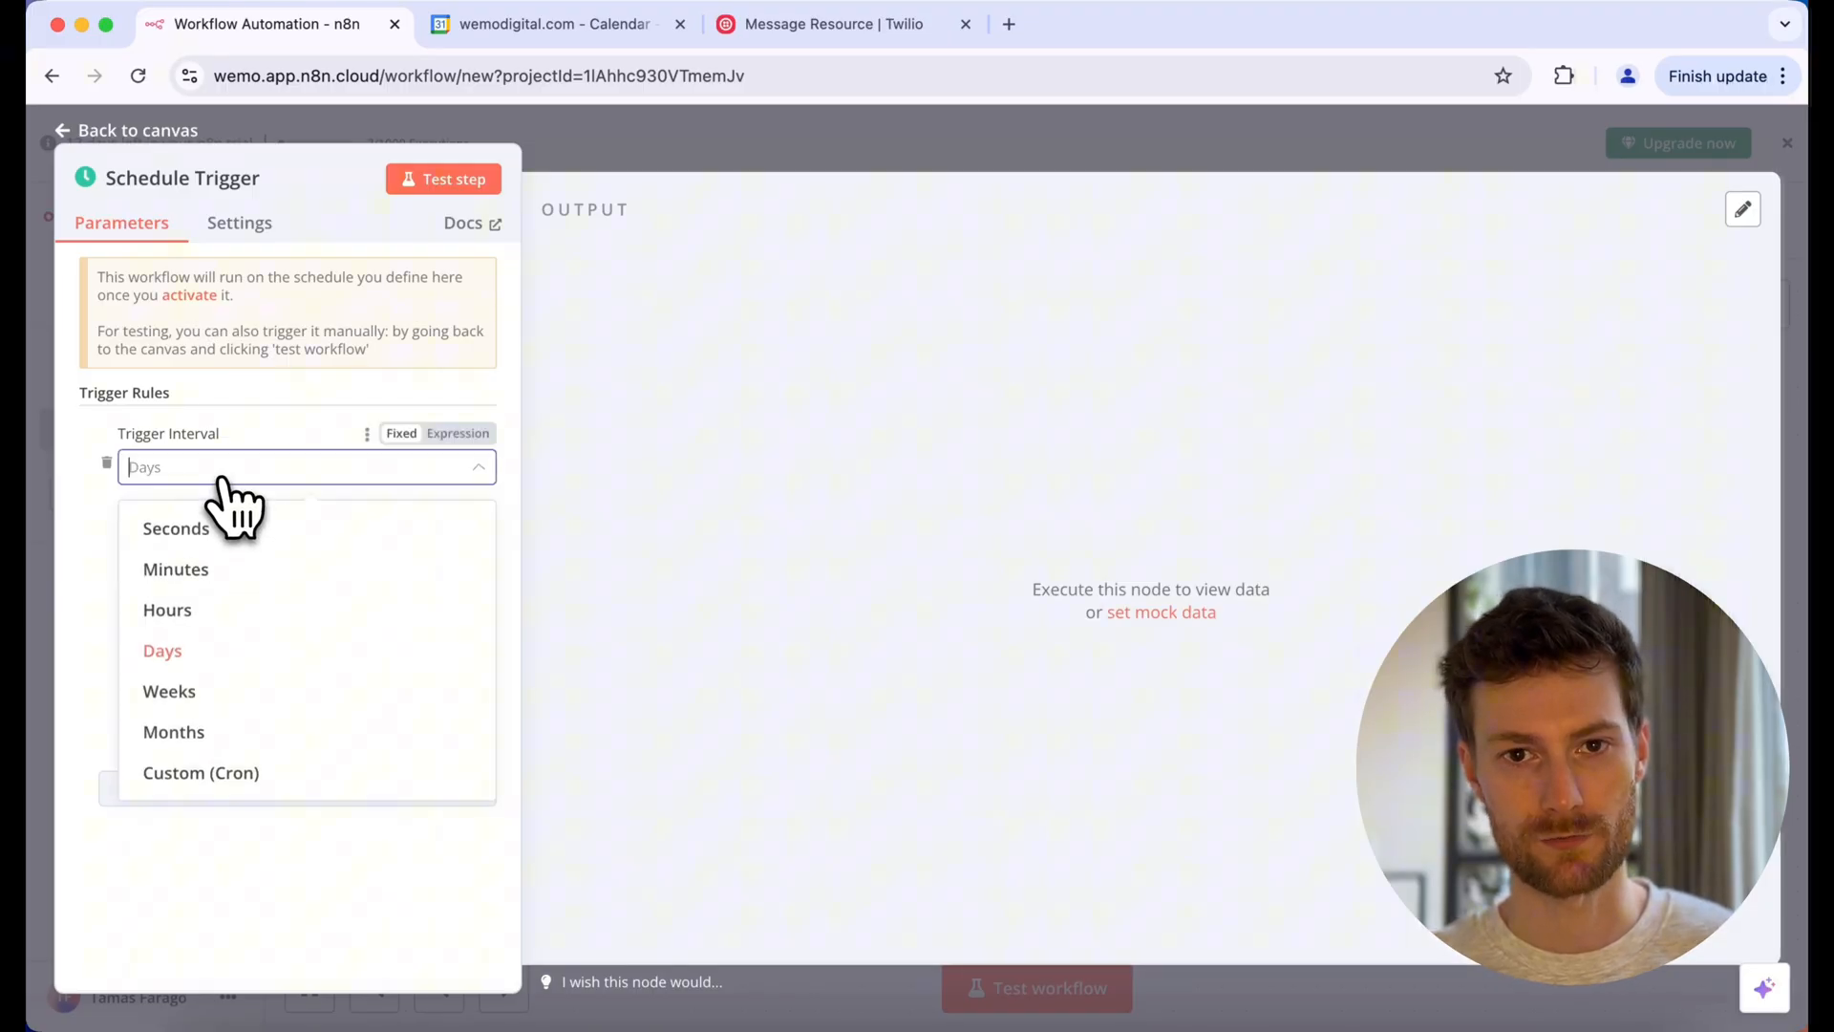
click(167, 609)
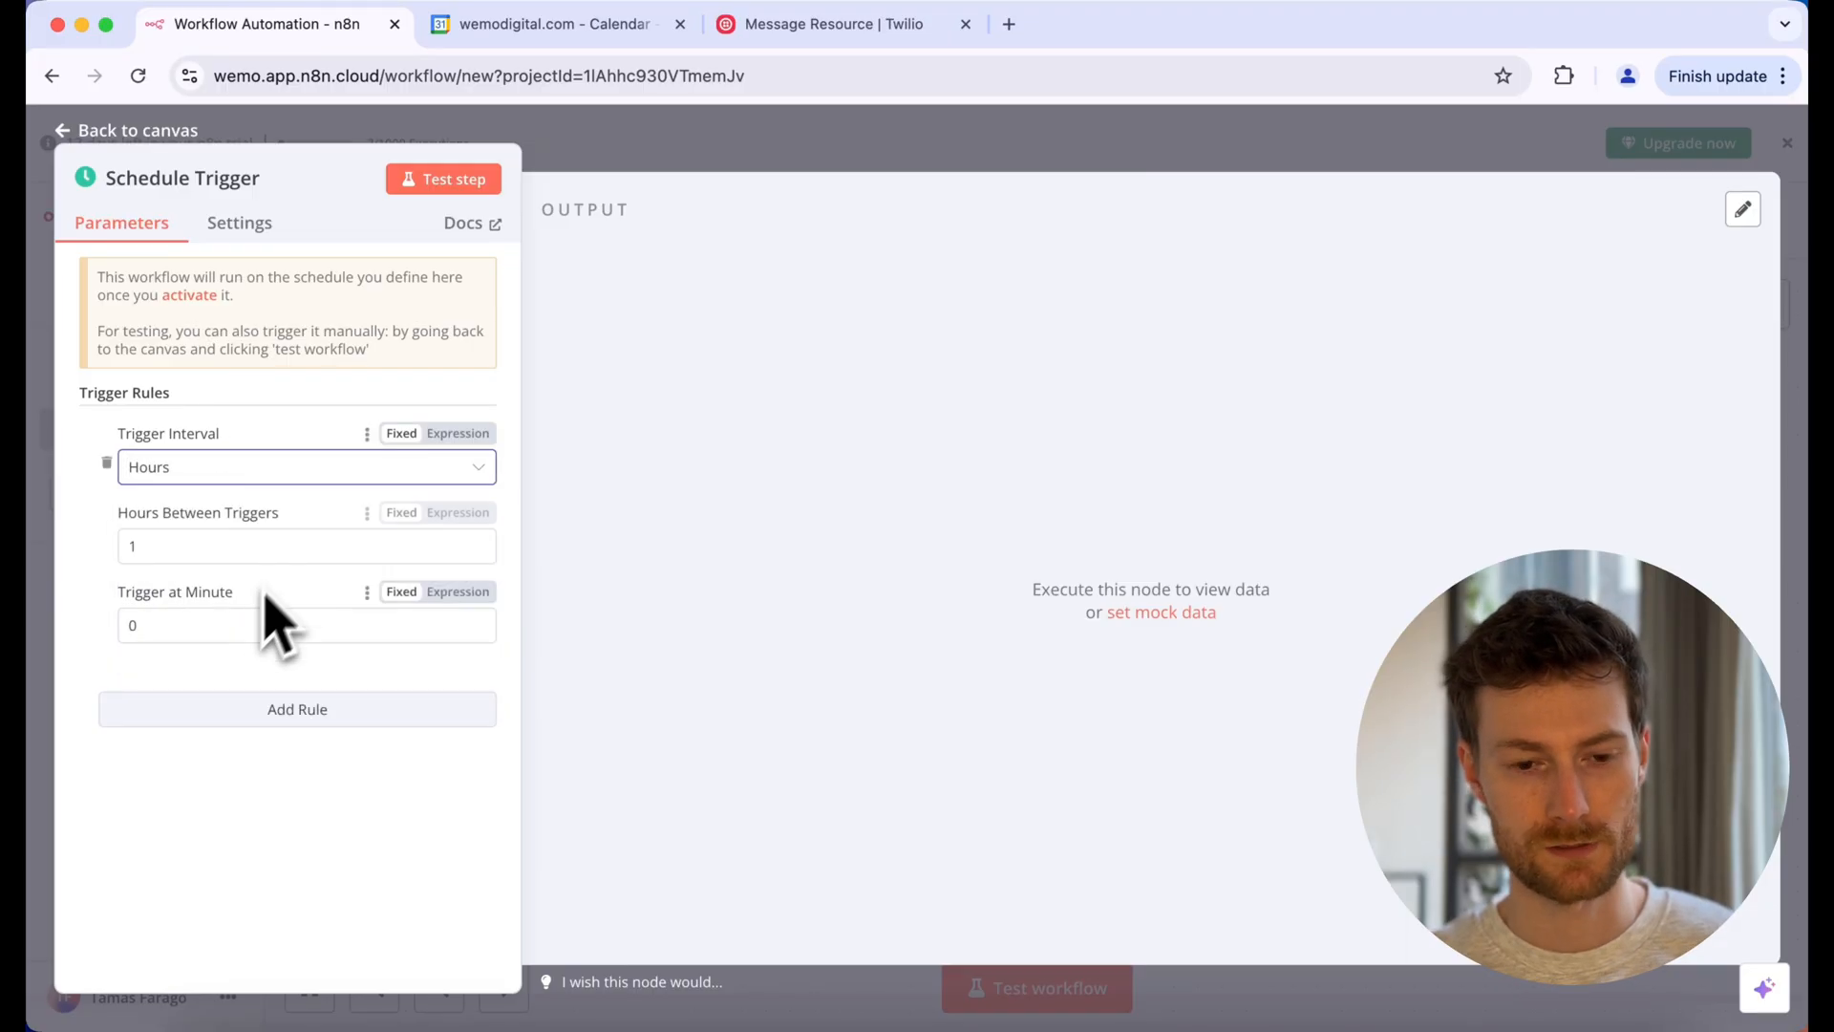
click(306, 465)
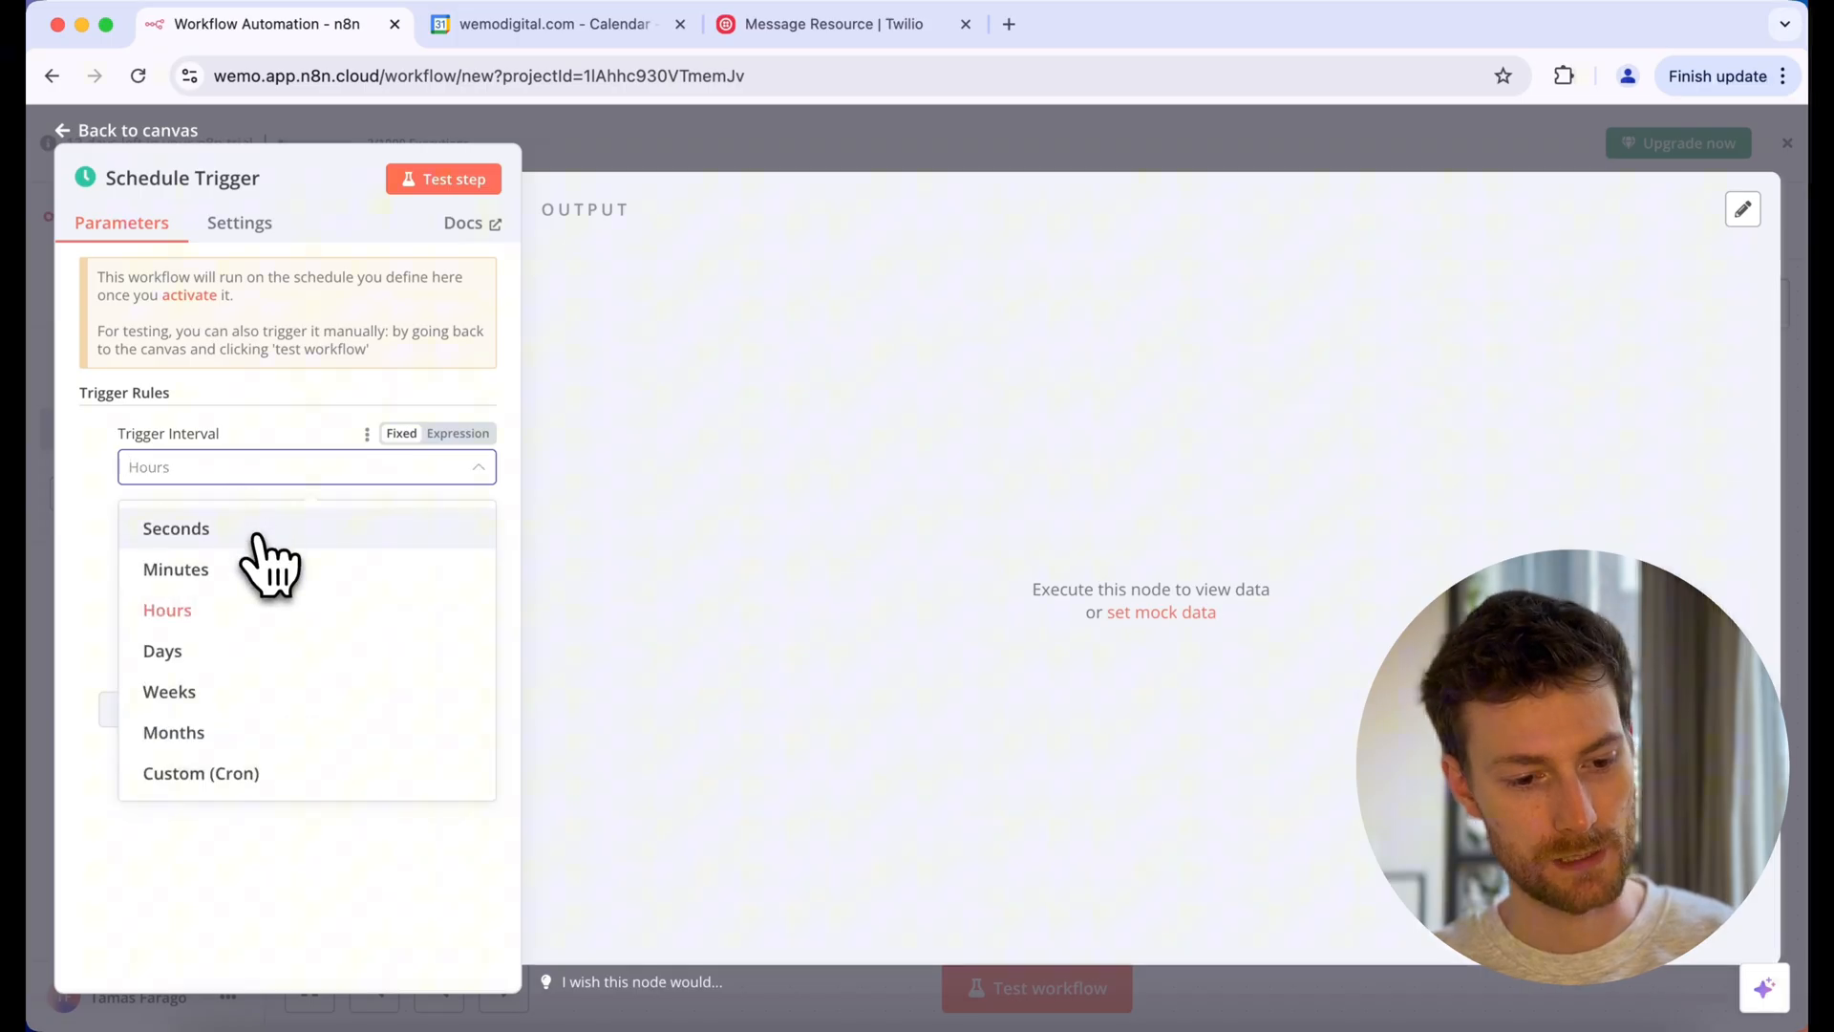
mouse_move(275, 567)
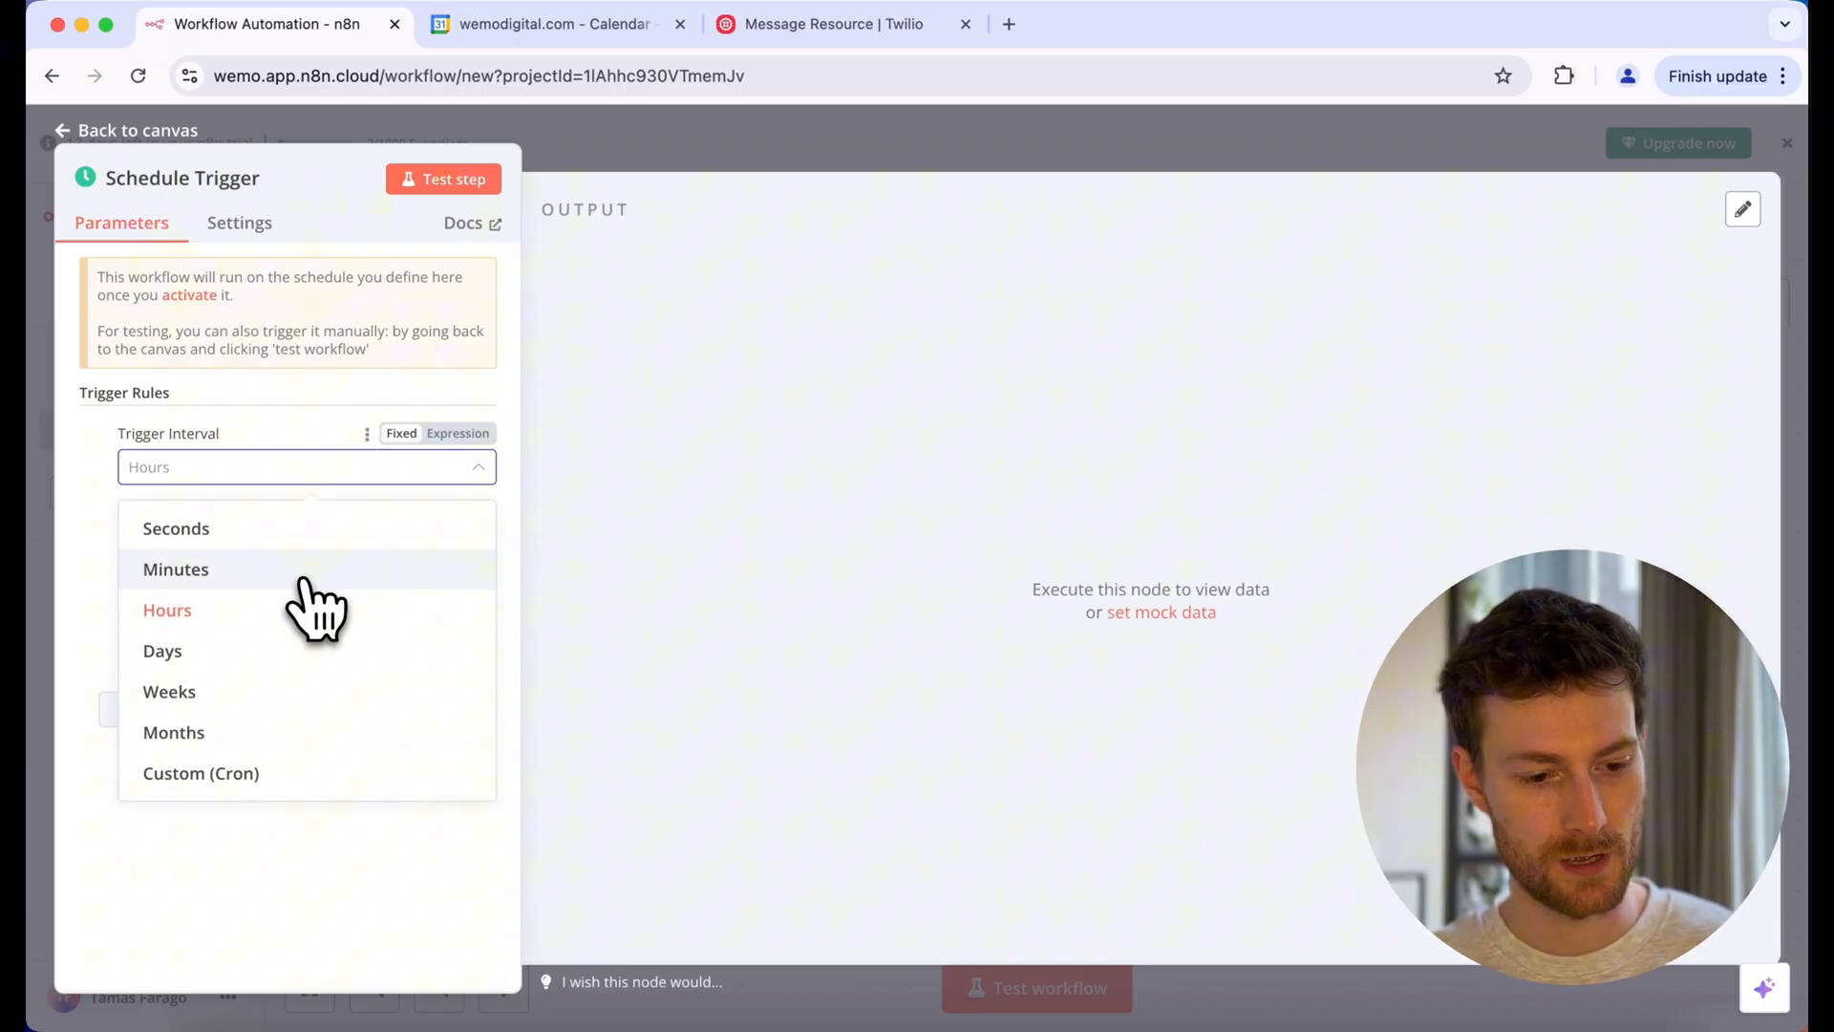
mouse_move(302, 651)
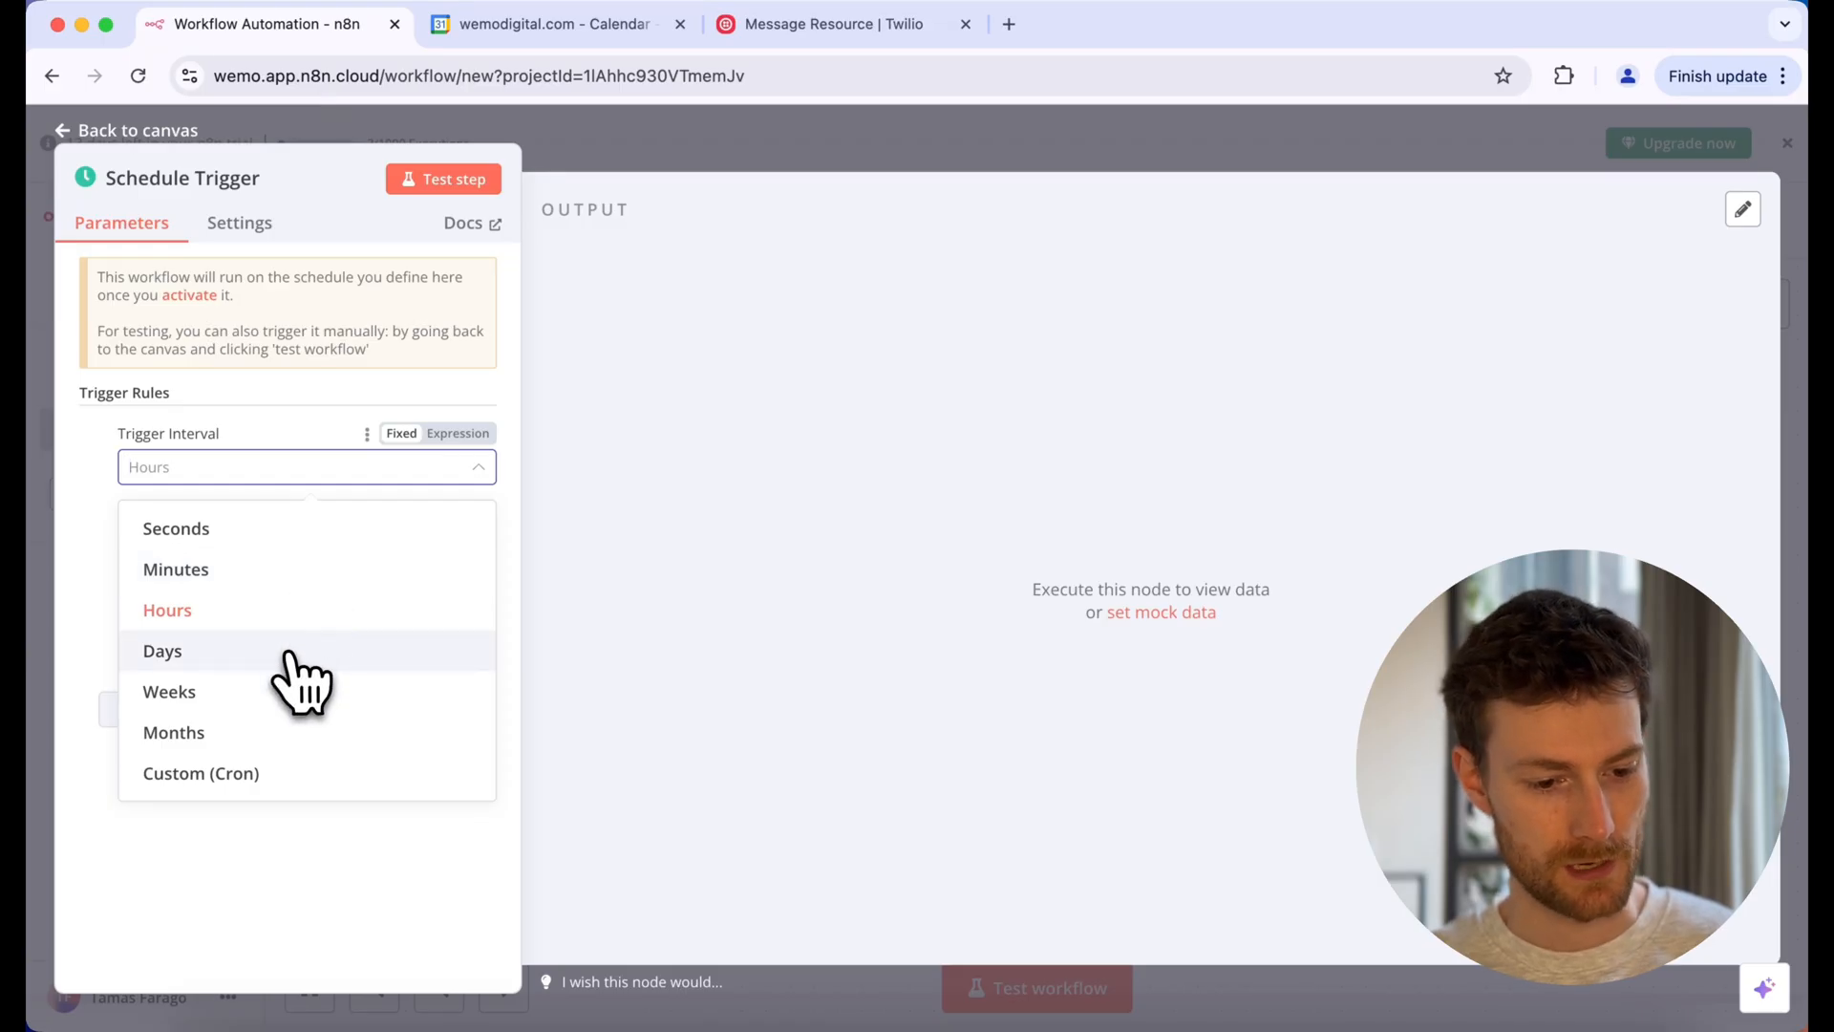
click(167, 610)
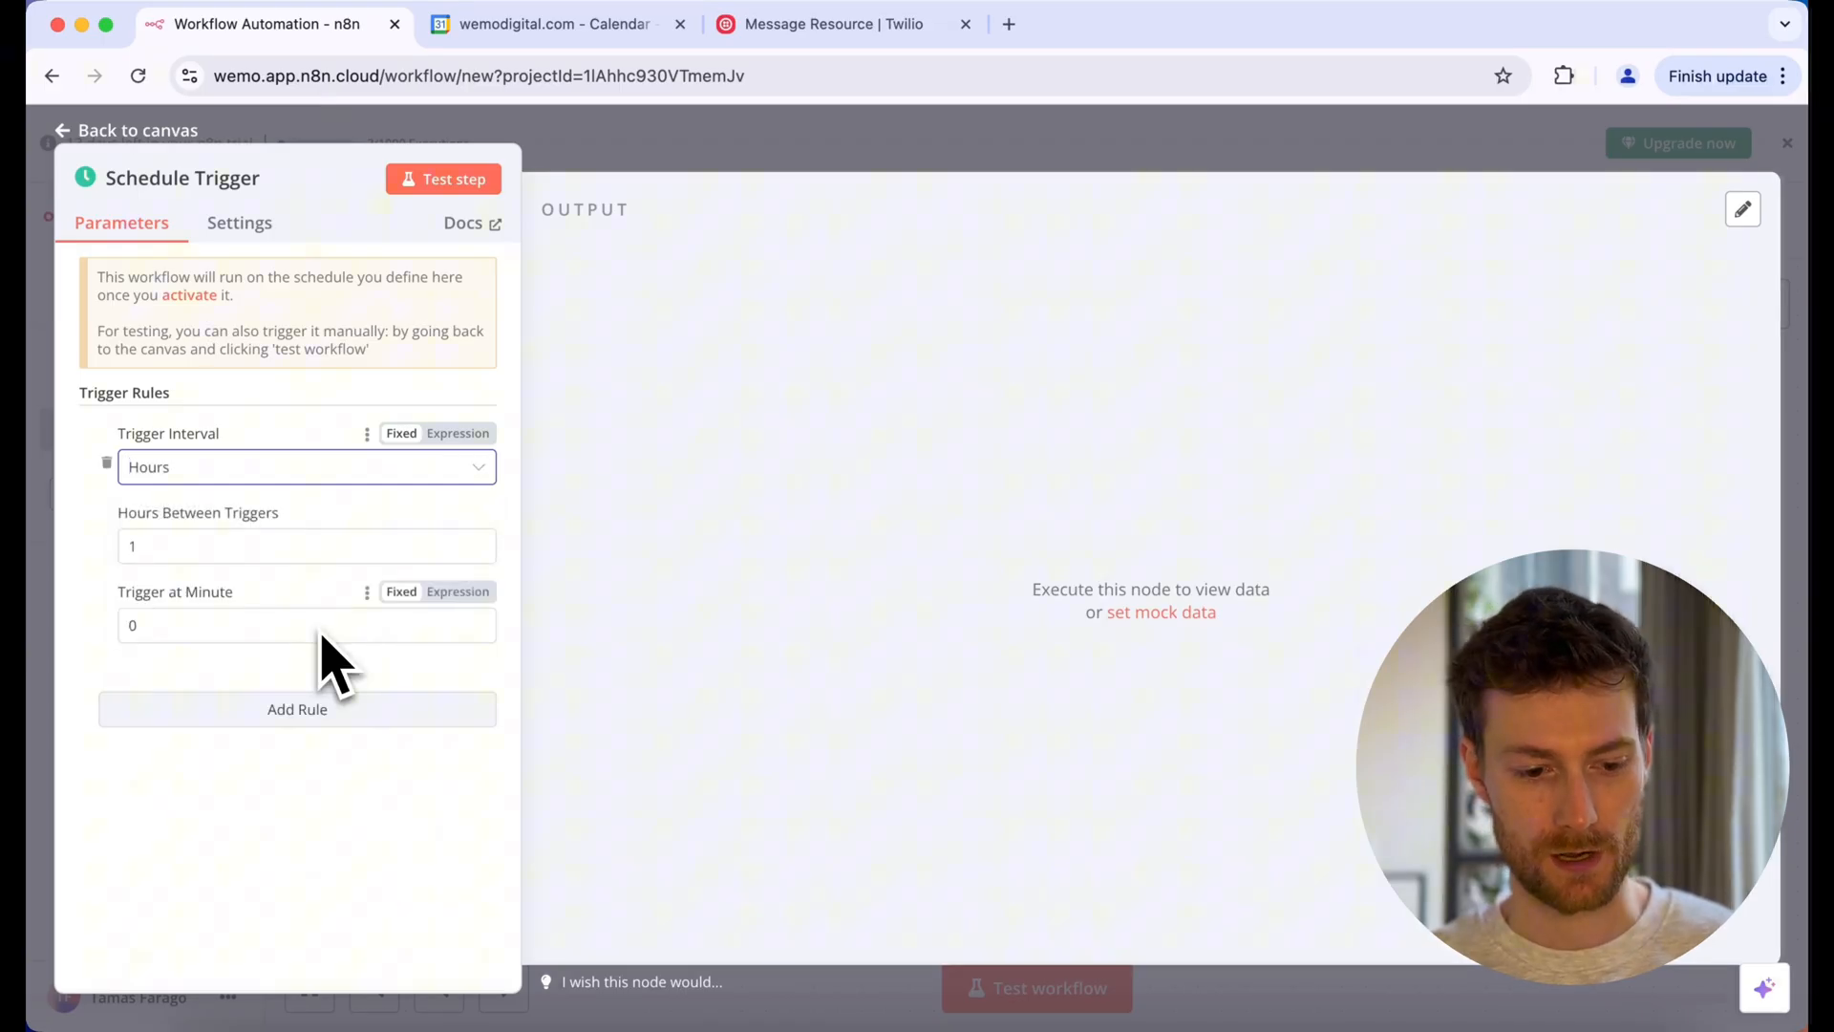
mouse_move(270, 614)
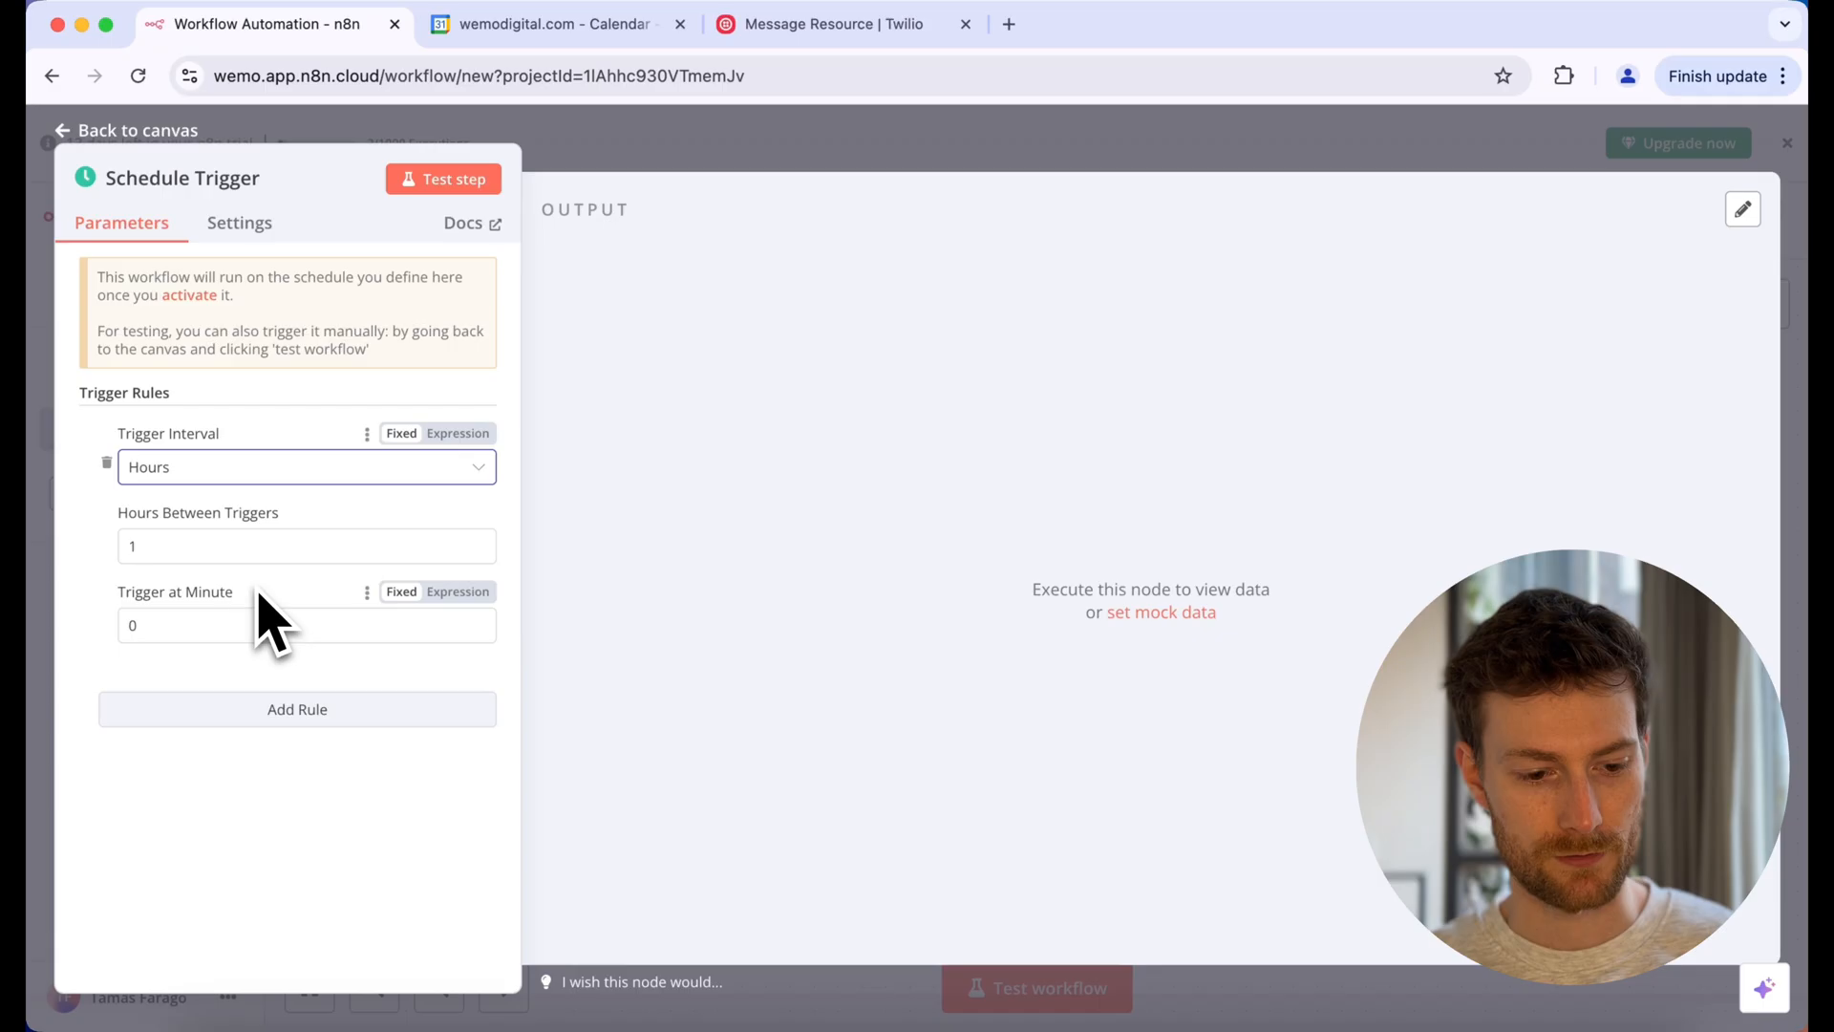
mouse_move(235, 585)
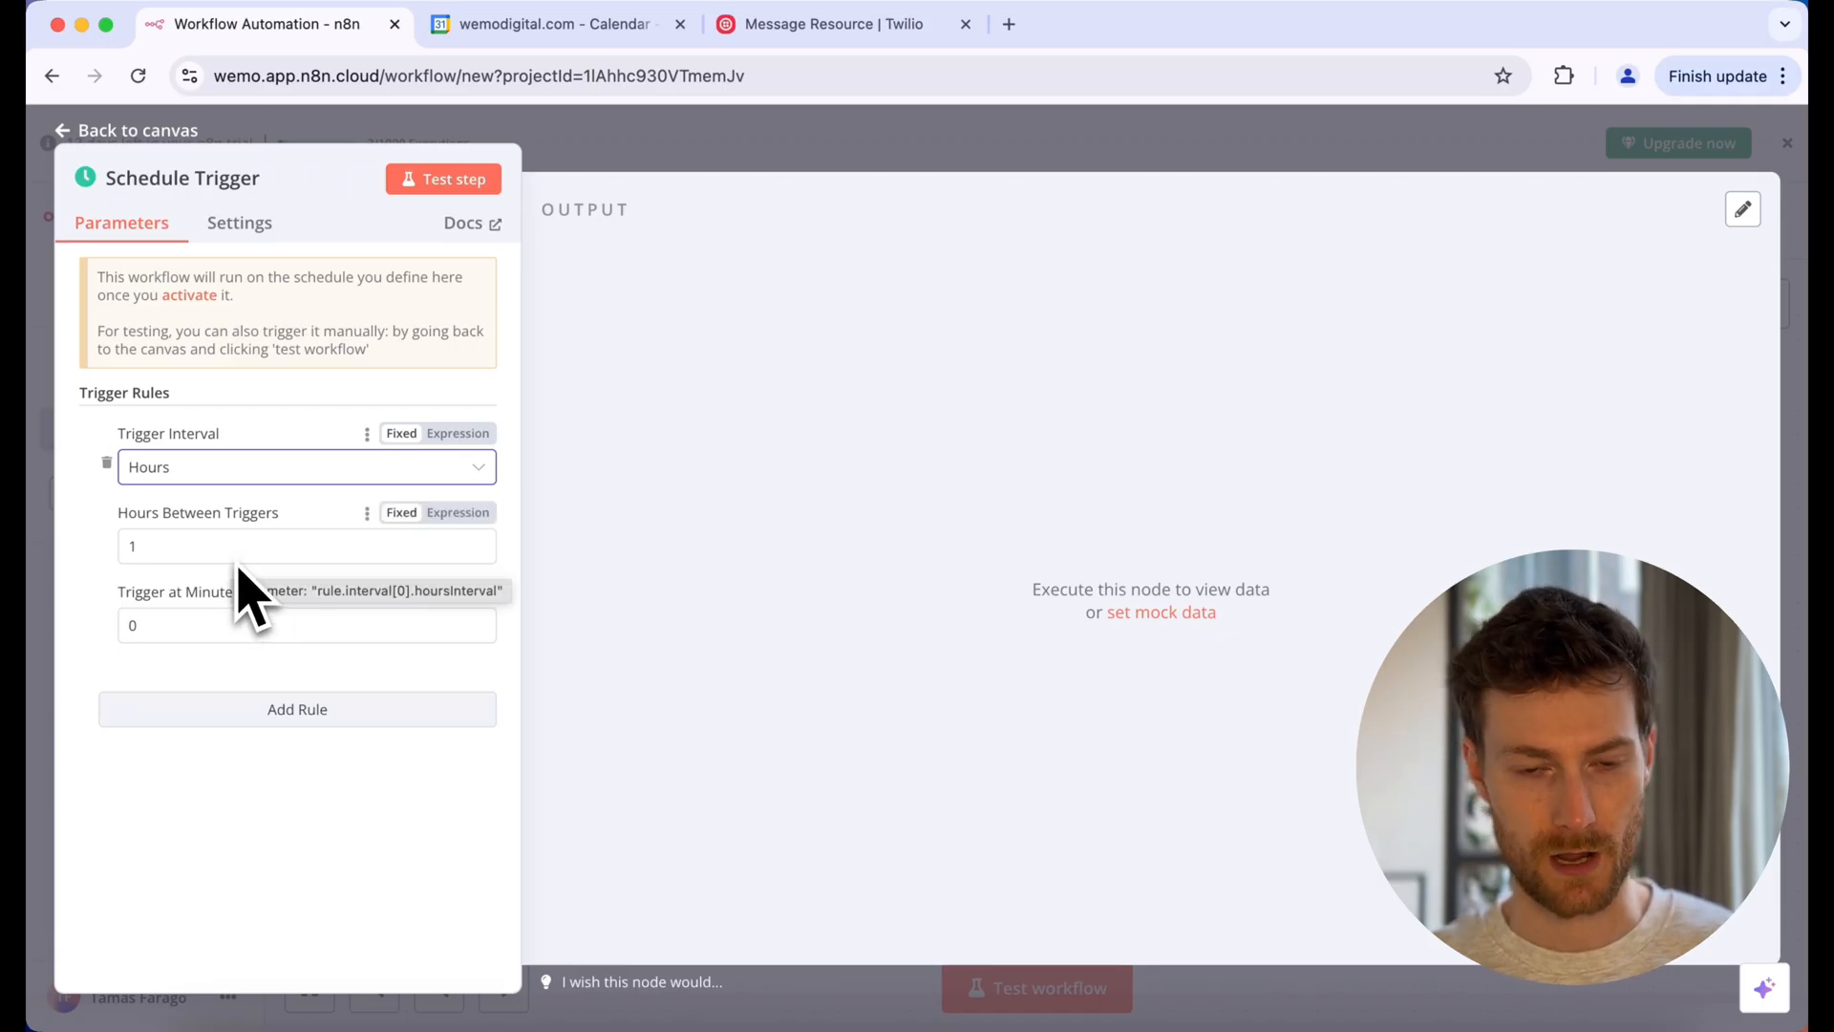
mouse_move(245, 574)
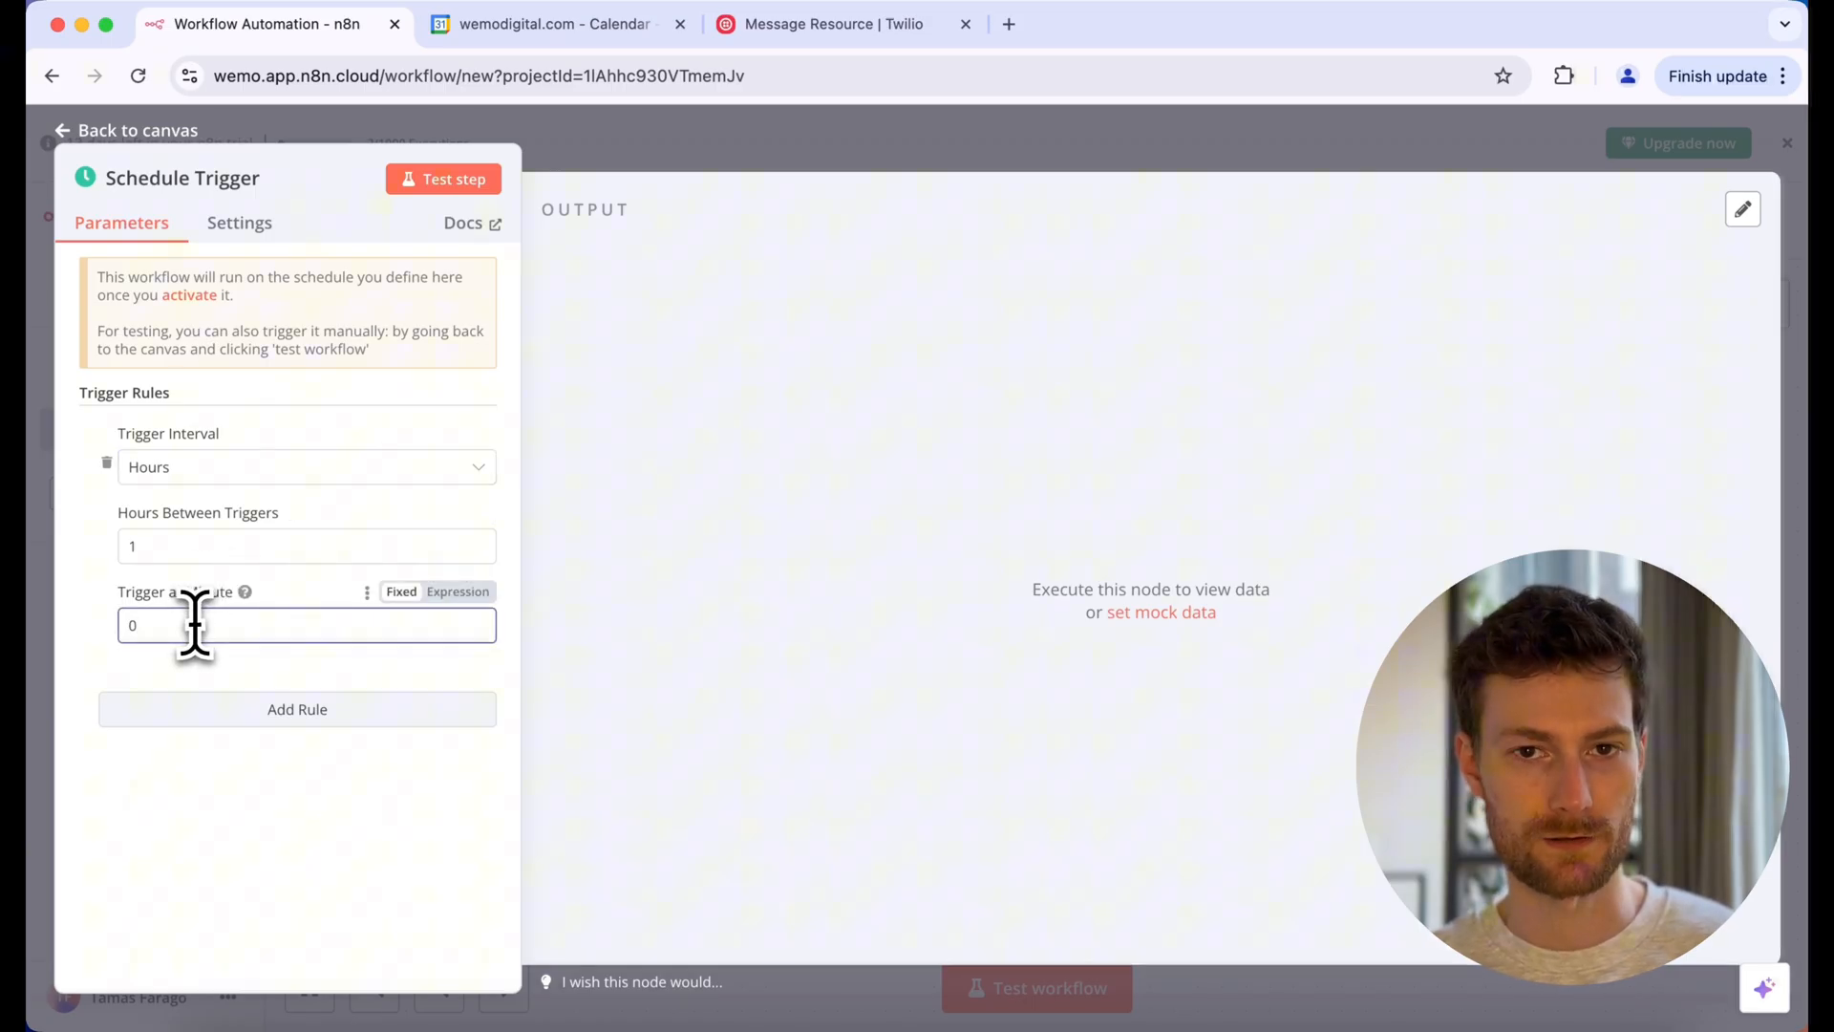
text(15)
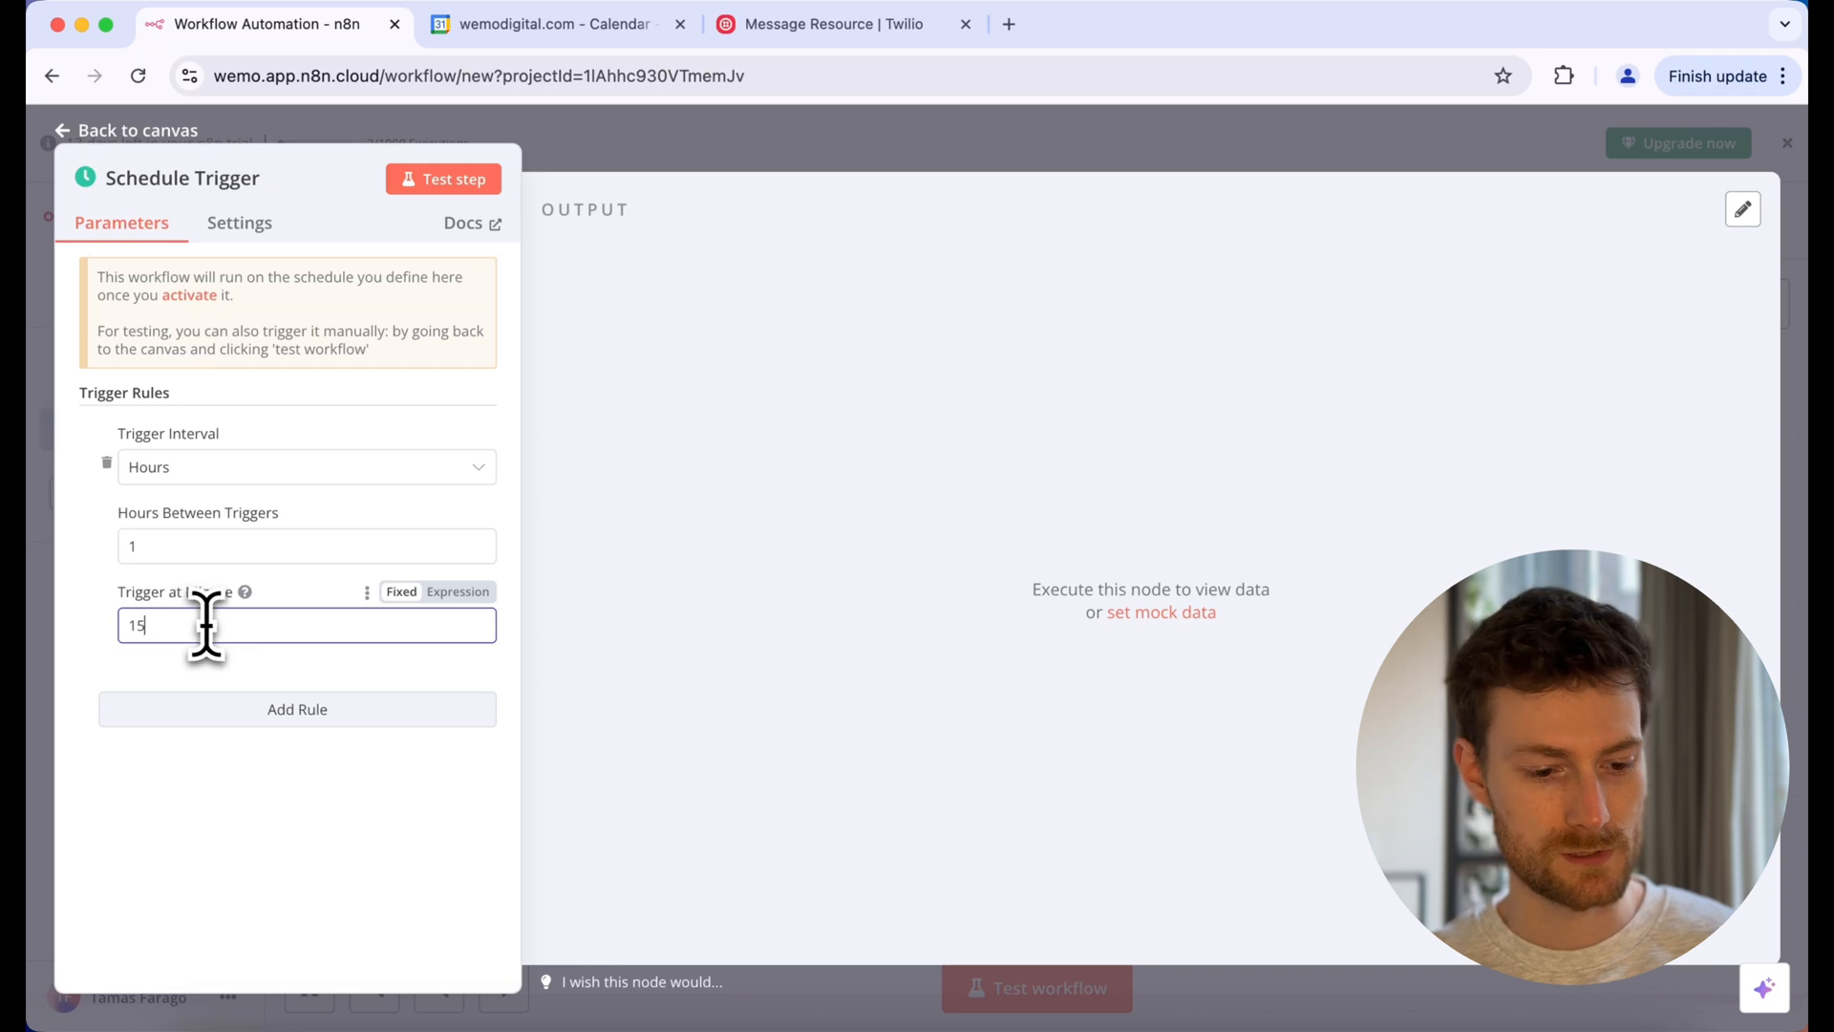
text(0)
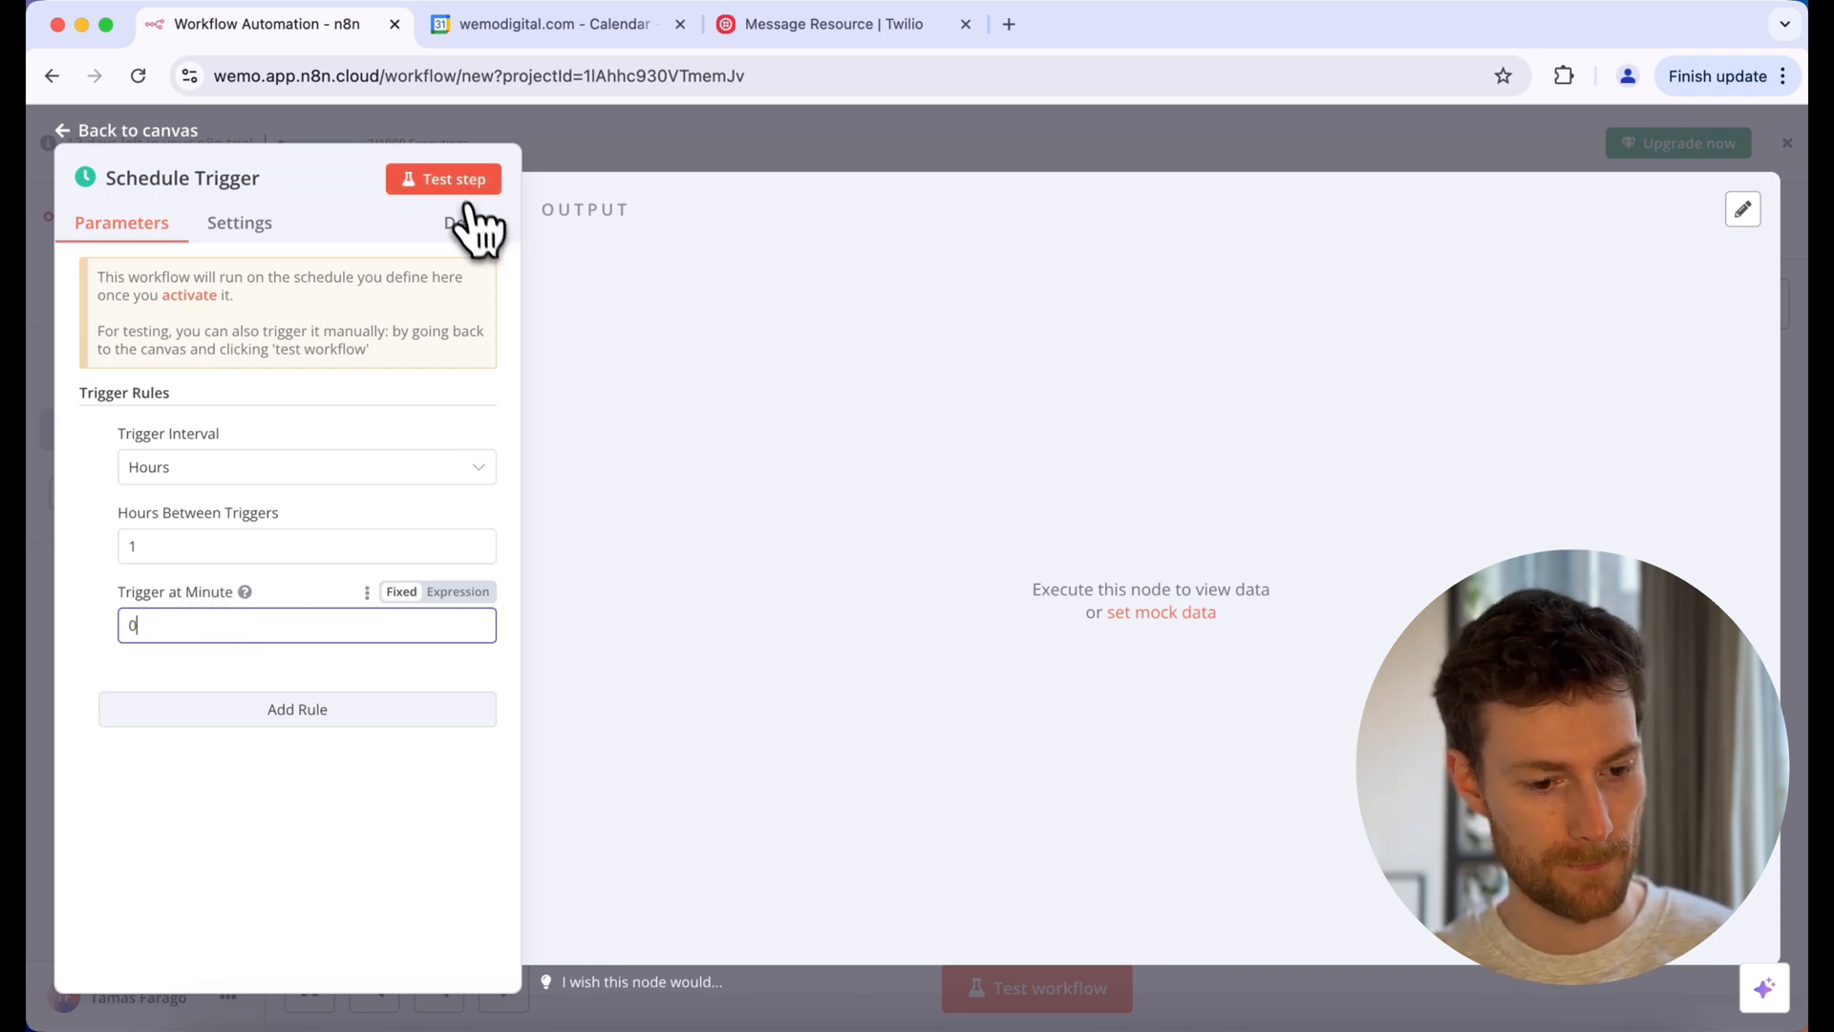
click(450, 179)
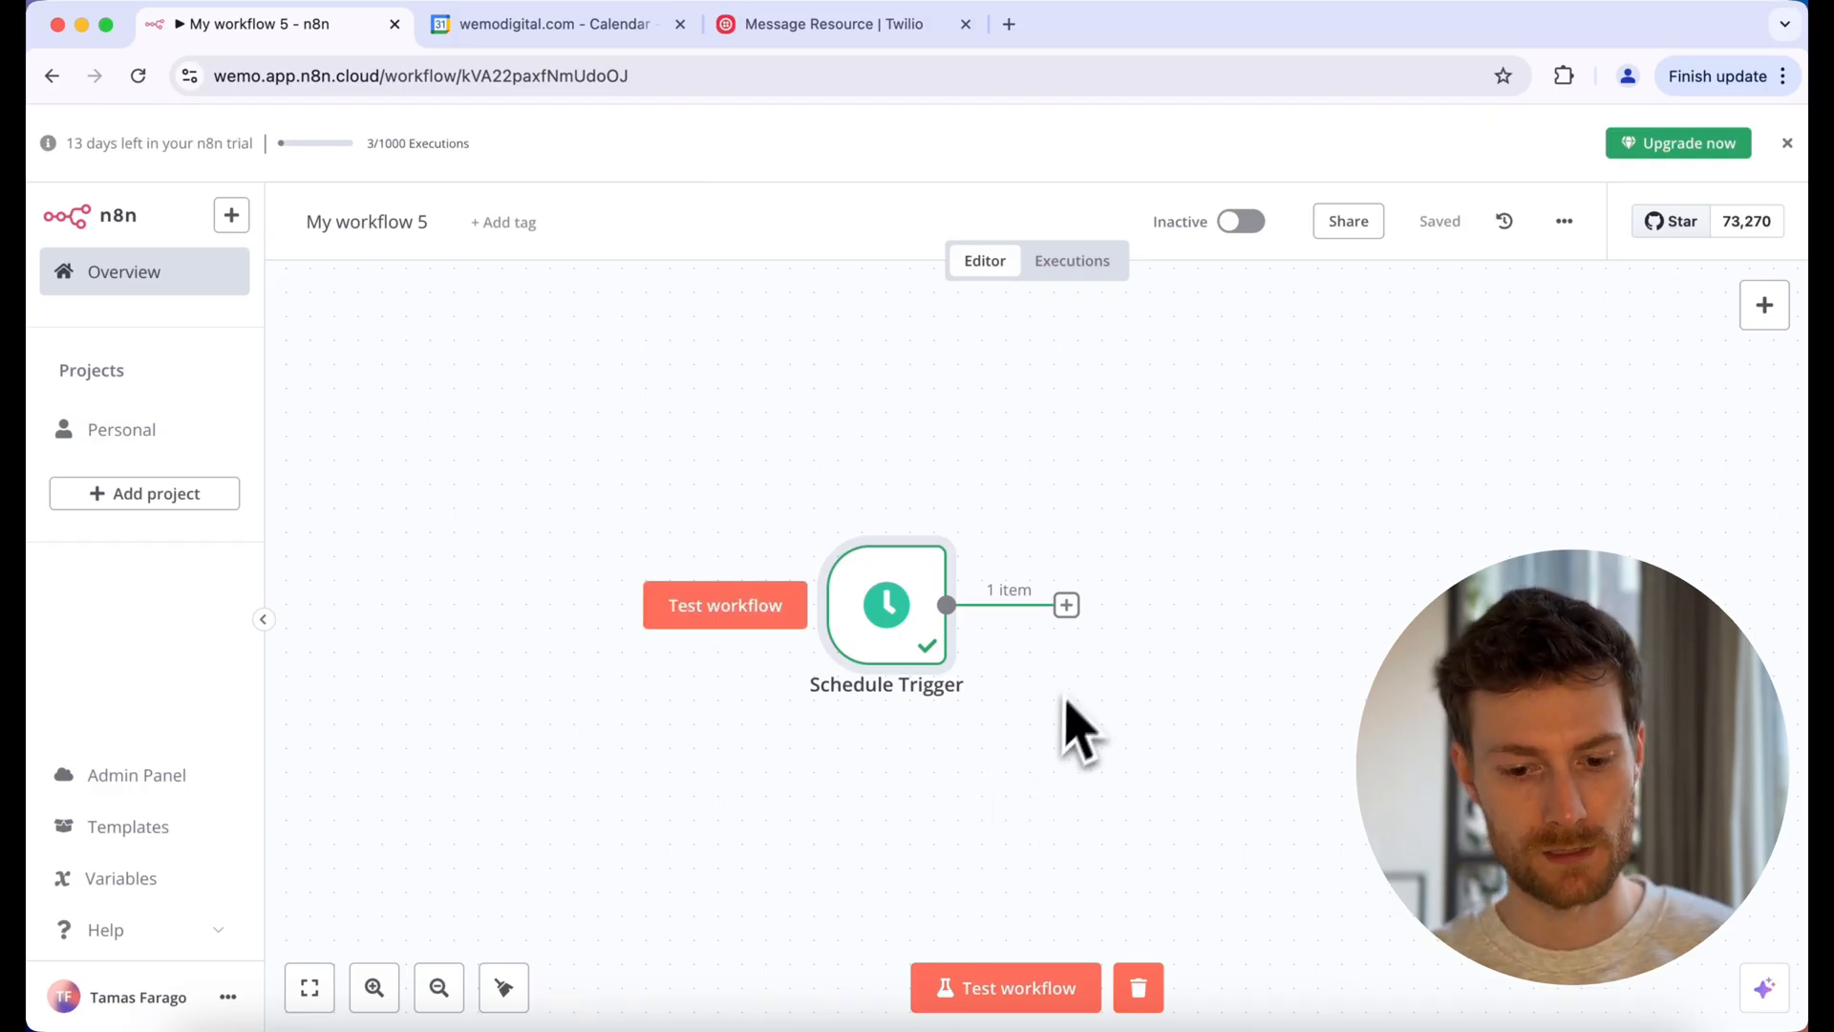
Step: Add a Google Calendar 'Get many events' step using the existing Google Calendar account credential
click(1064, 605)
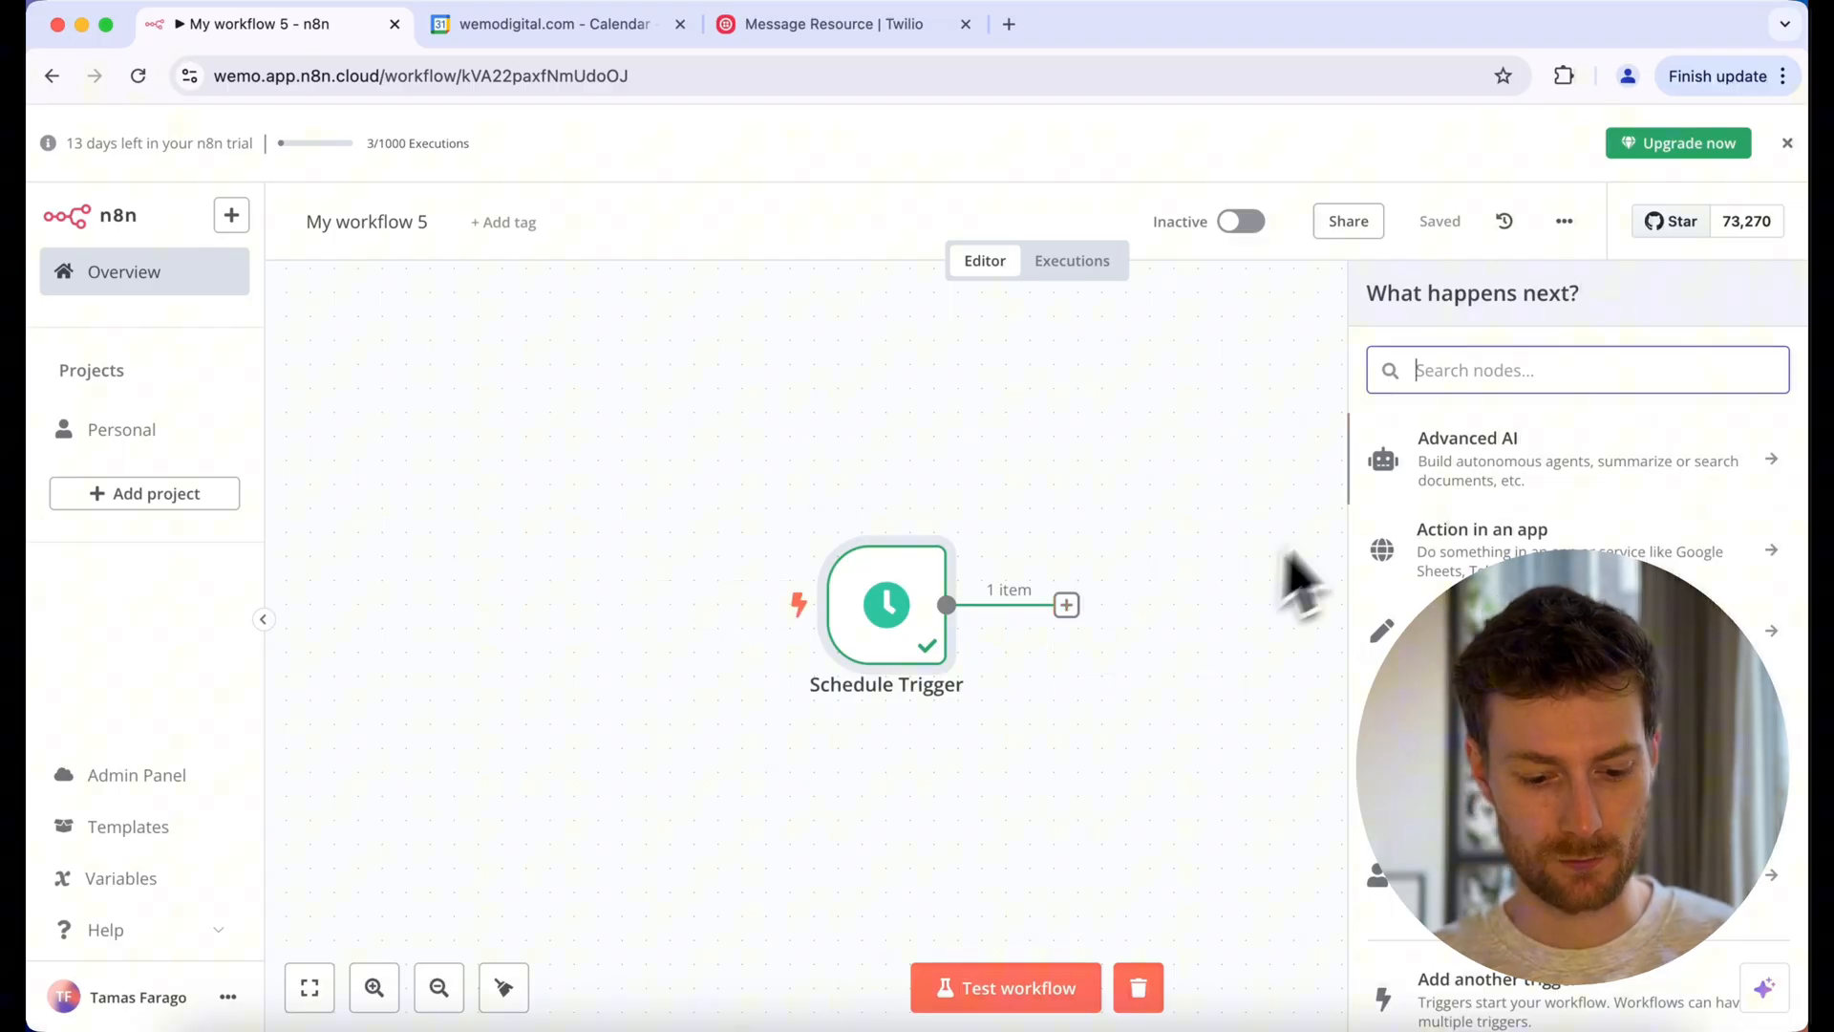
text(google ca)
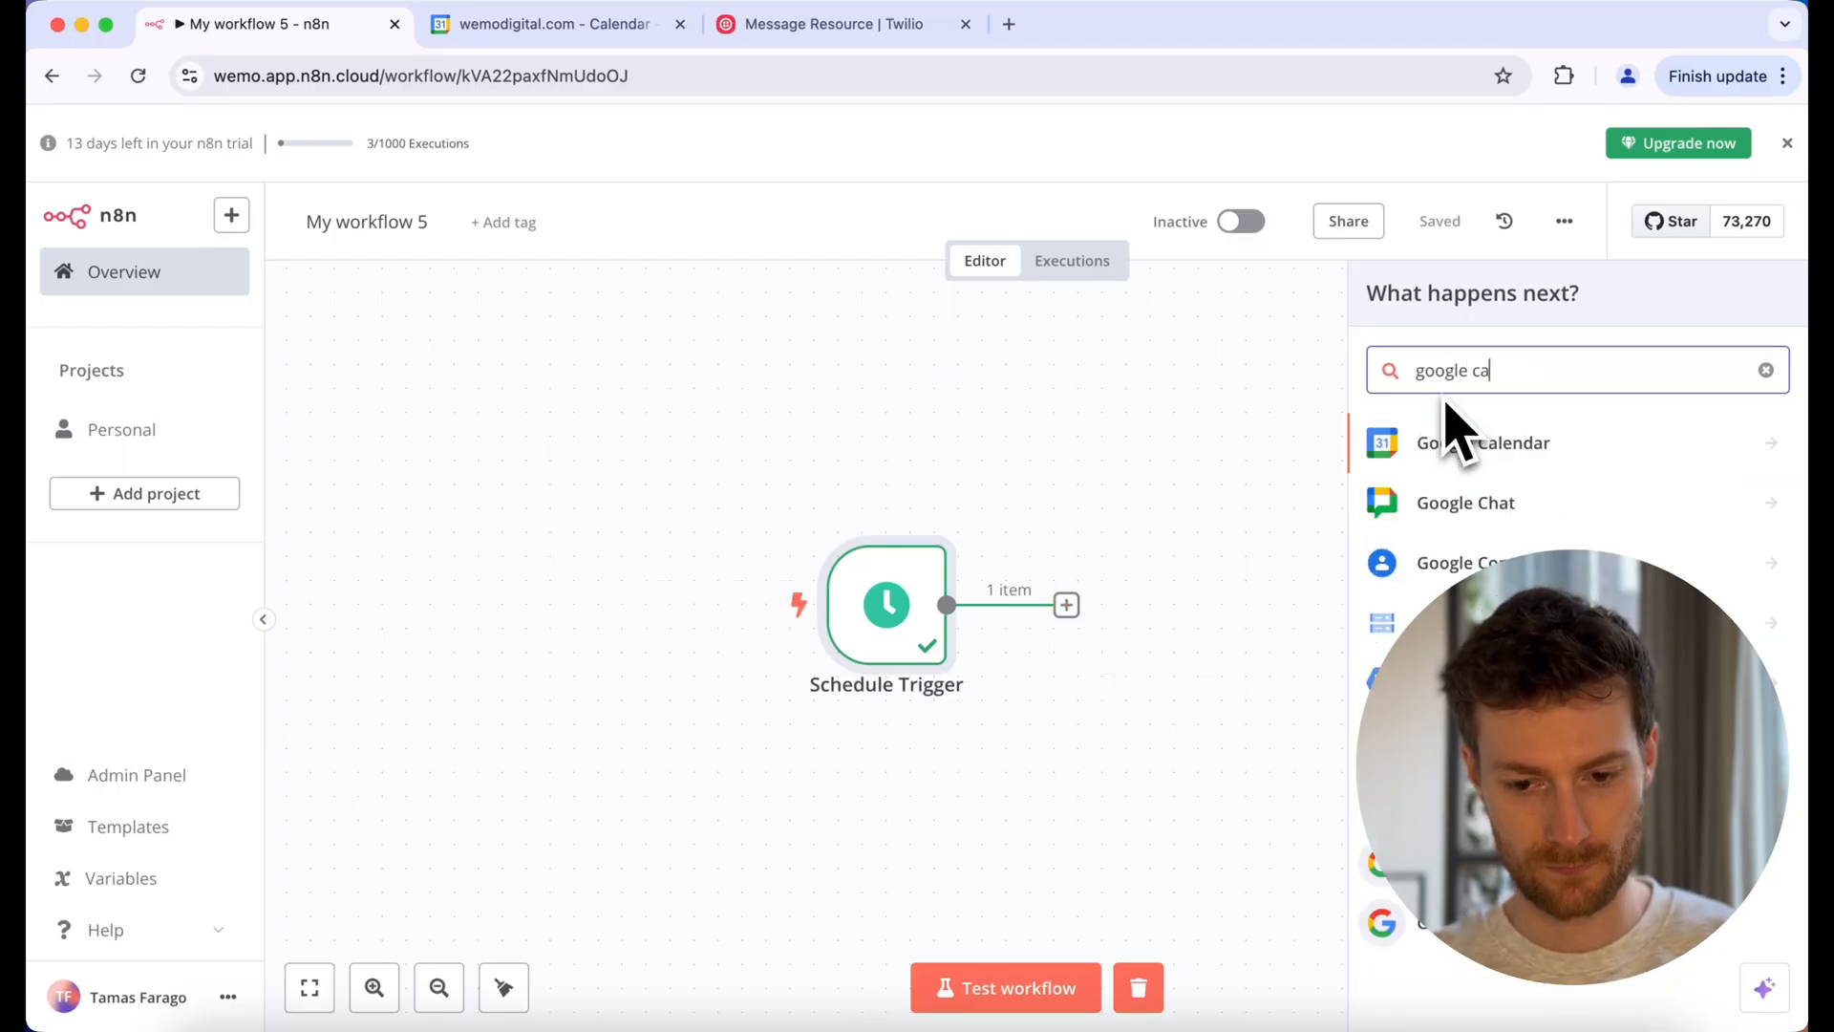
click(1481, 442)
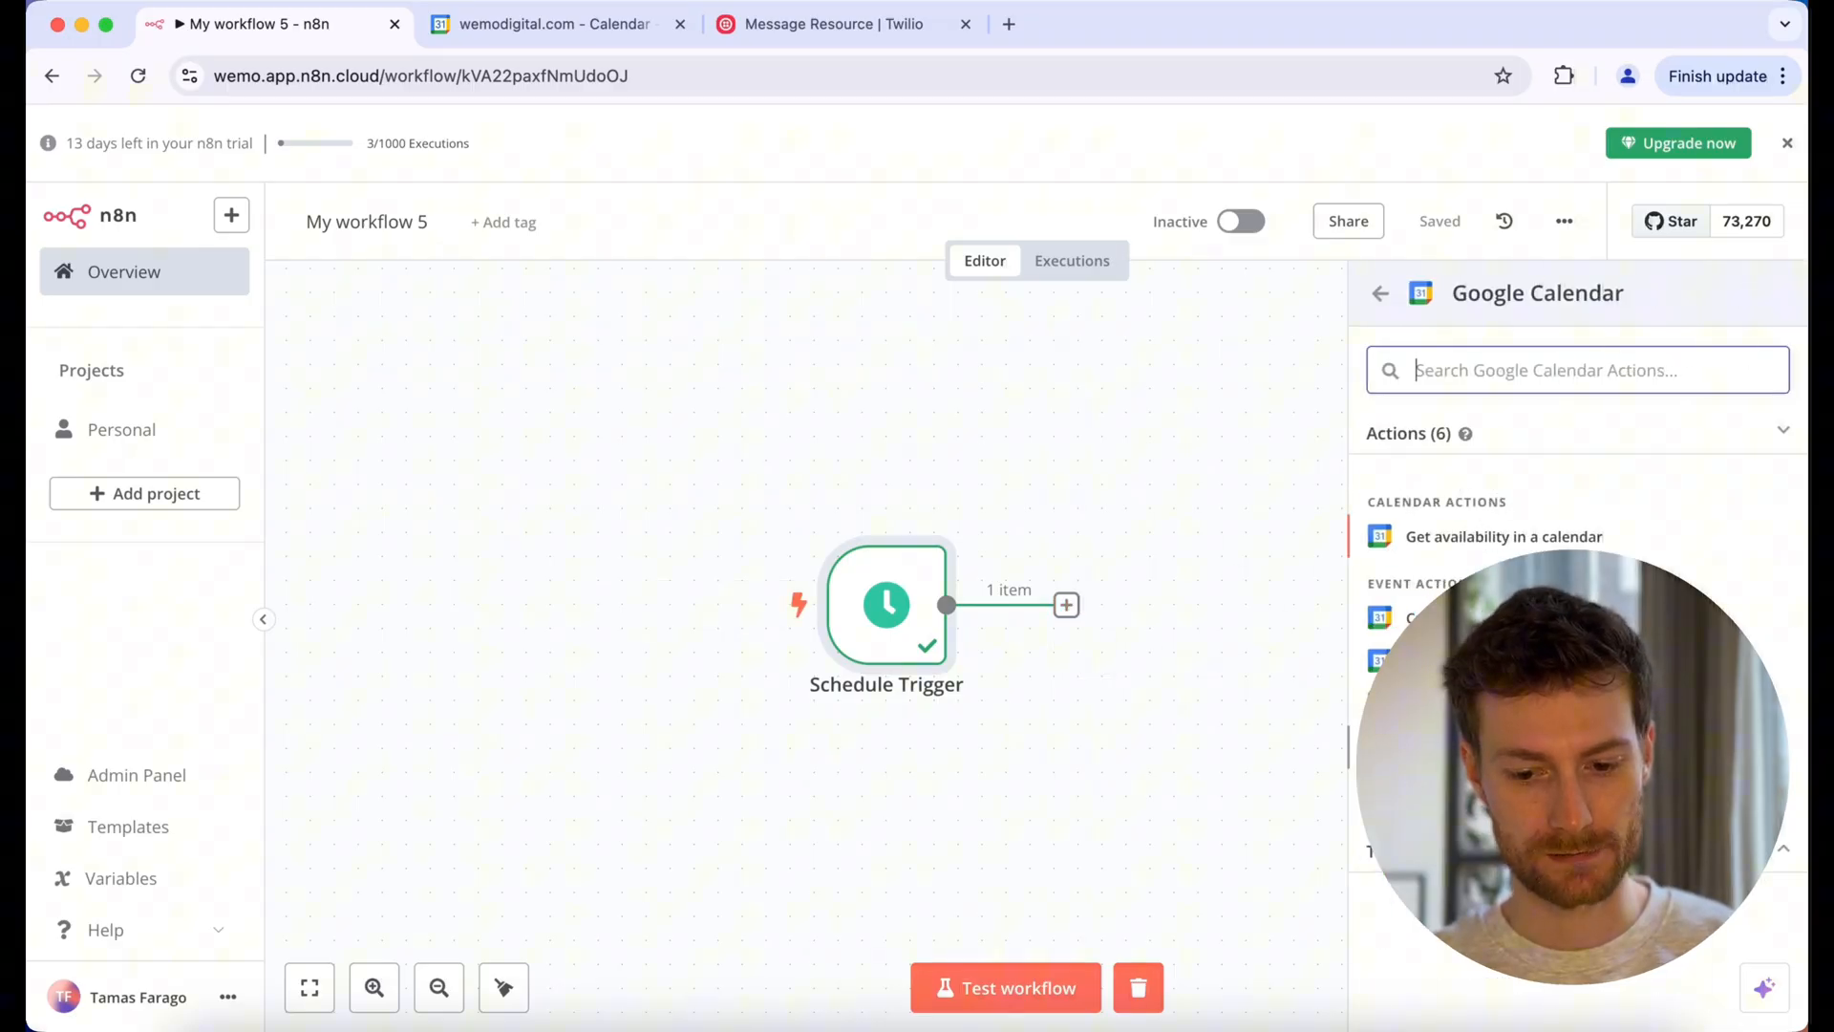
click(1502, 536)
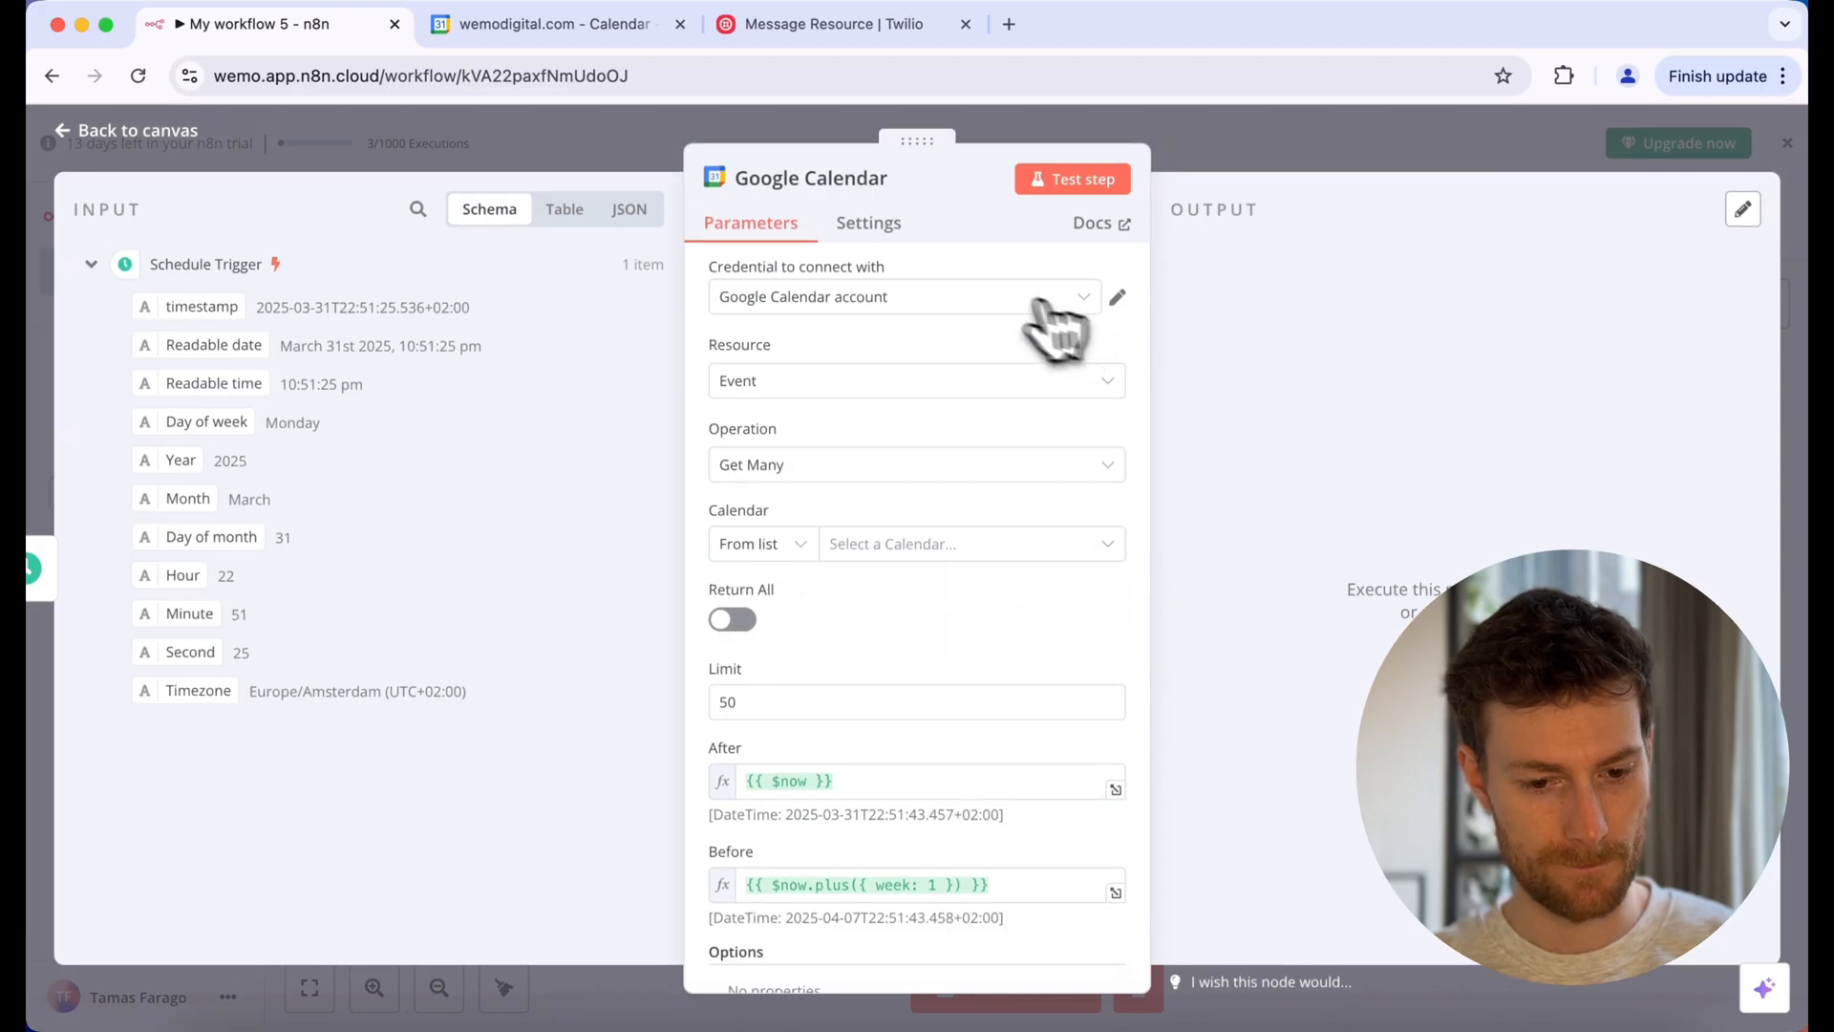
click(901, 296)
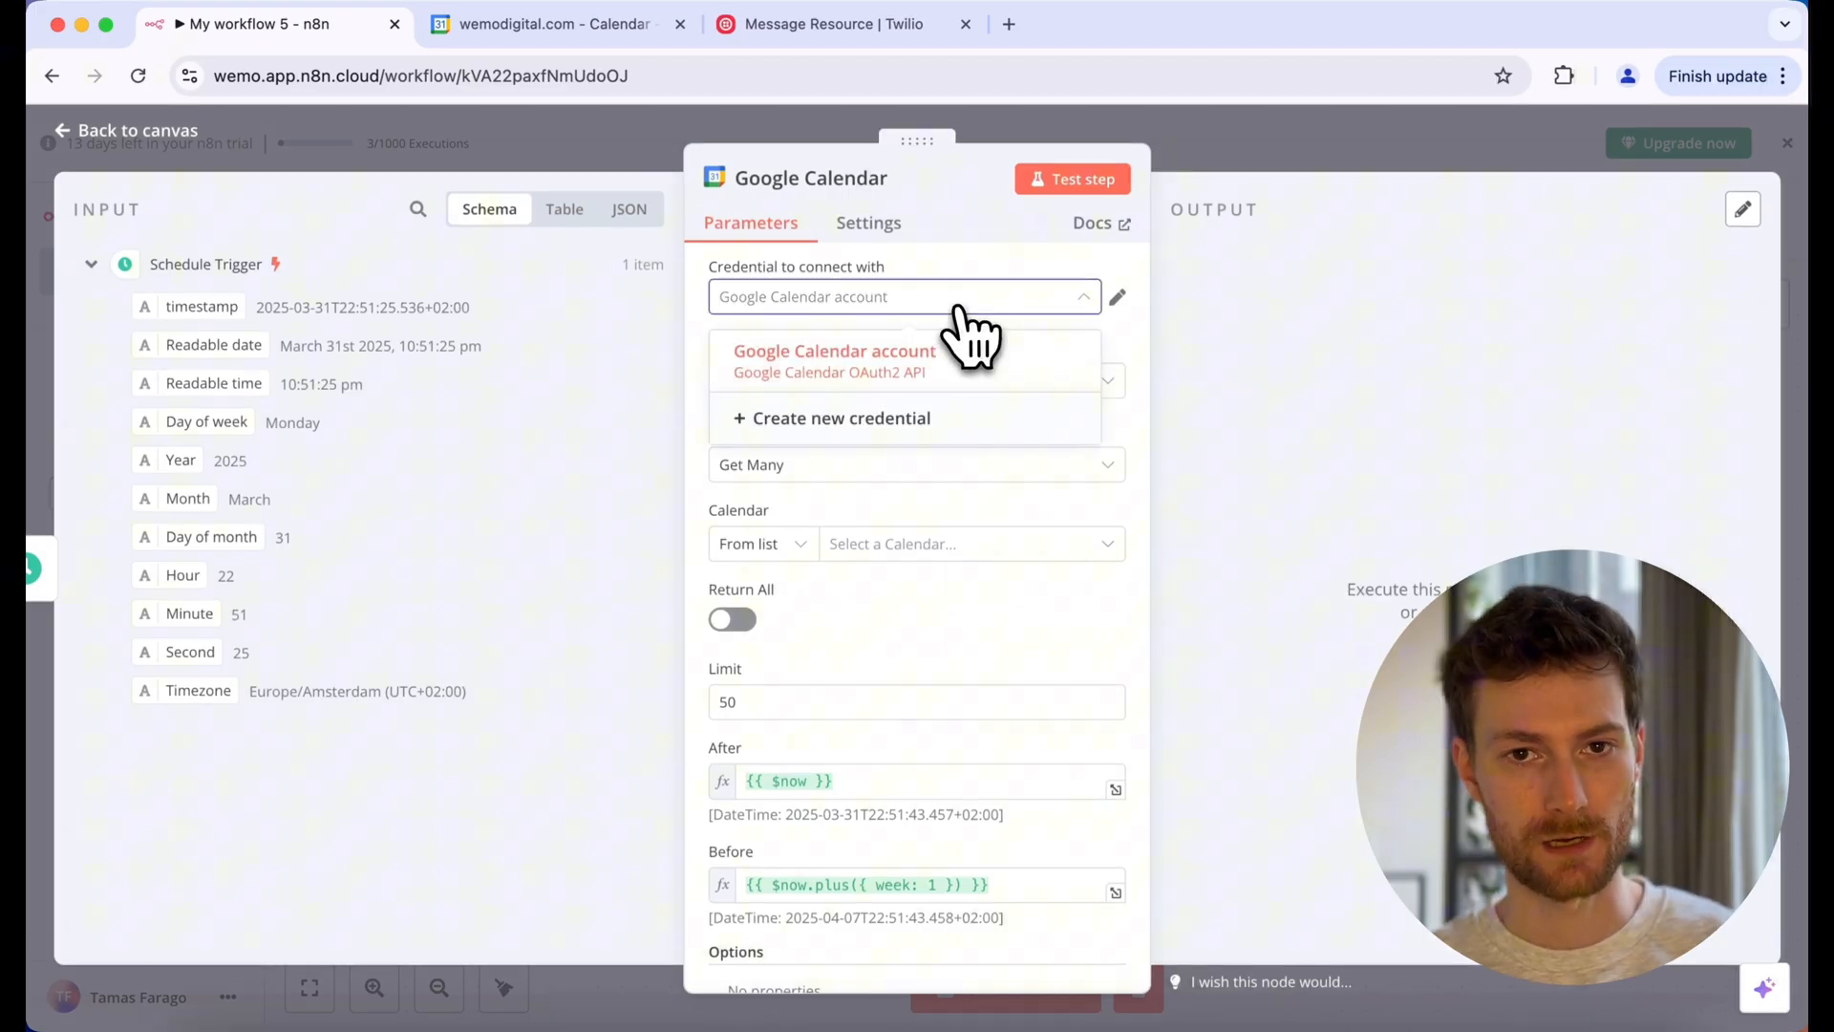
click(834, 350)
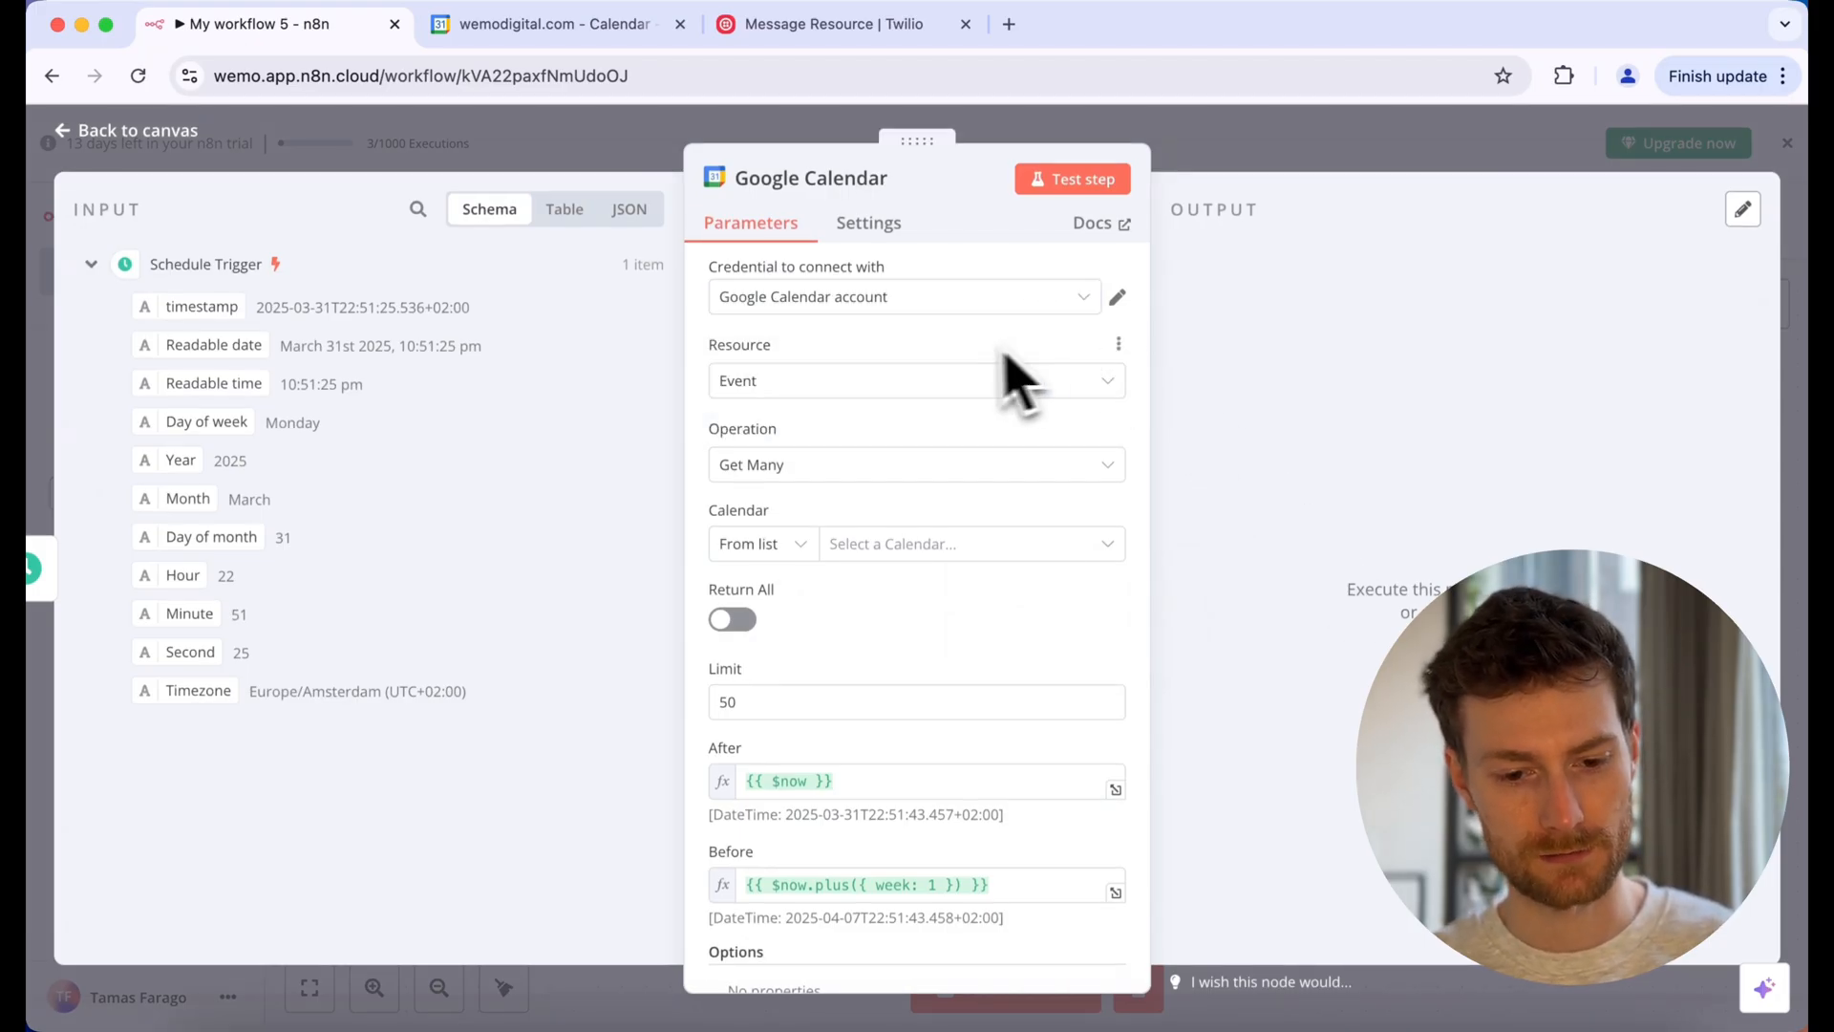
mouse_move(959, 403)
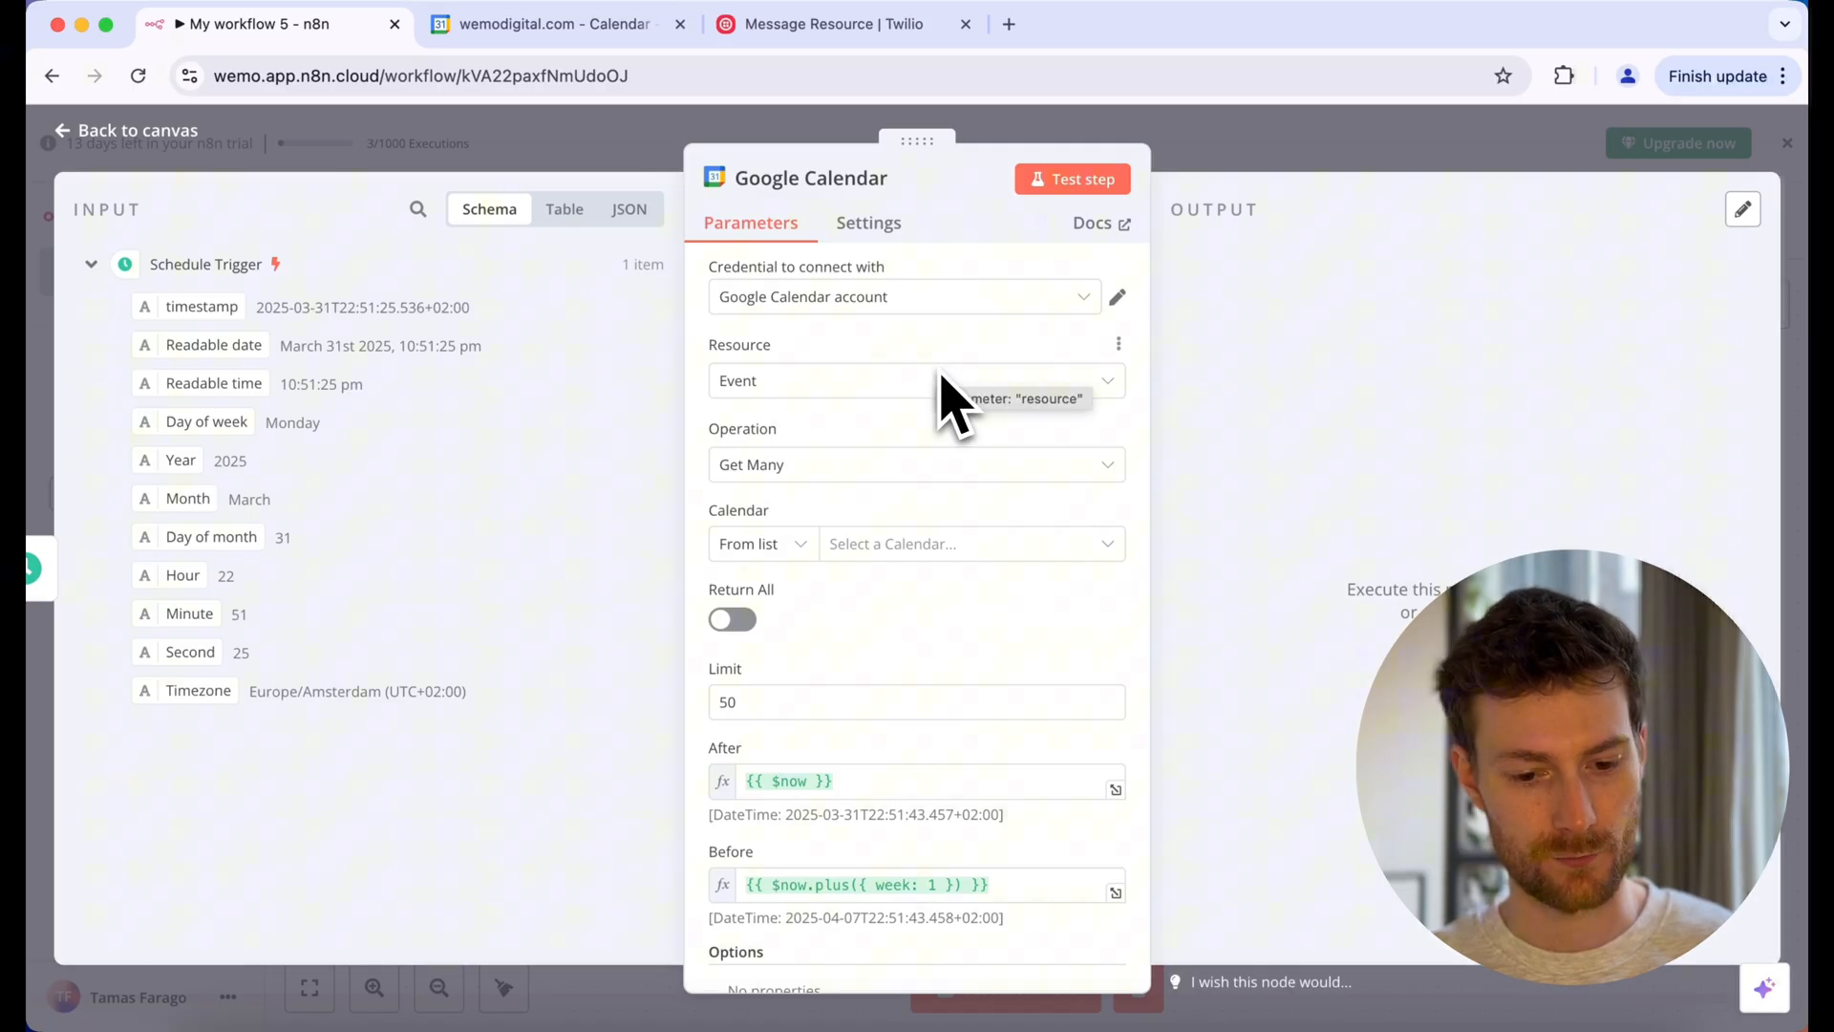
Step: Select the user's main calendar and enable Return All events
click(969, 543)
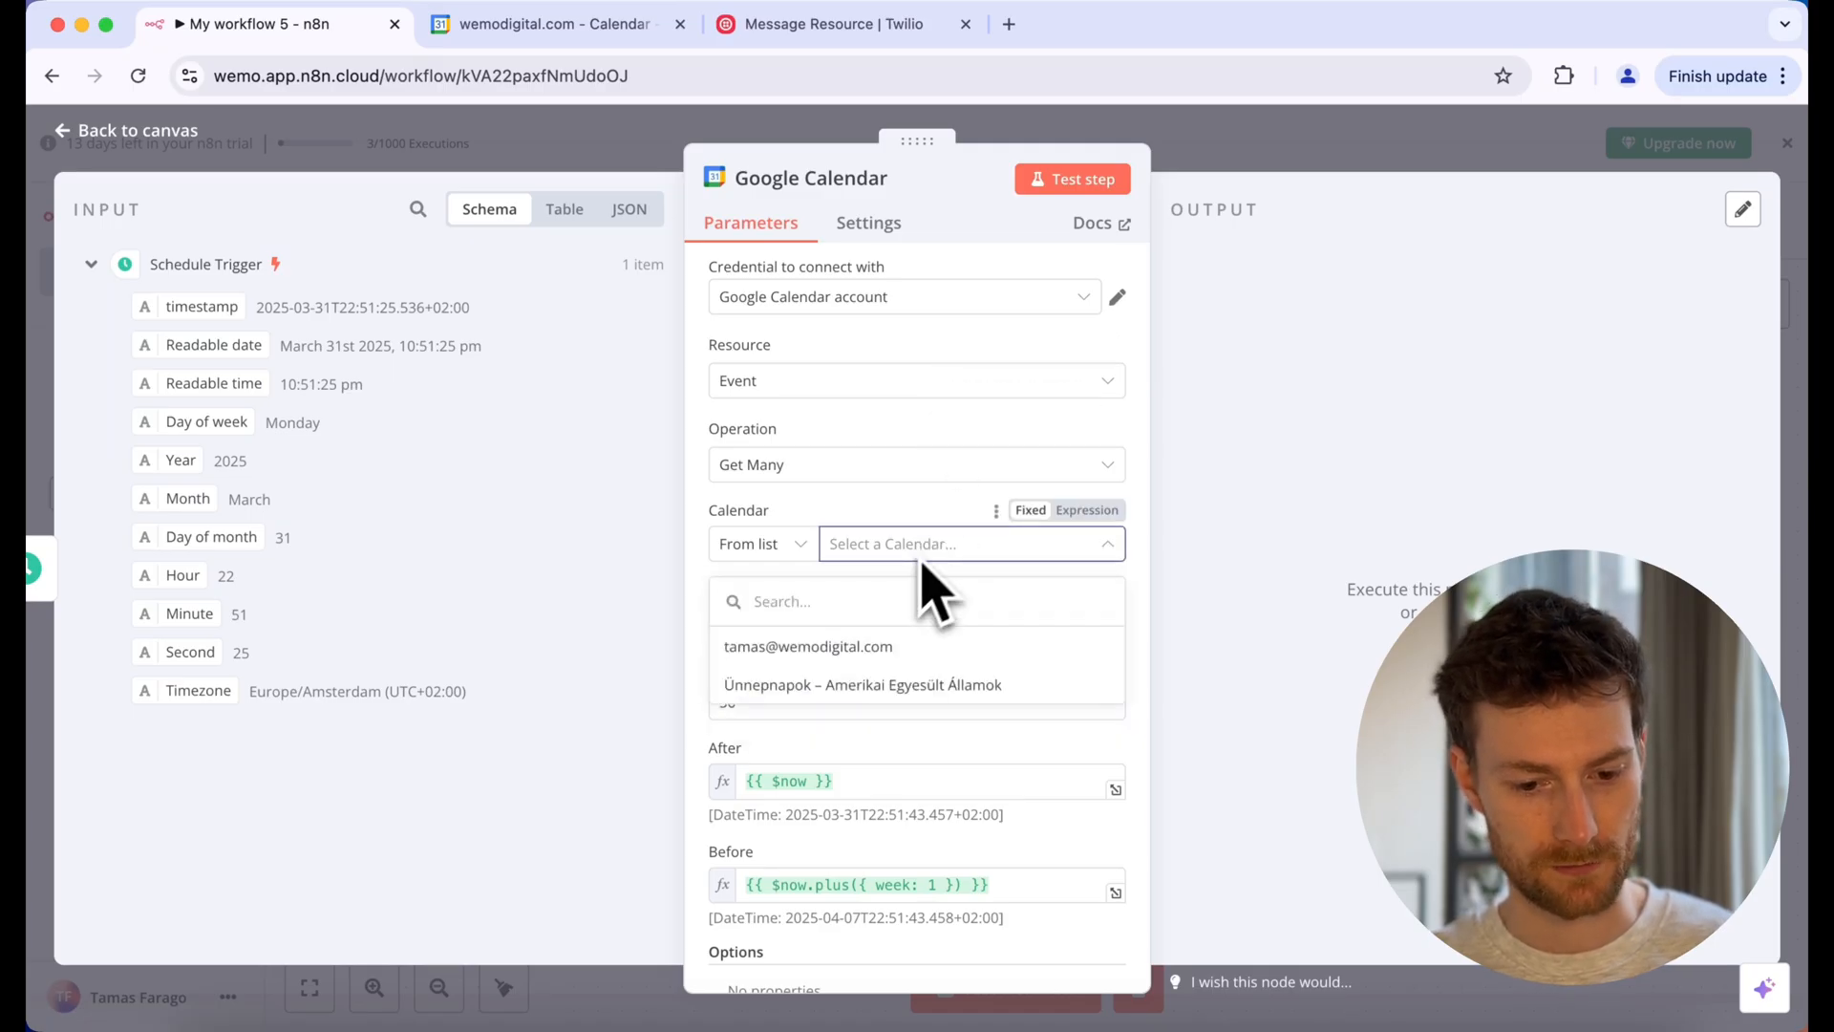
click(808, 645)
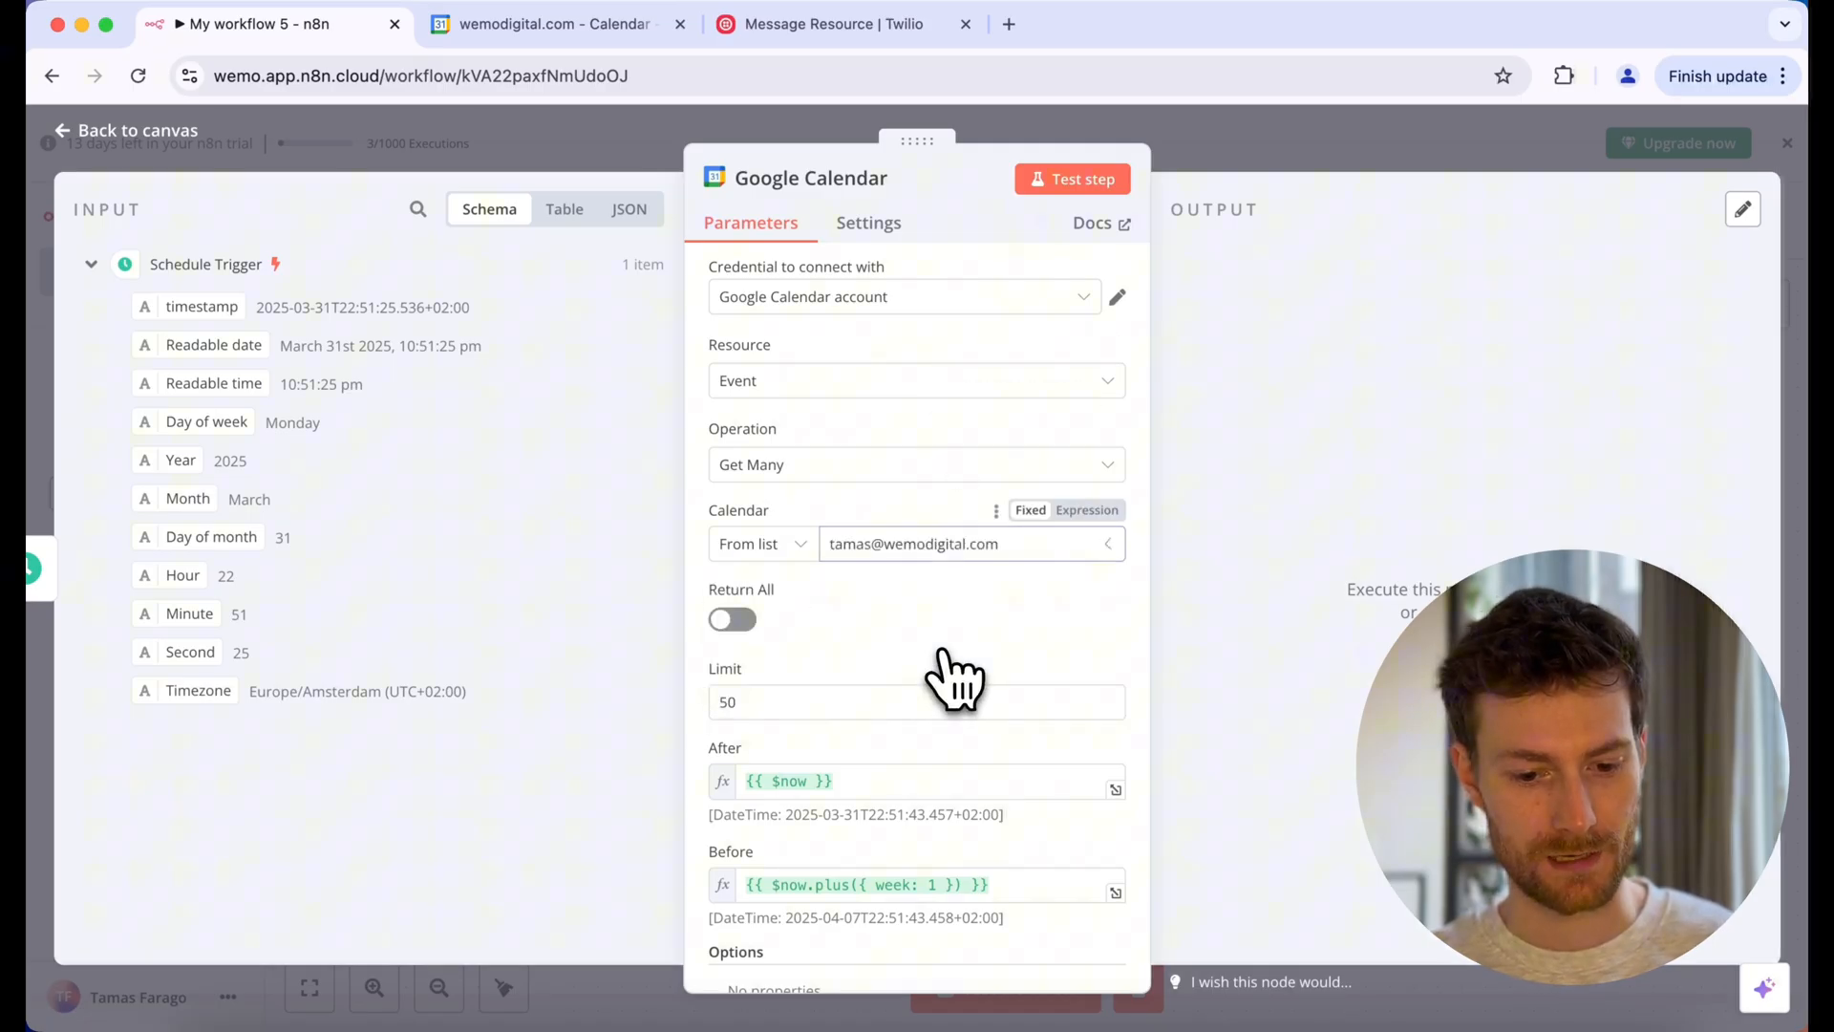
scroll(down, 3)
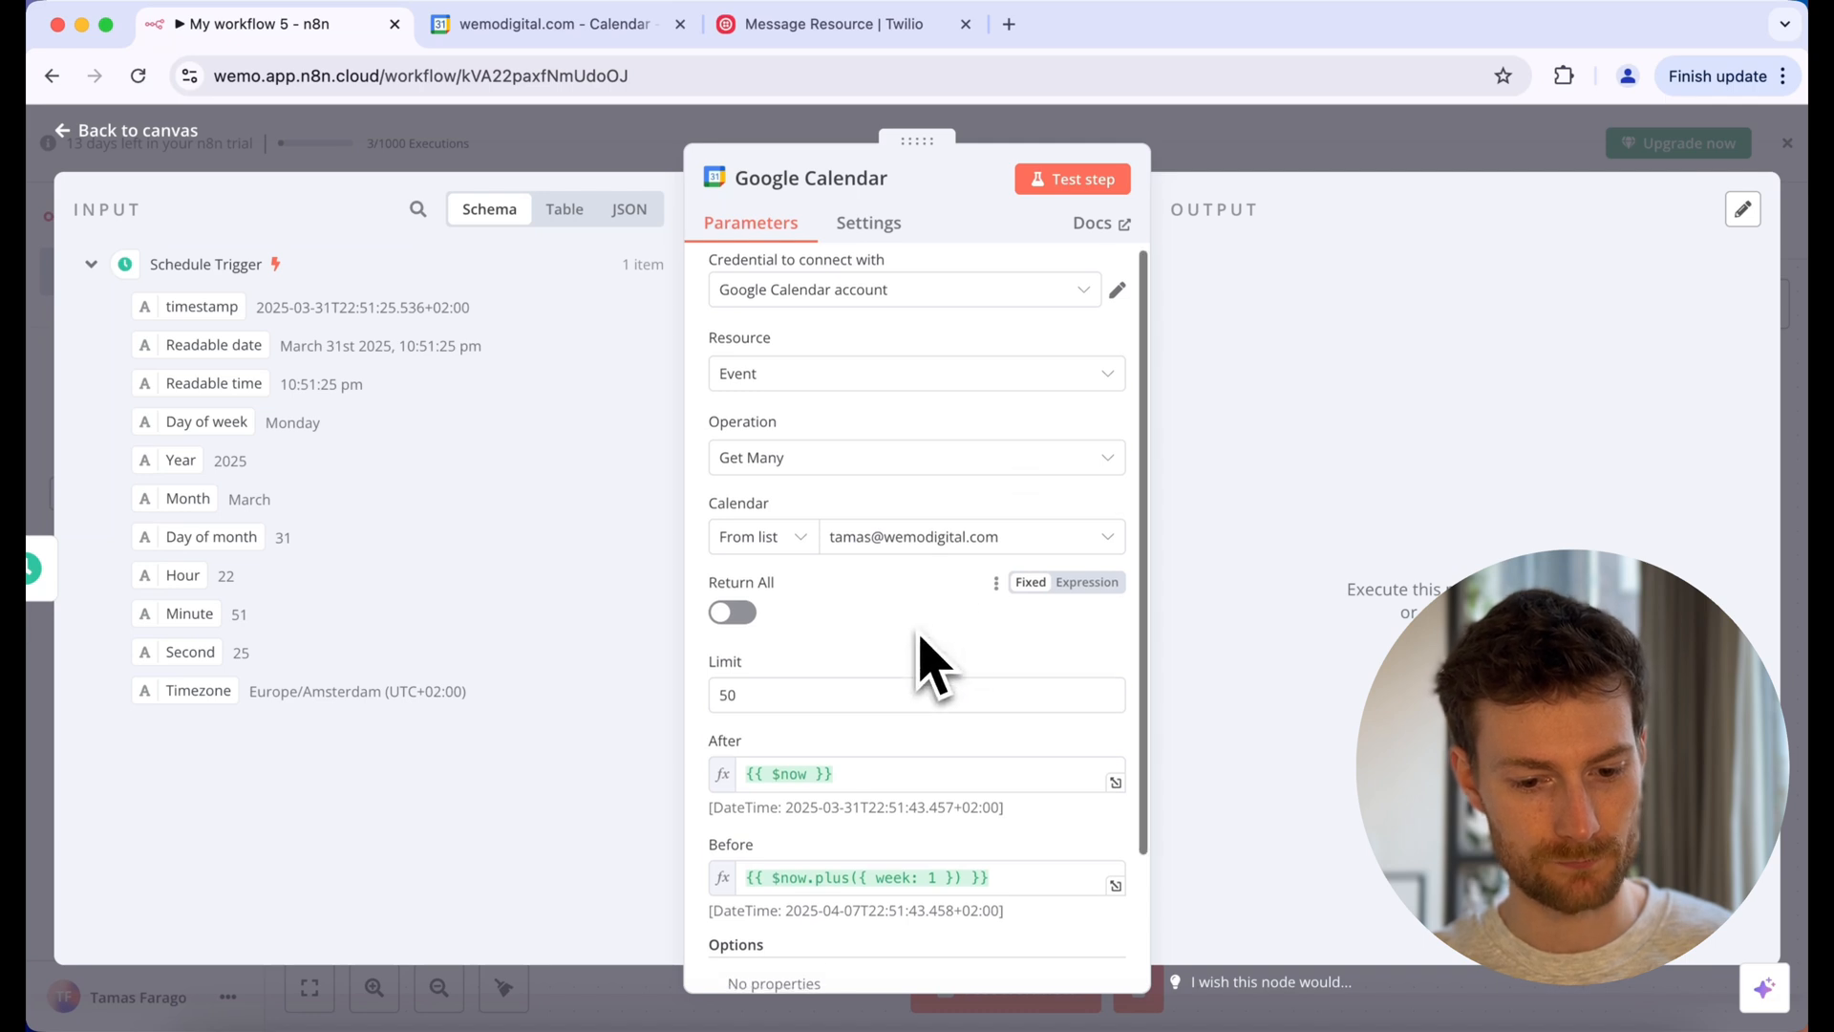
click(731, 611)
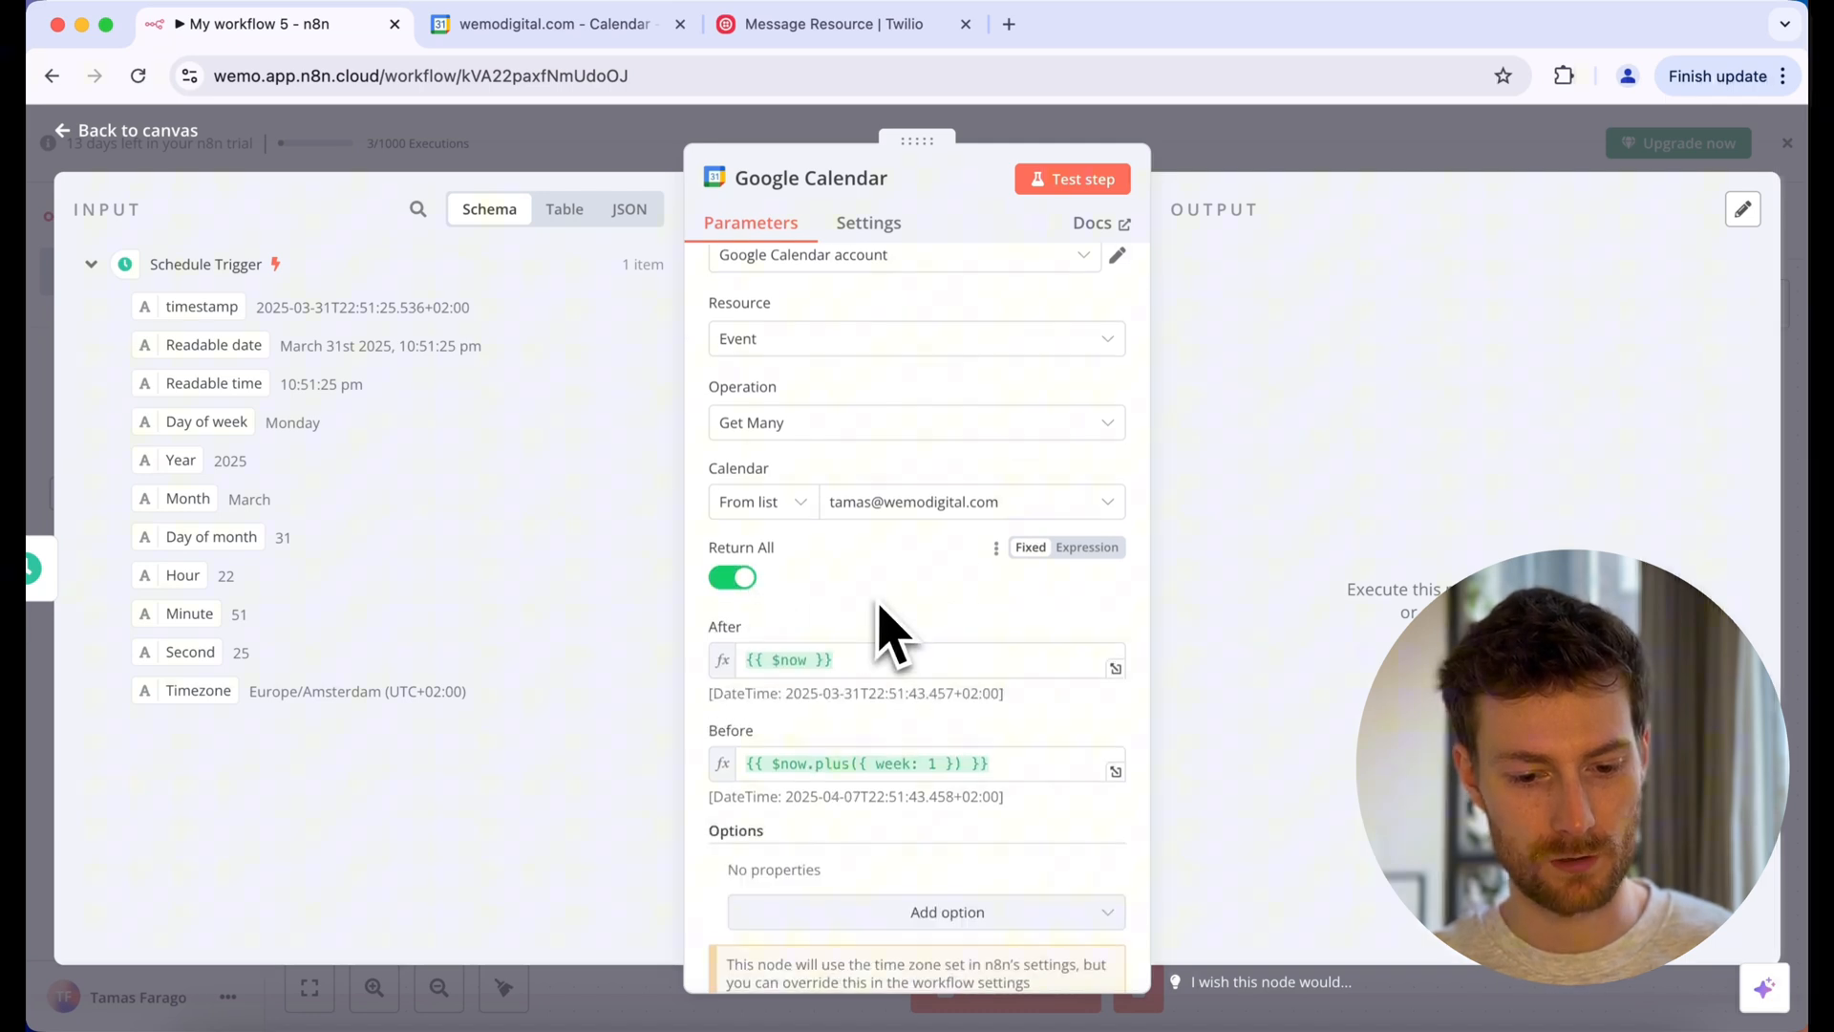
scroll(down, 3)
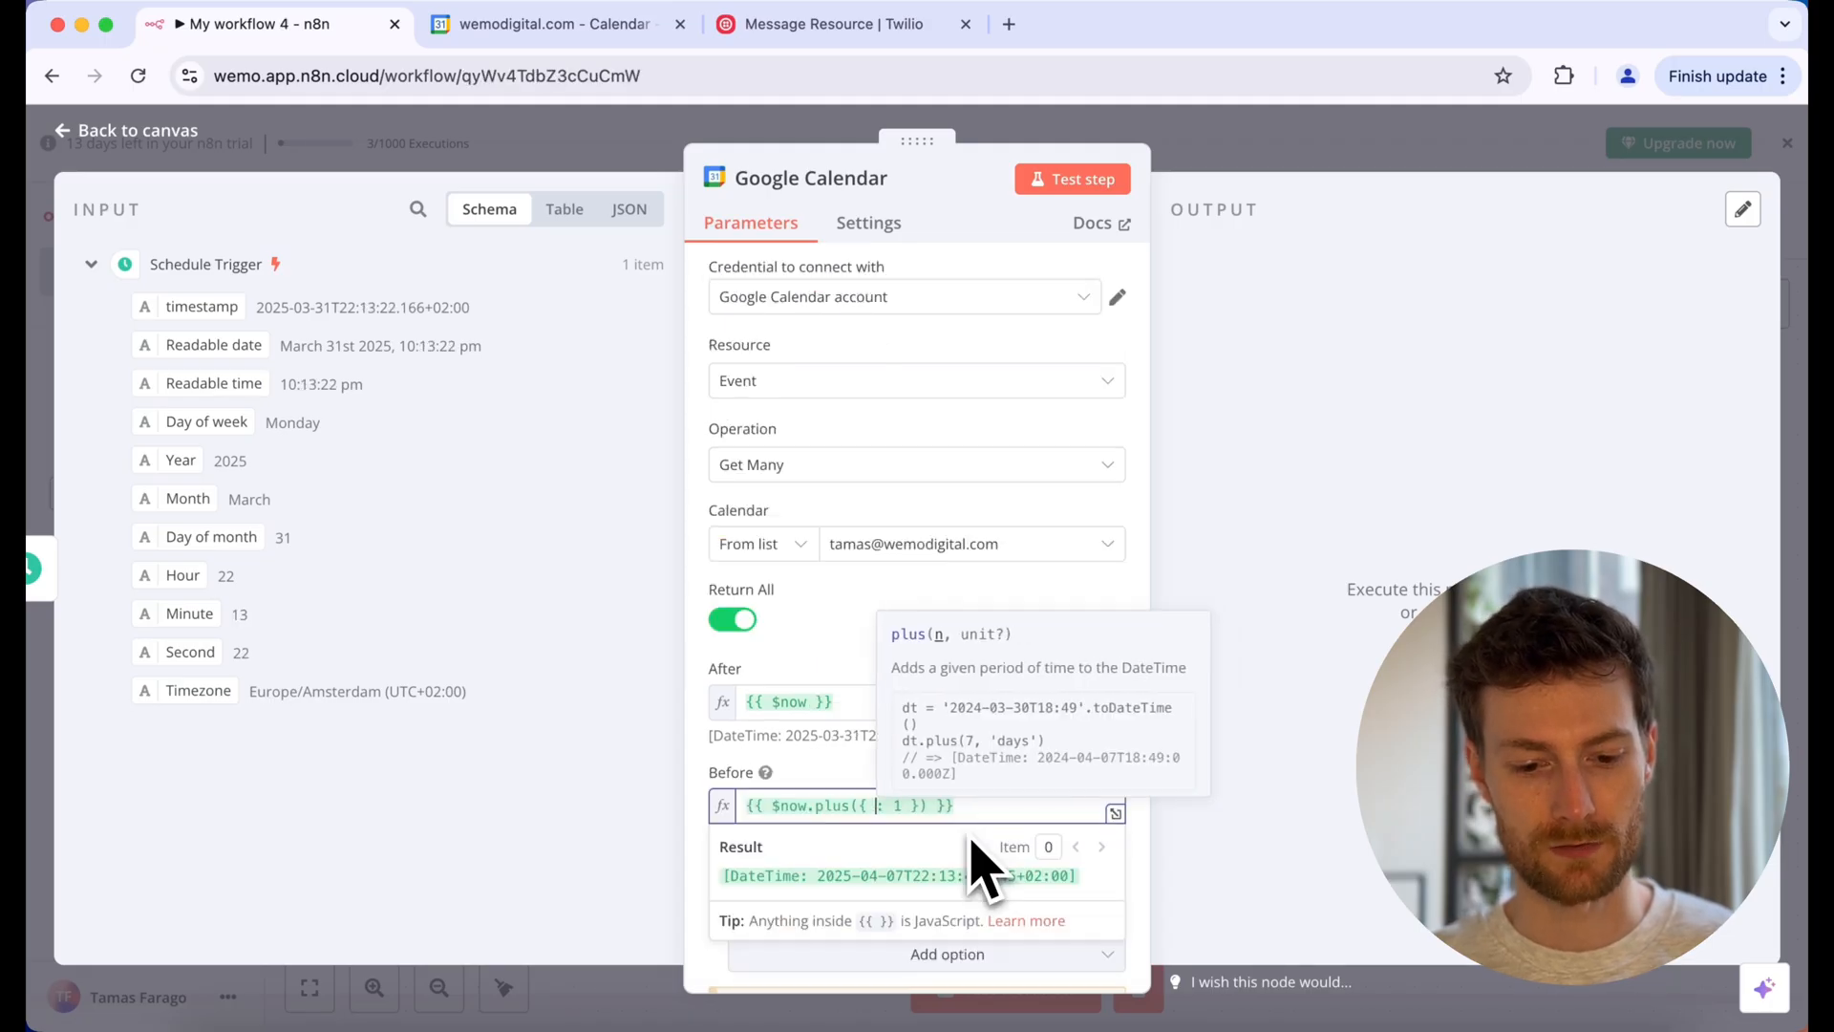
Step: Leave the Google Calendar browser tab and return to the n8n workflow tab
text(hour)
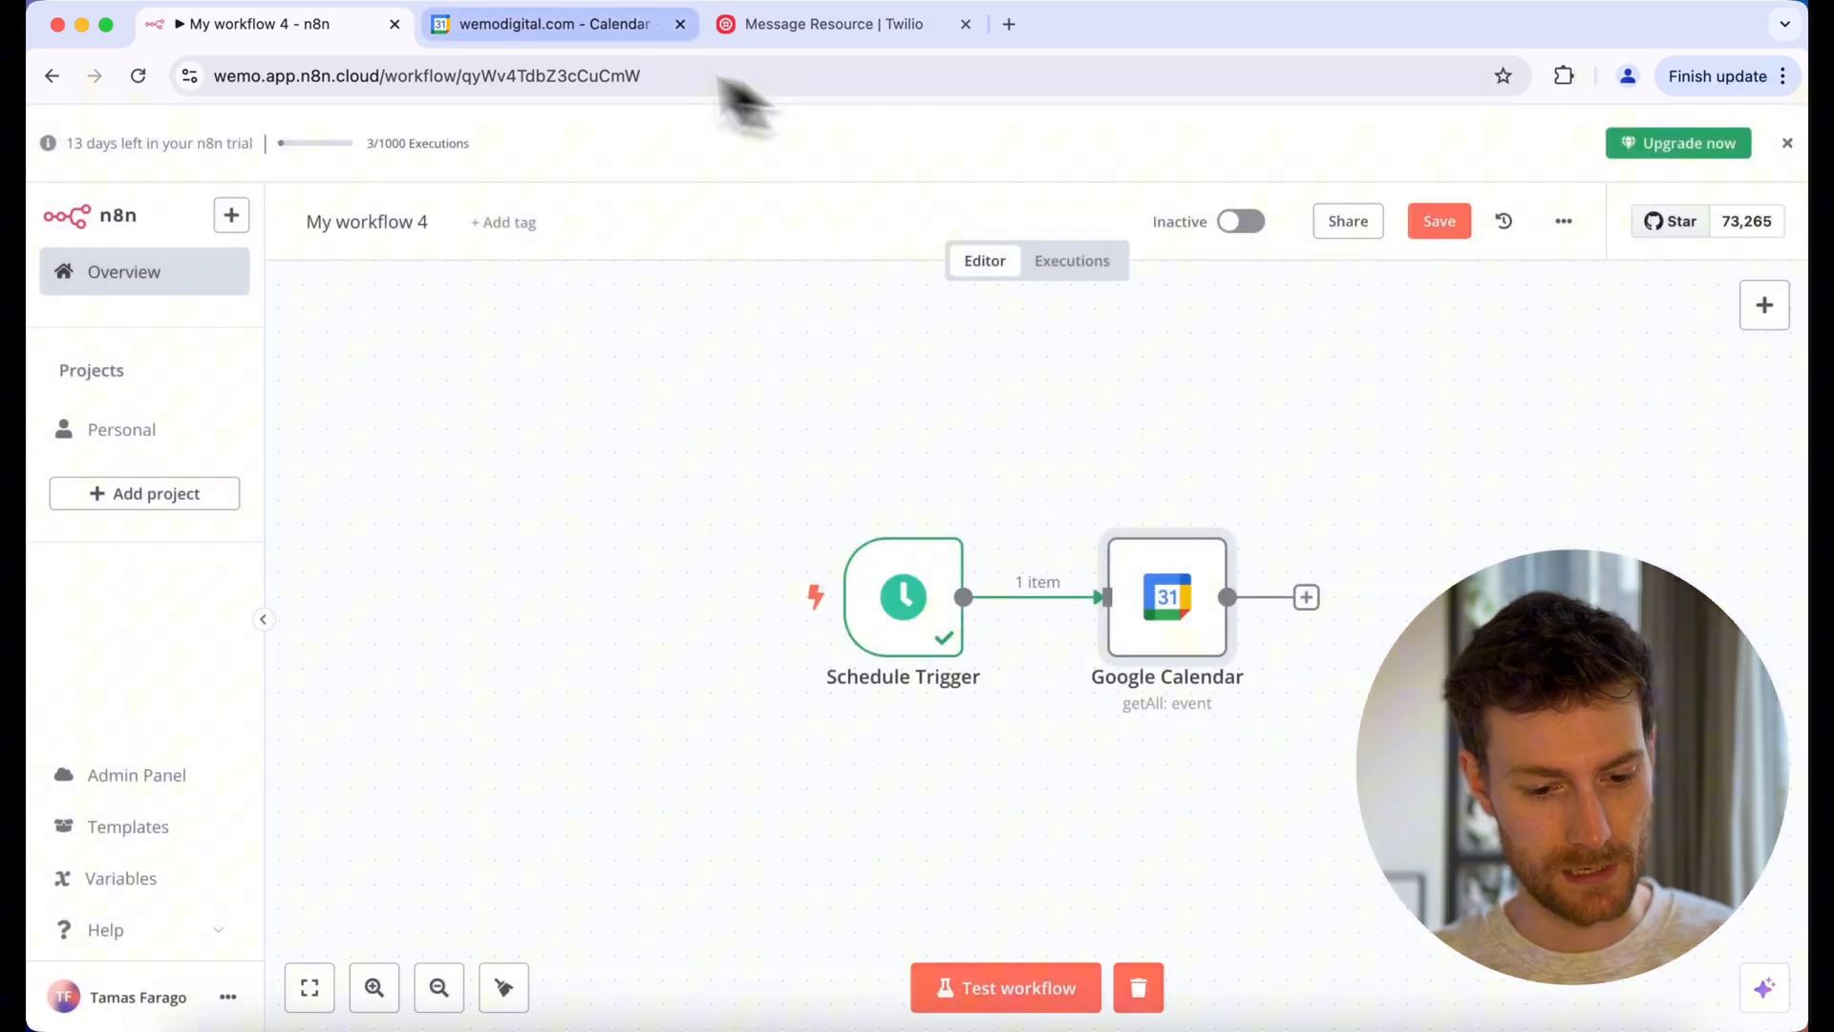
click(551, 23)
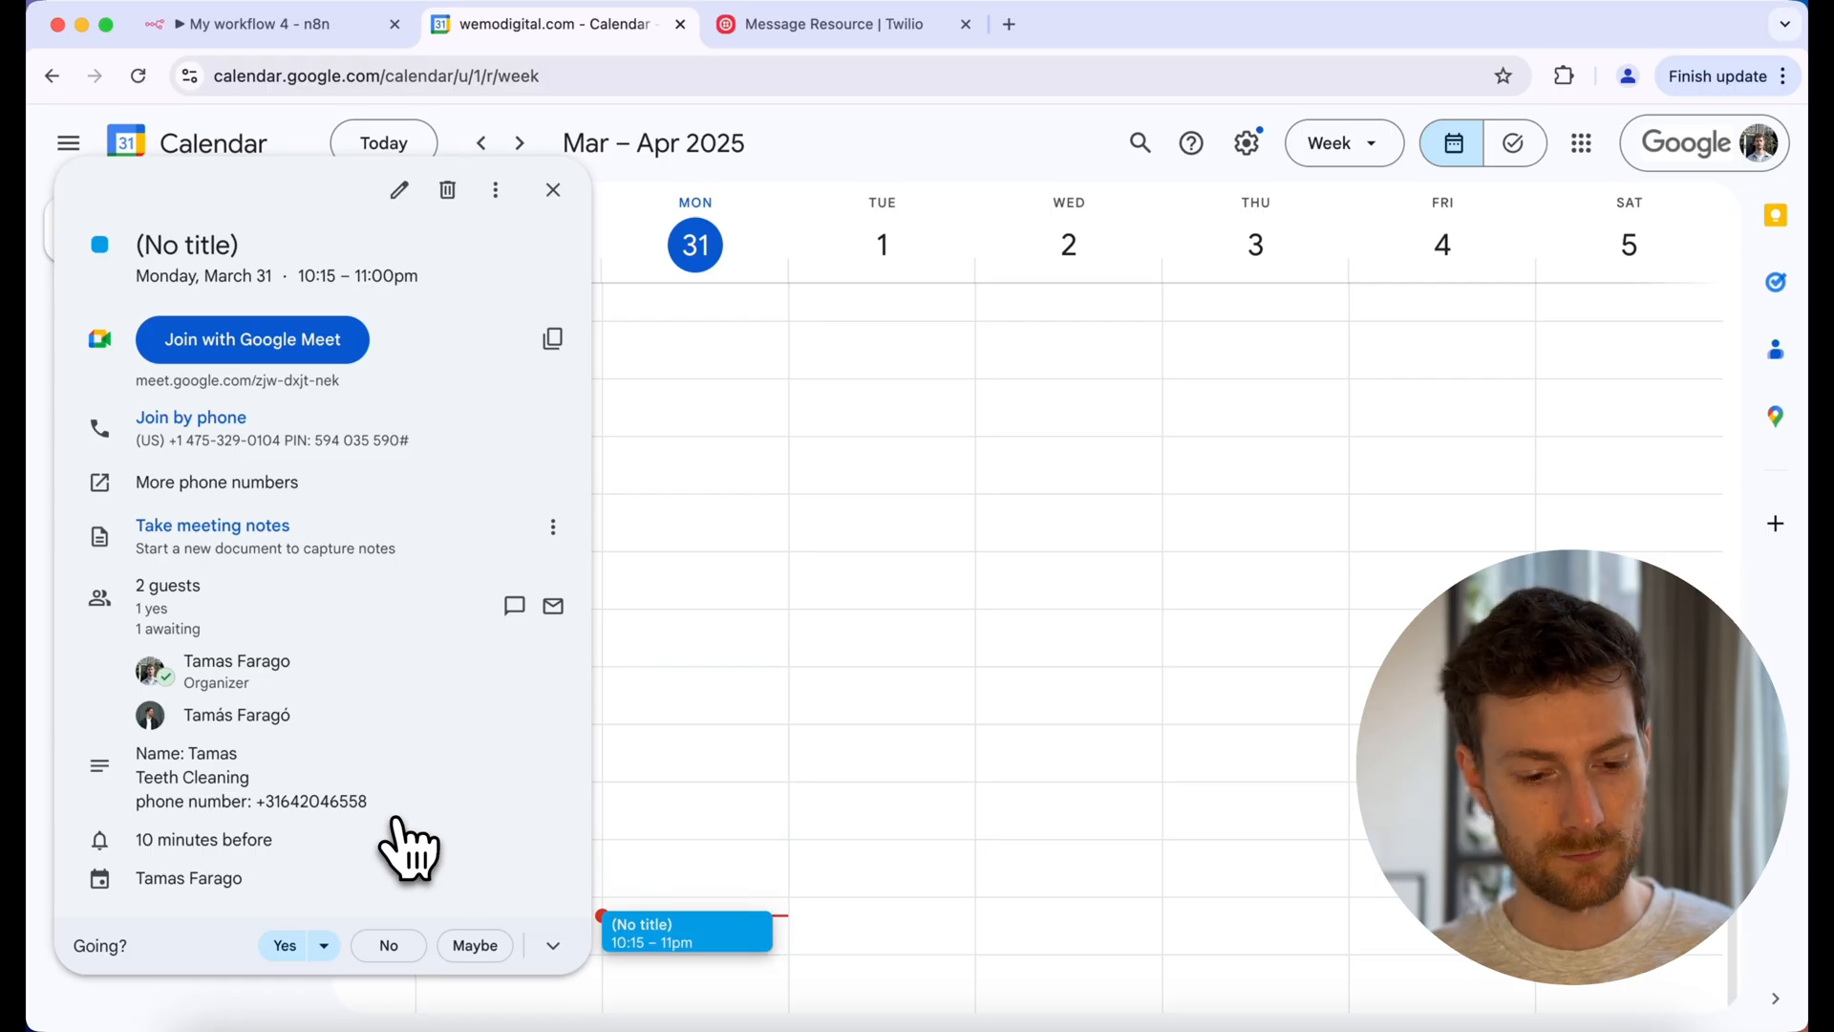
click(257, 23)
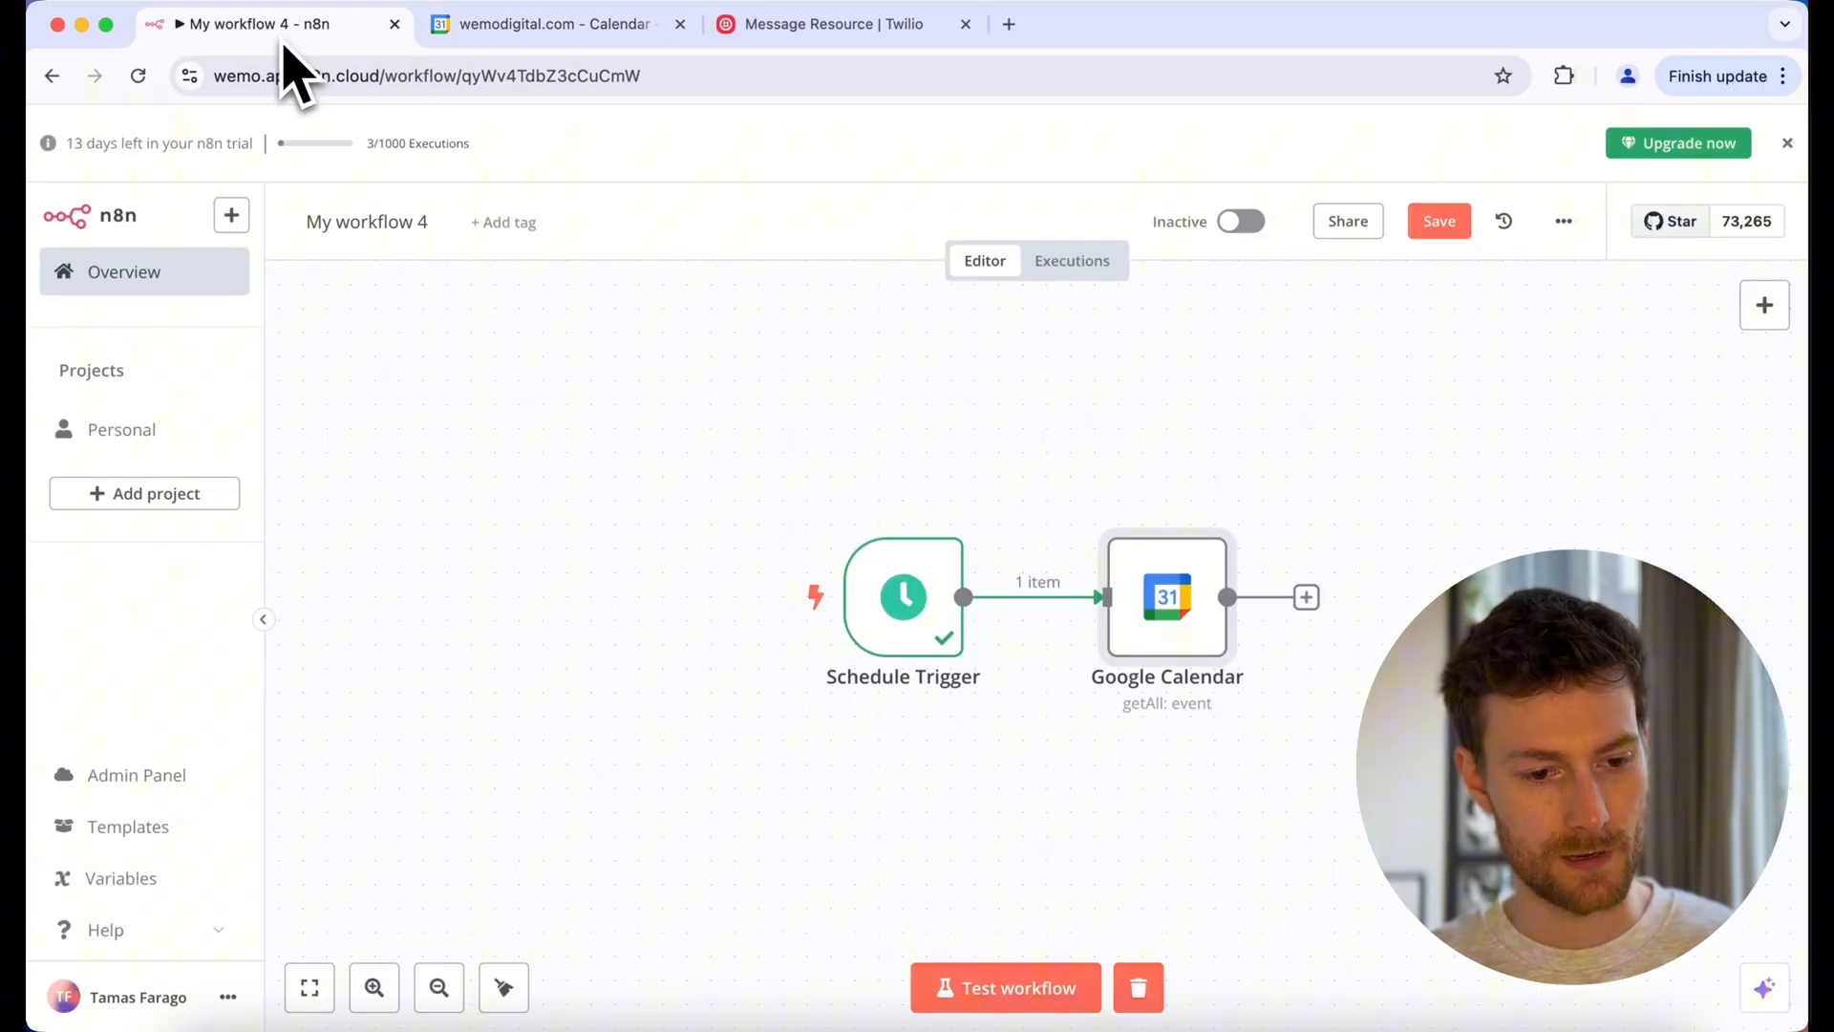
Step: Test-run the workflow and inspect the Google Calendar node's JSON output of the upcoming event
click(1004, 987)
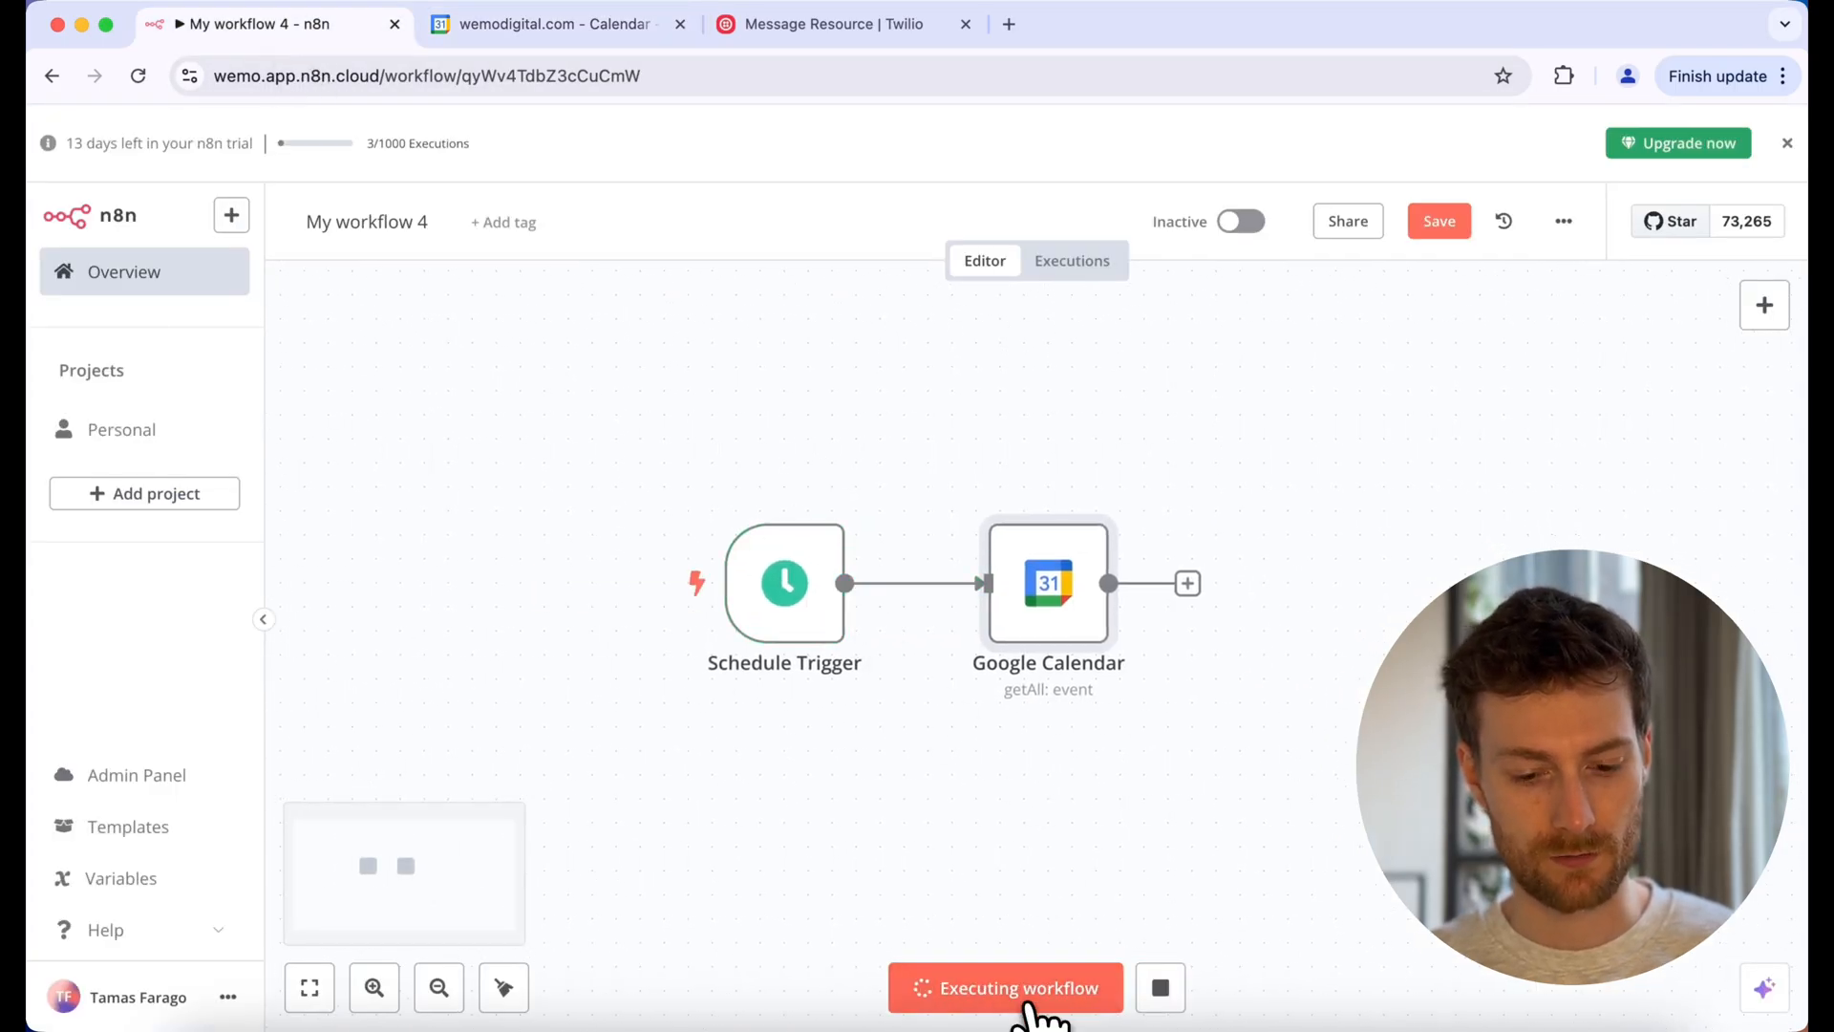
click(1004, 986)
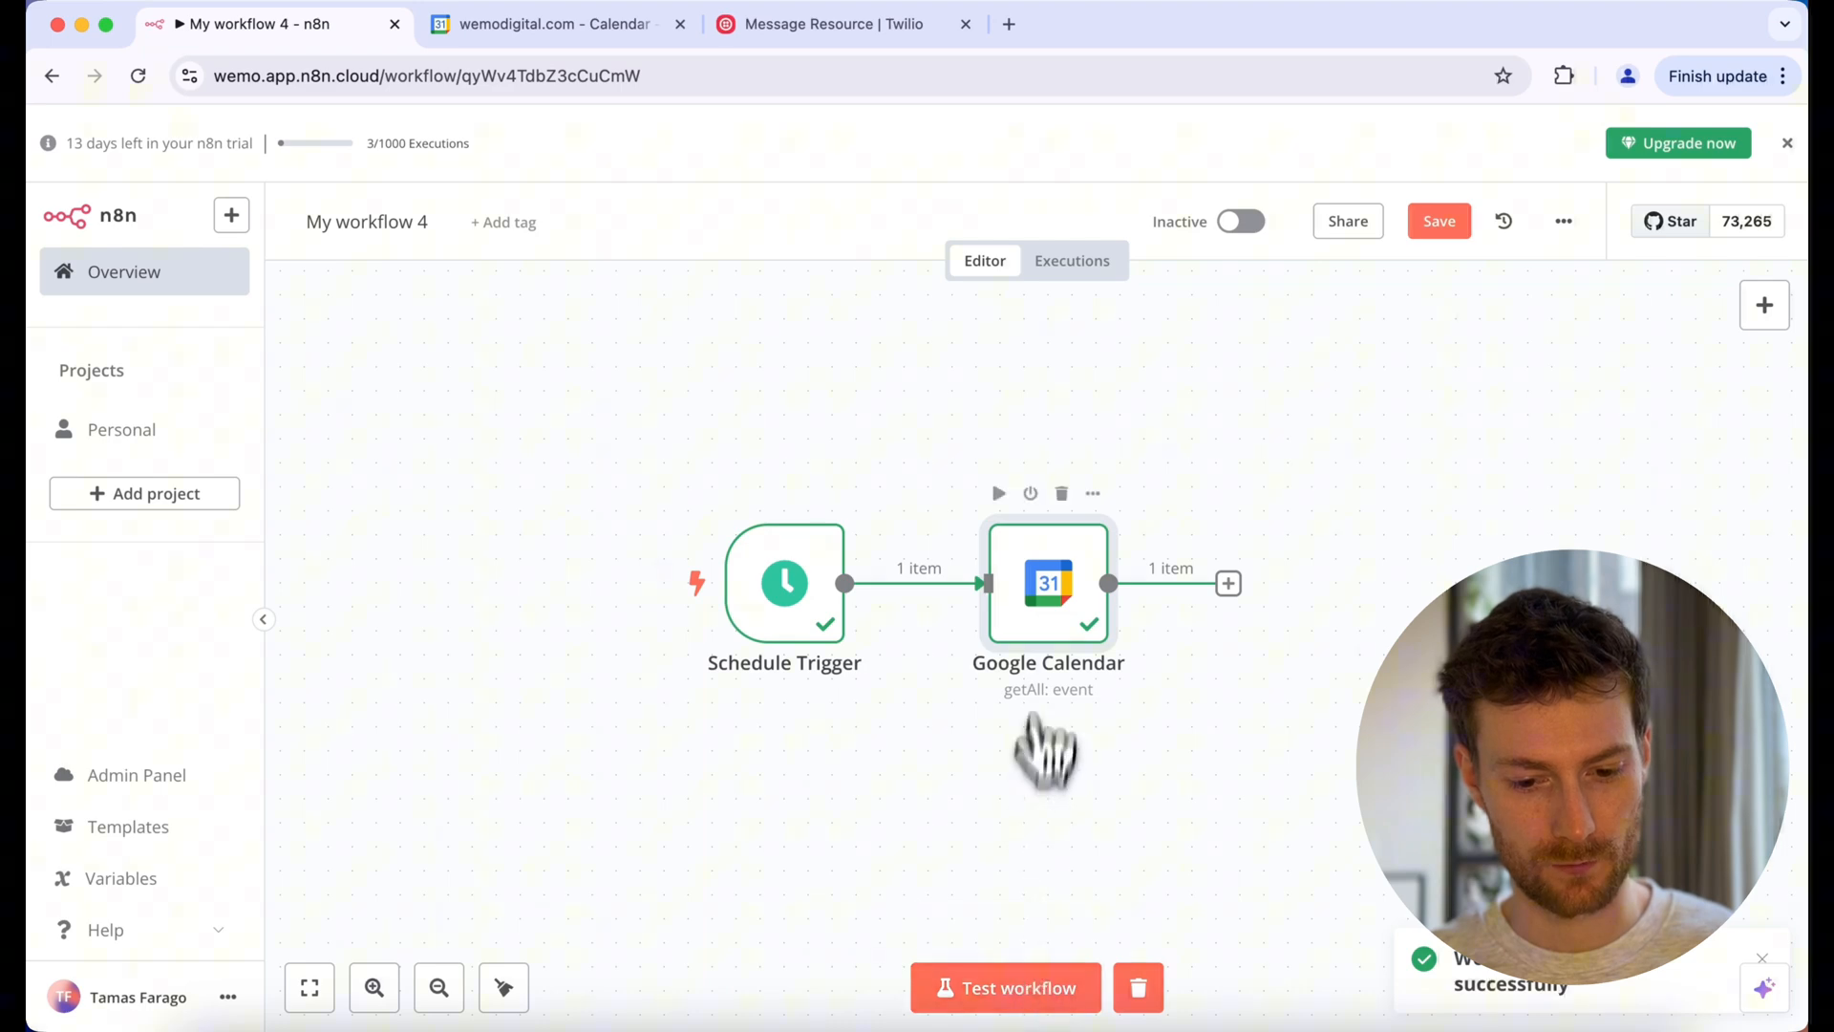
double_click(1048, 583)
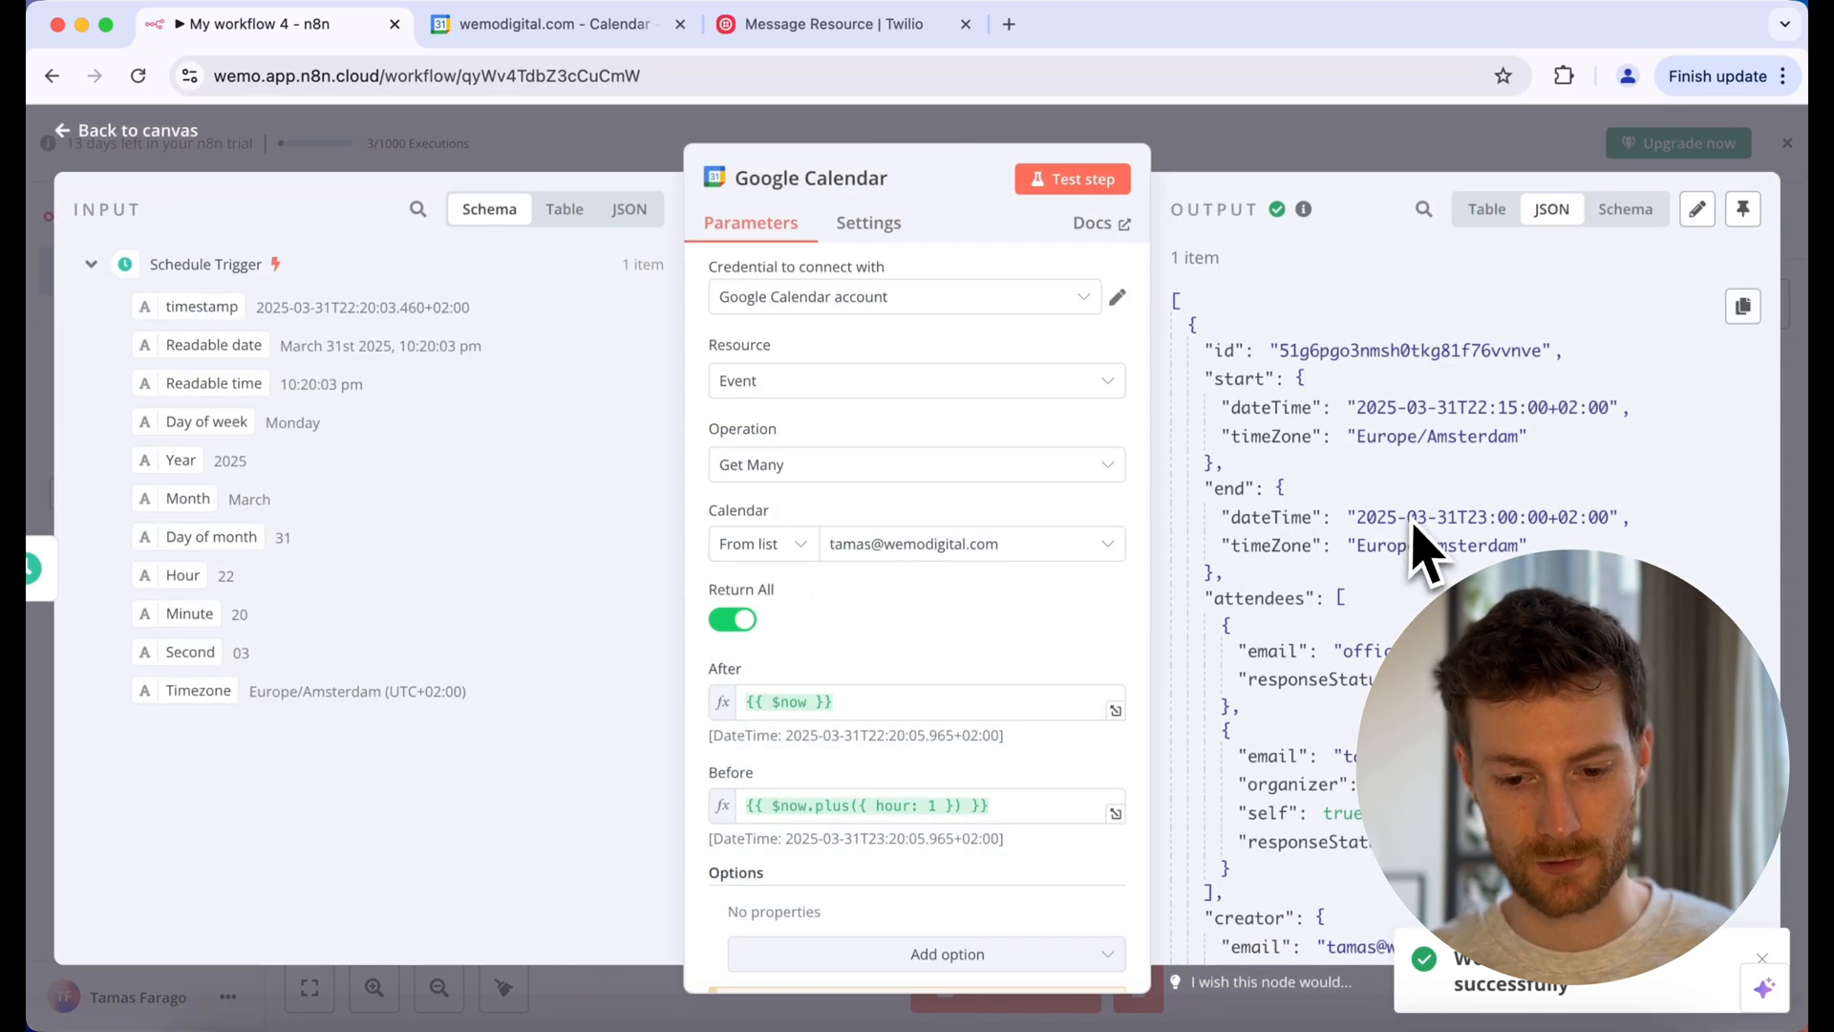
scroll(down, 3)
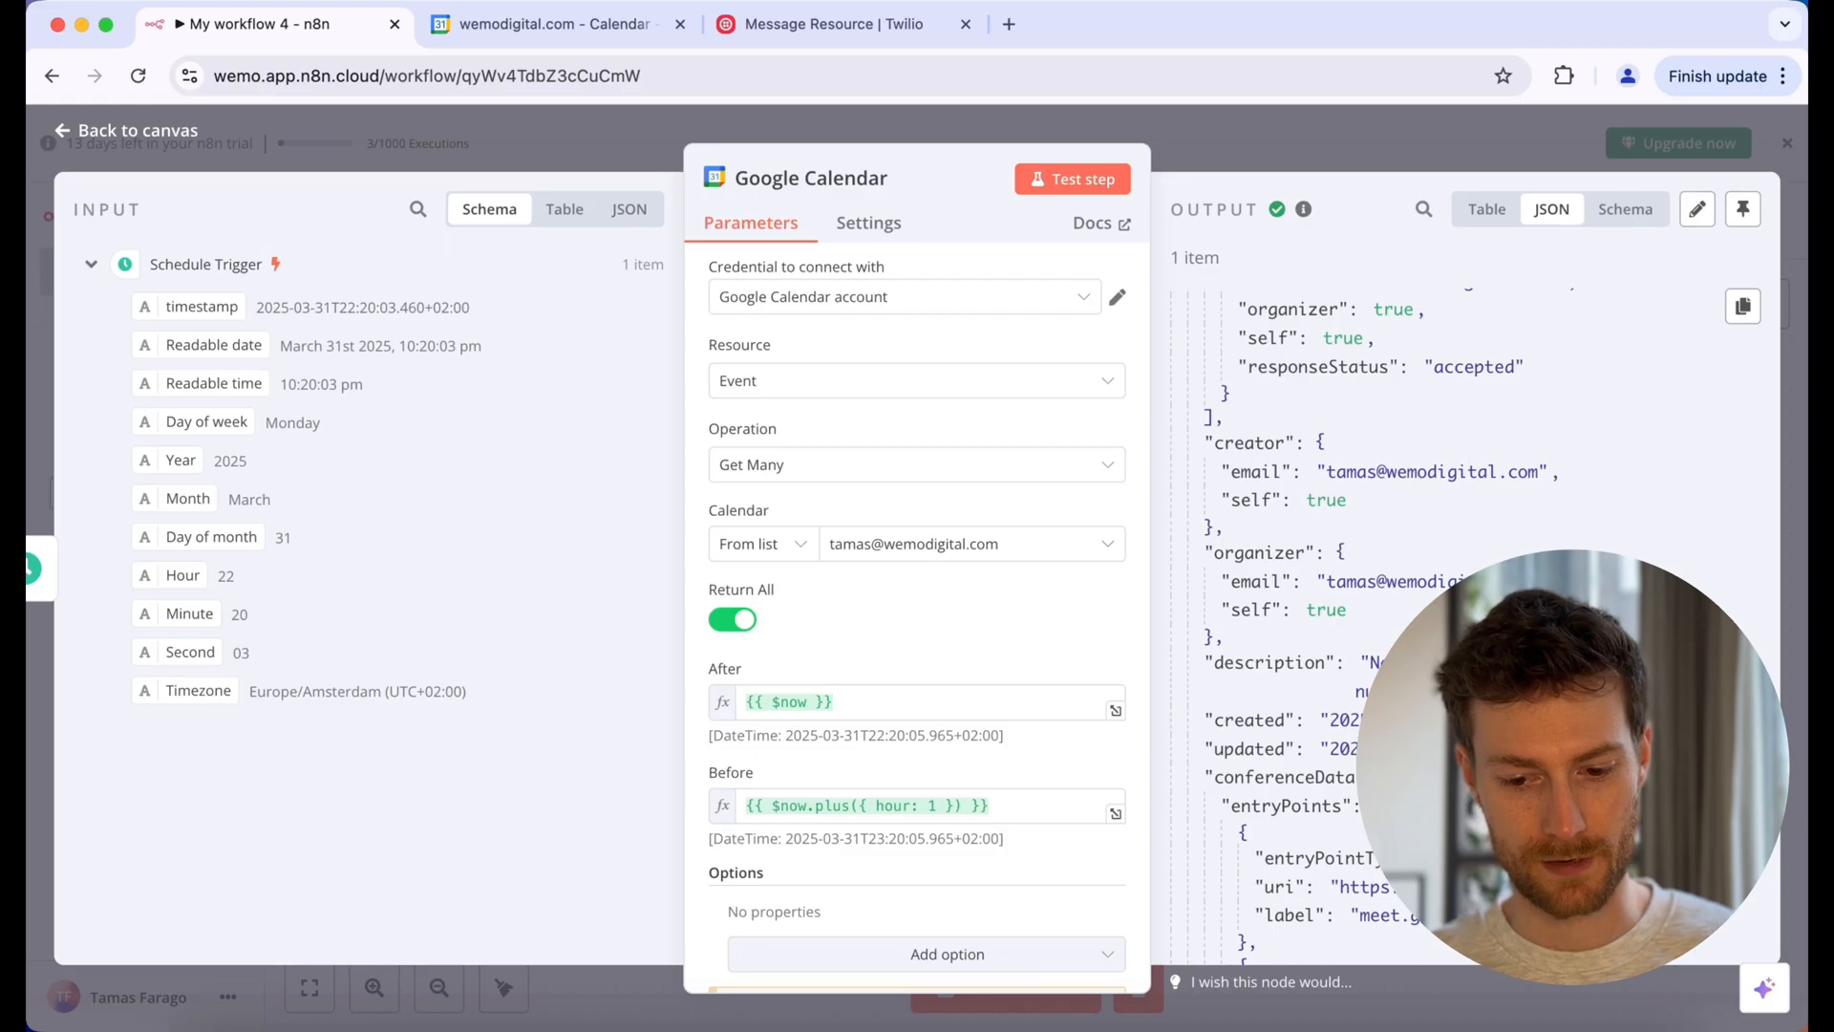
mouse_move(1284, 501)
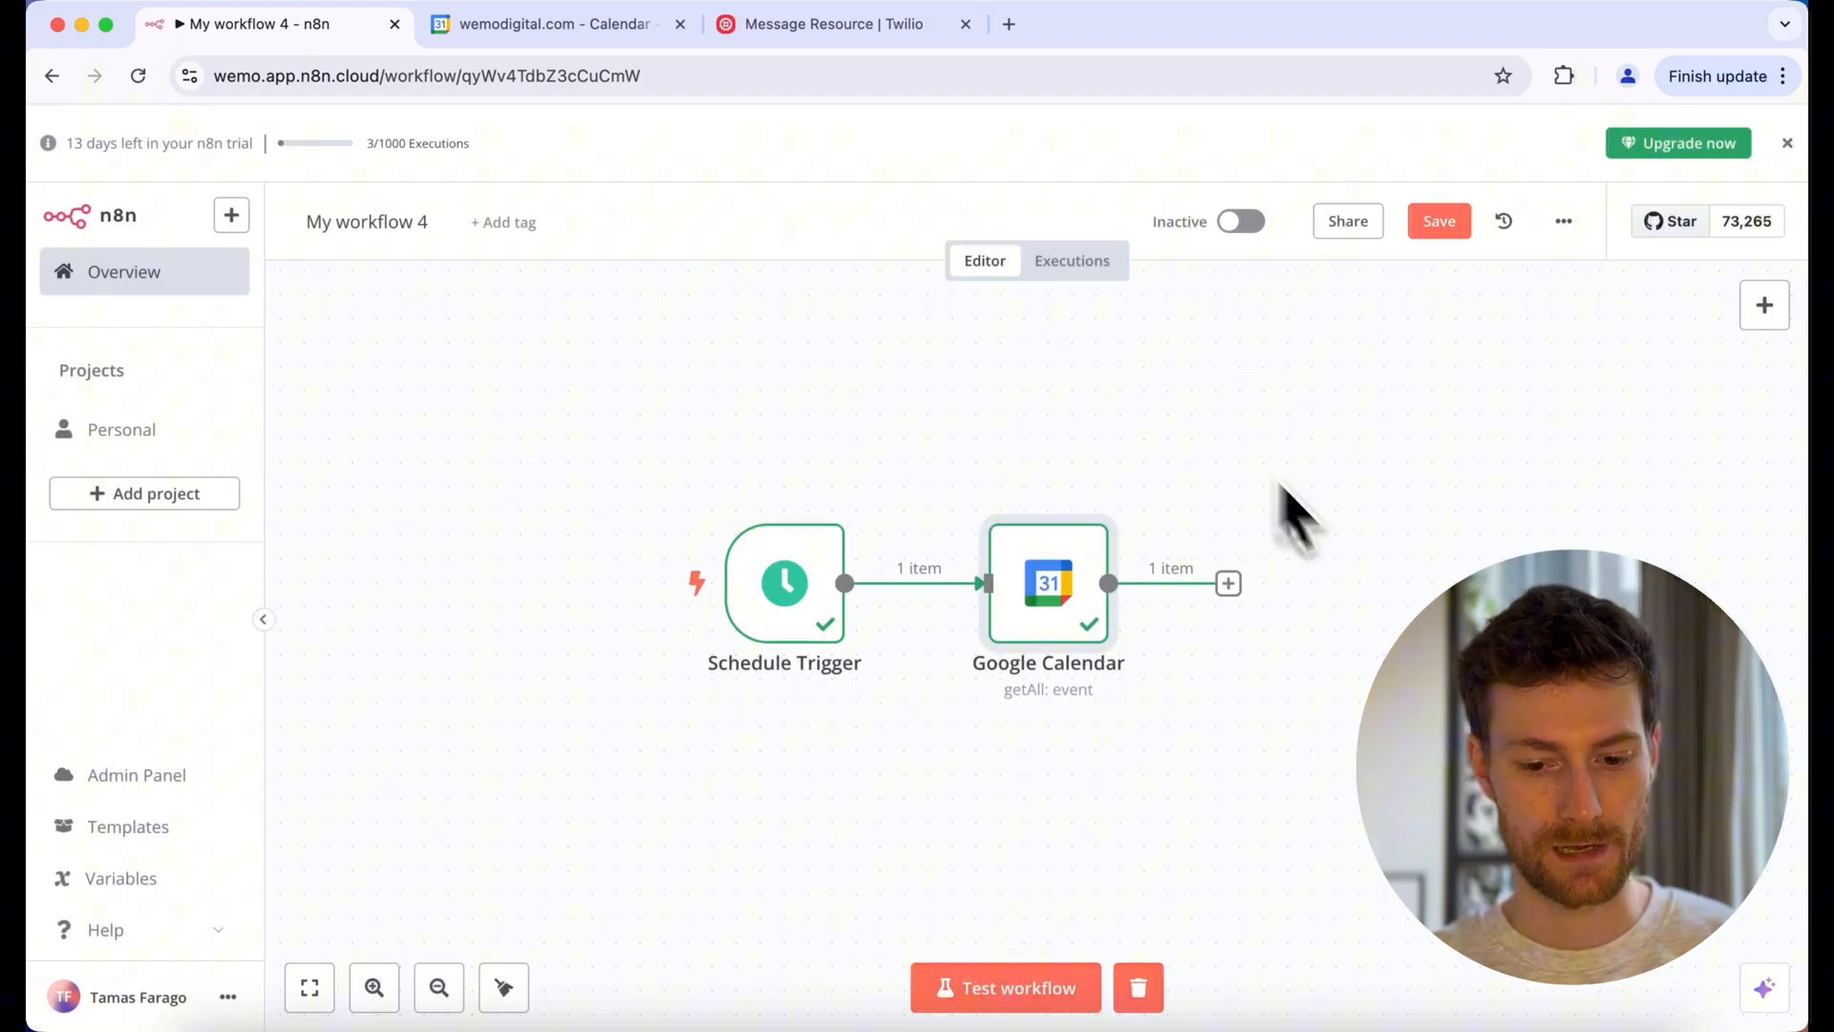
click(1229, 583)
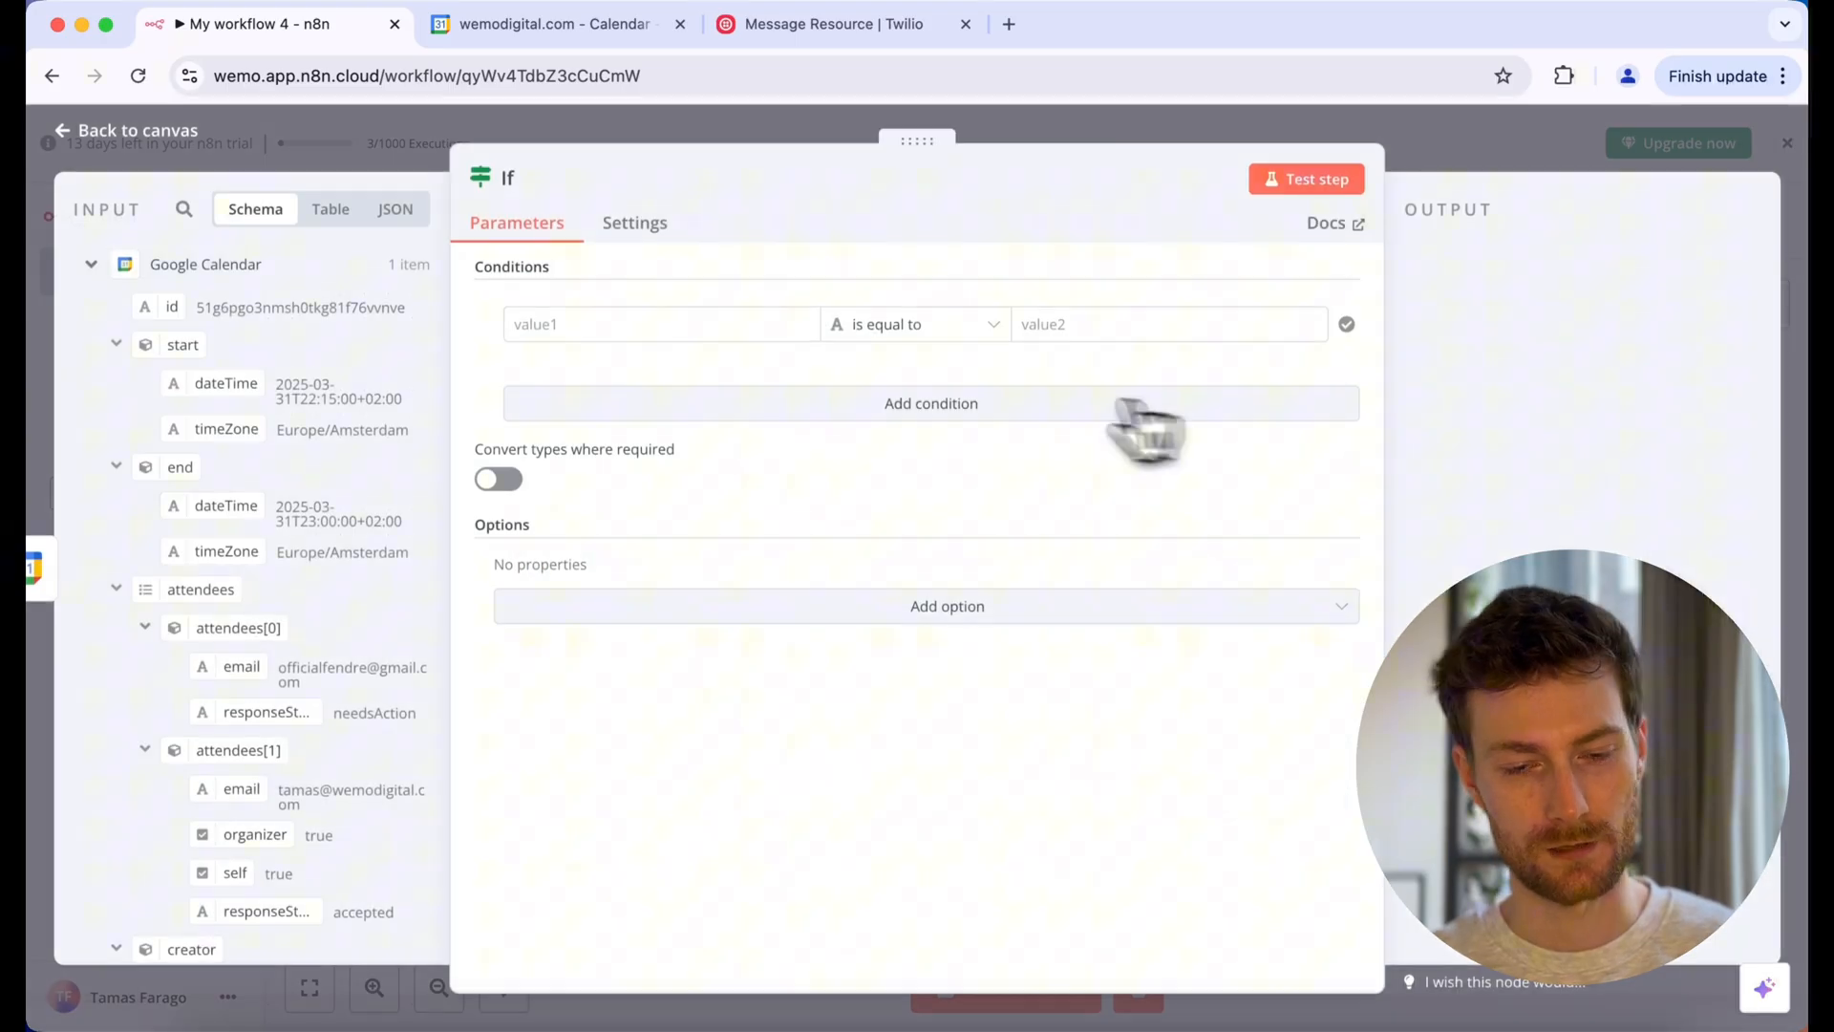
mouse_move(688, 391)
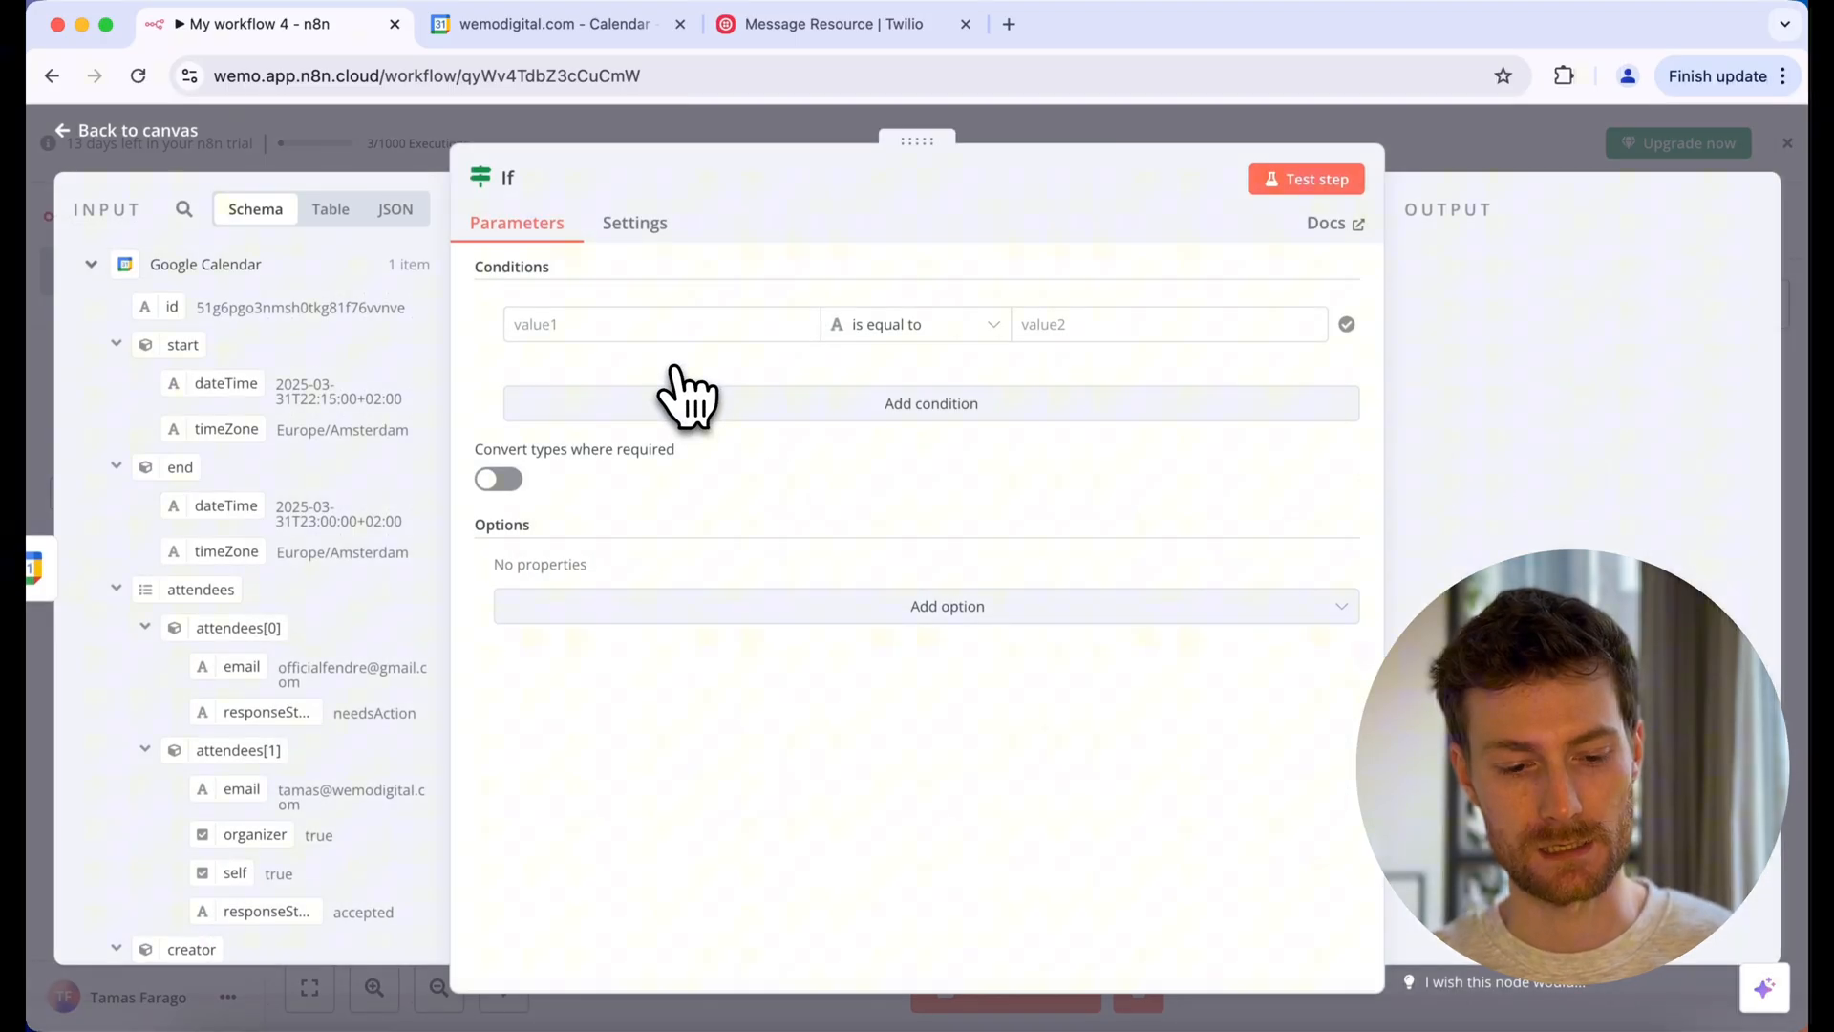
mouse_move(398, 457)
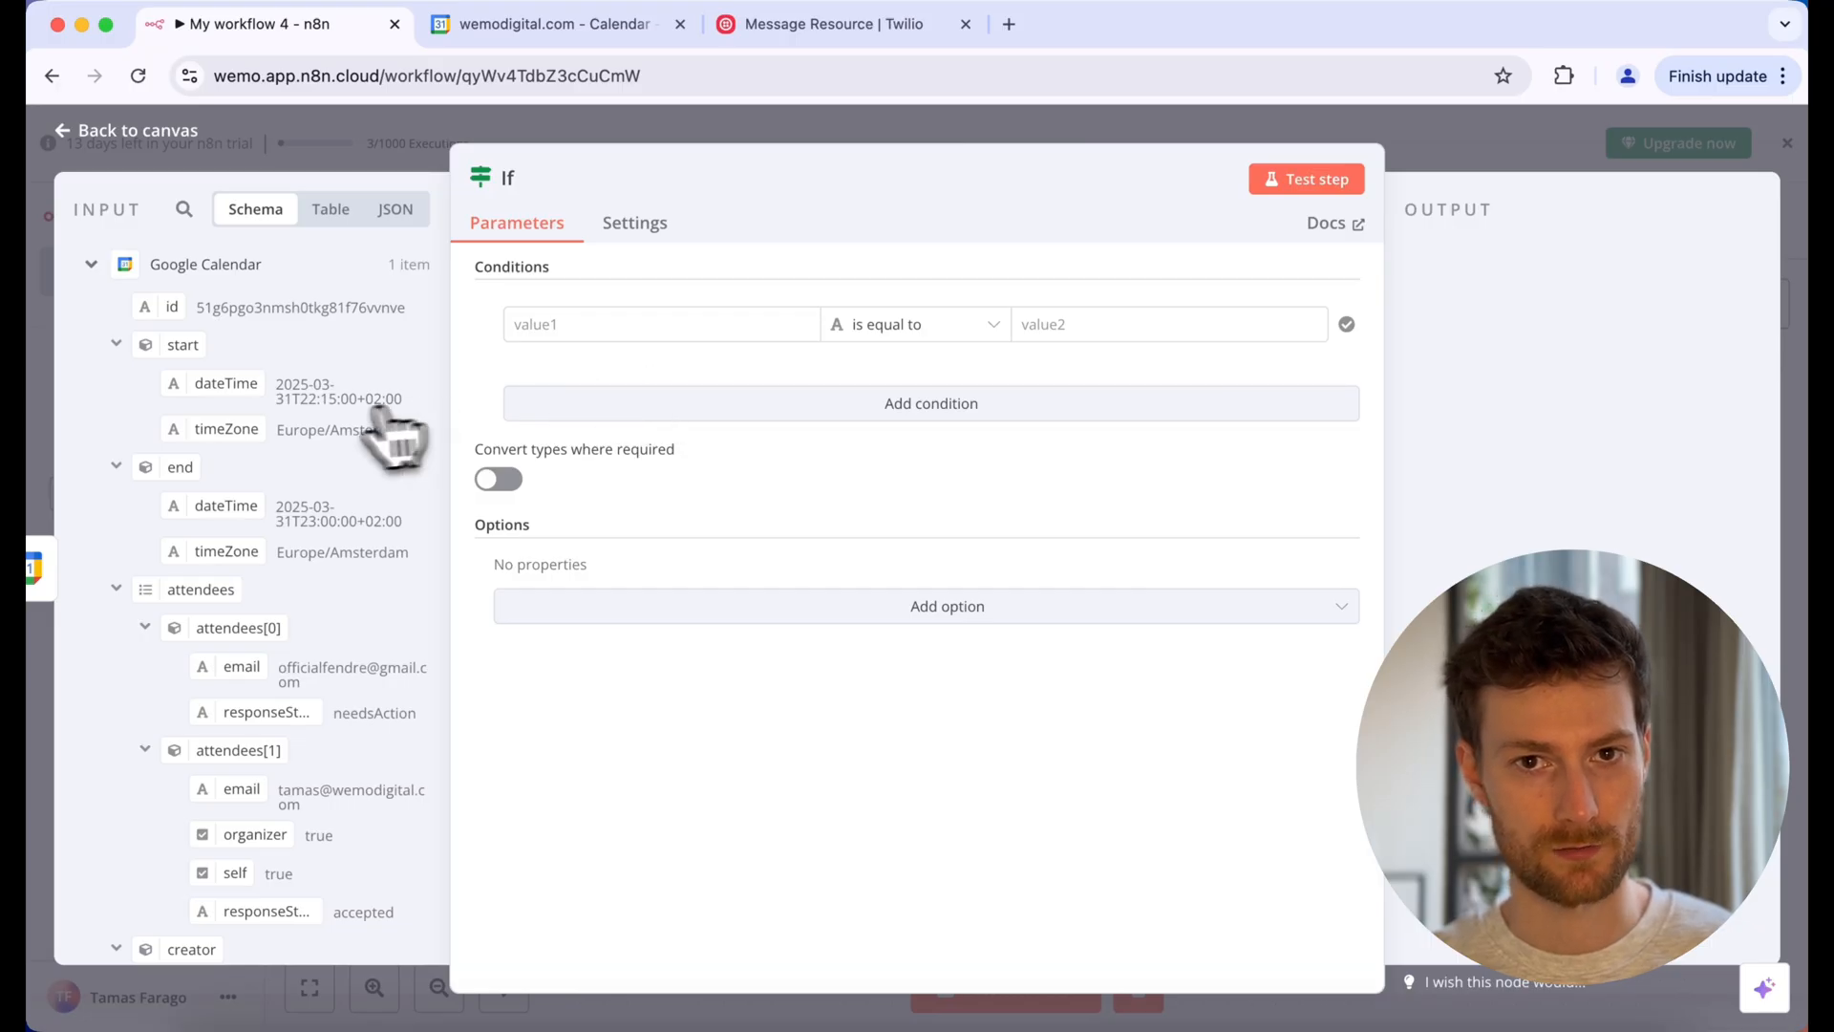
Step: Set the first If condition: start.dateTime is after or equal to {{ $now }}
click(661, 324)
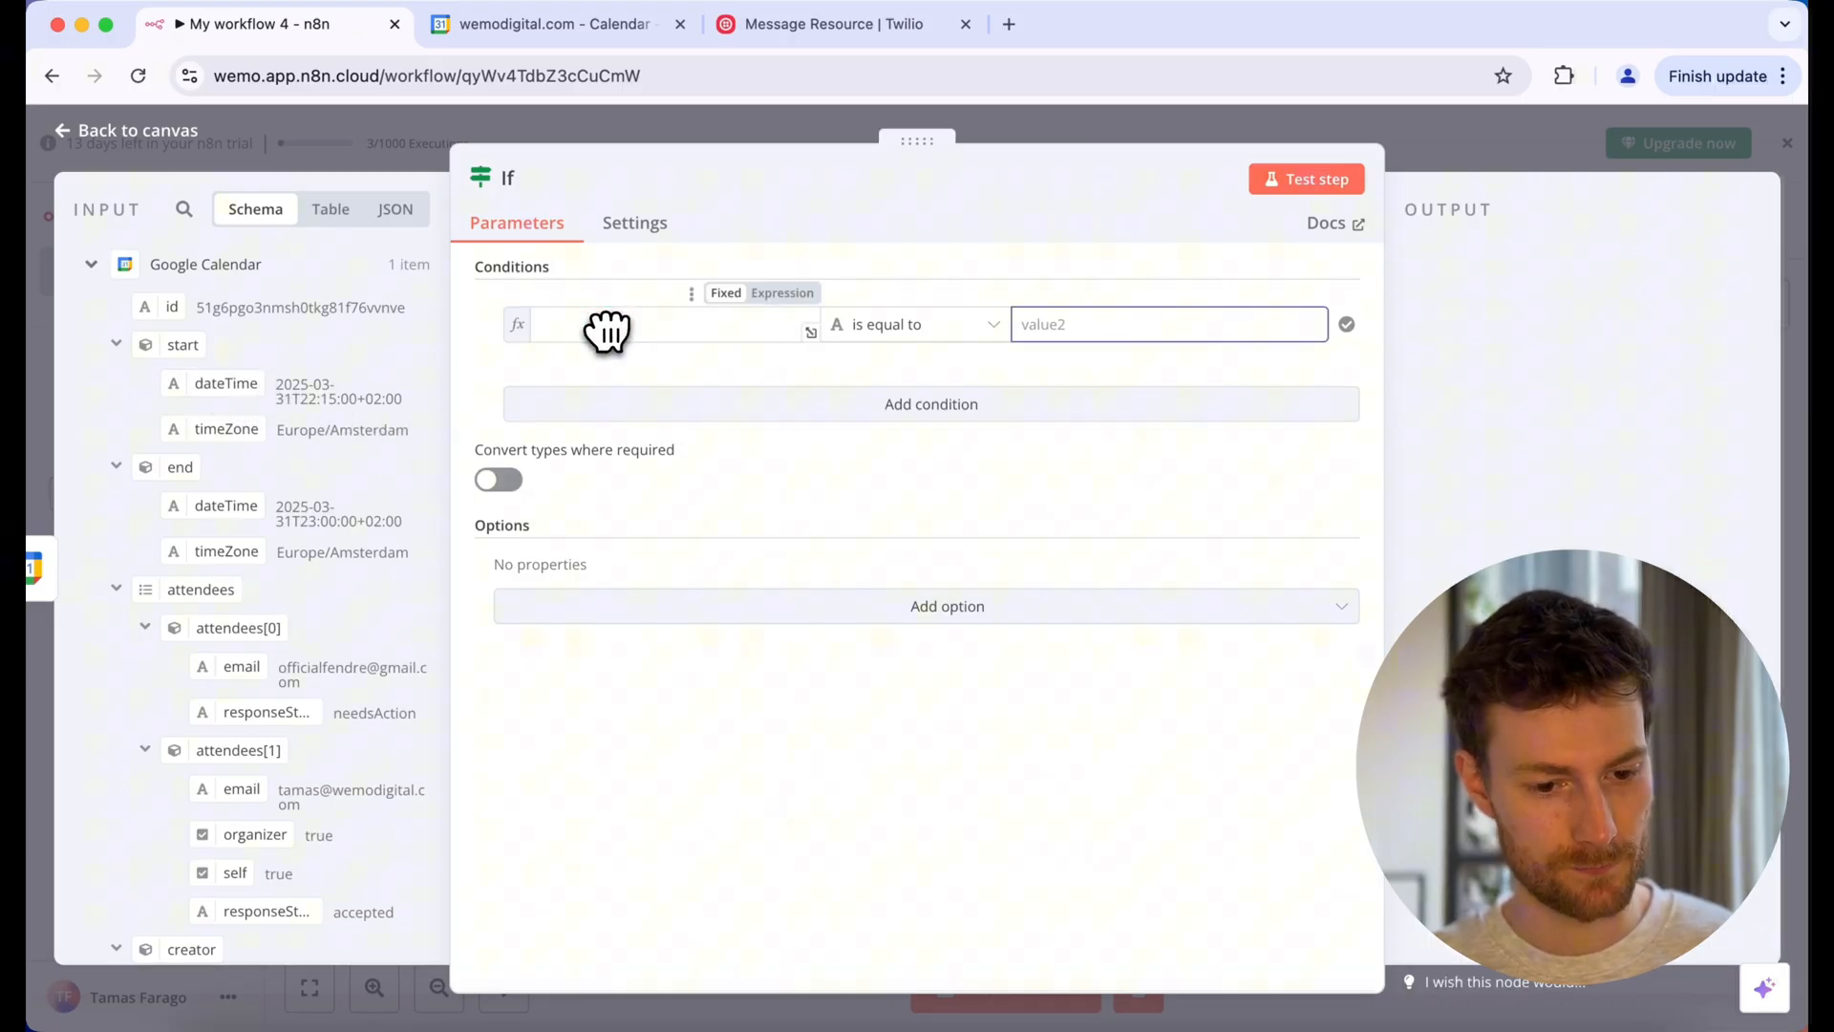
click(912, 324)
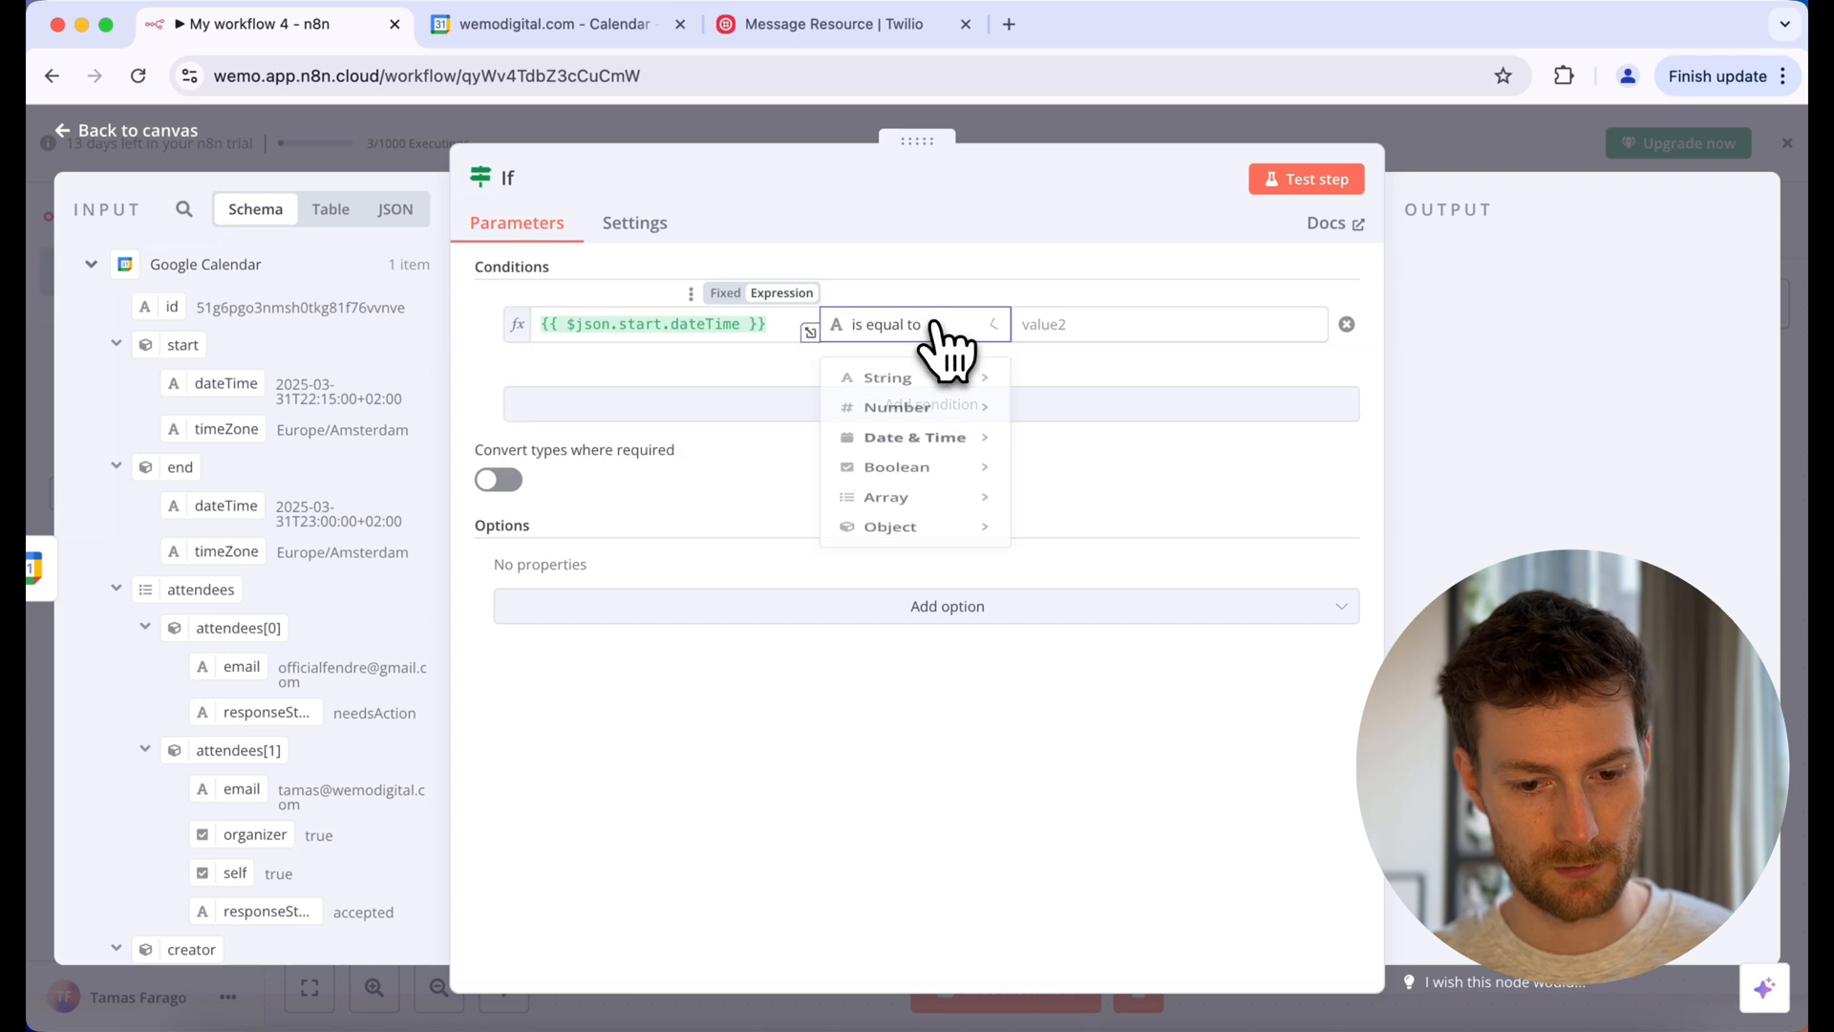
mouse_move(915, 467)
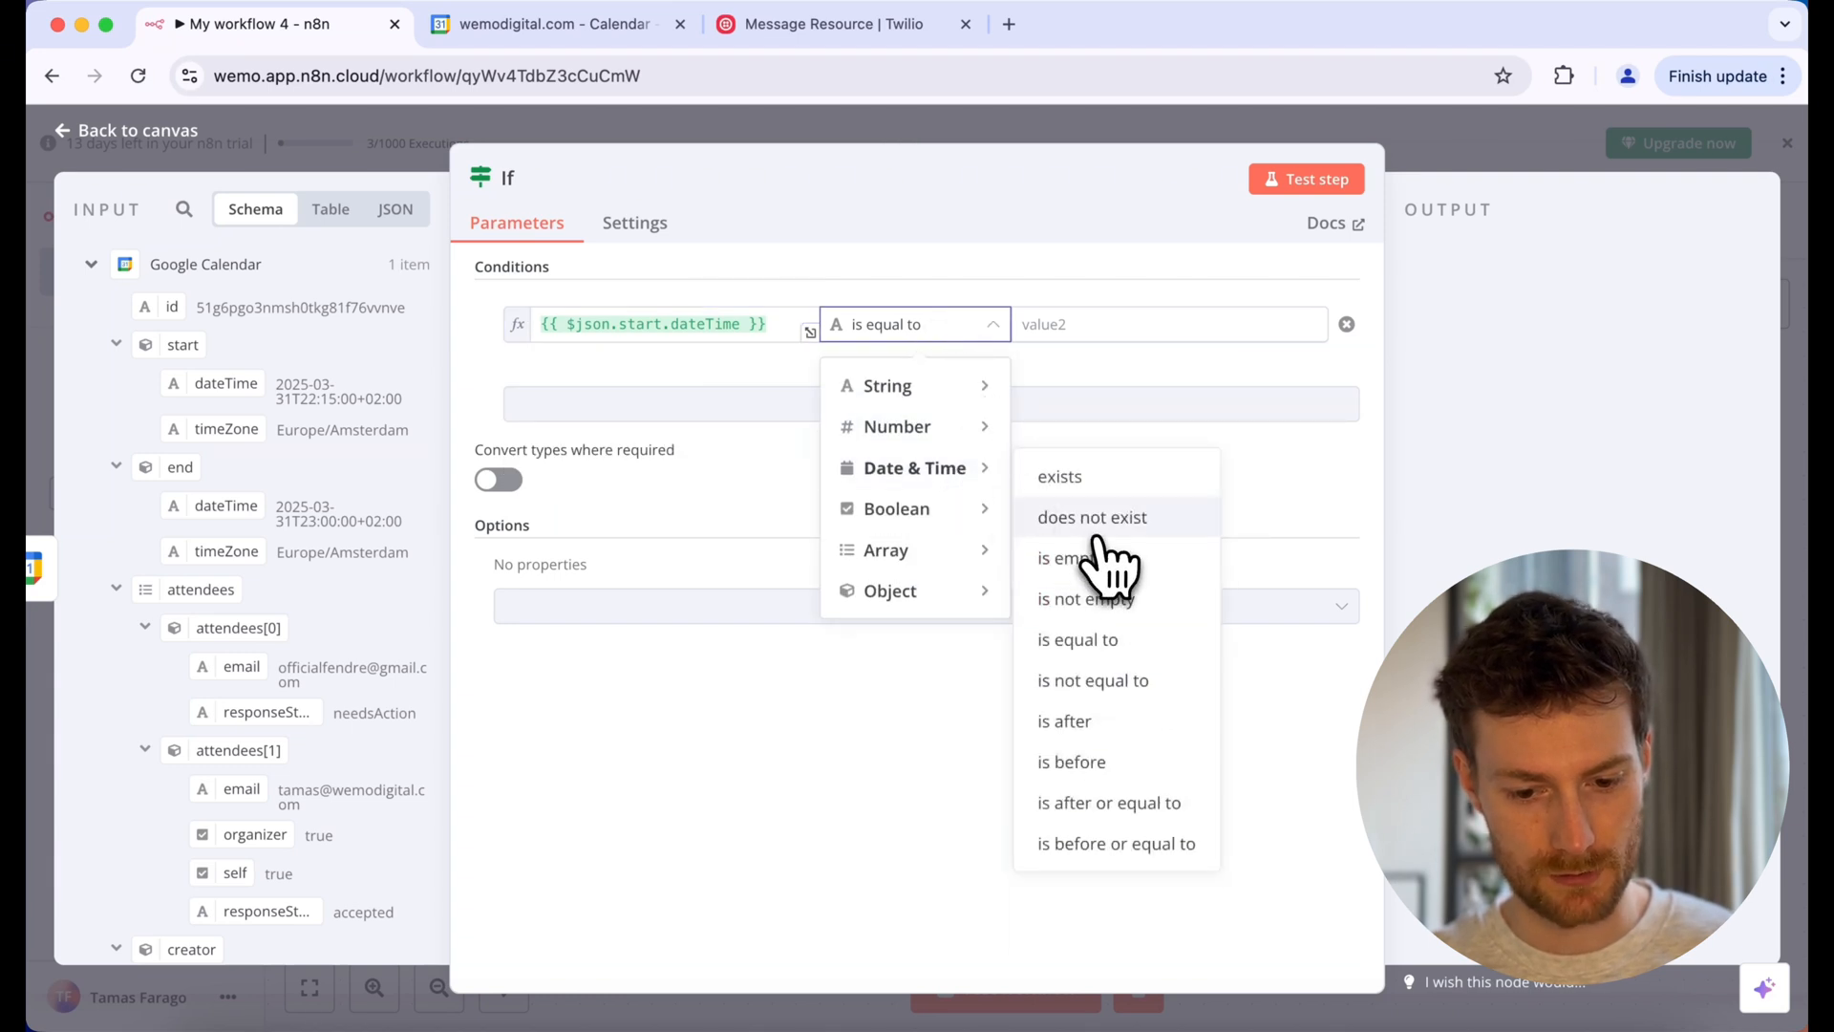
mouse_move(1109, 803)
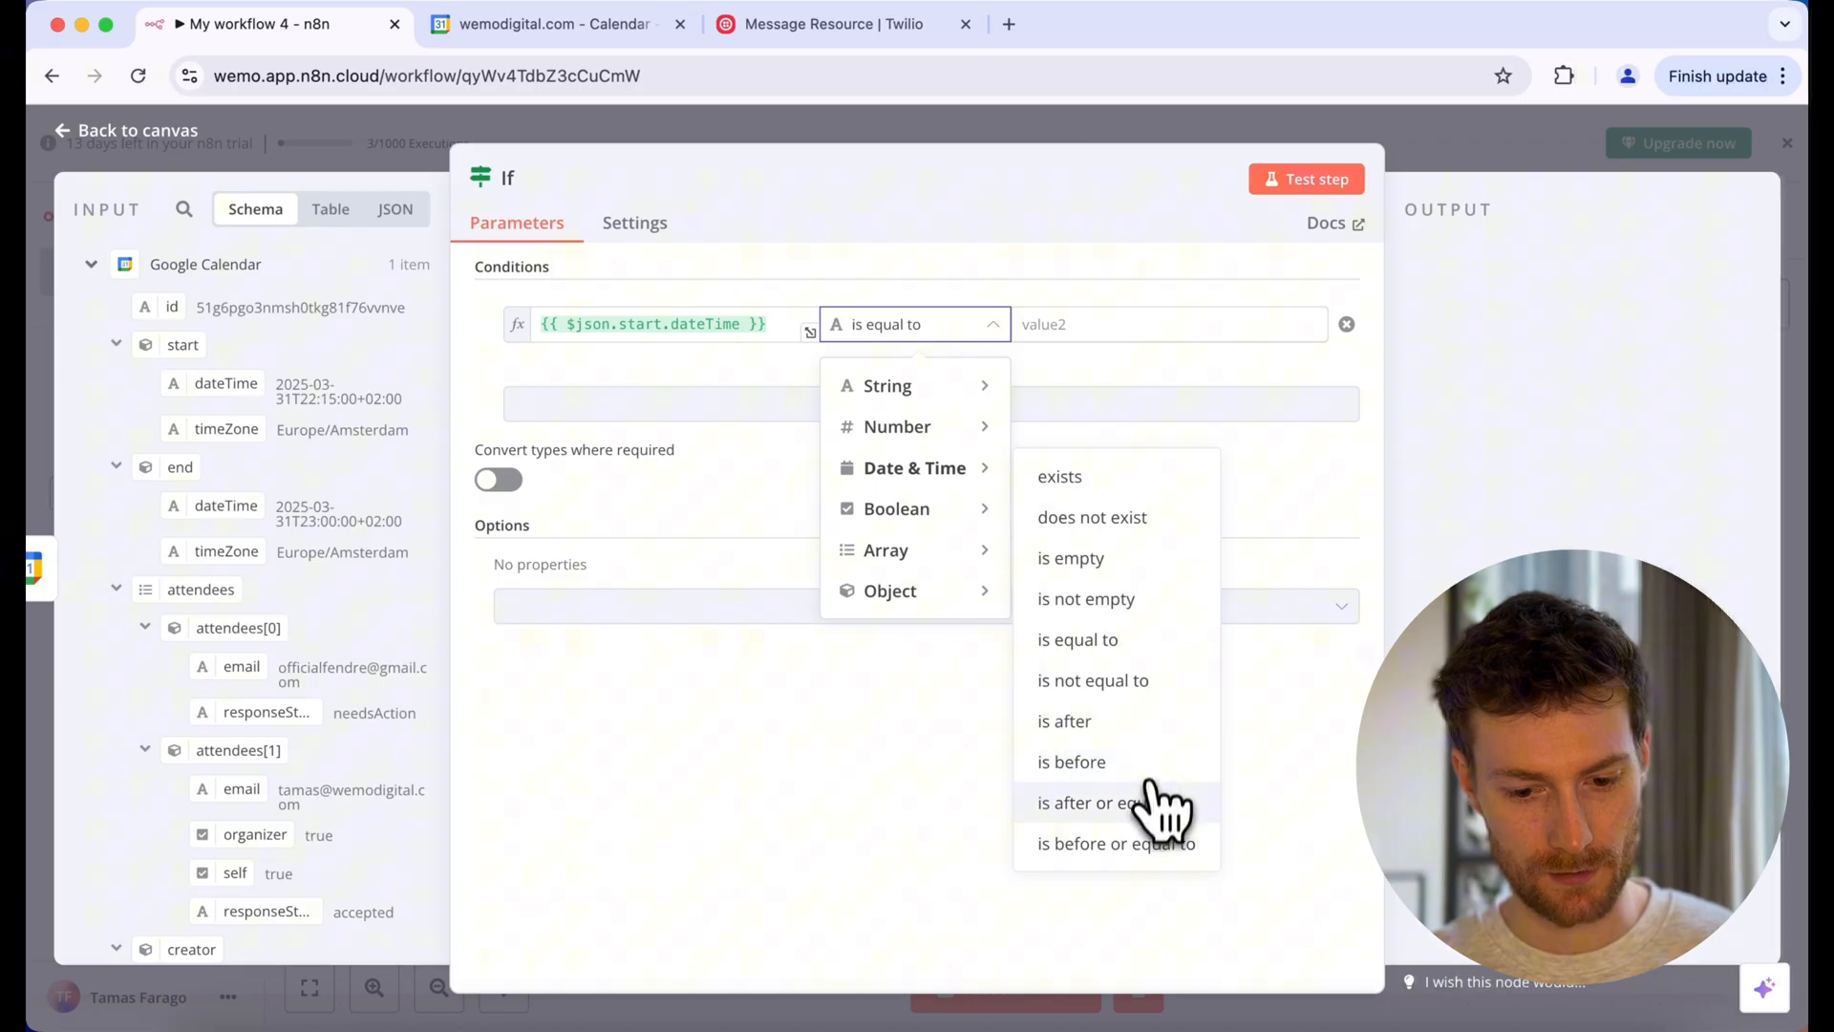
click(1093, 802)
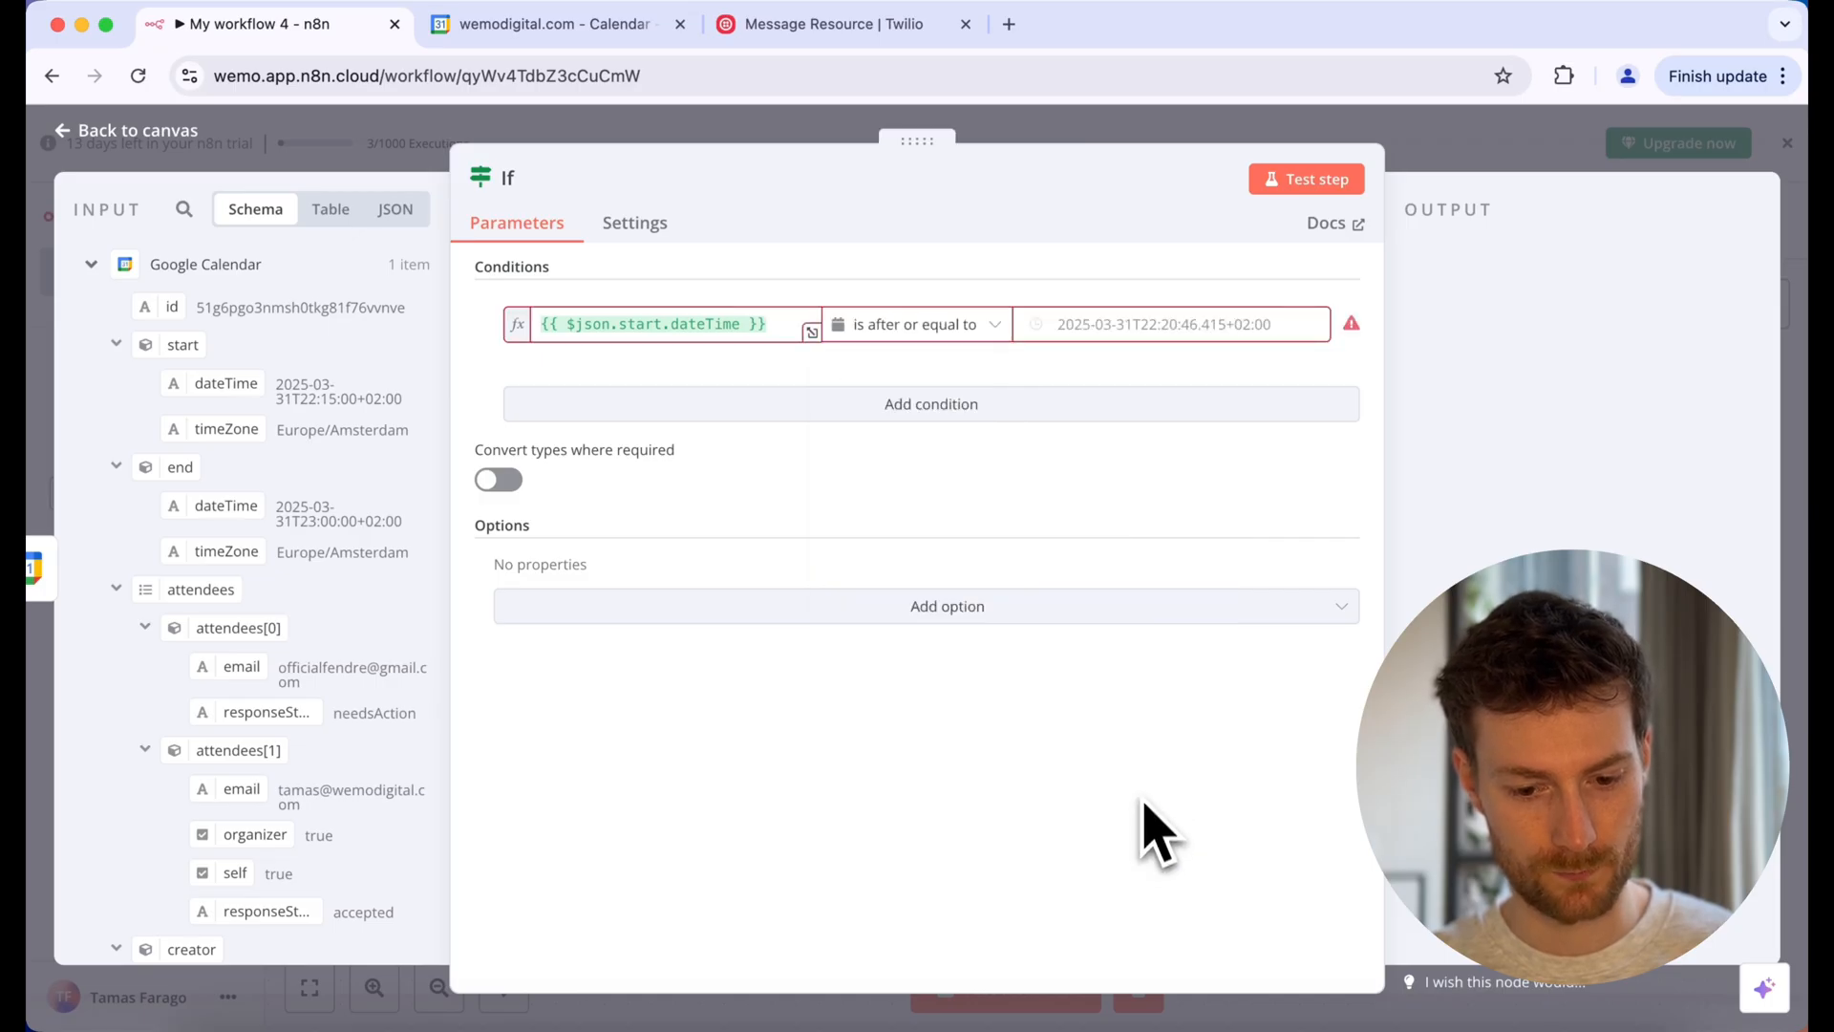
mouse_move(1111, 339)
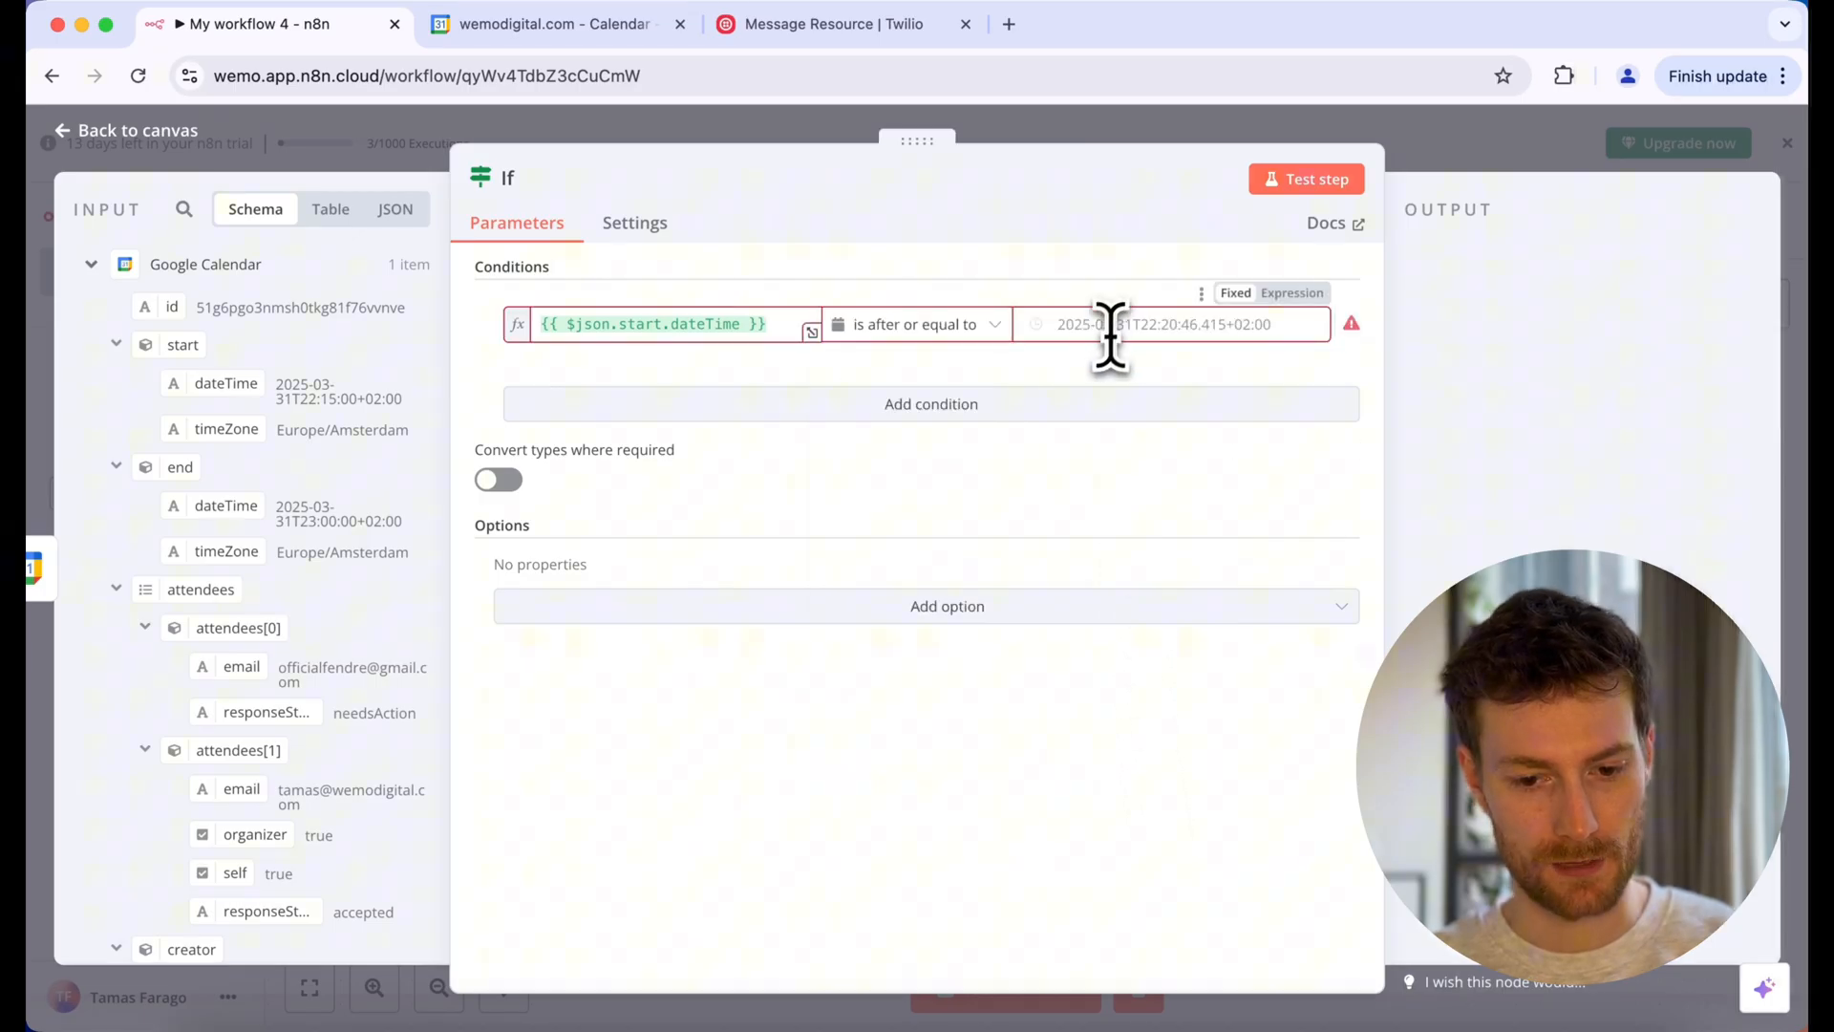
click(1290, 292)
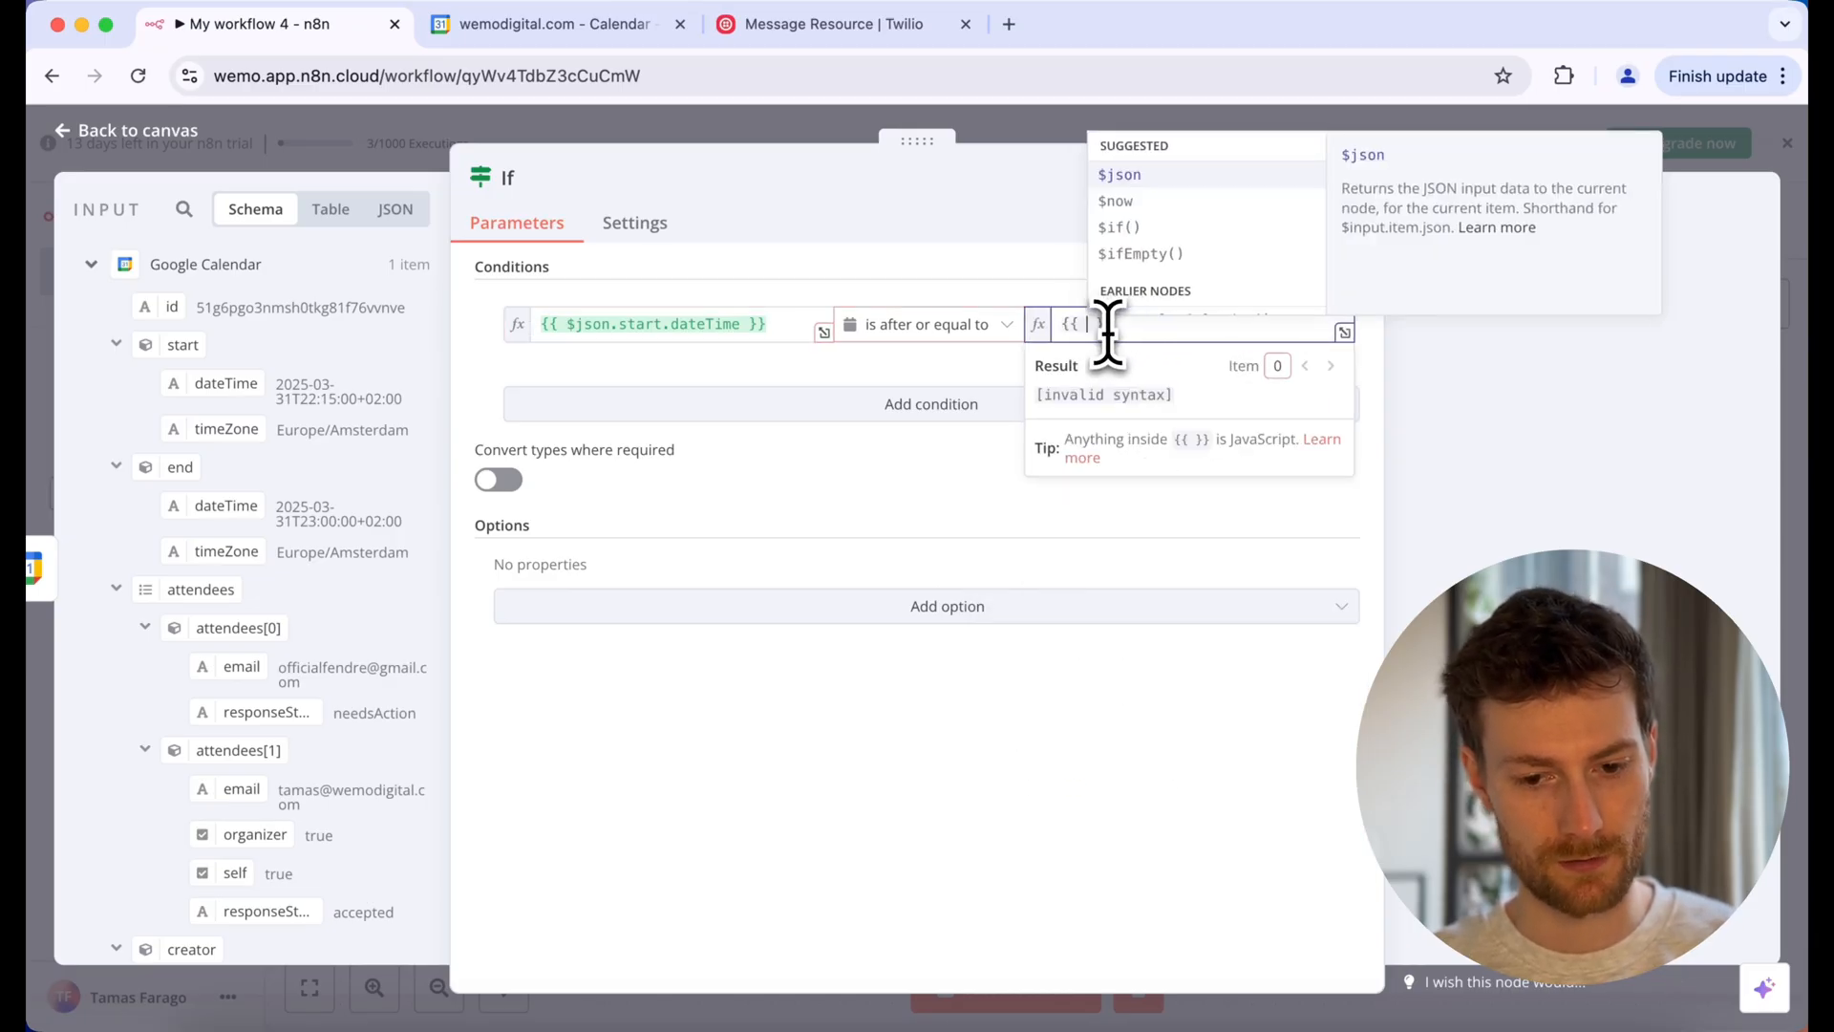
text($now)
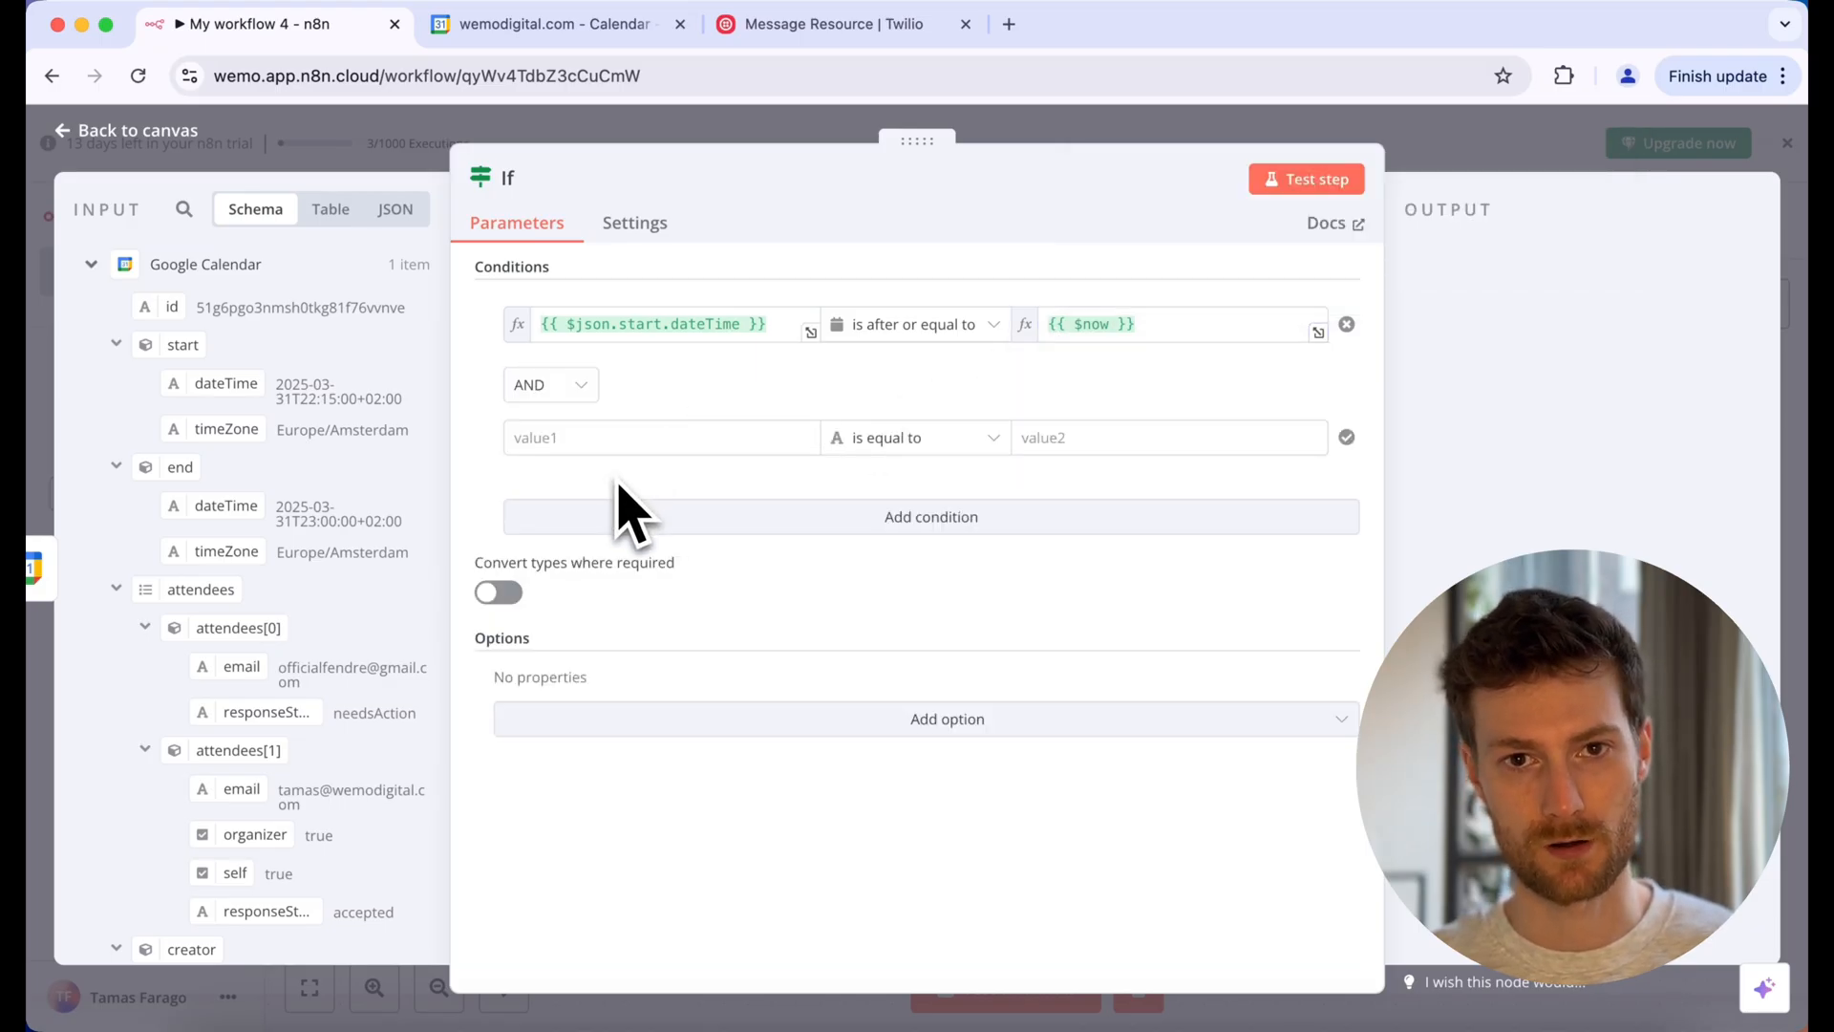
mouse_move(510, 491)
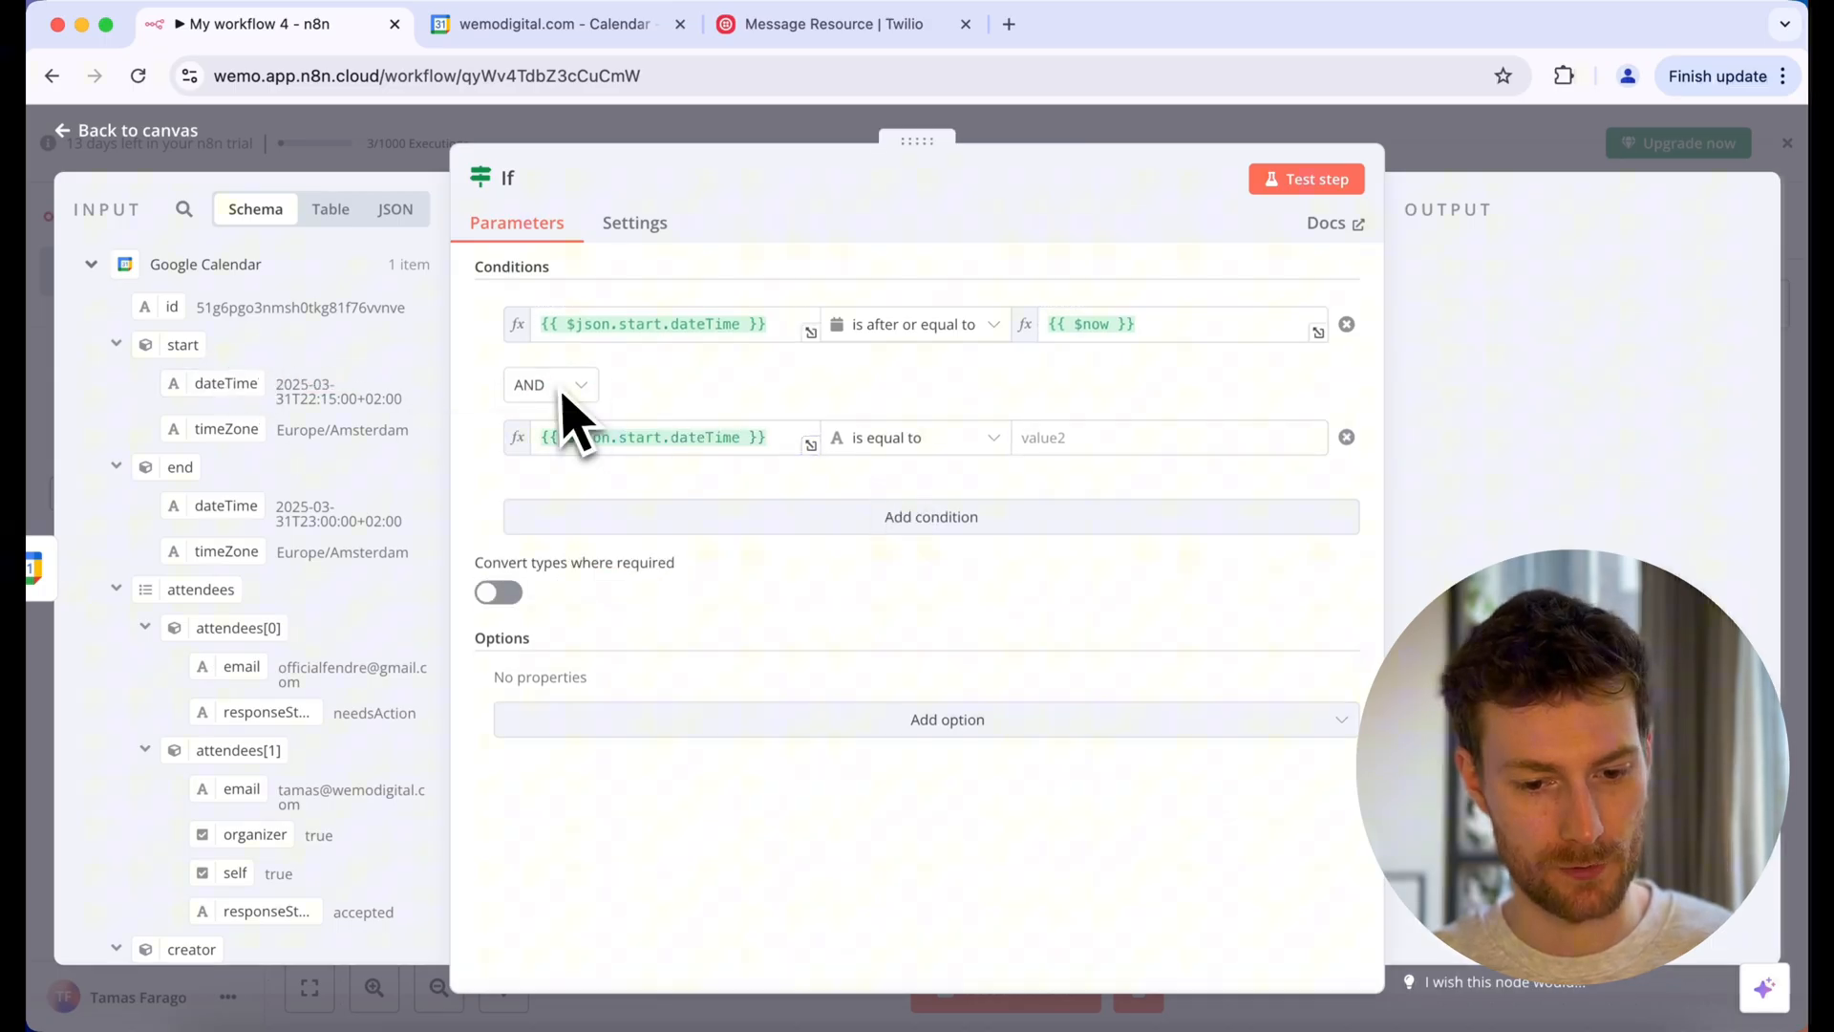
Step: Add the second condition: start.dateTime is before {{ $now.plus({hour: 1}) }}
click(912, 437)
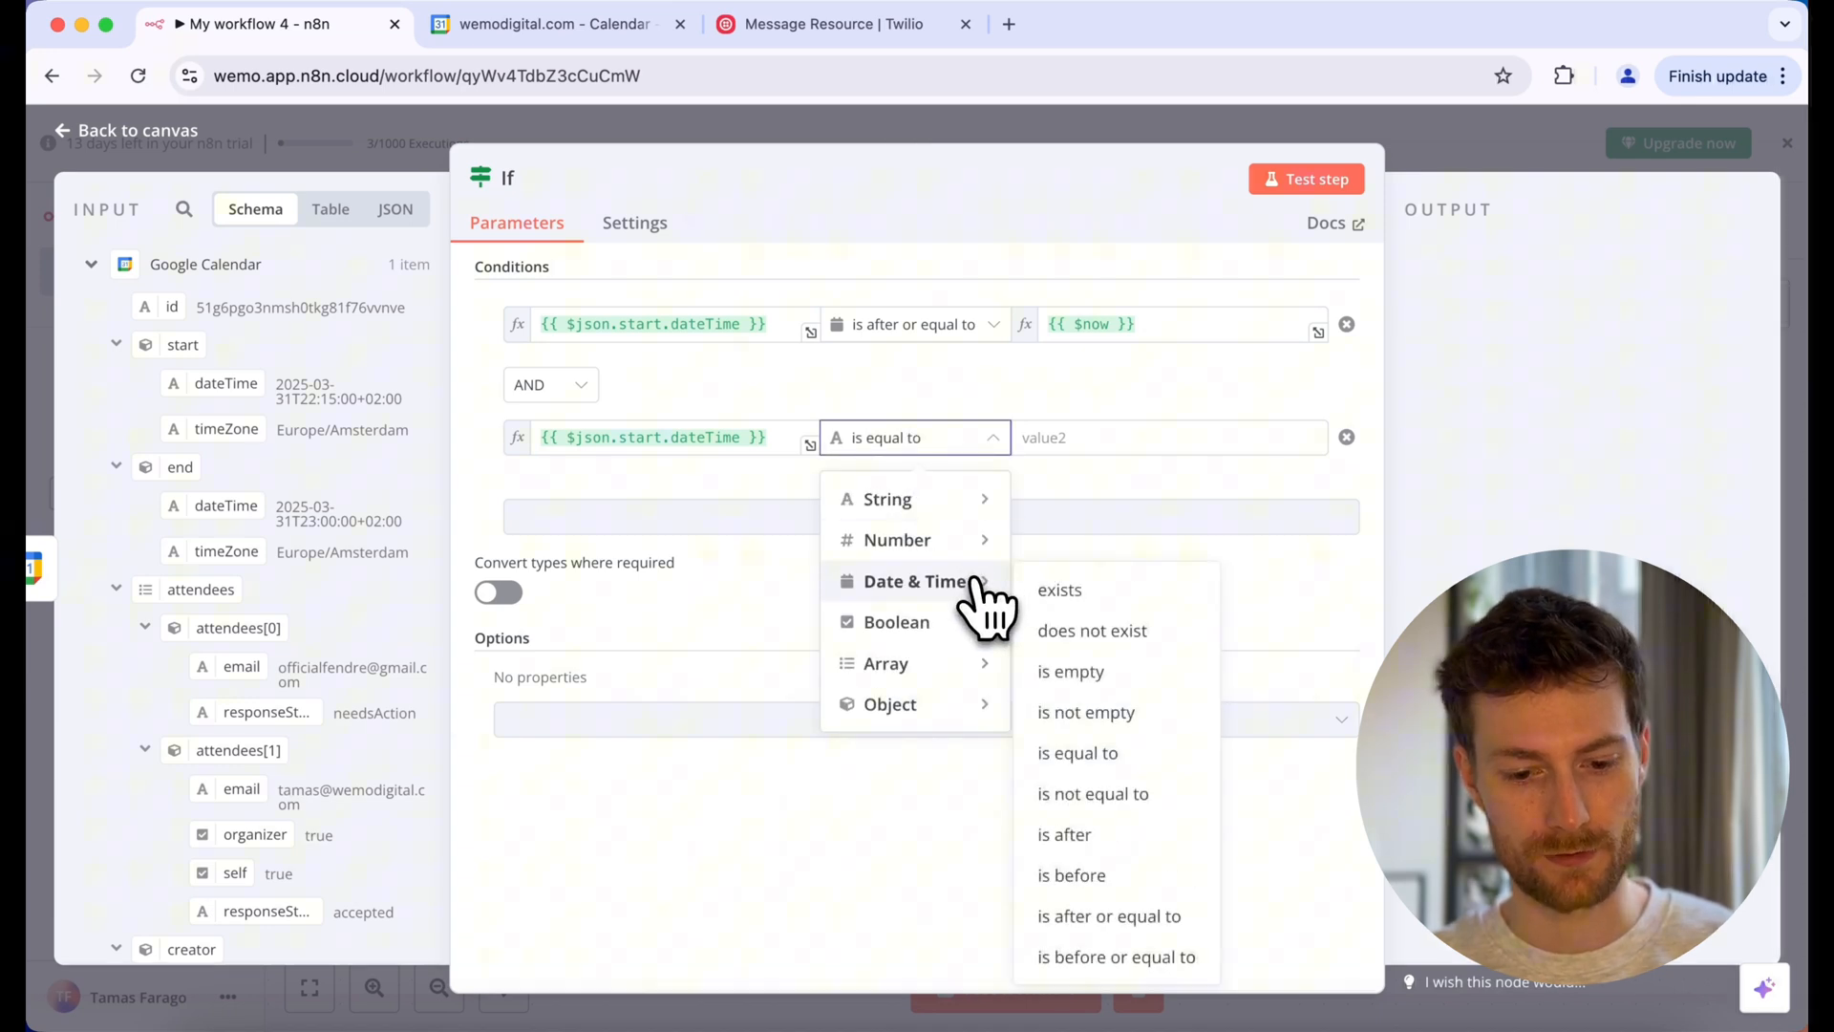
click(1070, 874)
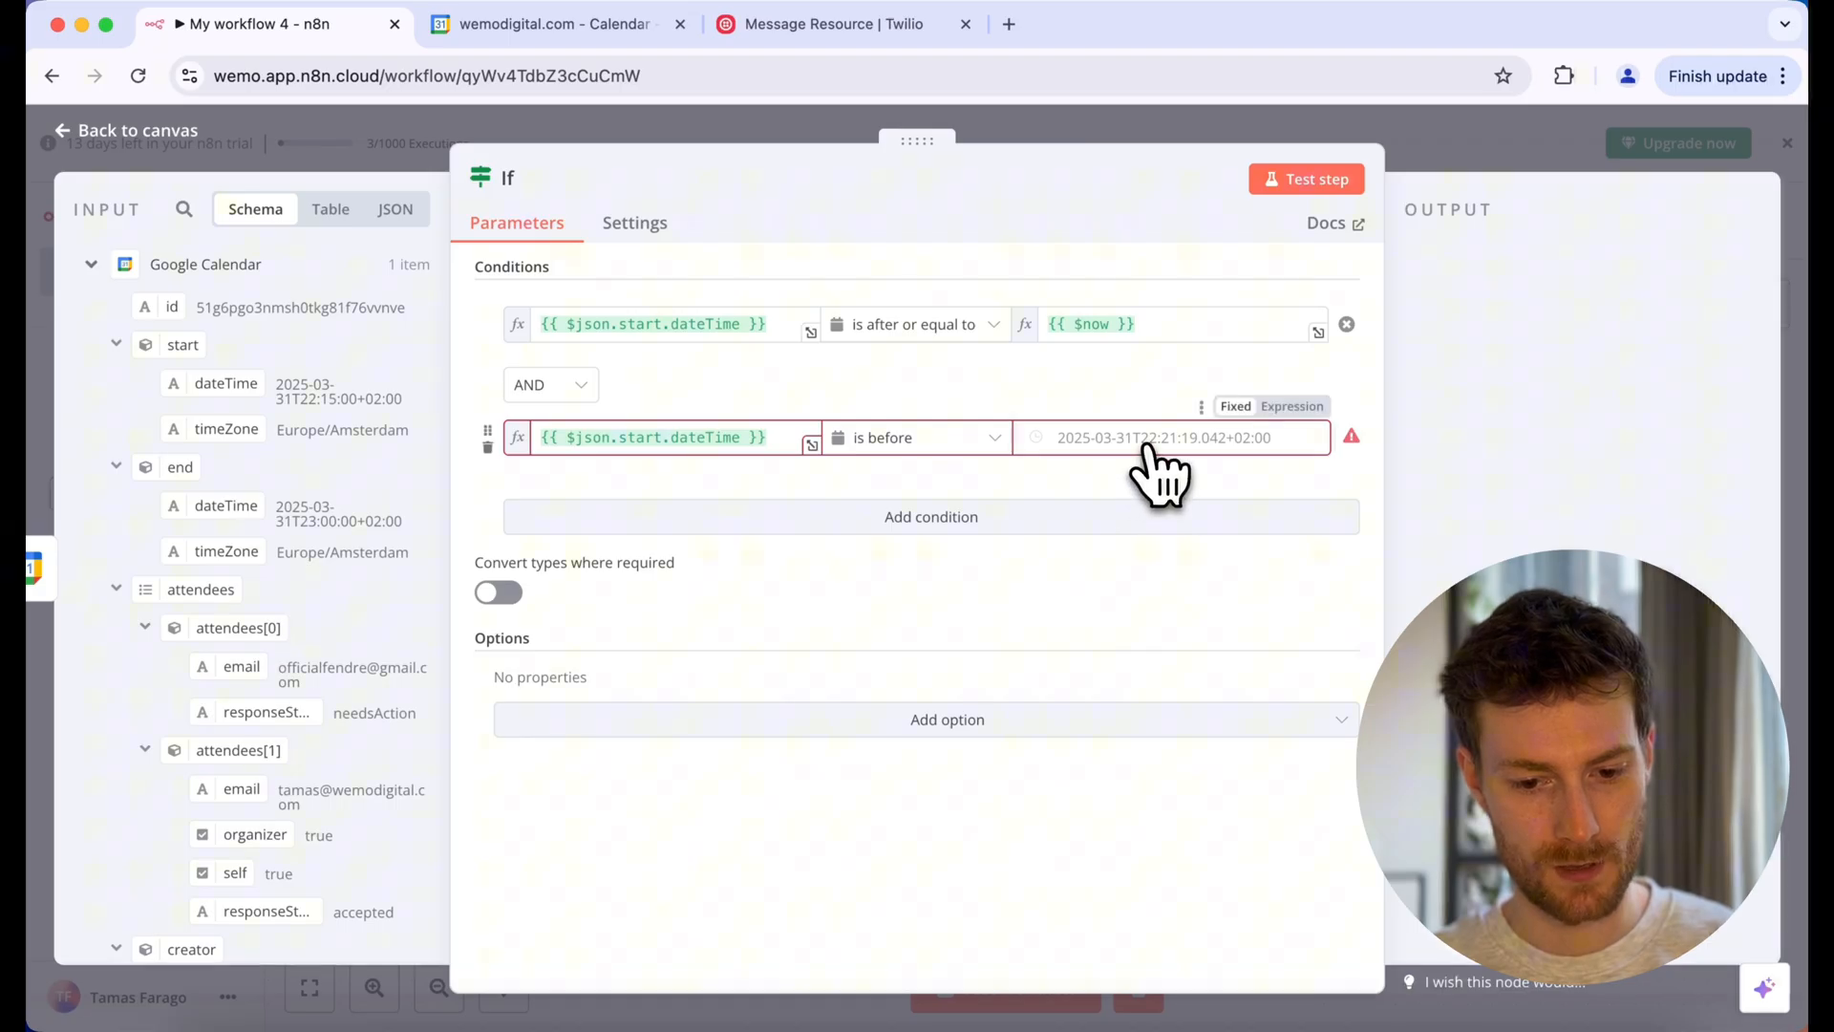
click(1164, 437)
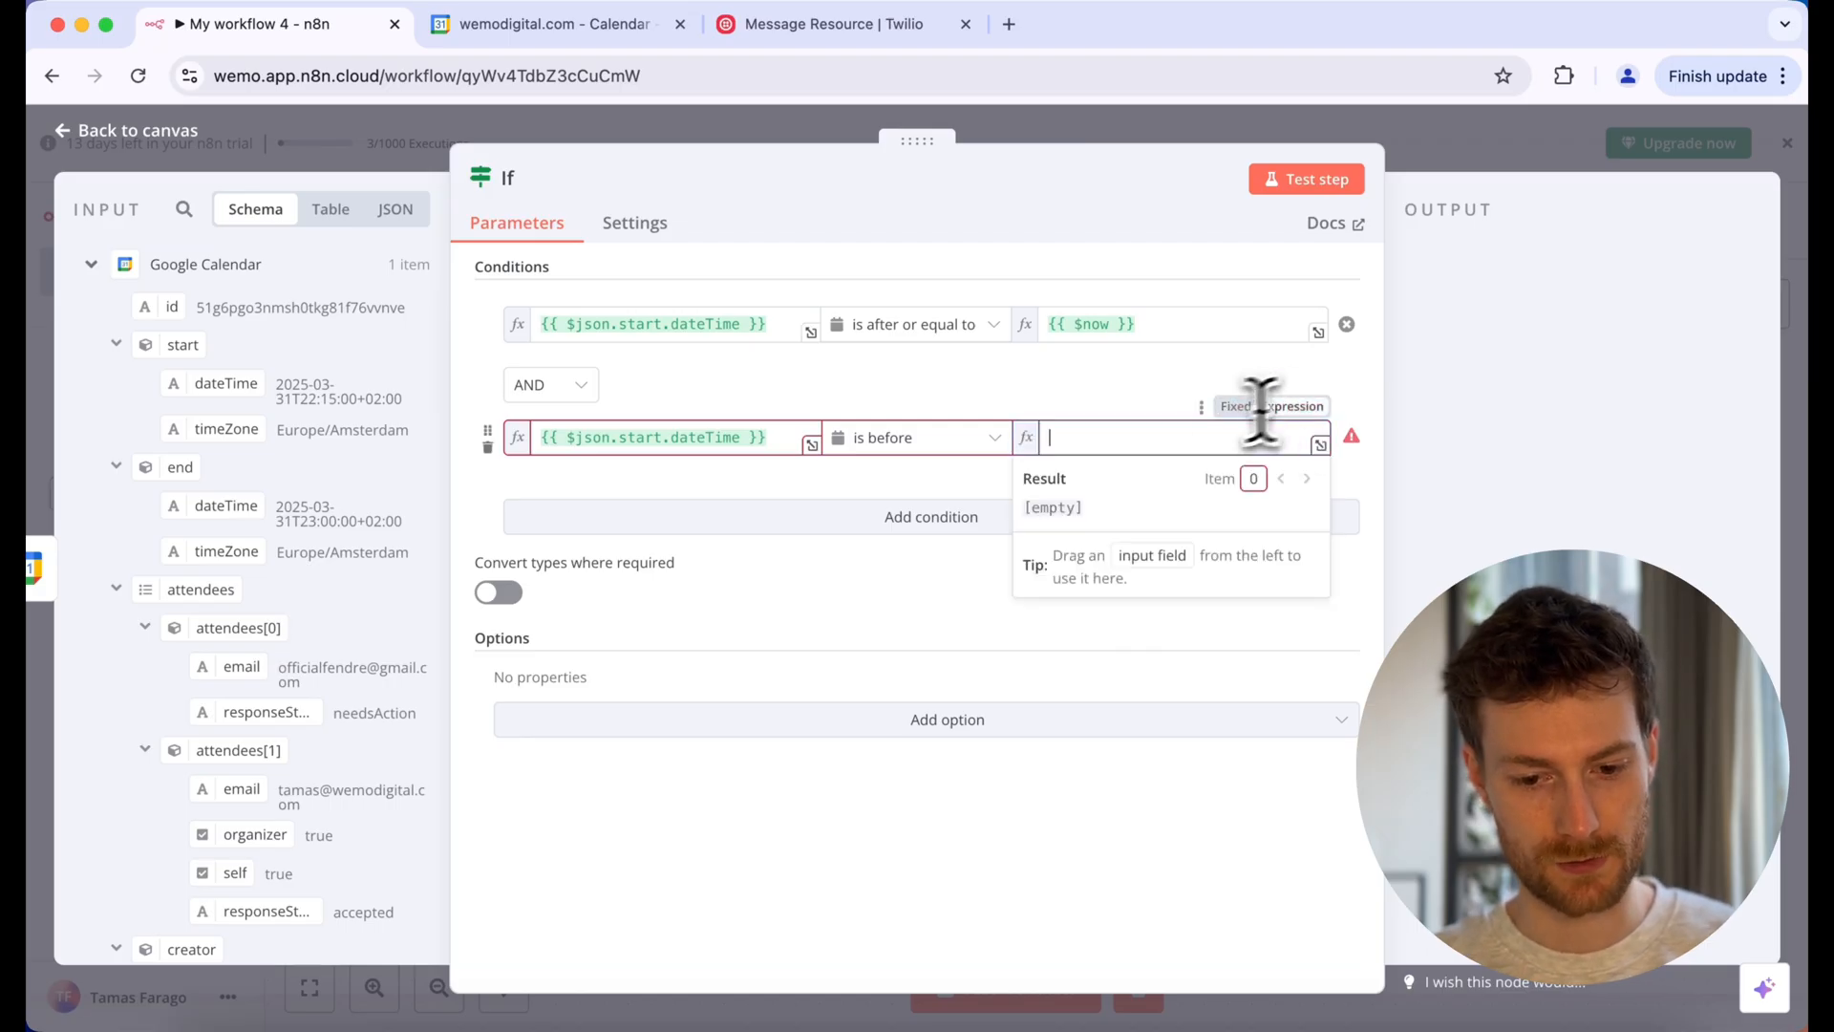
text({})
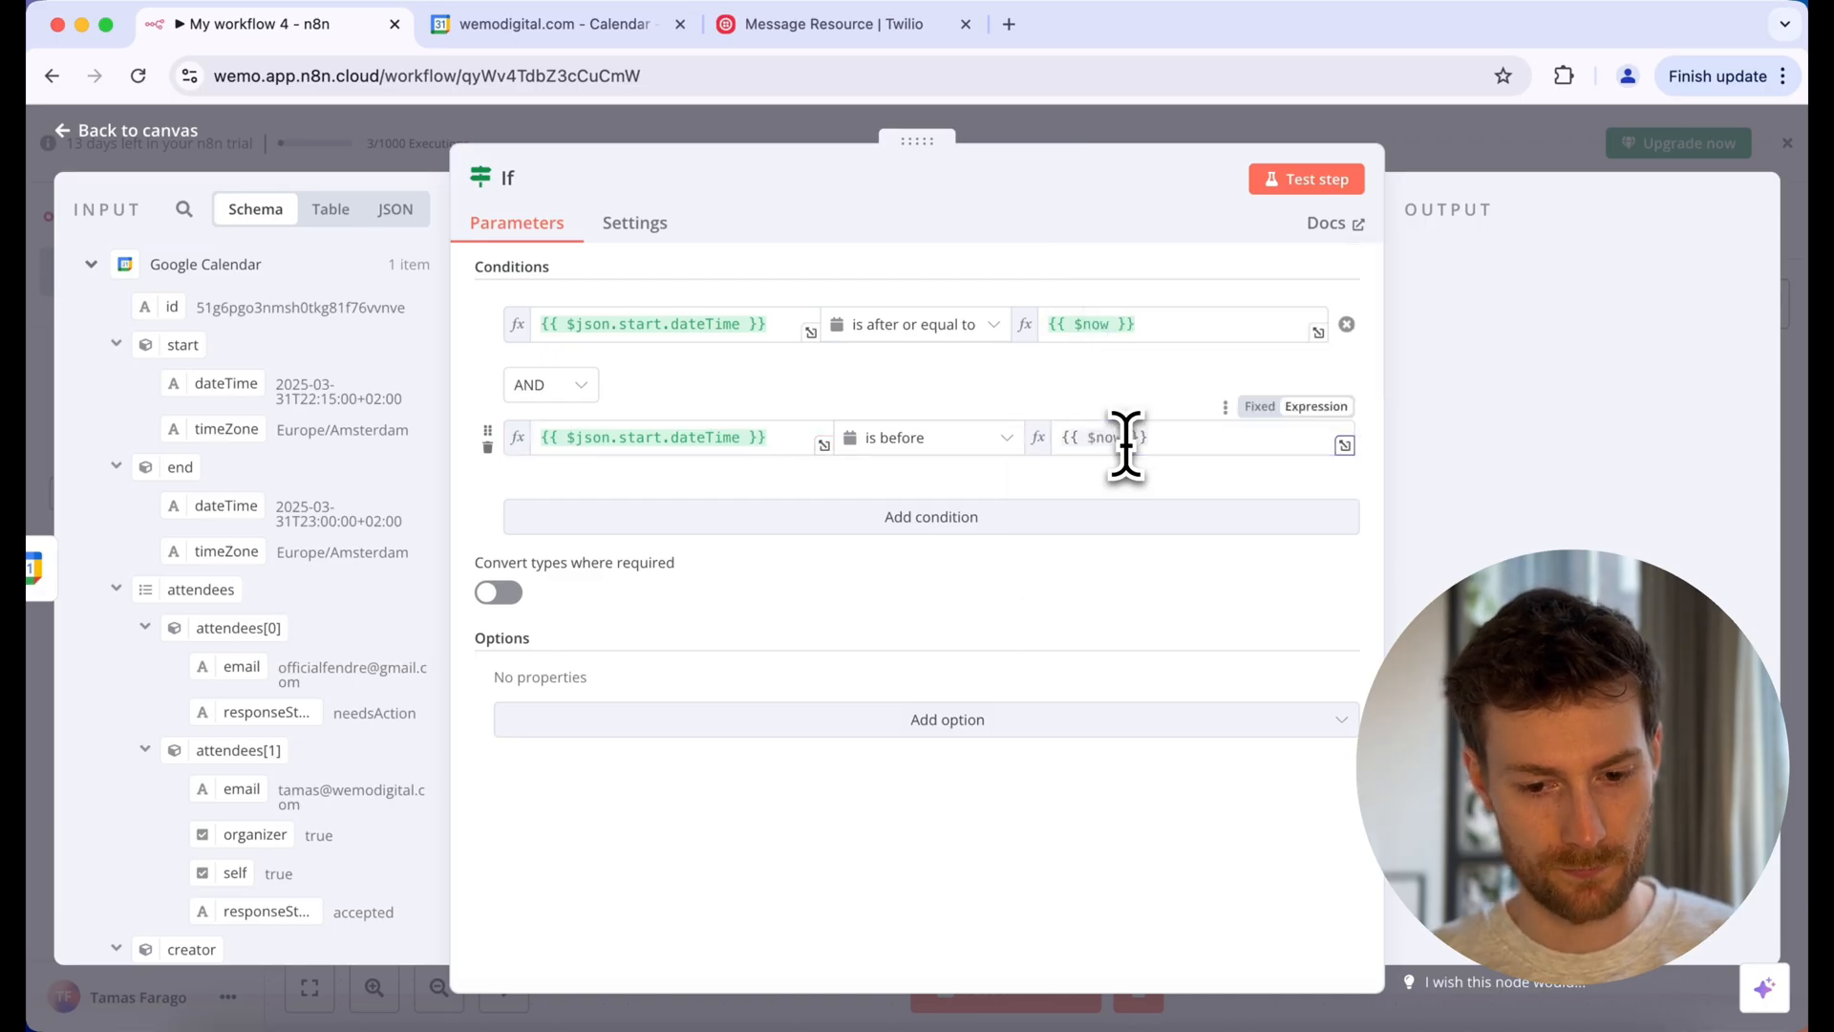
click(1105, 438)
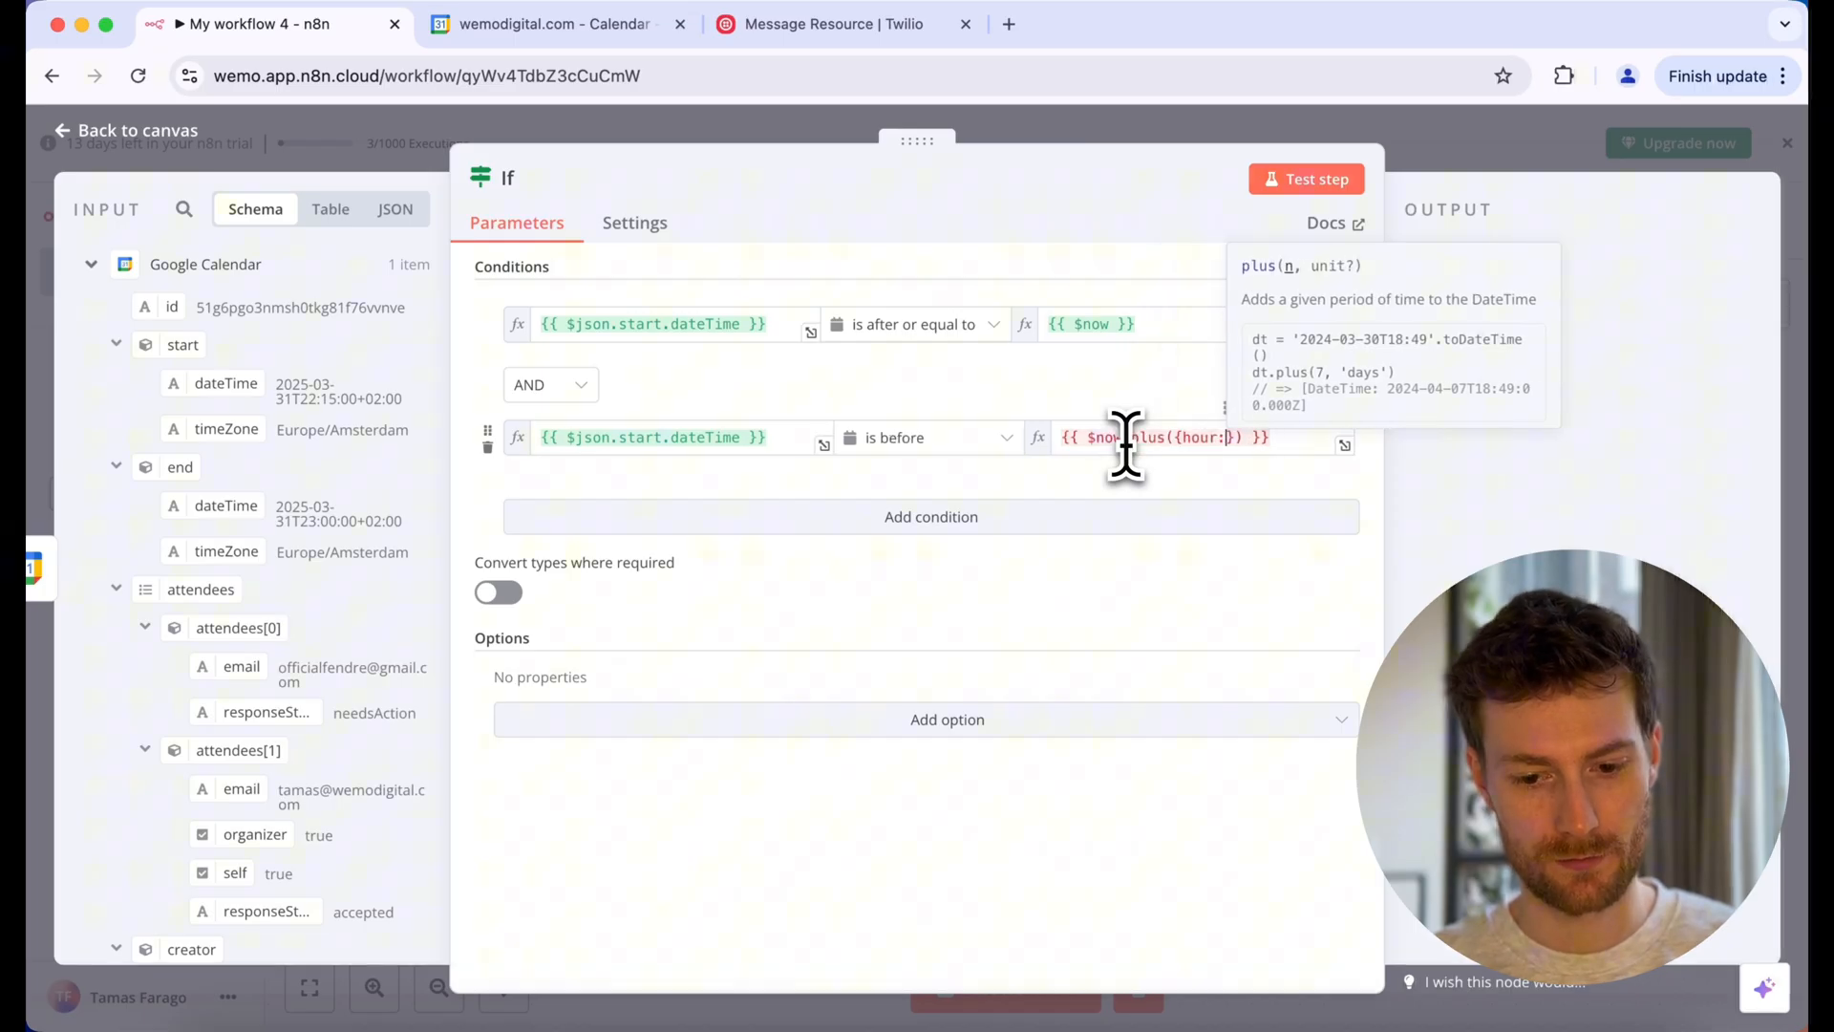
text(1)
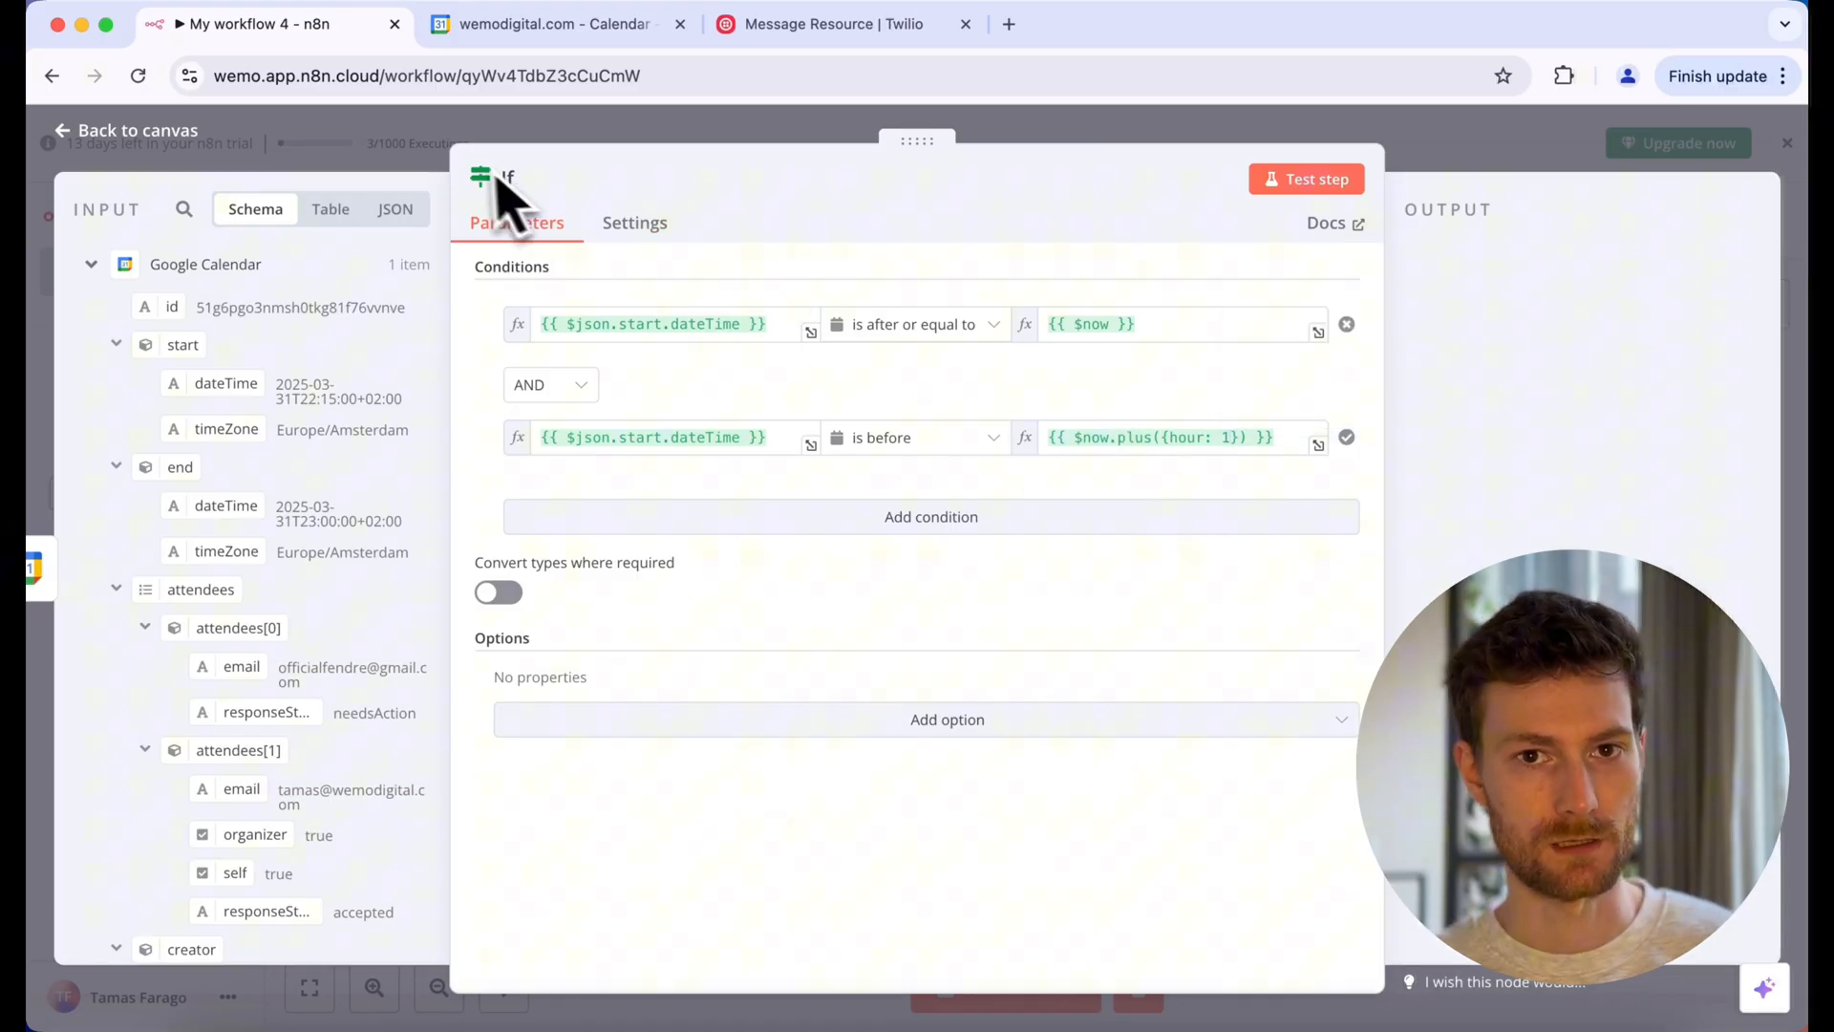
mouse_move(439, 181)
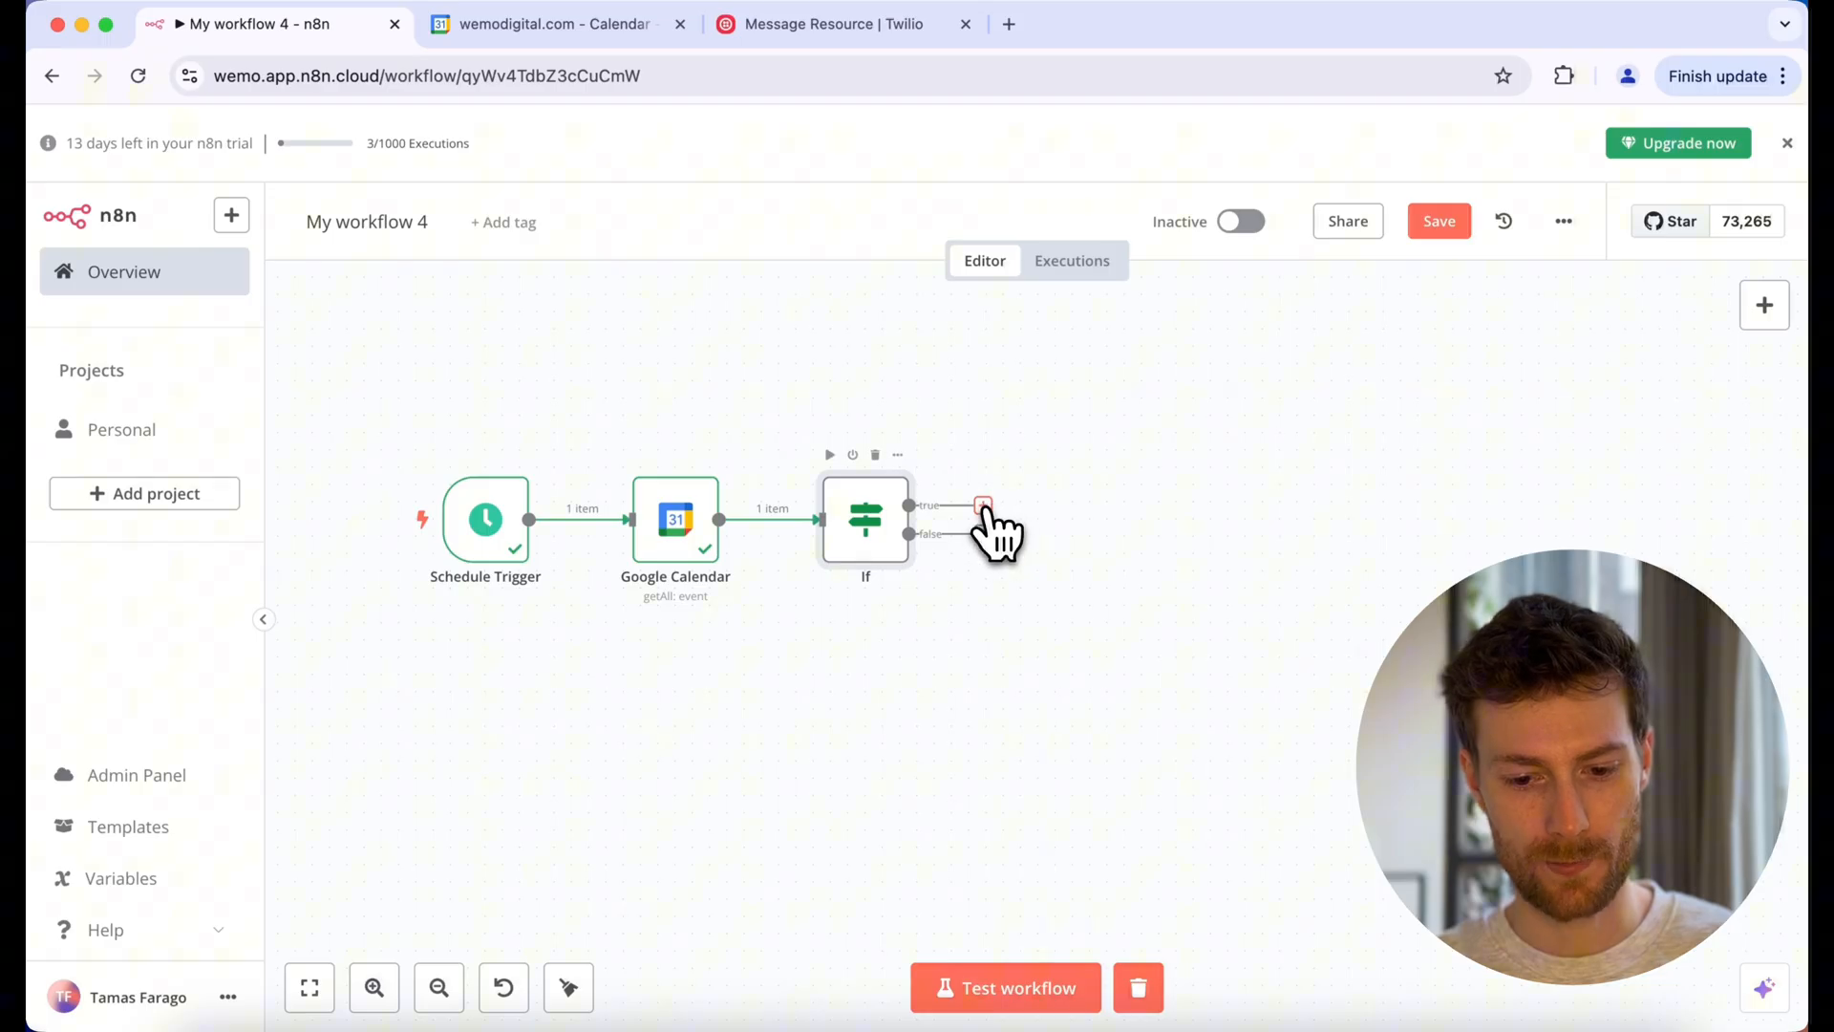
Step: Attach an Advanced AI Basic LLM Chain to the If node's true output
click(983, 504)
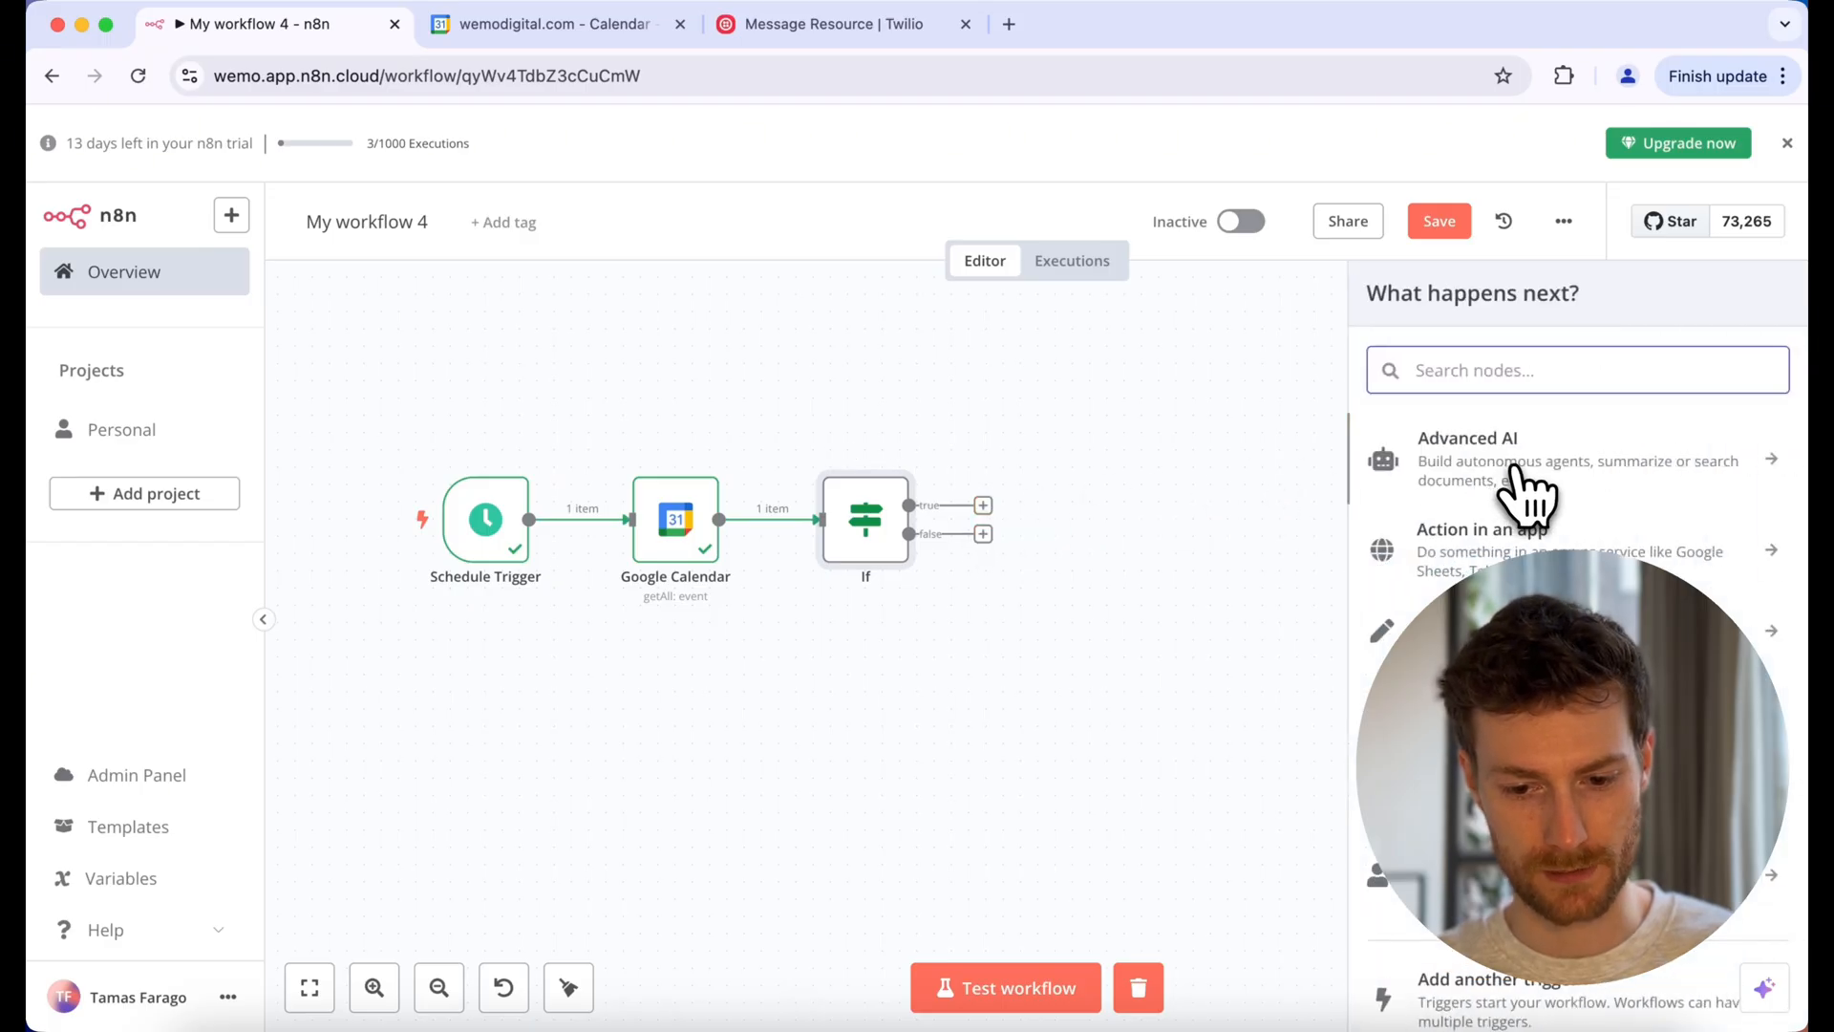
click(1465, 457)
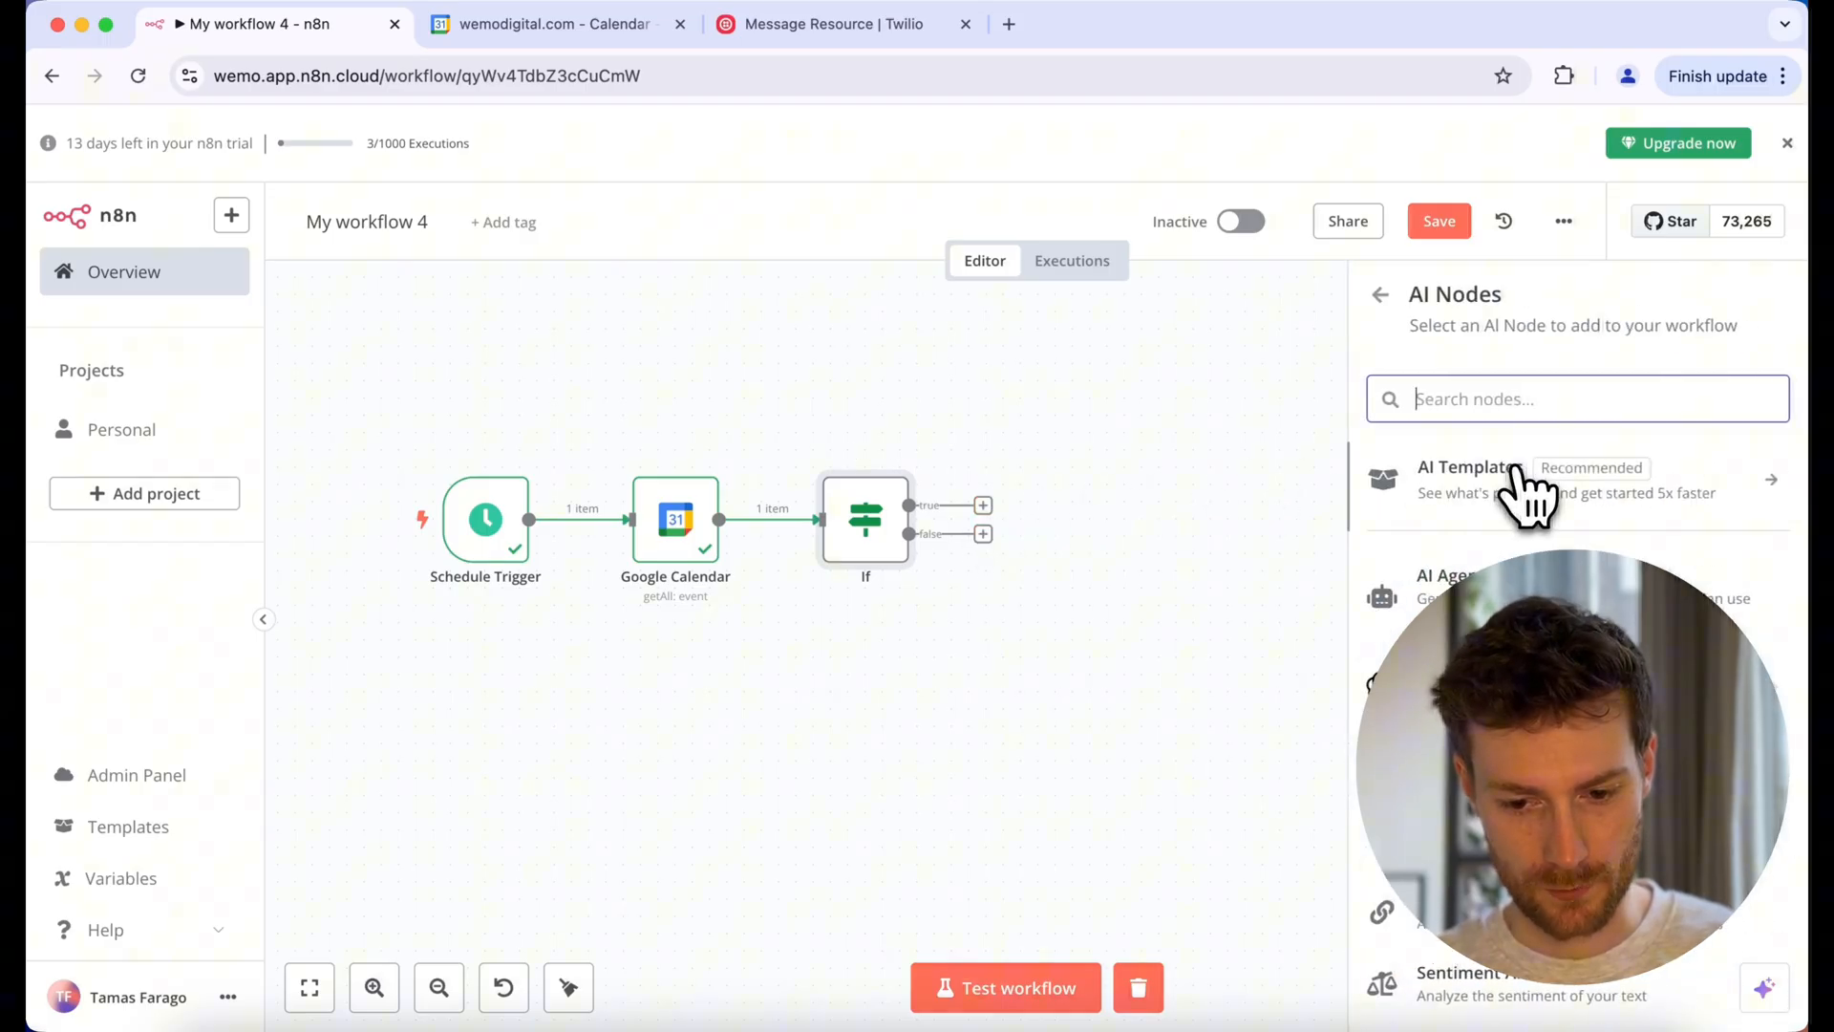
click(1468, 468)
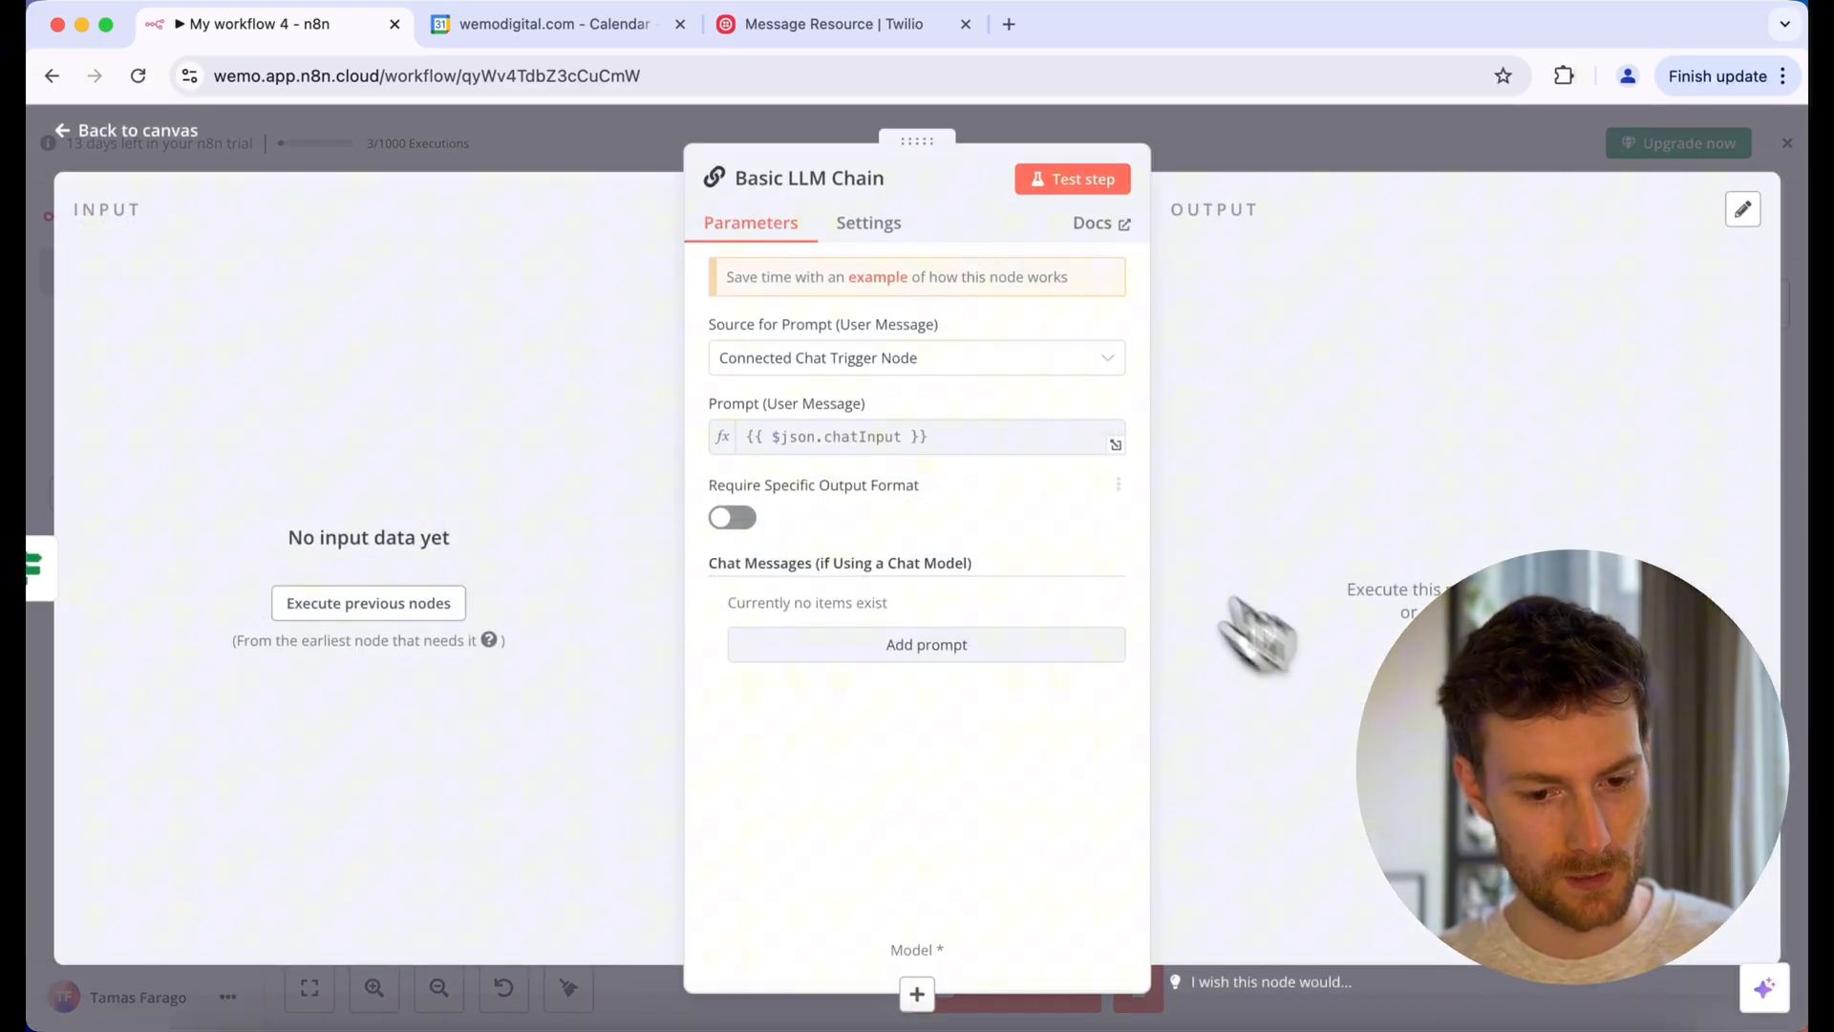
click(916, 357)
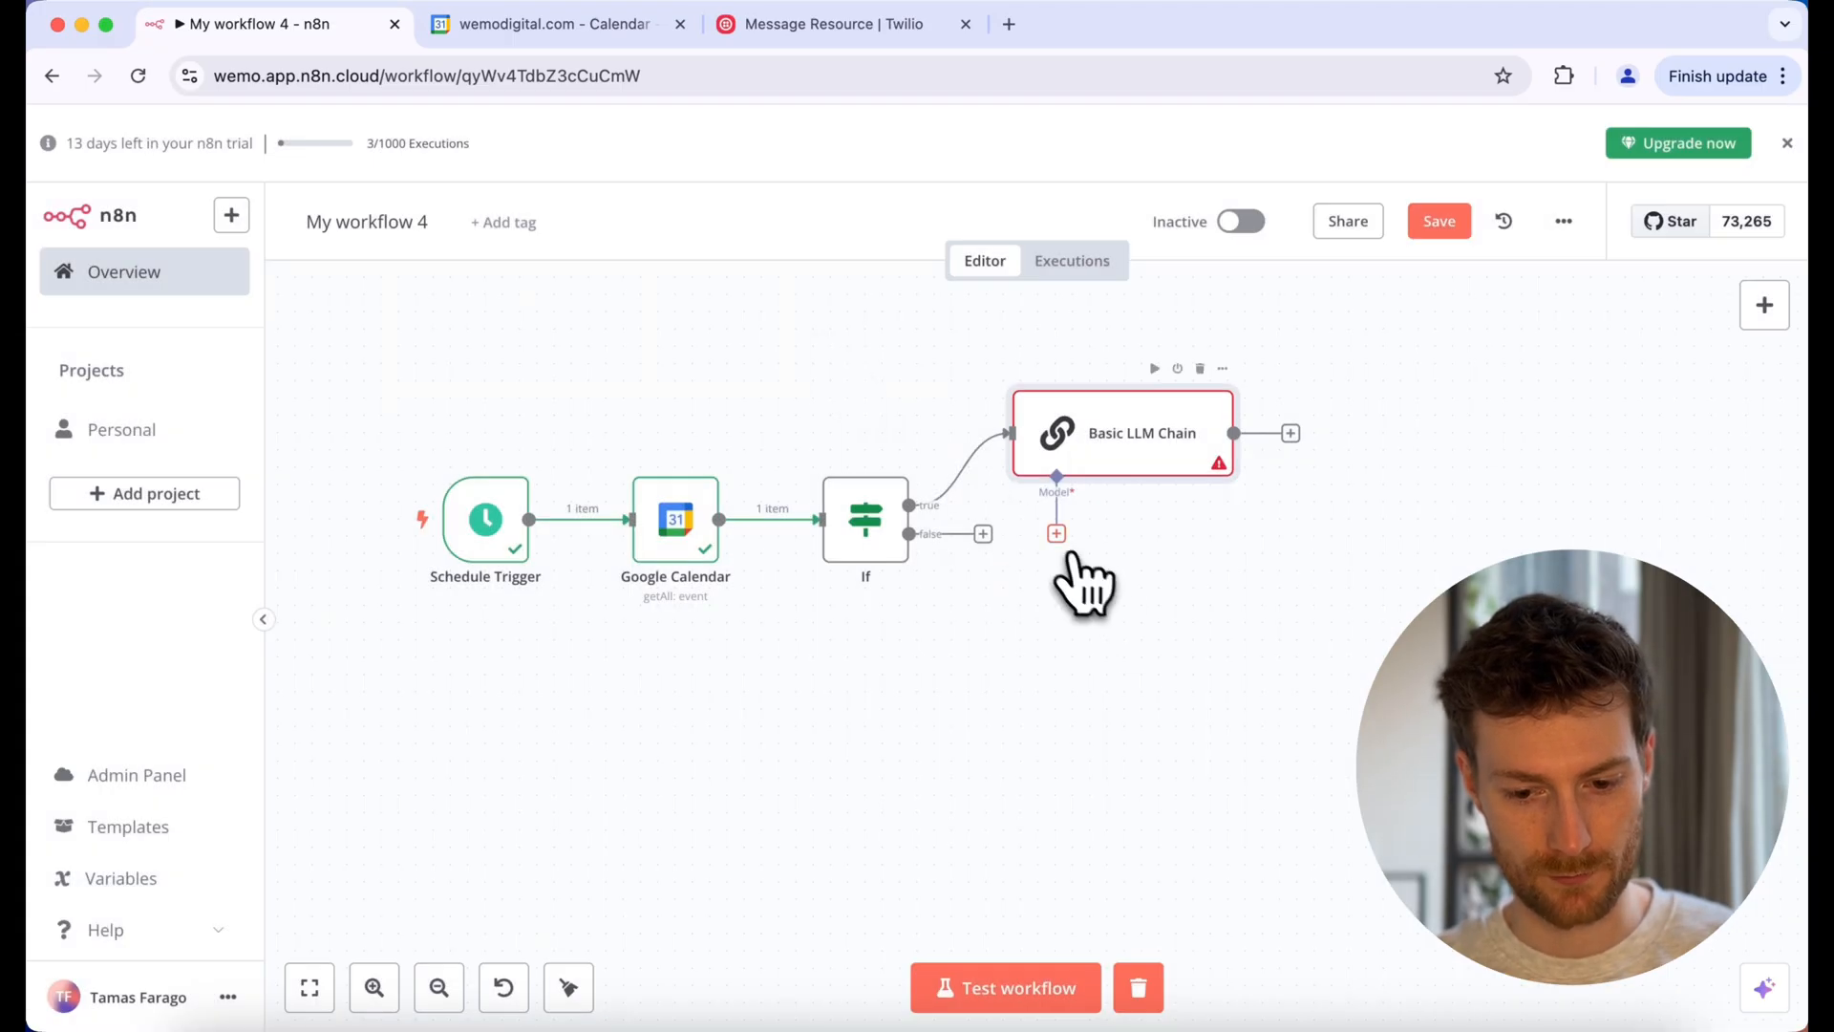
Step: Search 'op' from the chain's Model connector to find the OpenAI Chat Model
click(1057, 533)
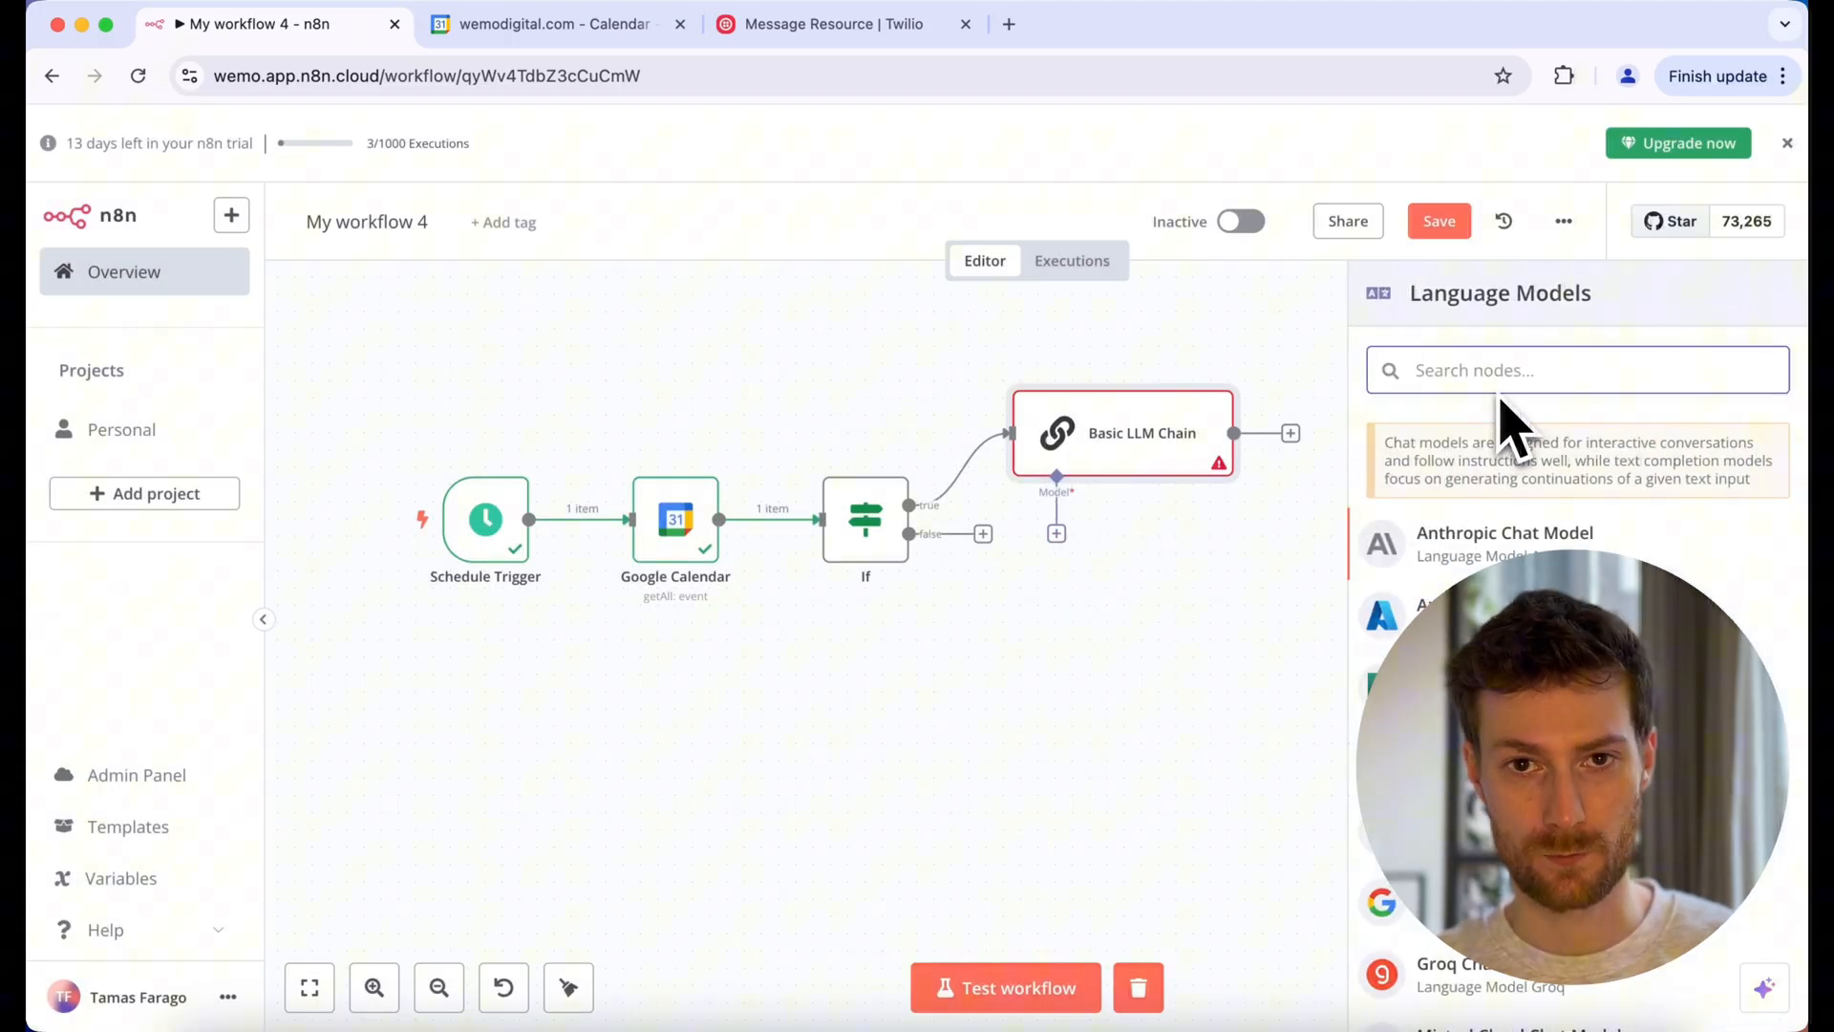
text(op)
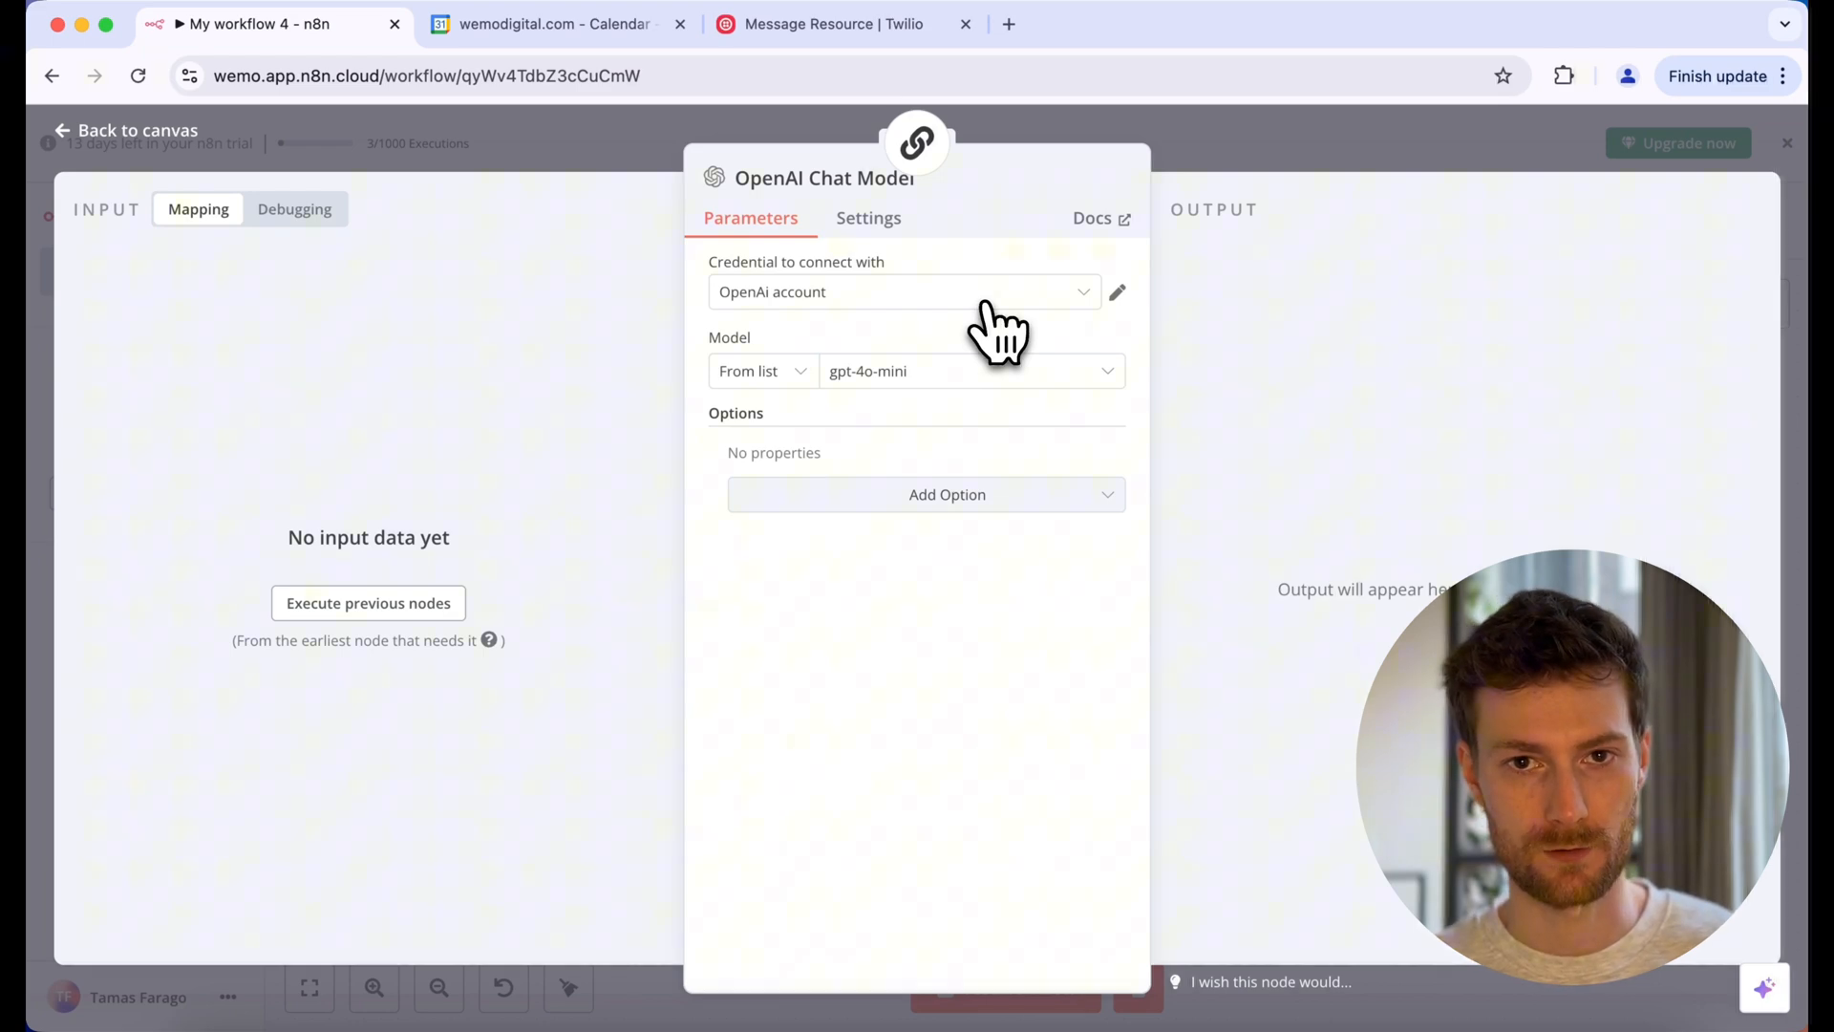
mouse_move(936, 438)
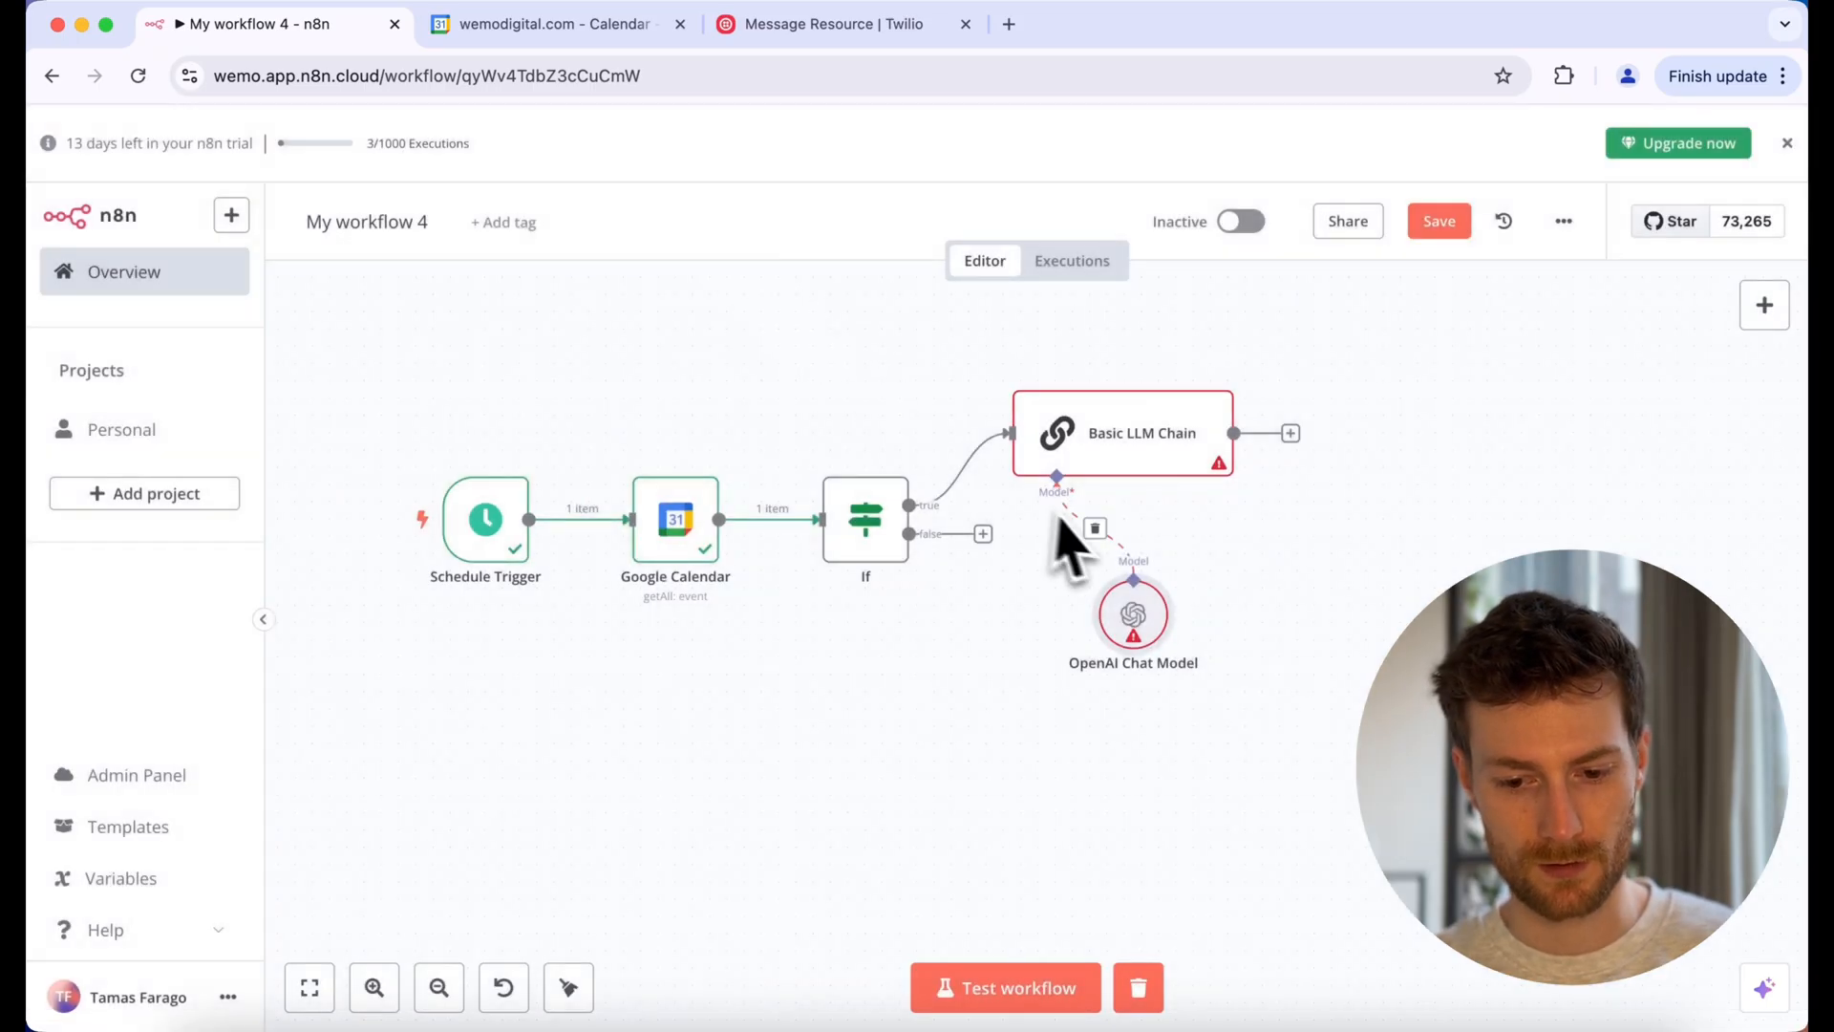
Step: Write the chain prompt collecting name, phone number and service, returning date as HH:mm AM/PM
double_click(1121, 431)
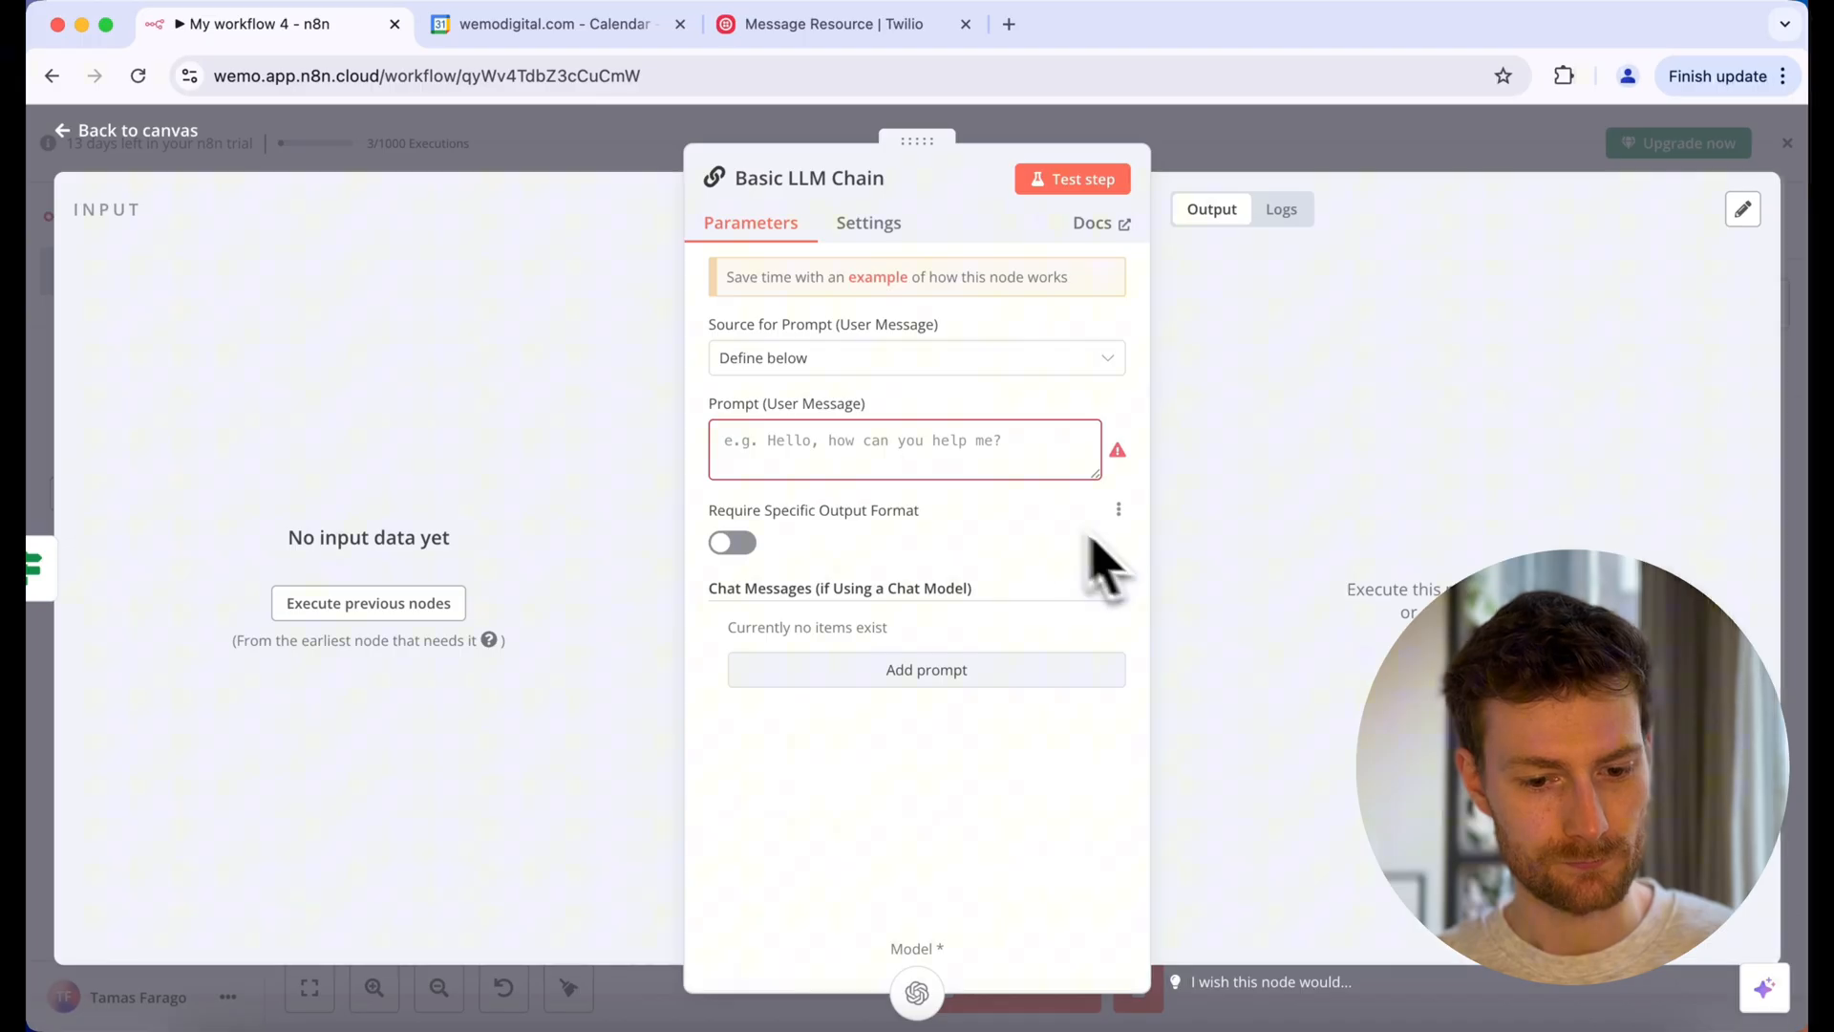
click(904, 448)
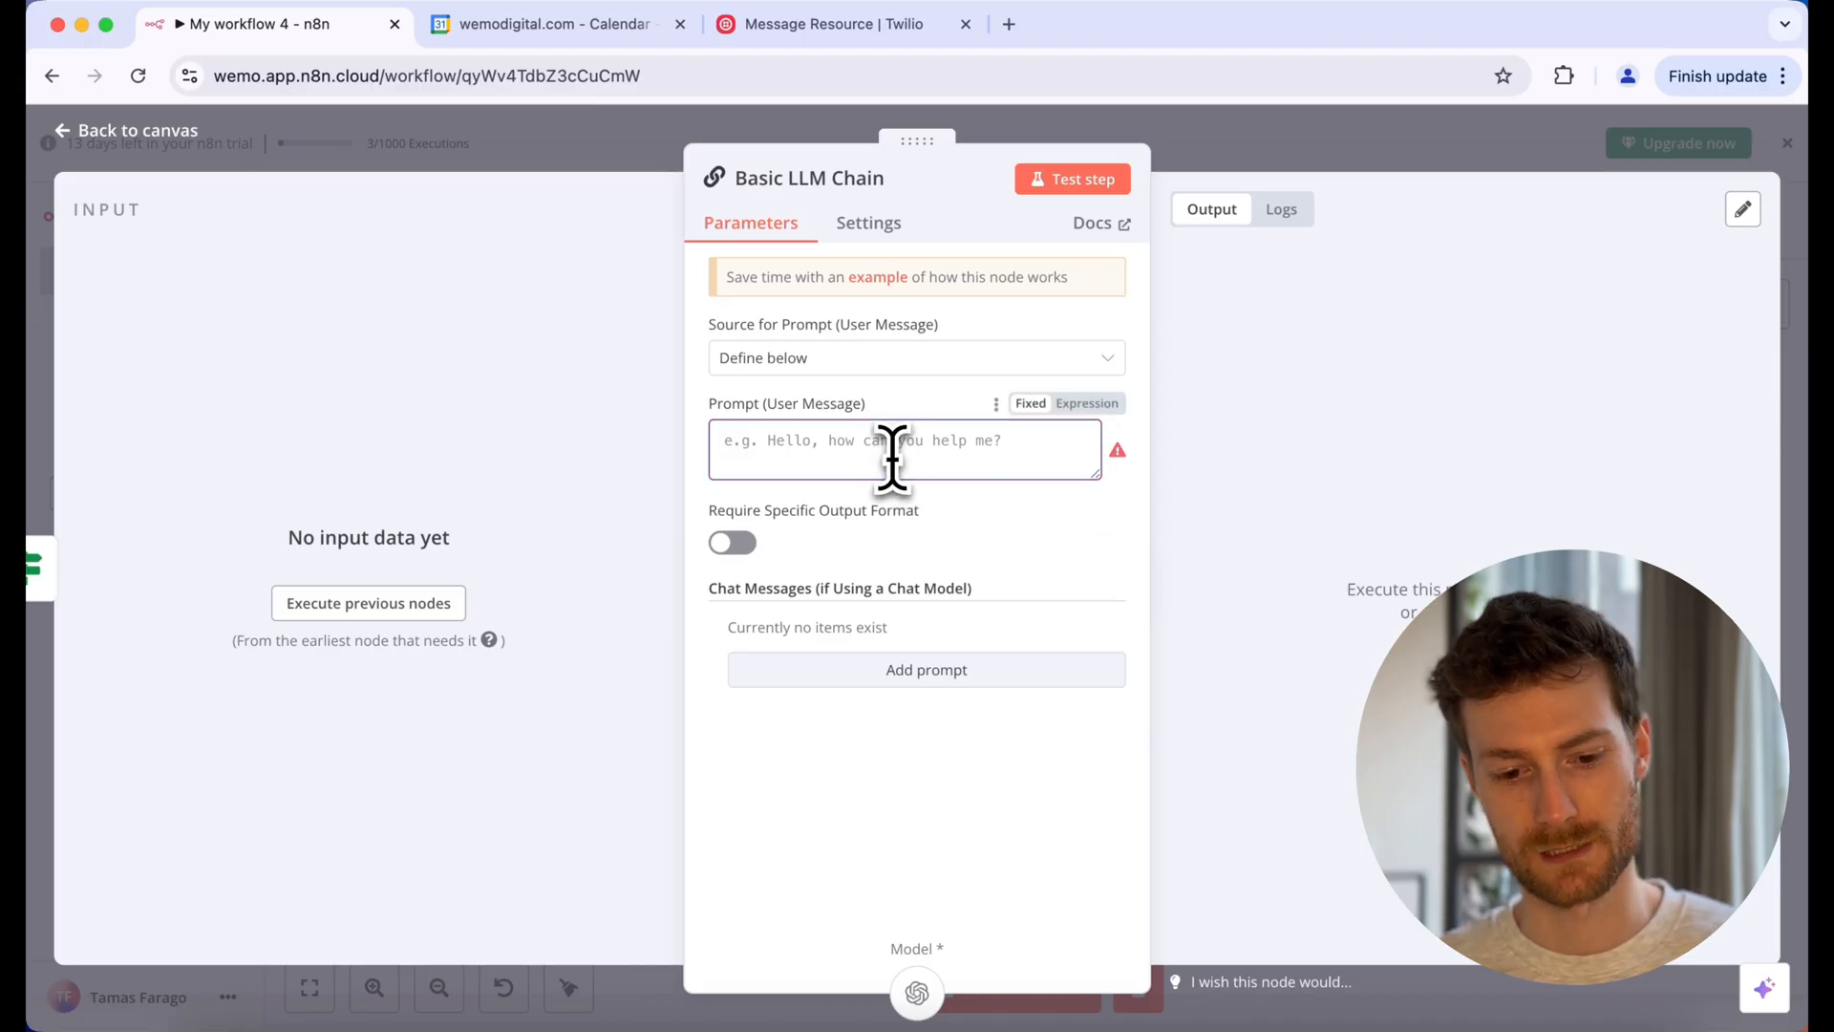
text(You)
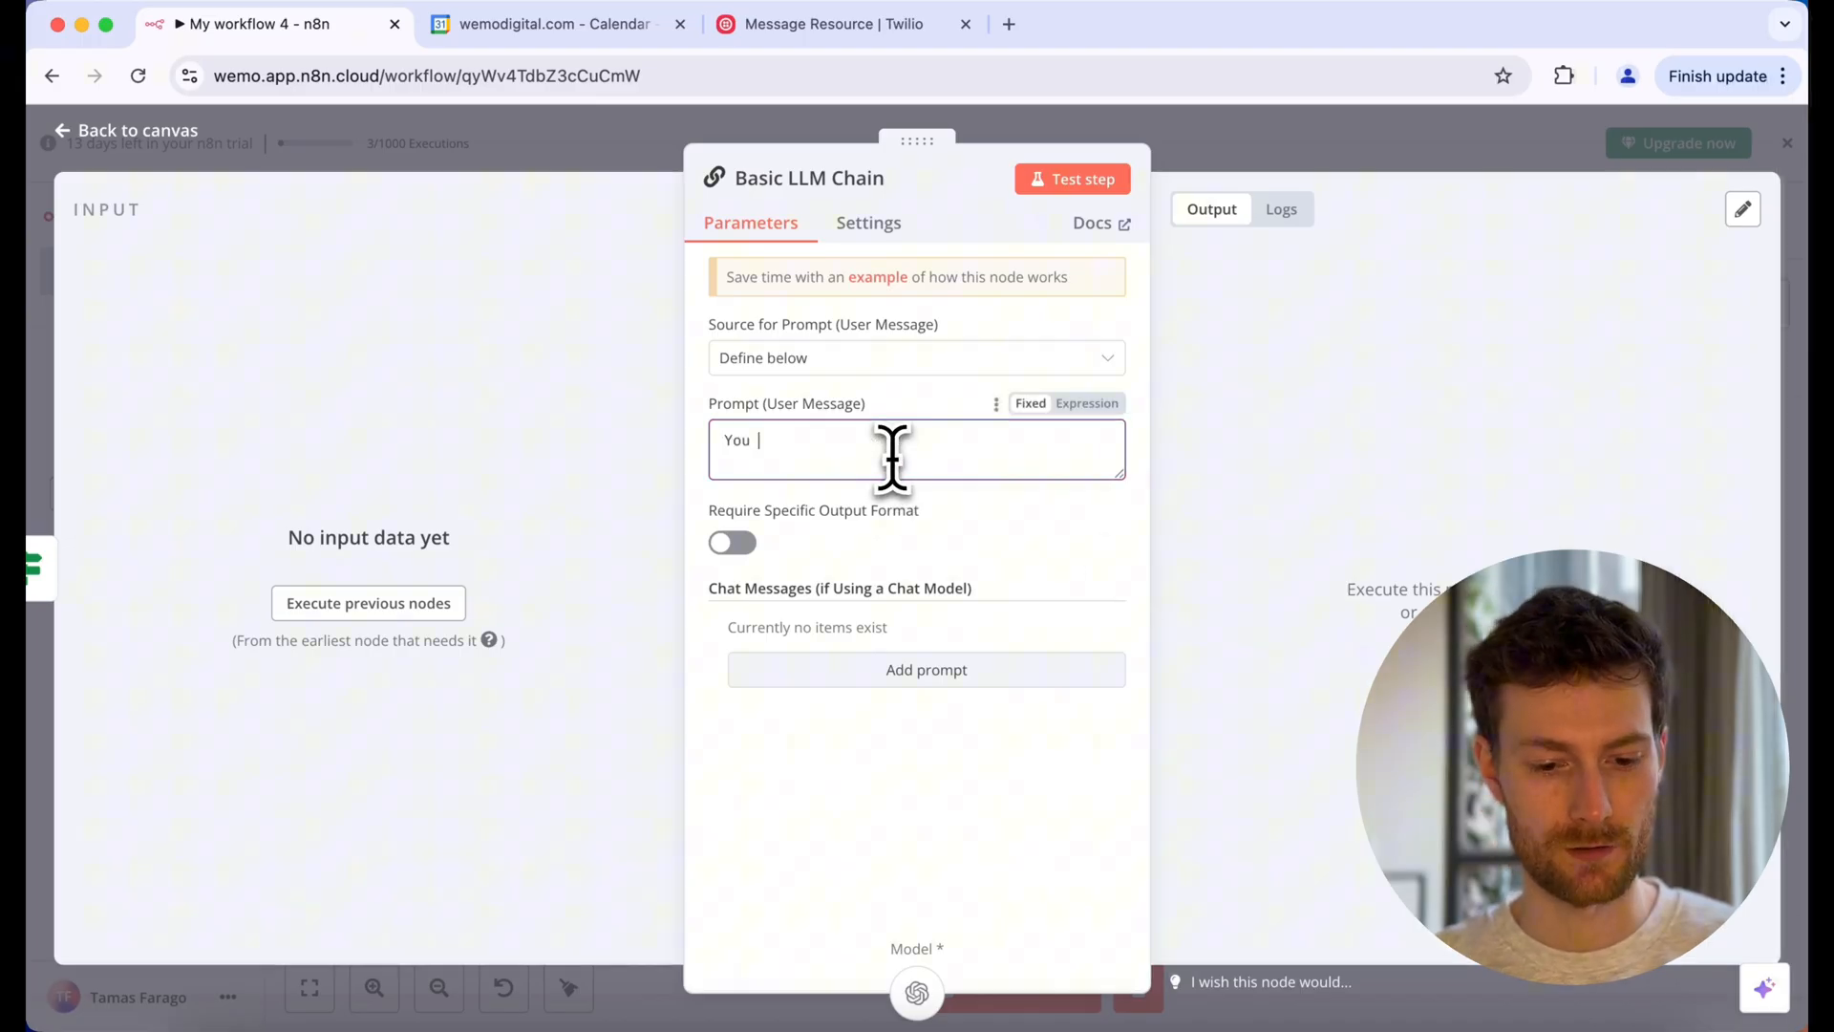
text(will receive)
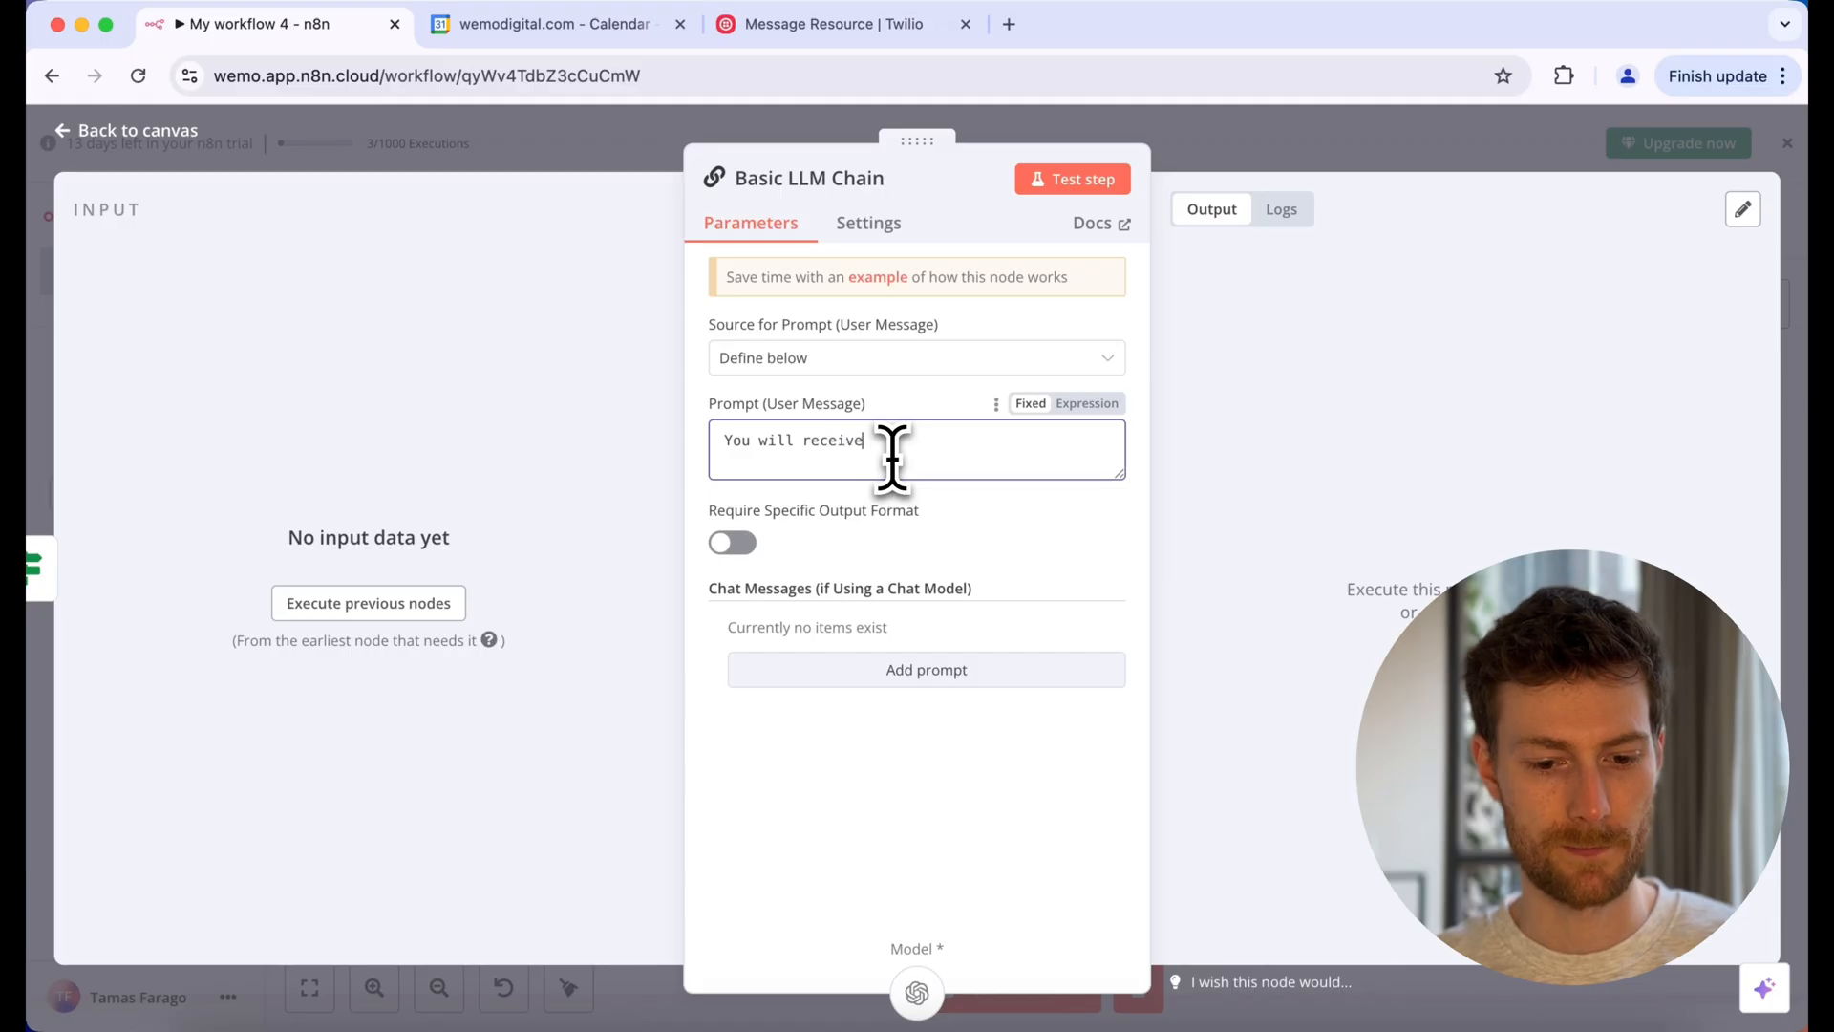
text(a description)
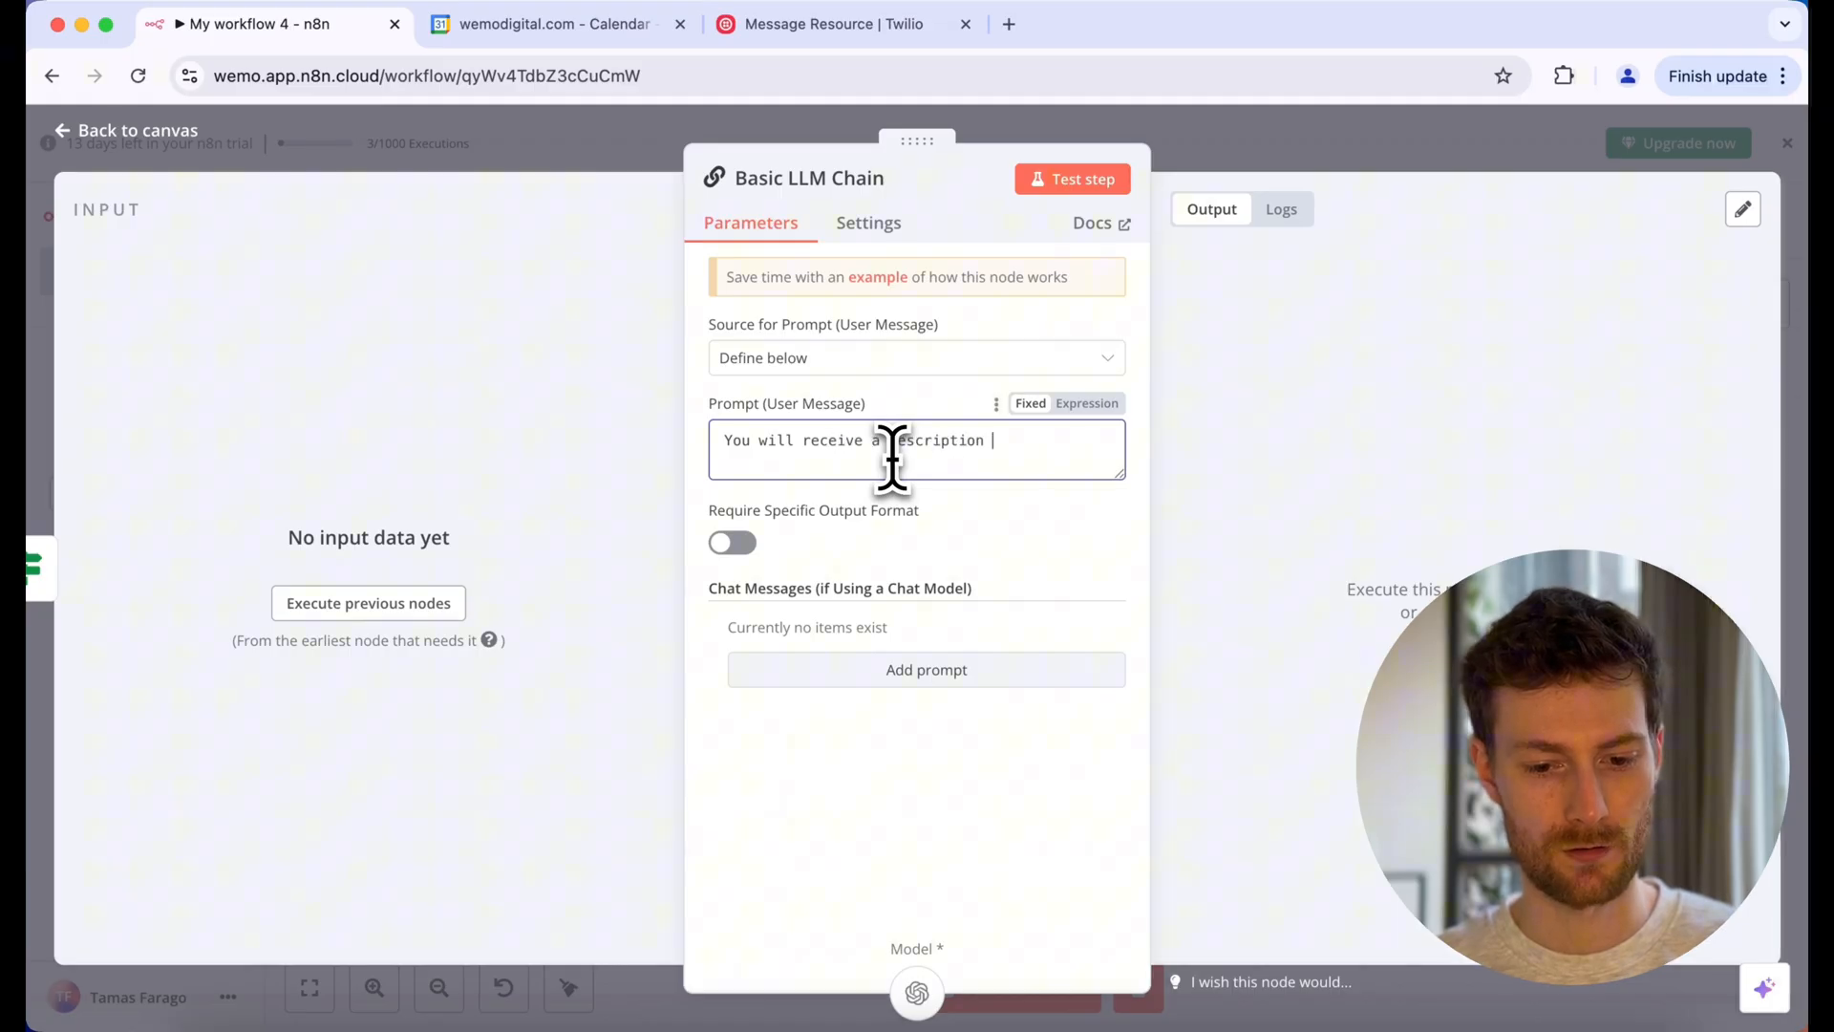
text(of a calendar event.)
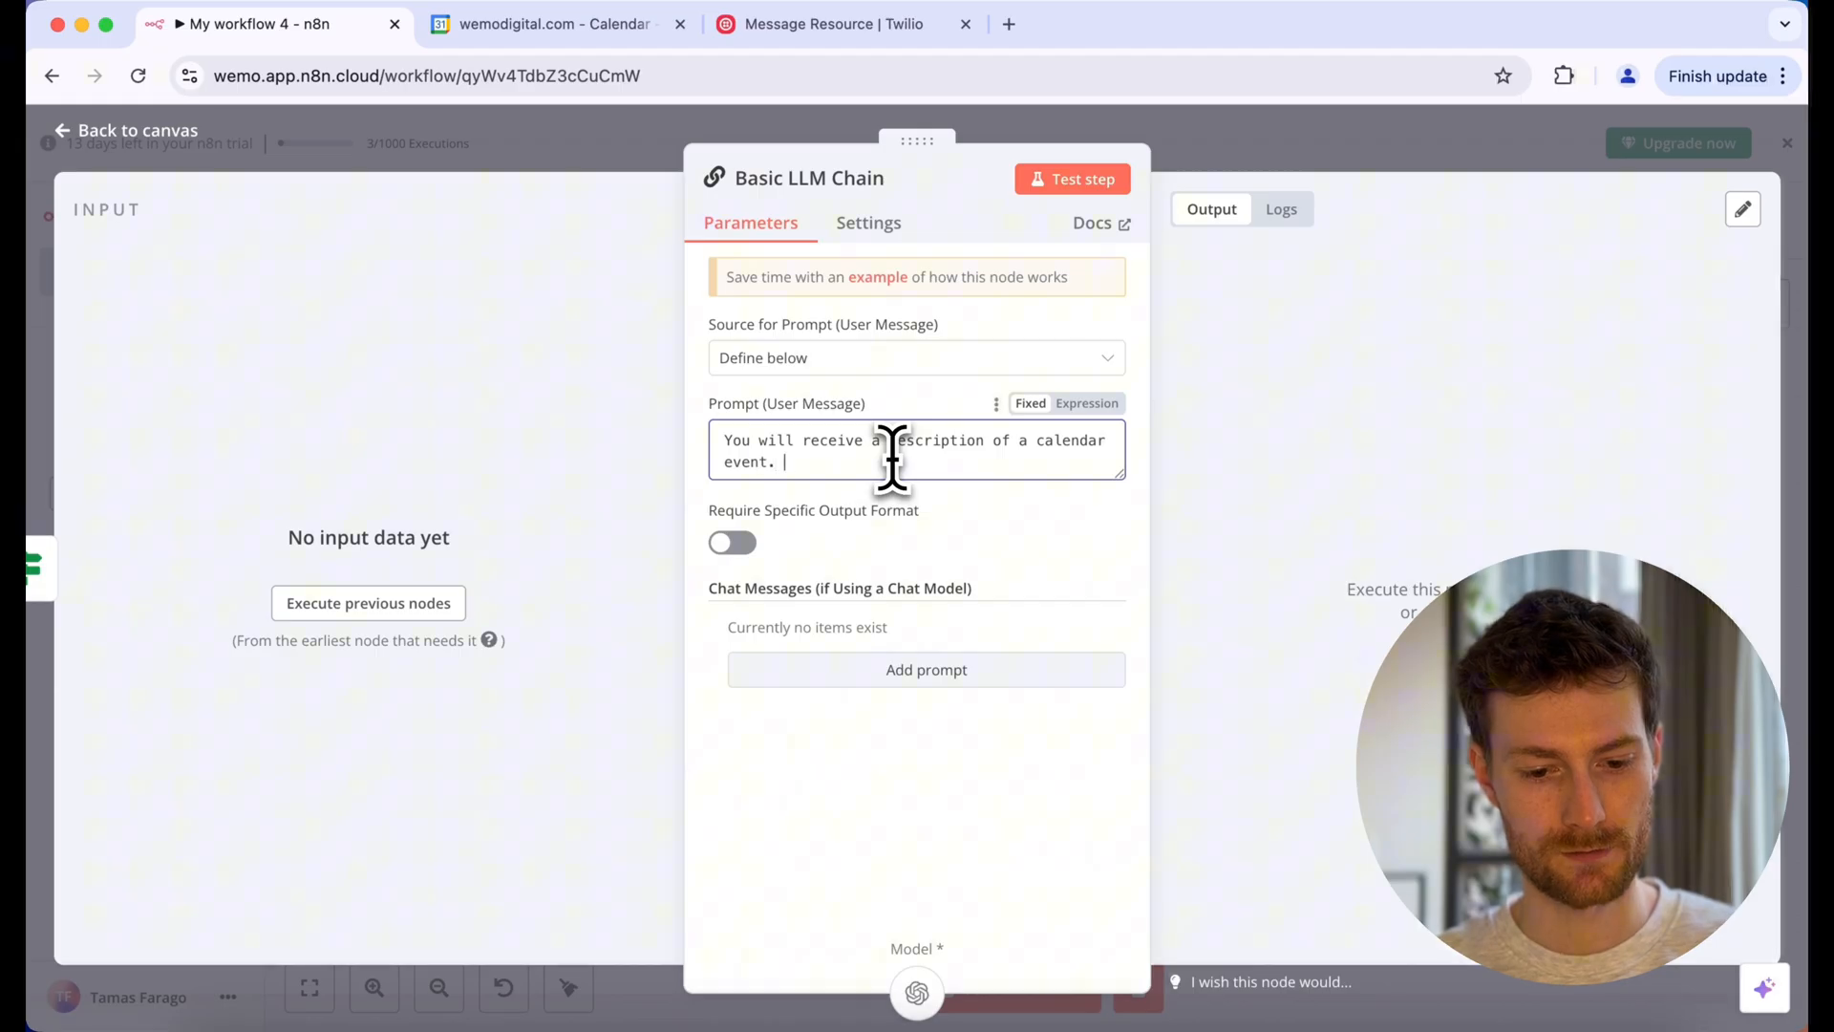
text(Your task is to col)
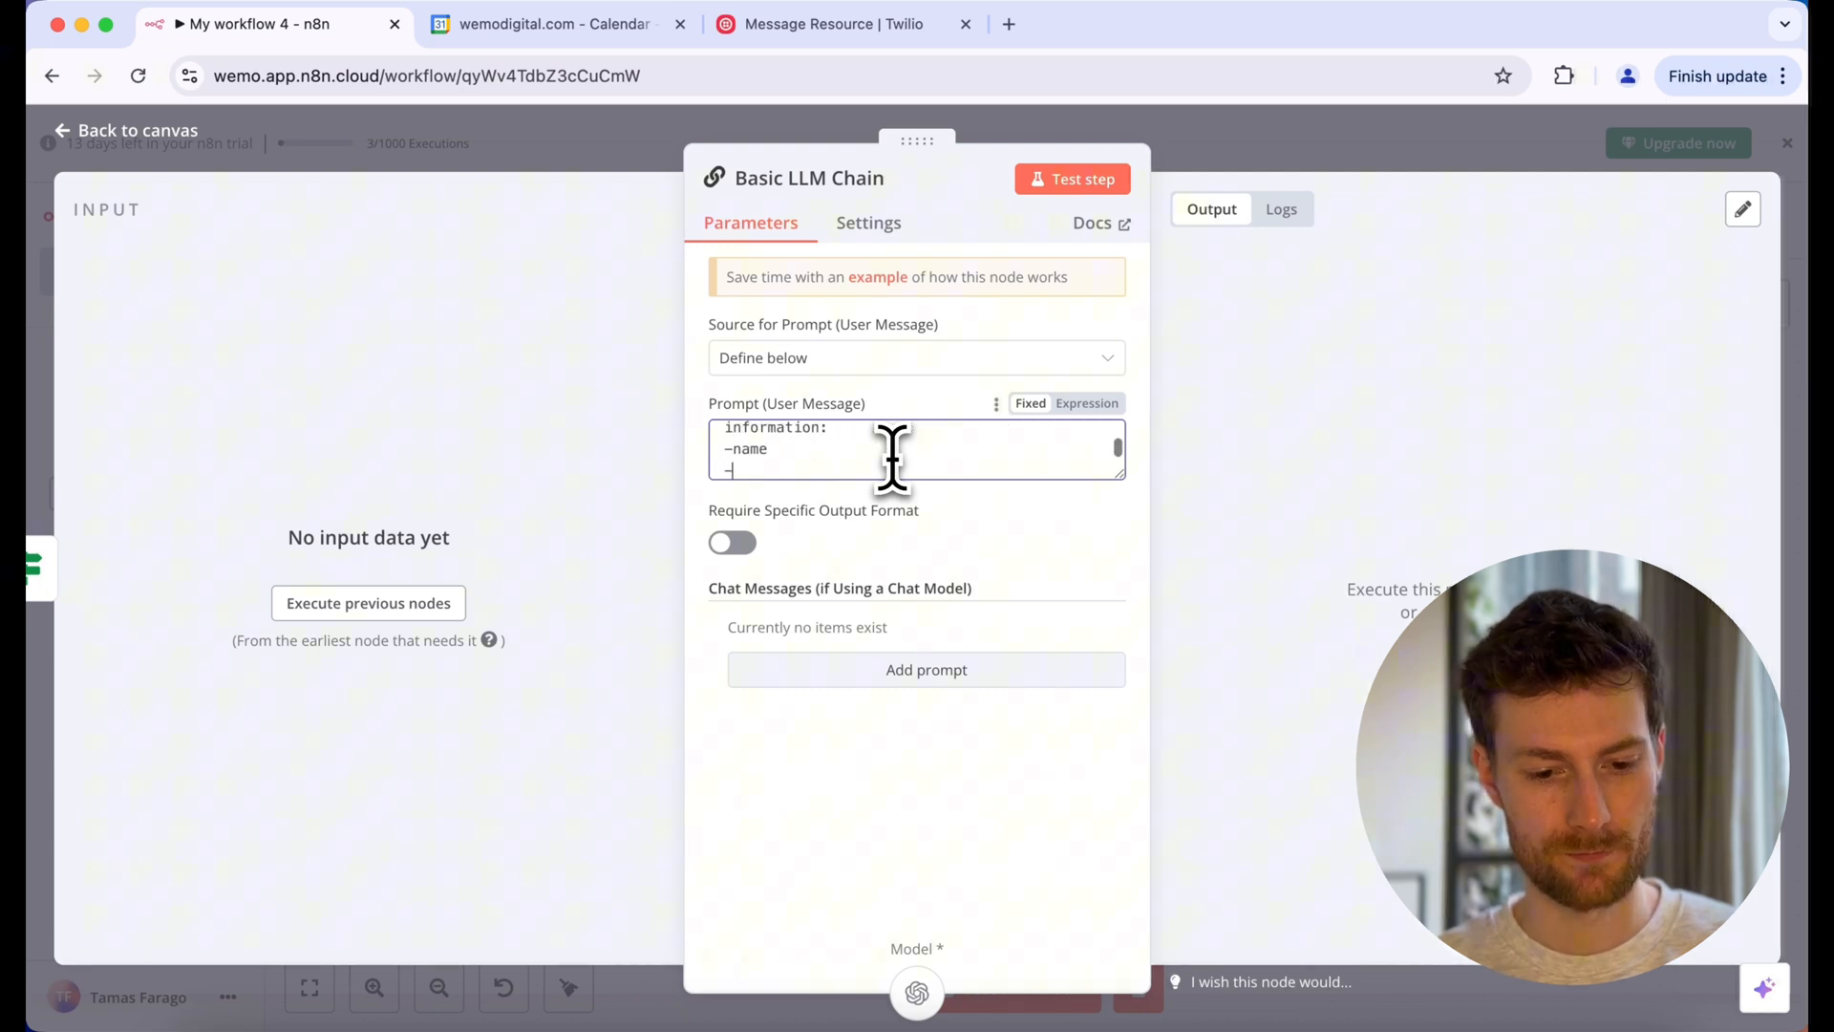
text(phone number)
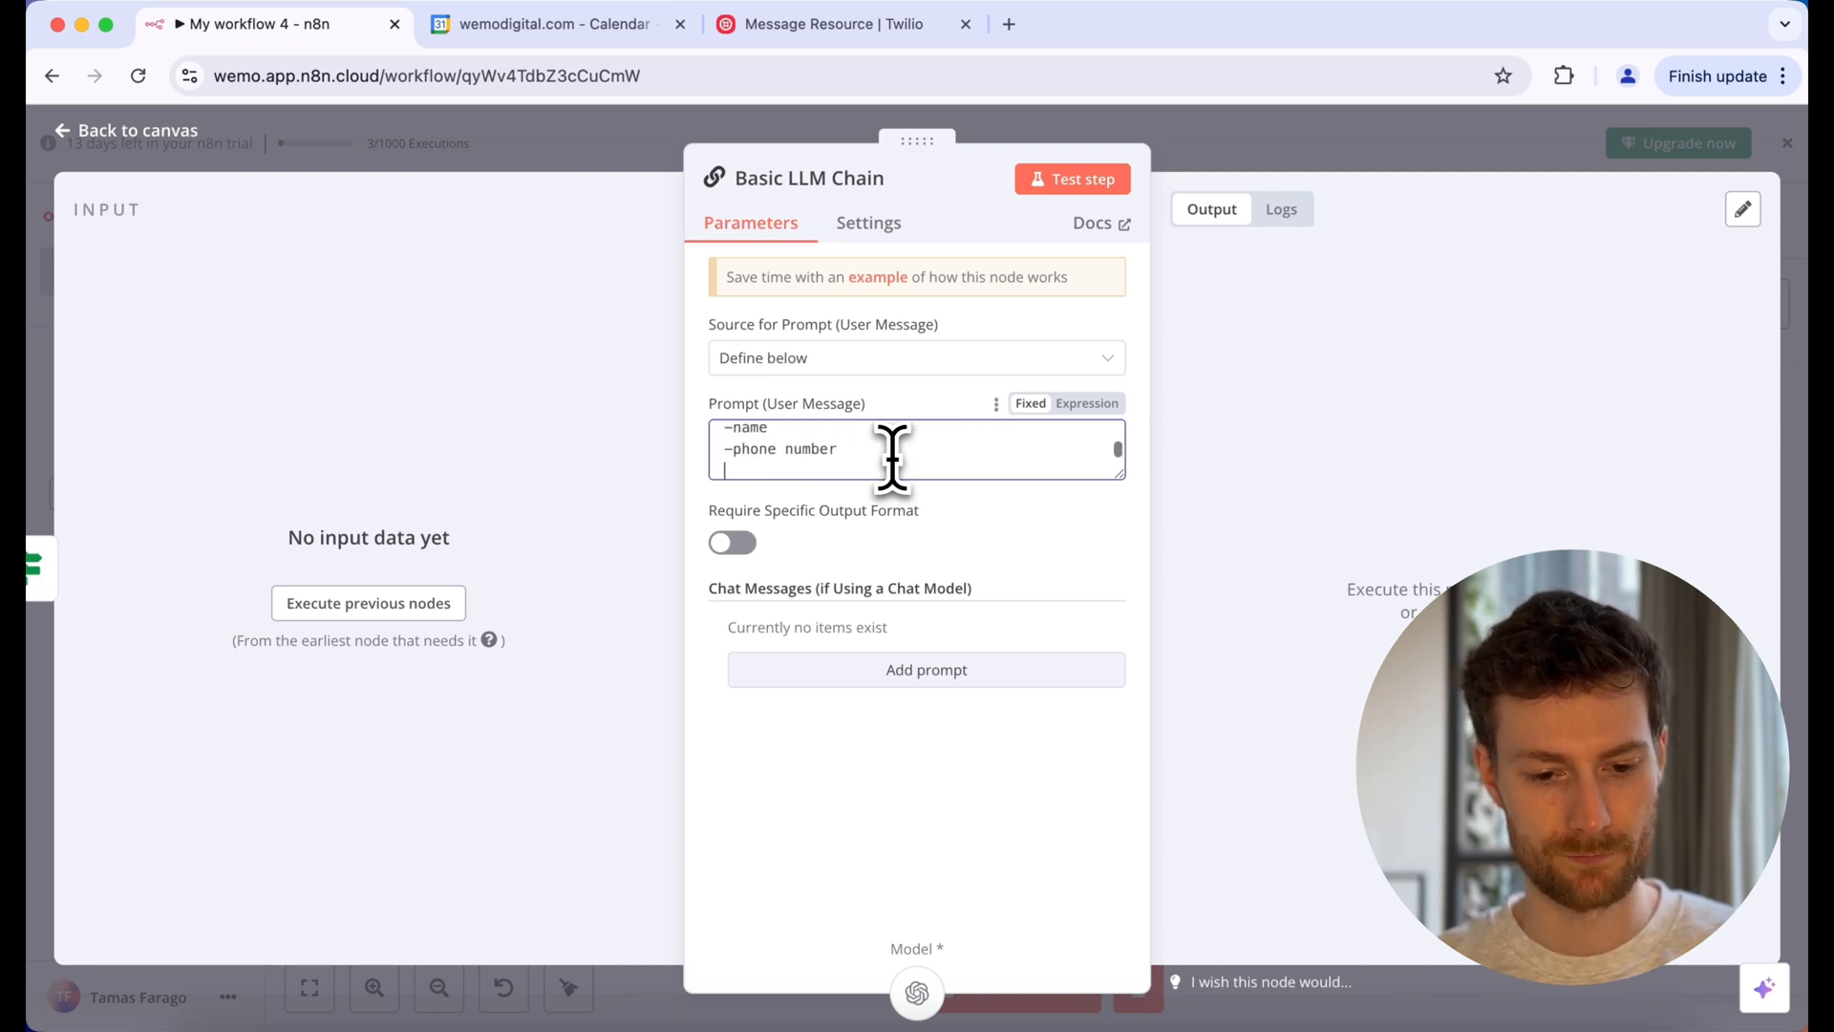
text(-service)
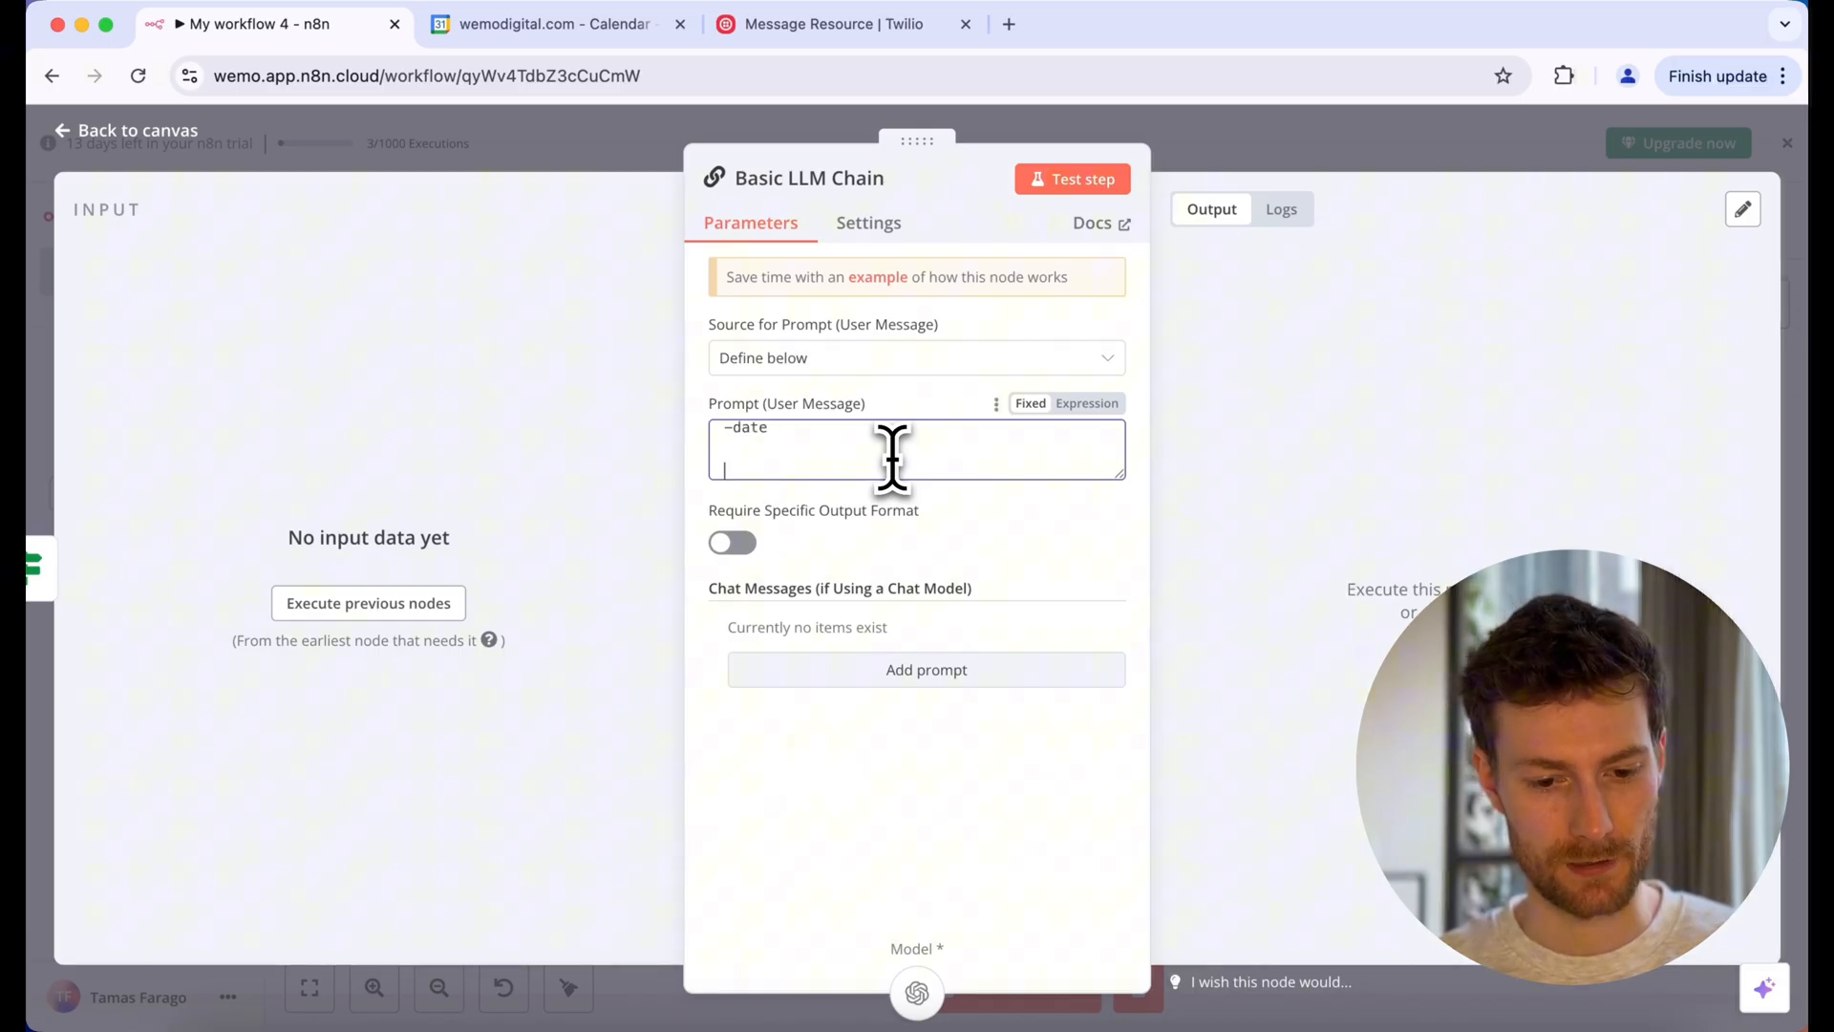
text(Return the date in the foll)
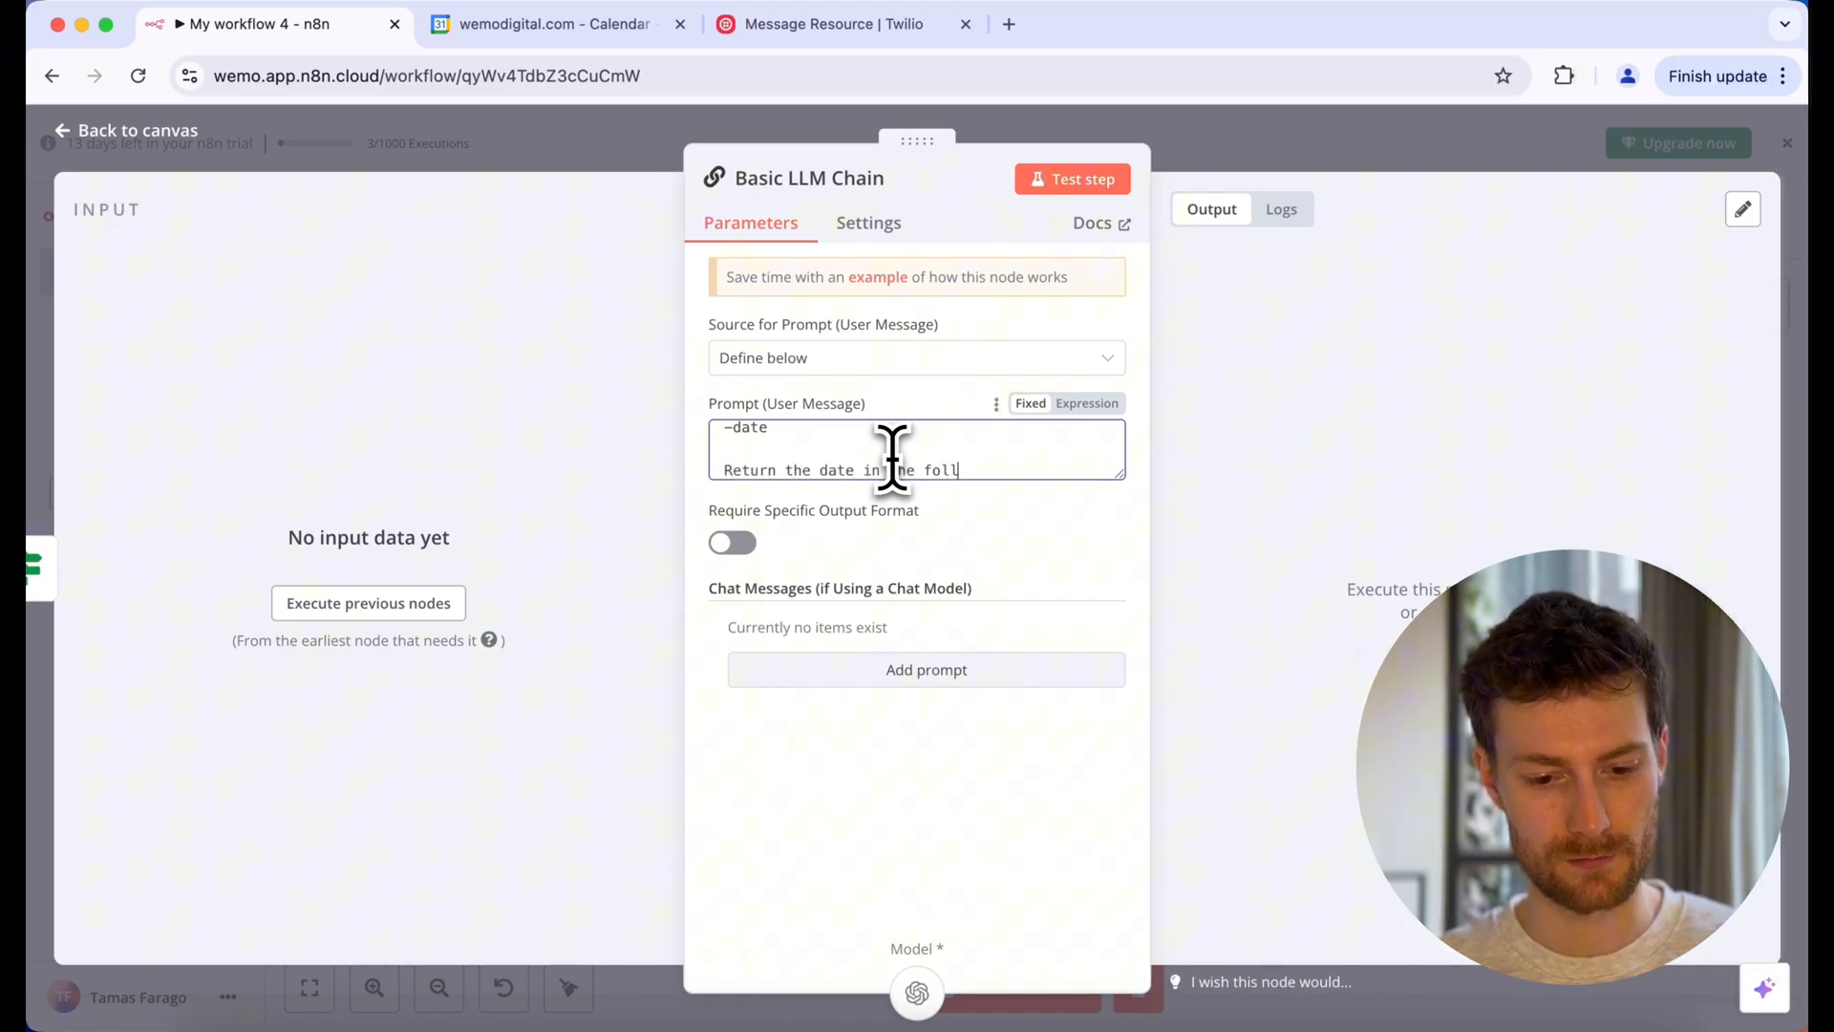
text(owing format: HH:mm AM)
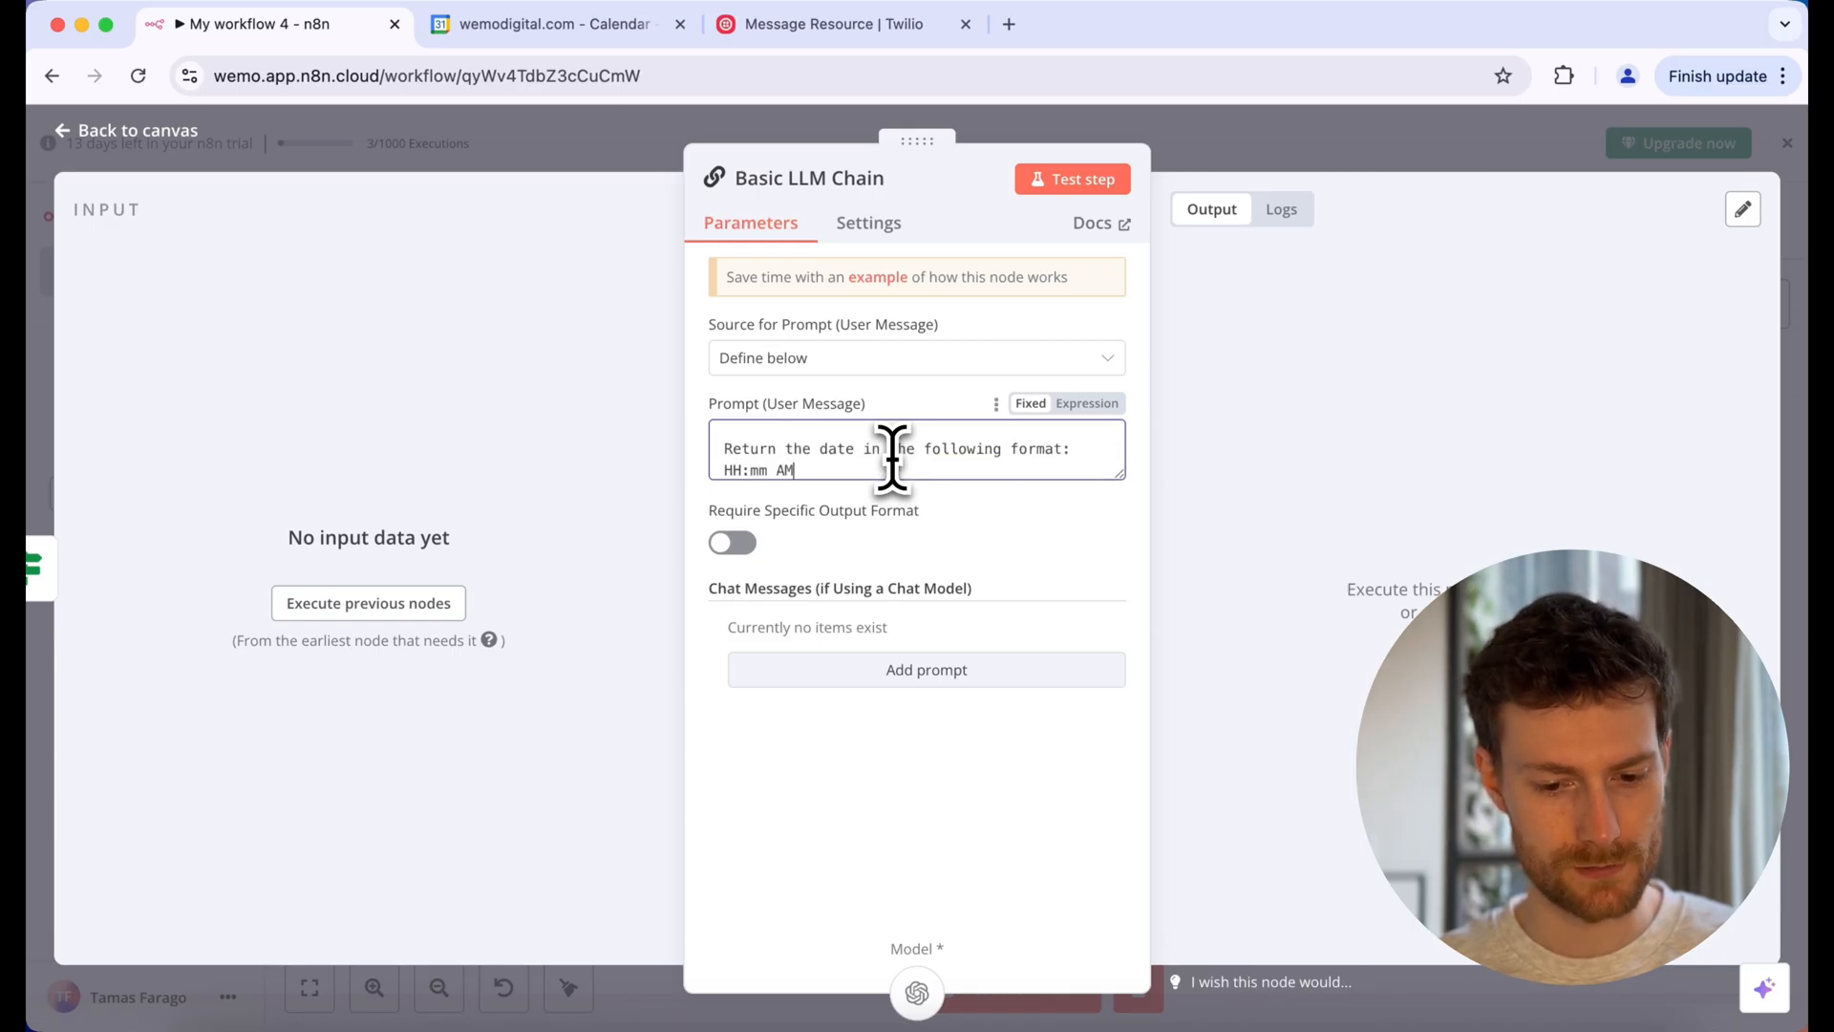
text(/PM)
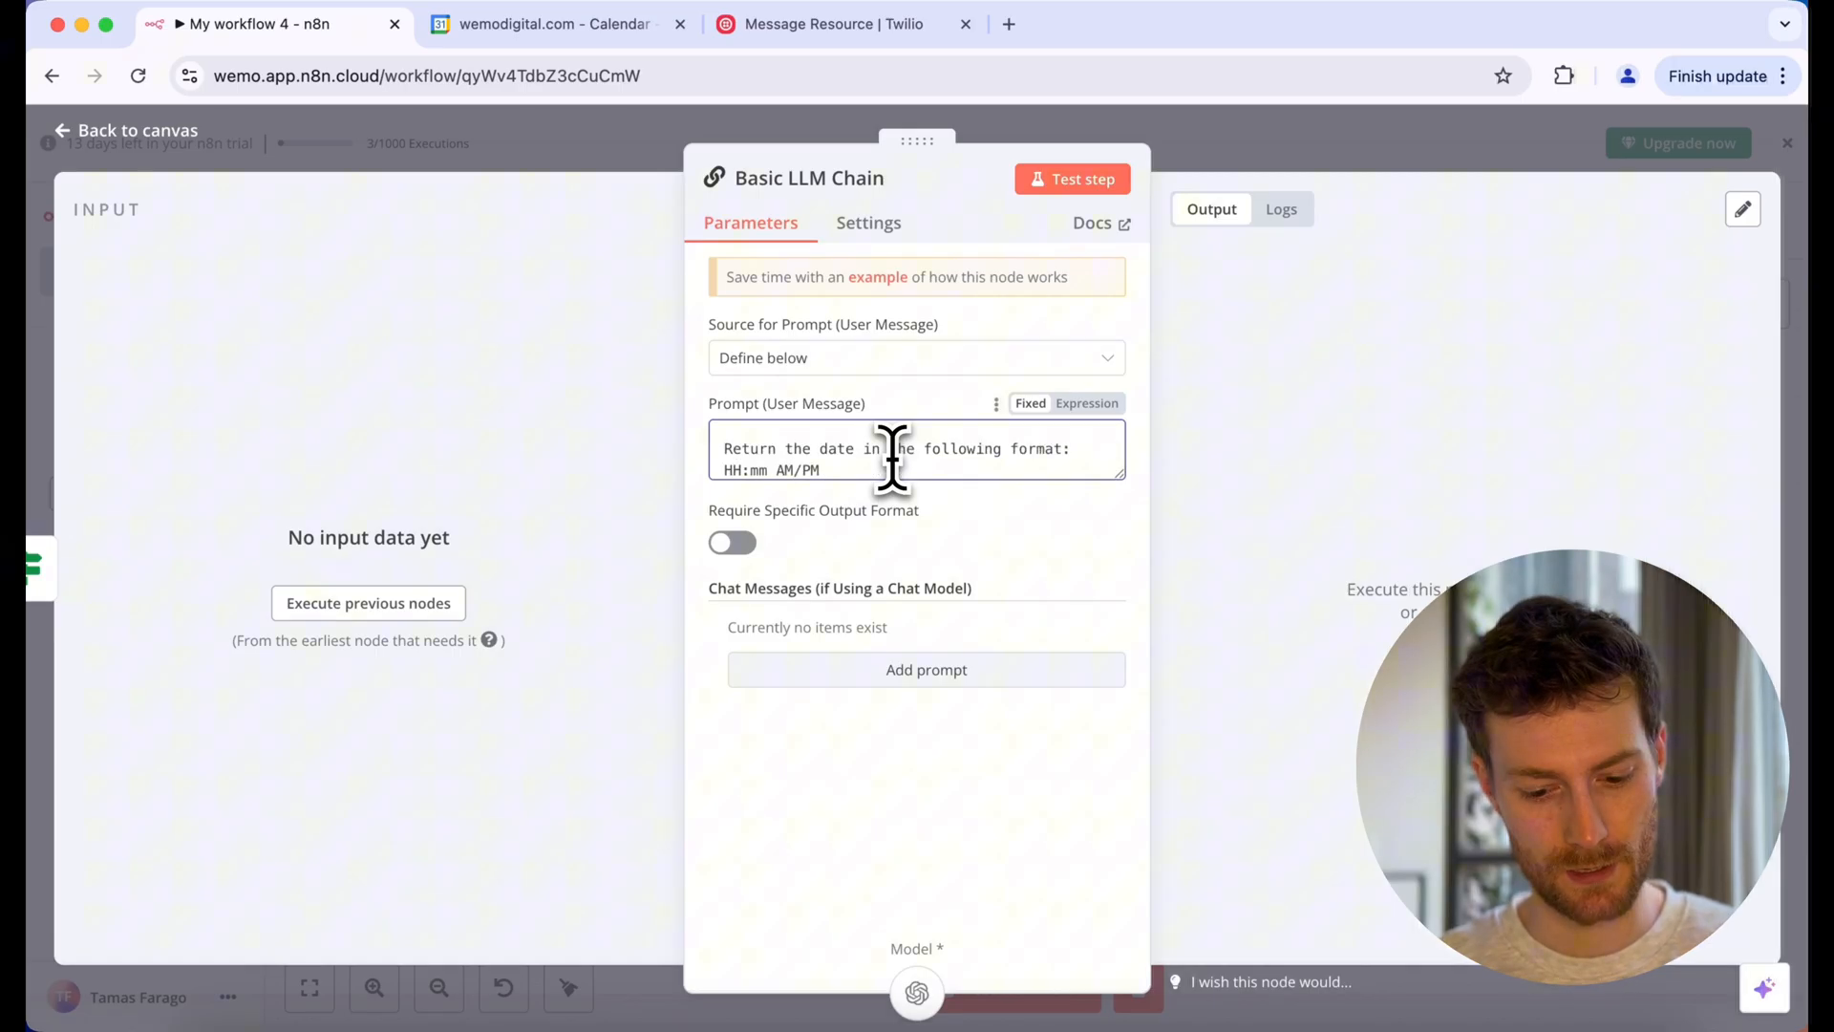
Step: Turn on Require Specific Output Format and add a user message starting 'Her'
click(733, 542)
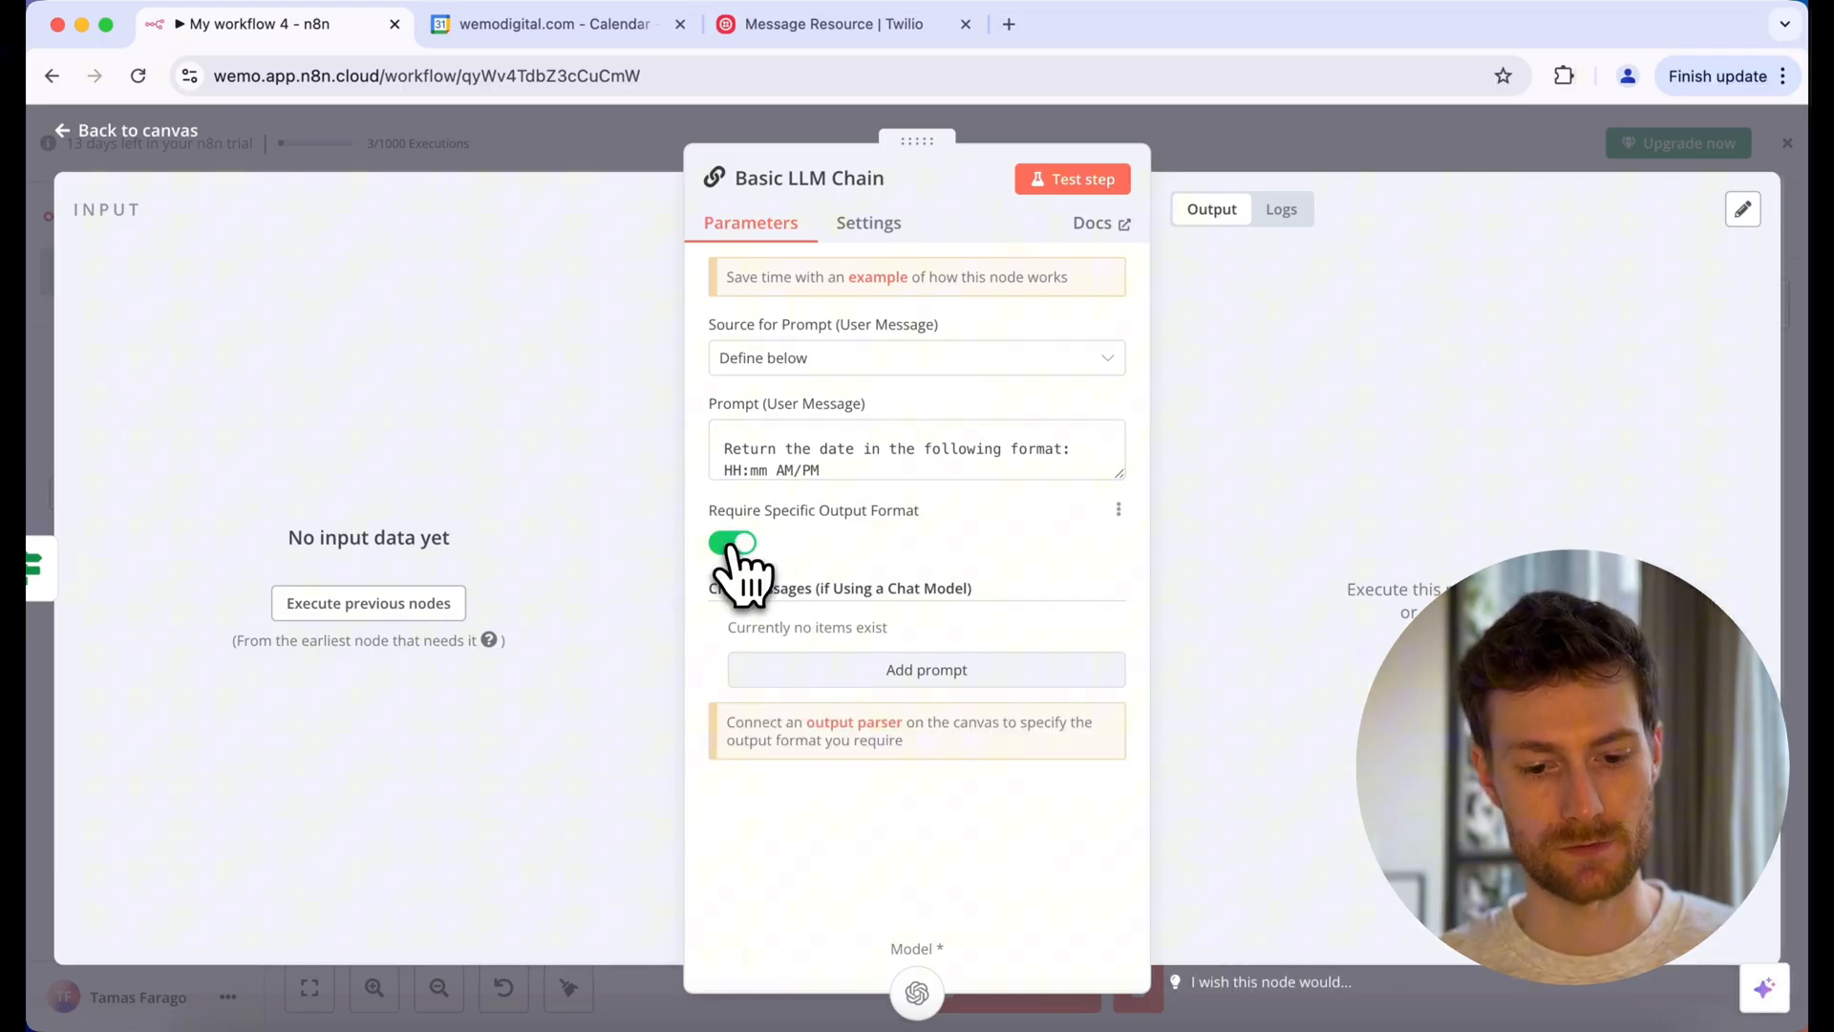
mouse_move(942, 684)
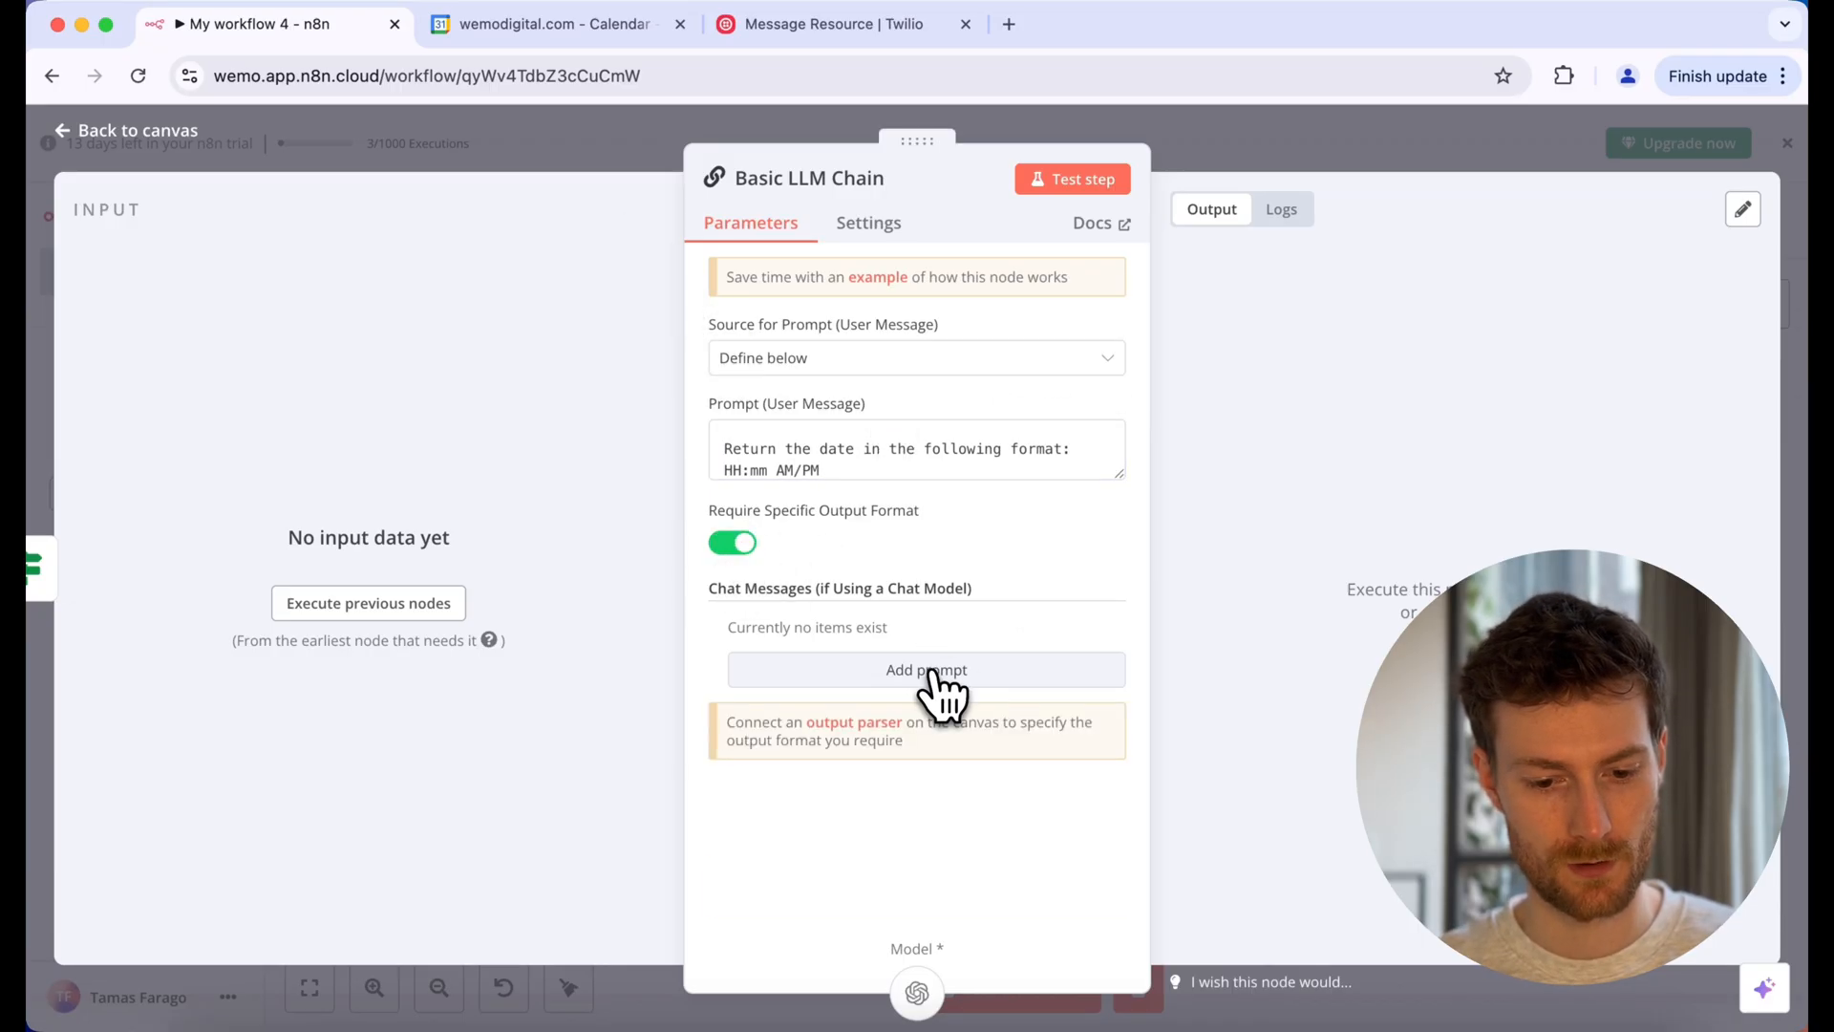
click(926, 669)
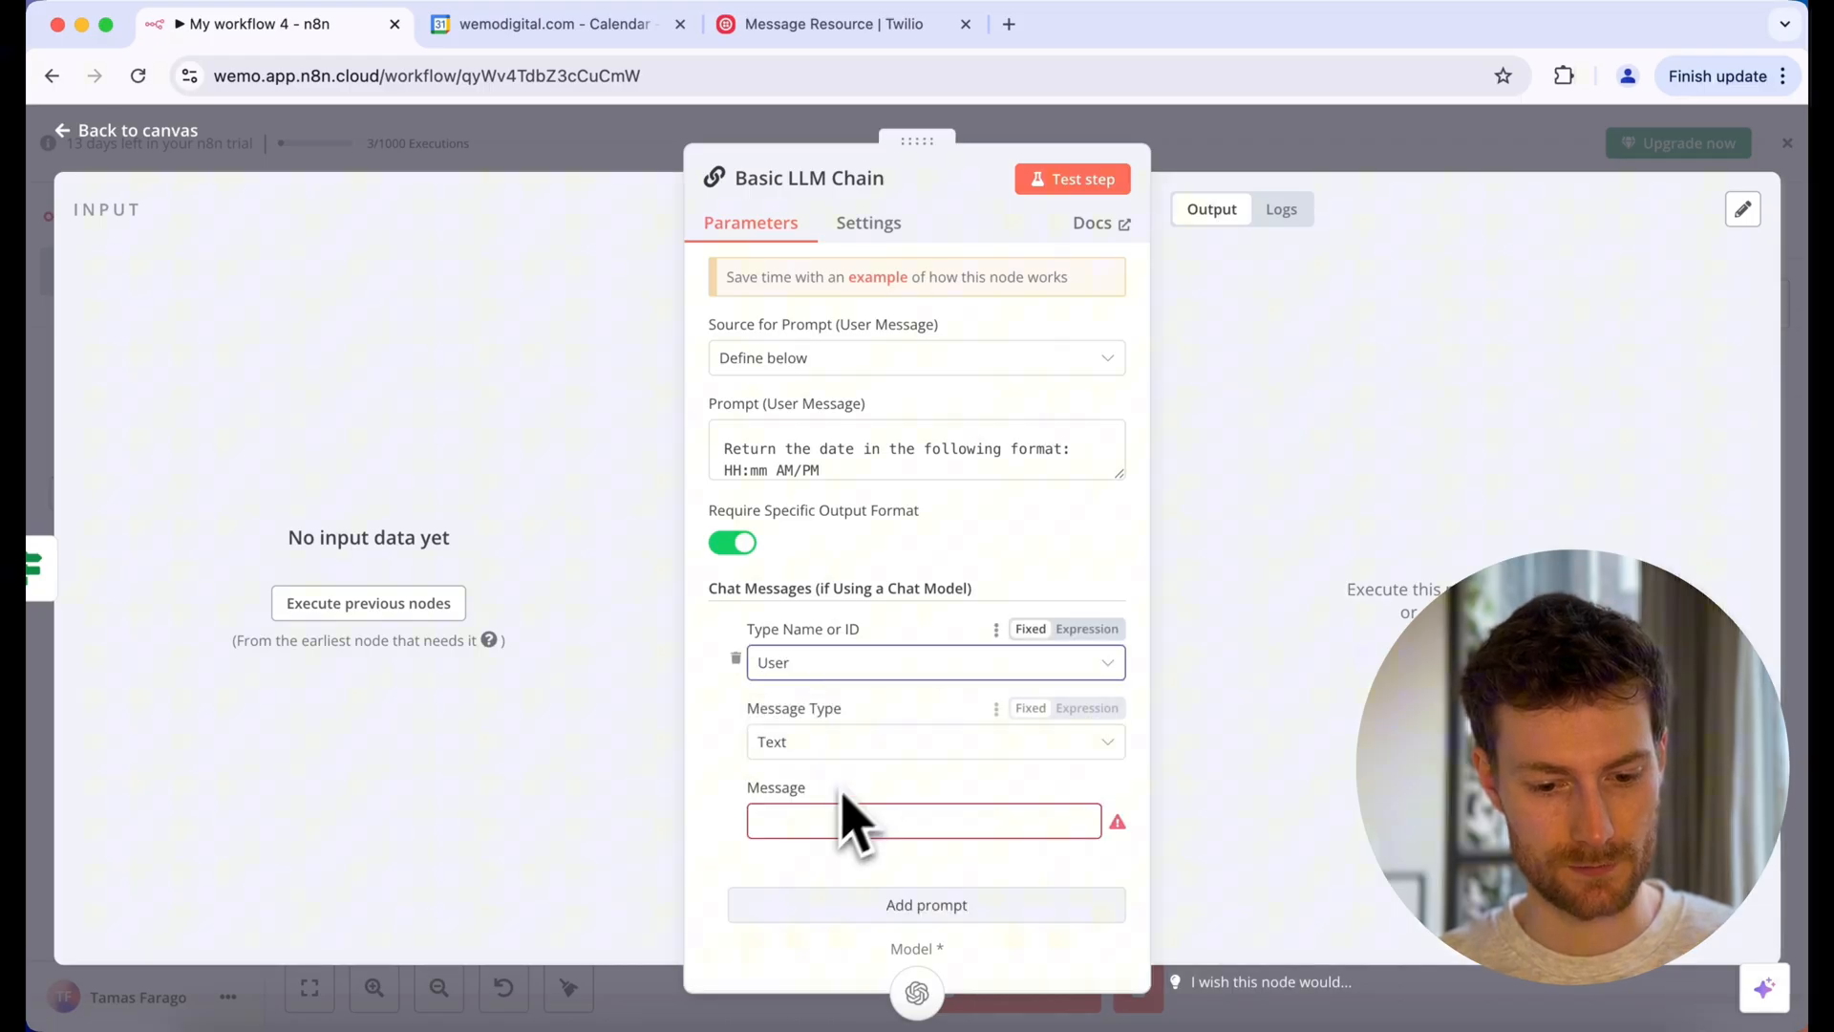
text(Her)
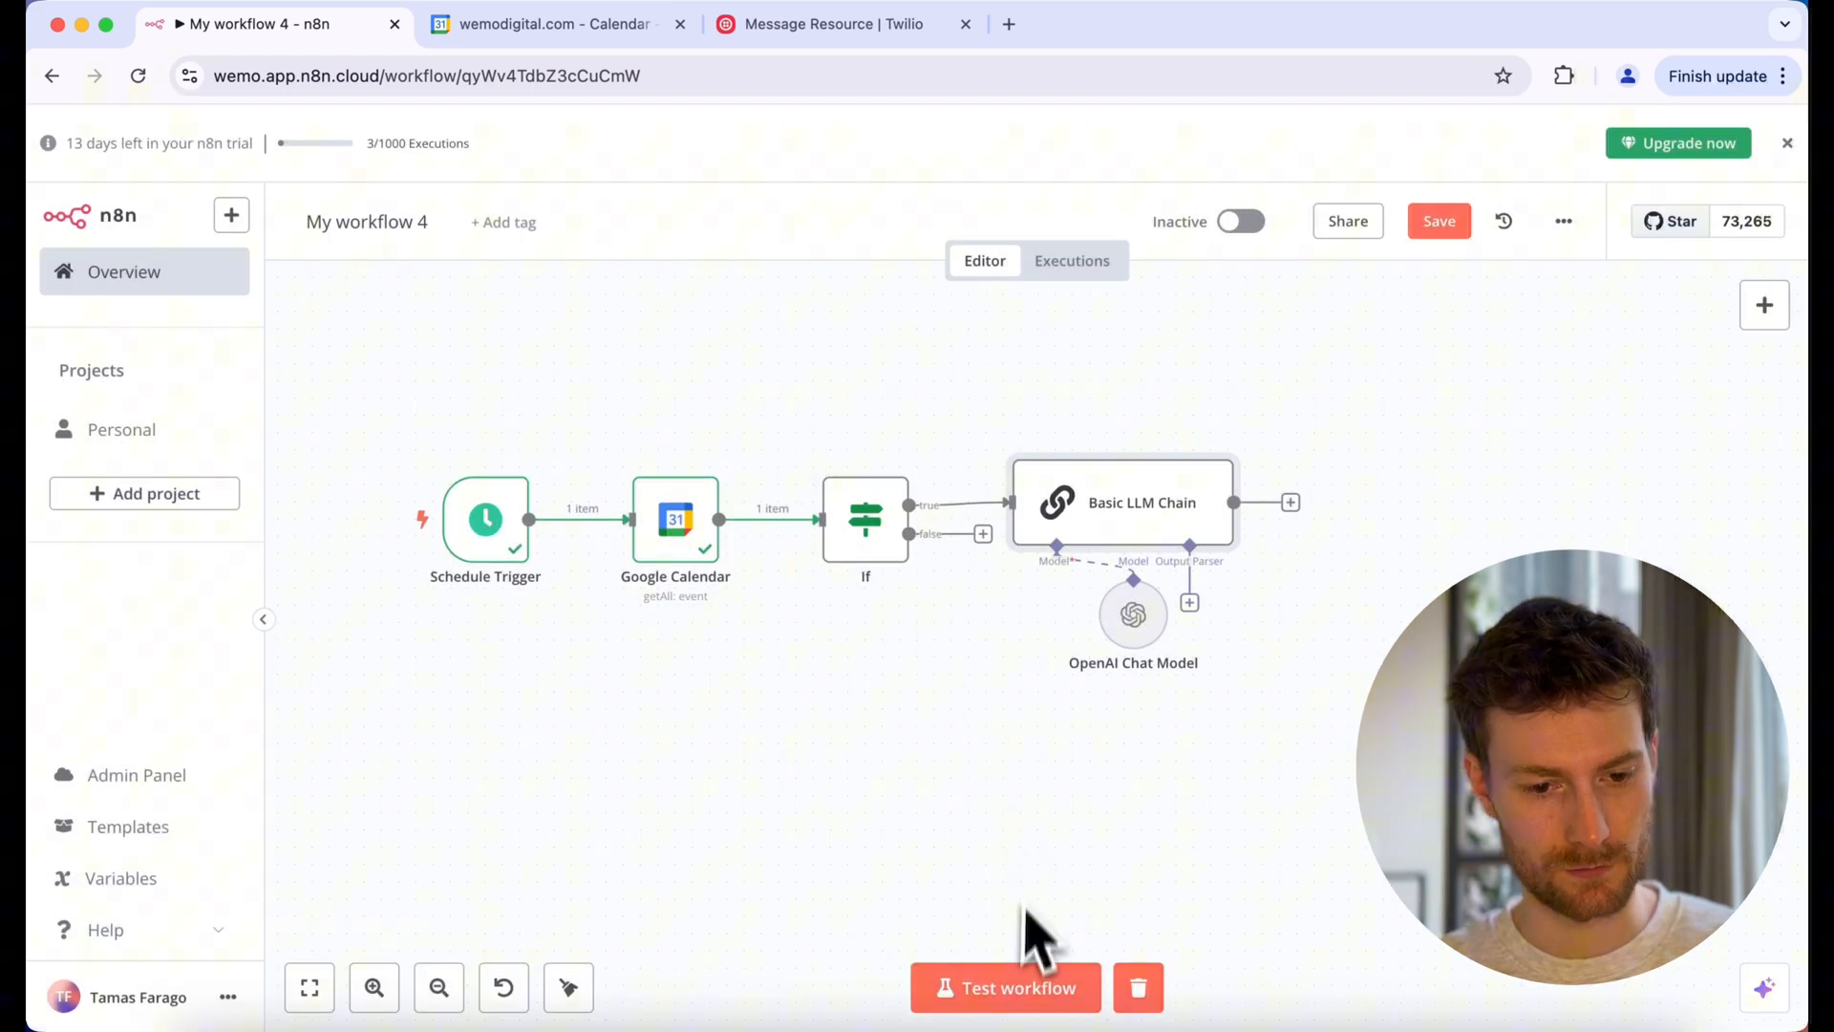
Step: Run the full workflow test, then reopen the Basic LLM Chain node
click(1005, 987)
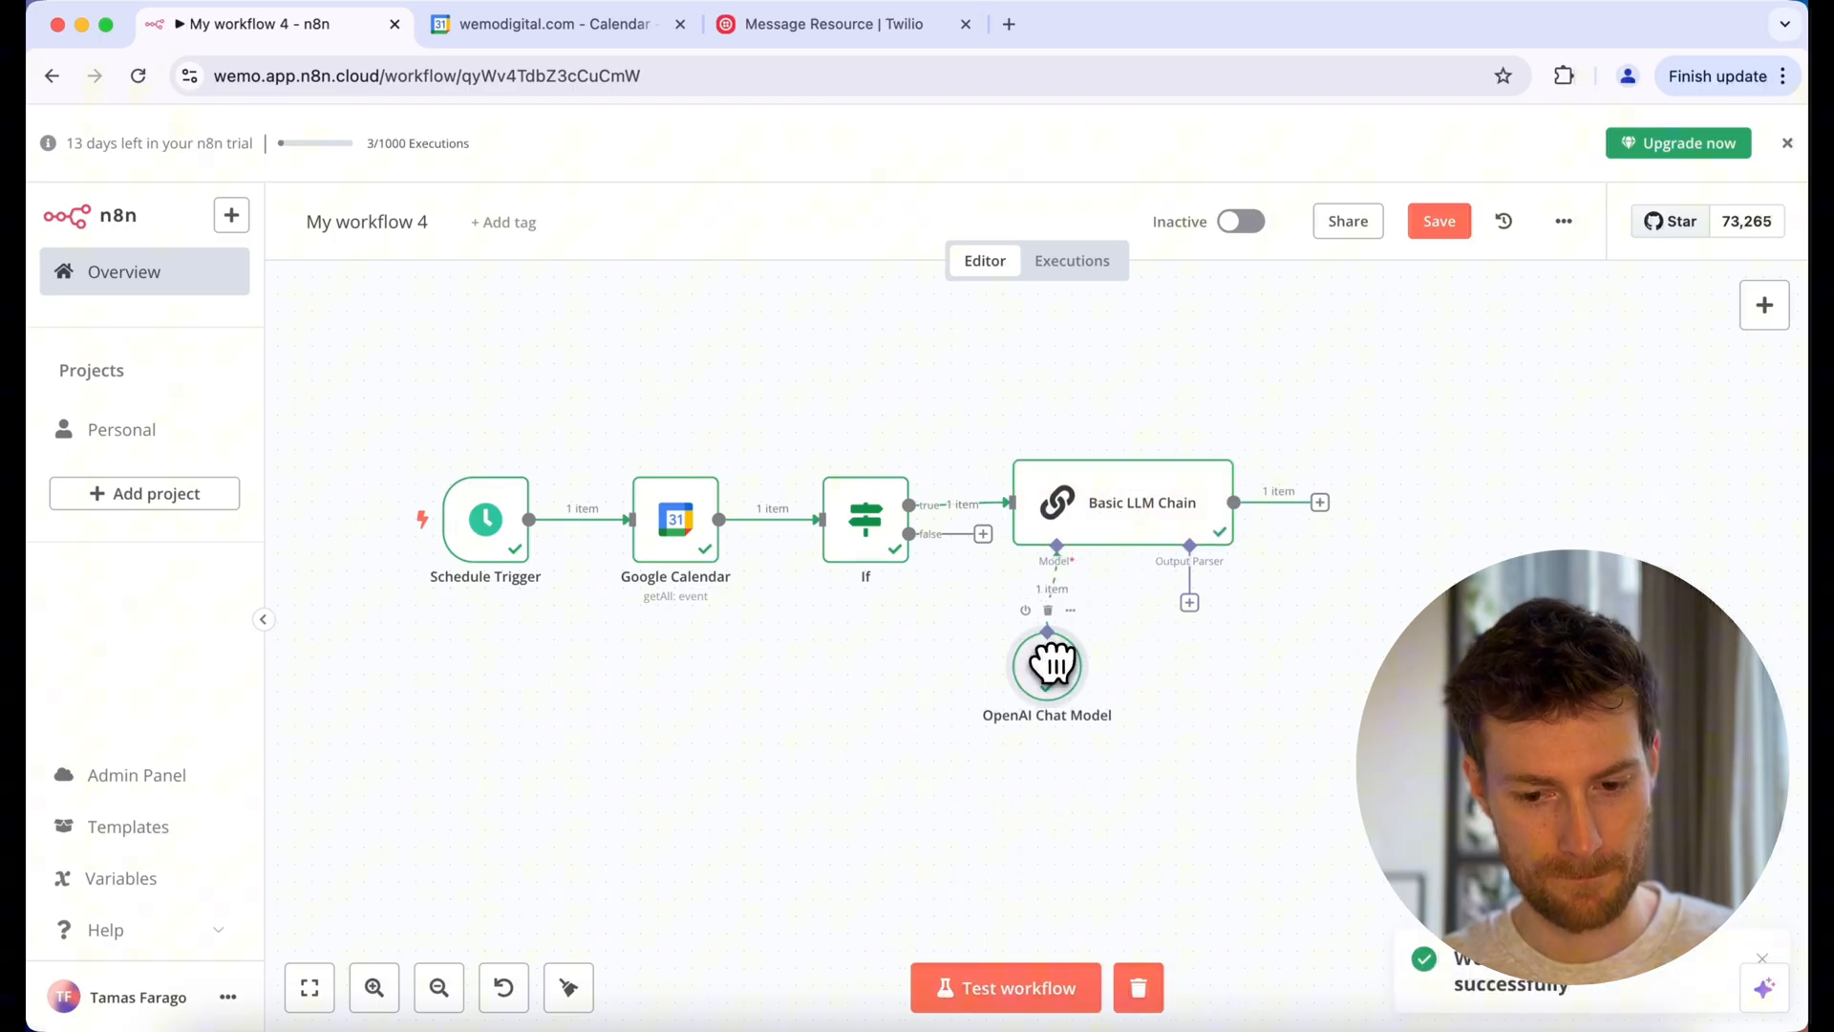
mouse_move(1152, 556)
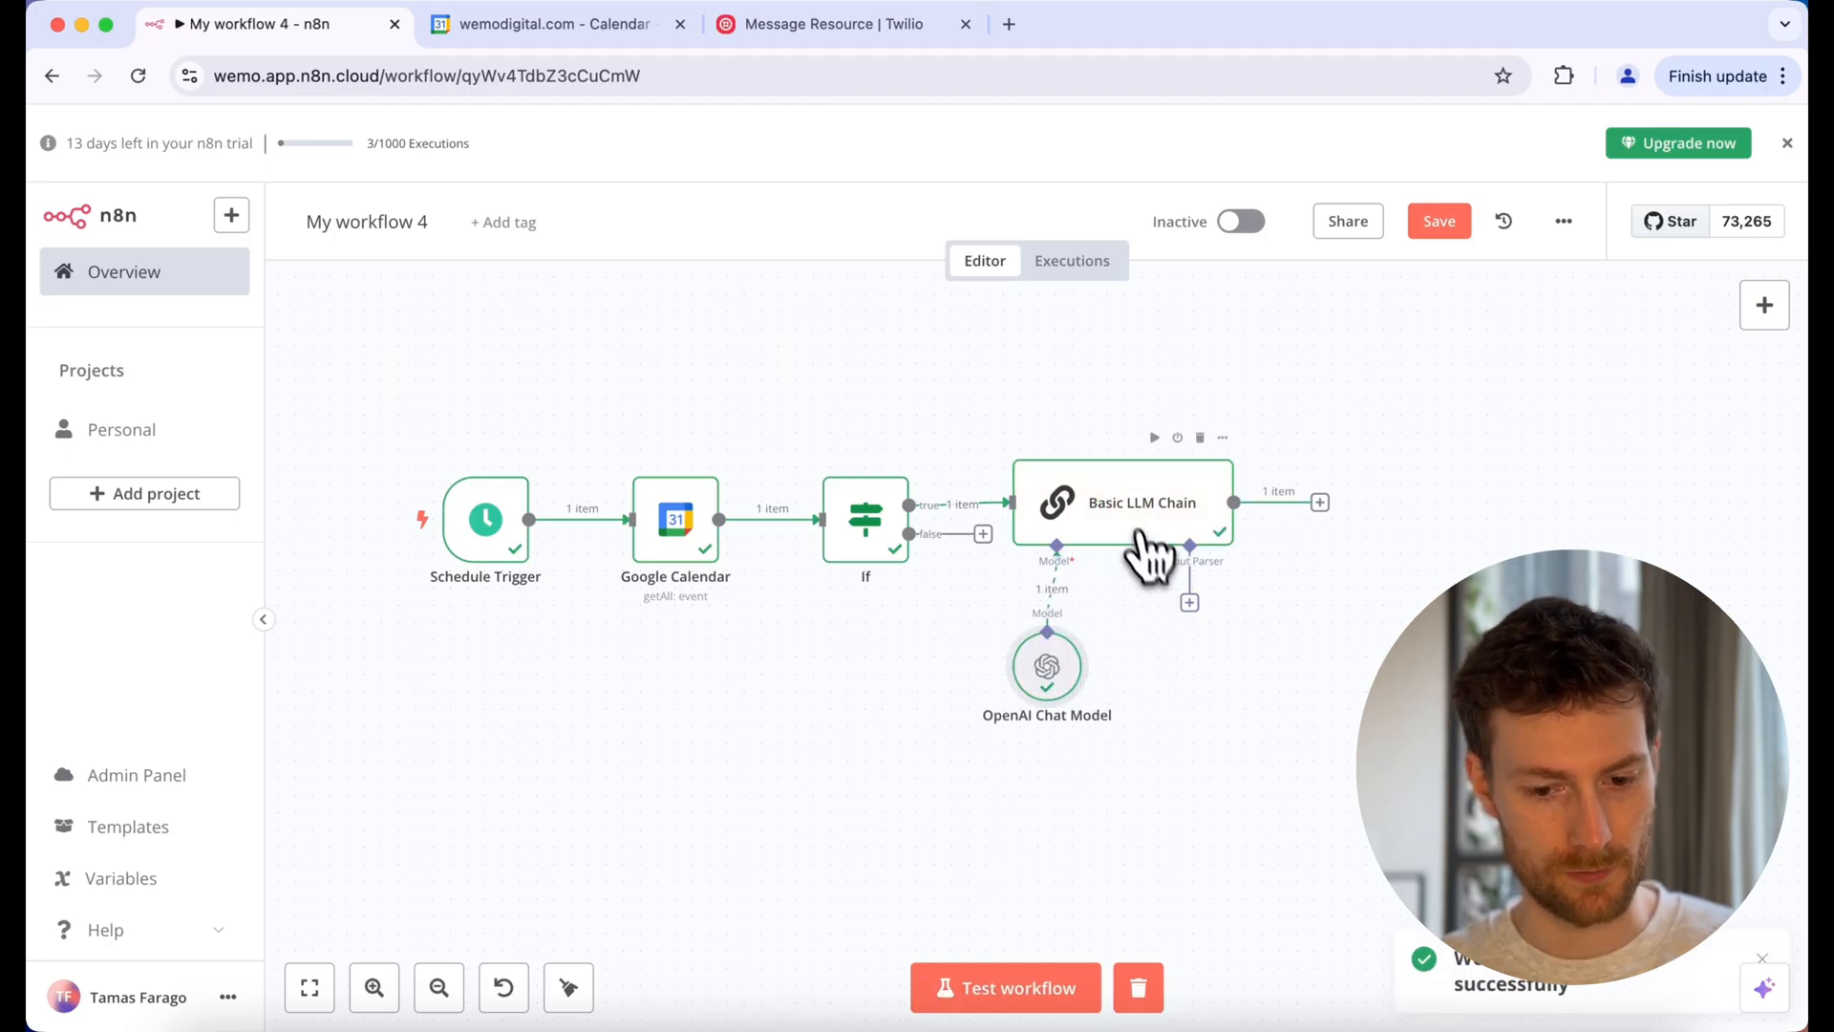
double_click(1121, 501)
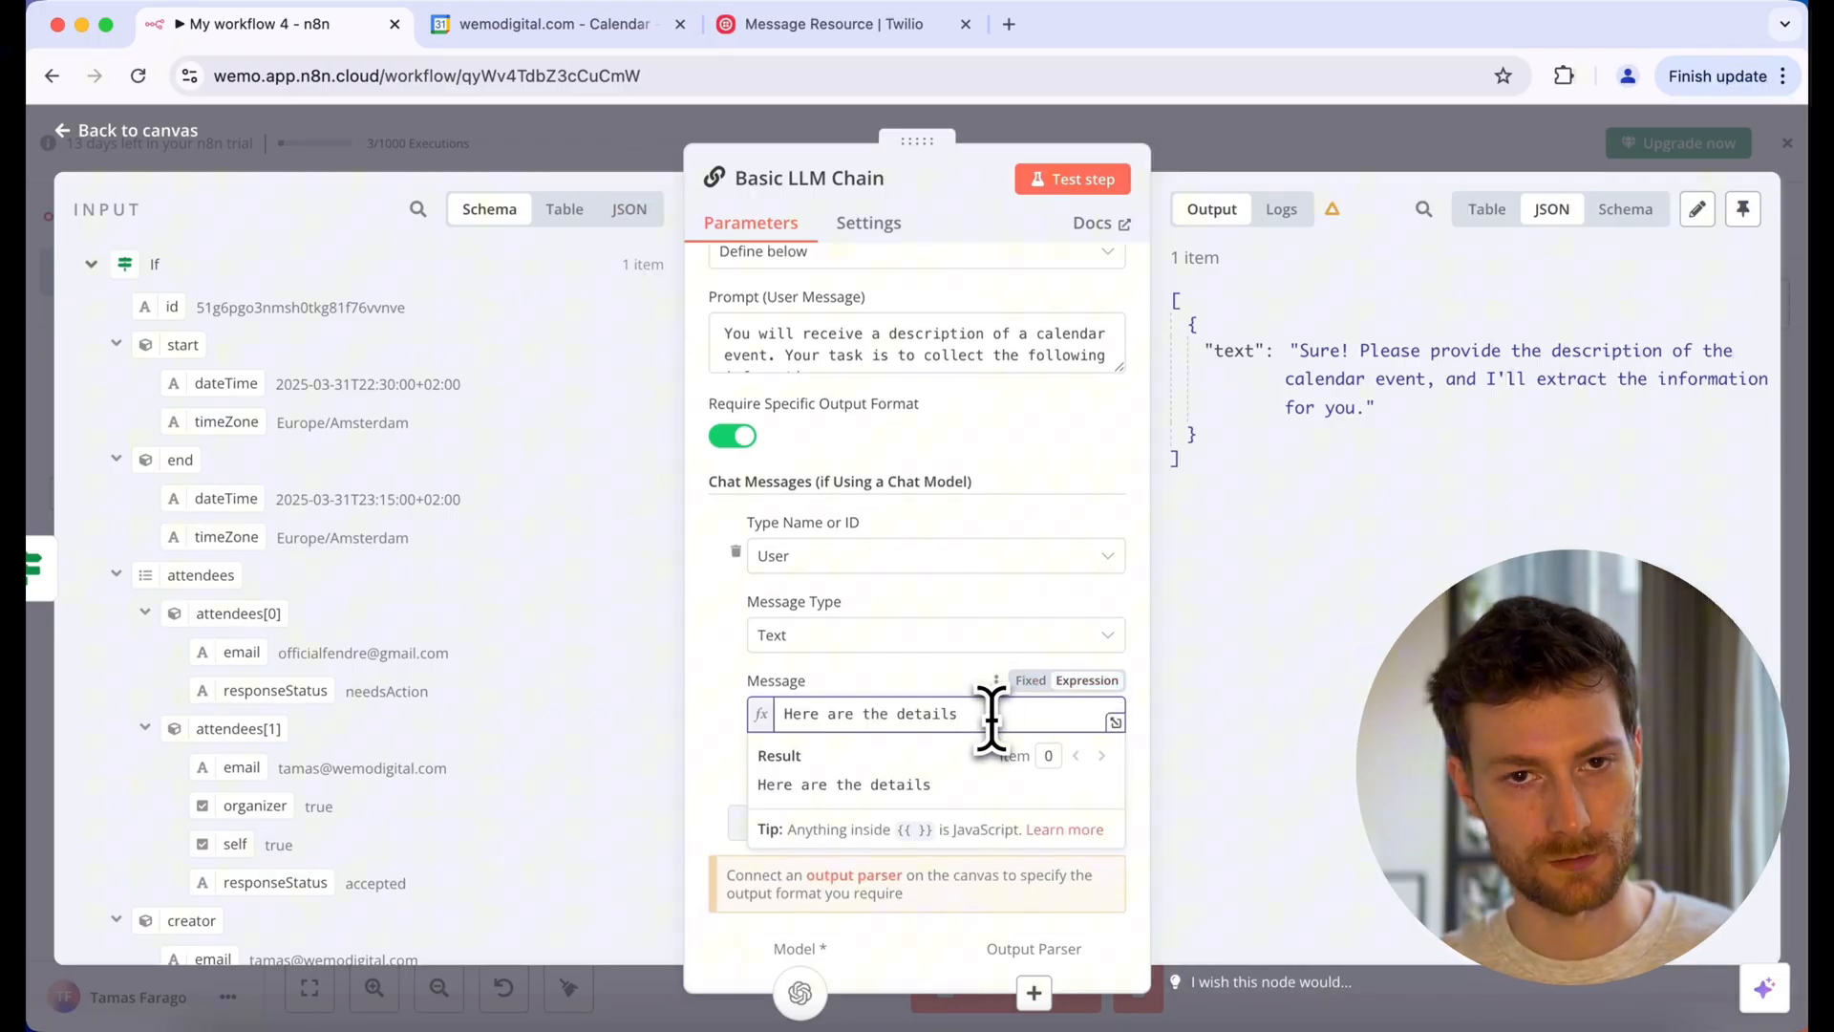
Step: Write 'Date of the event: {{ $json.start.dateTime }}' and description into the message; attach a Structured Output Parser
text(D)
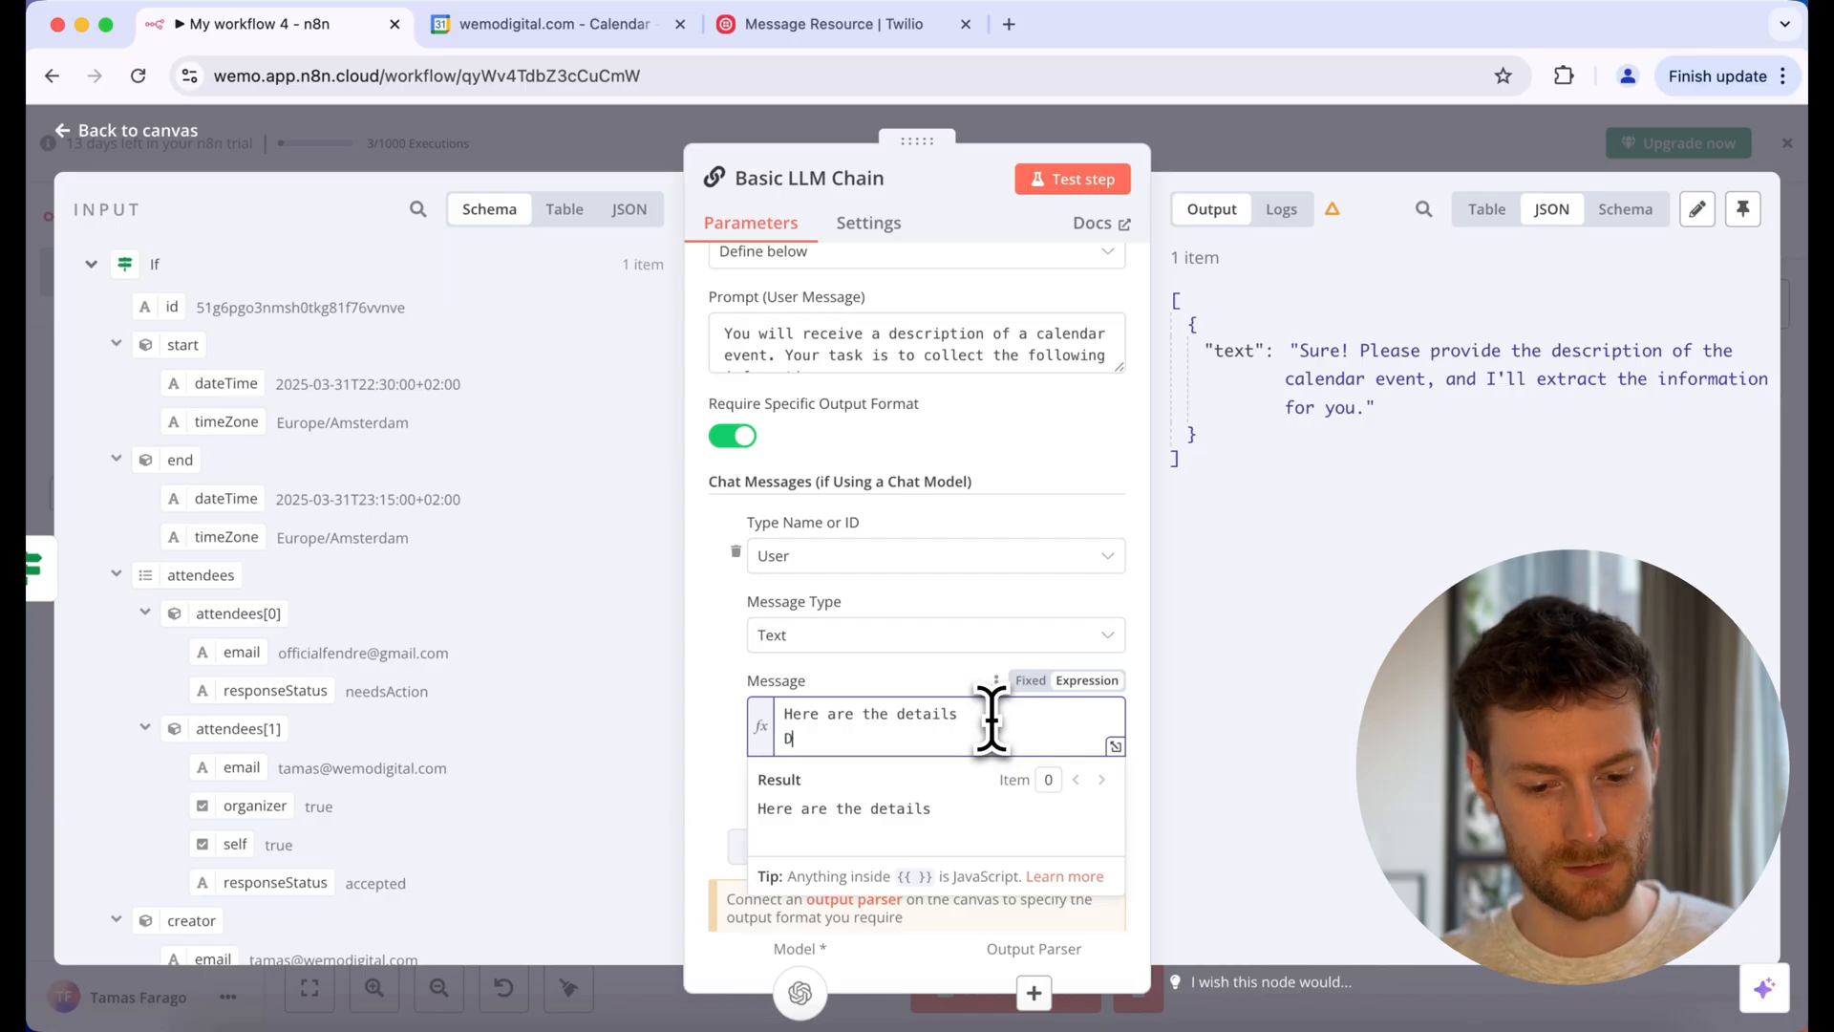
text(ate of the even)
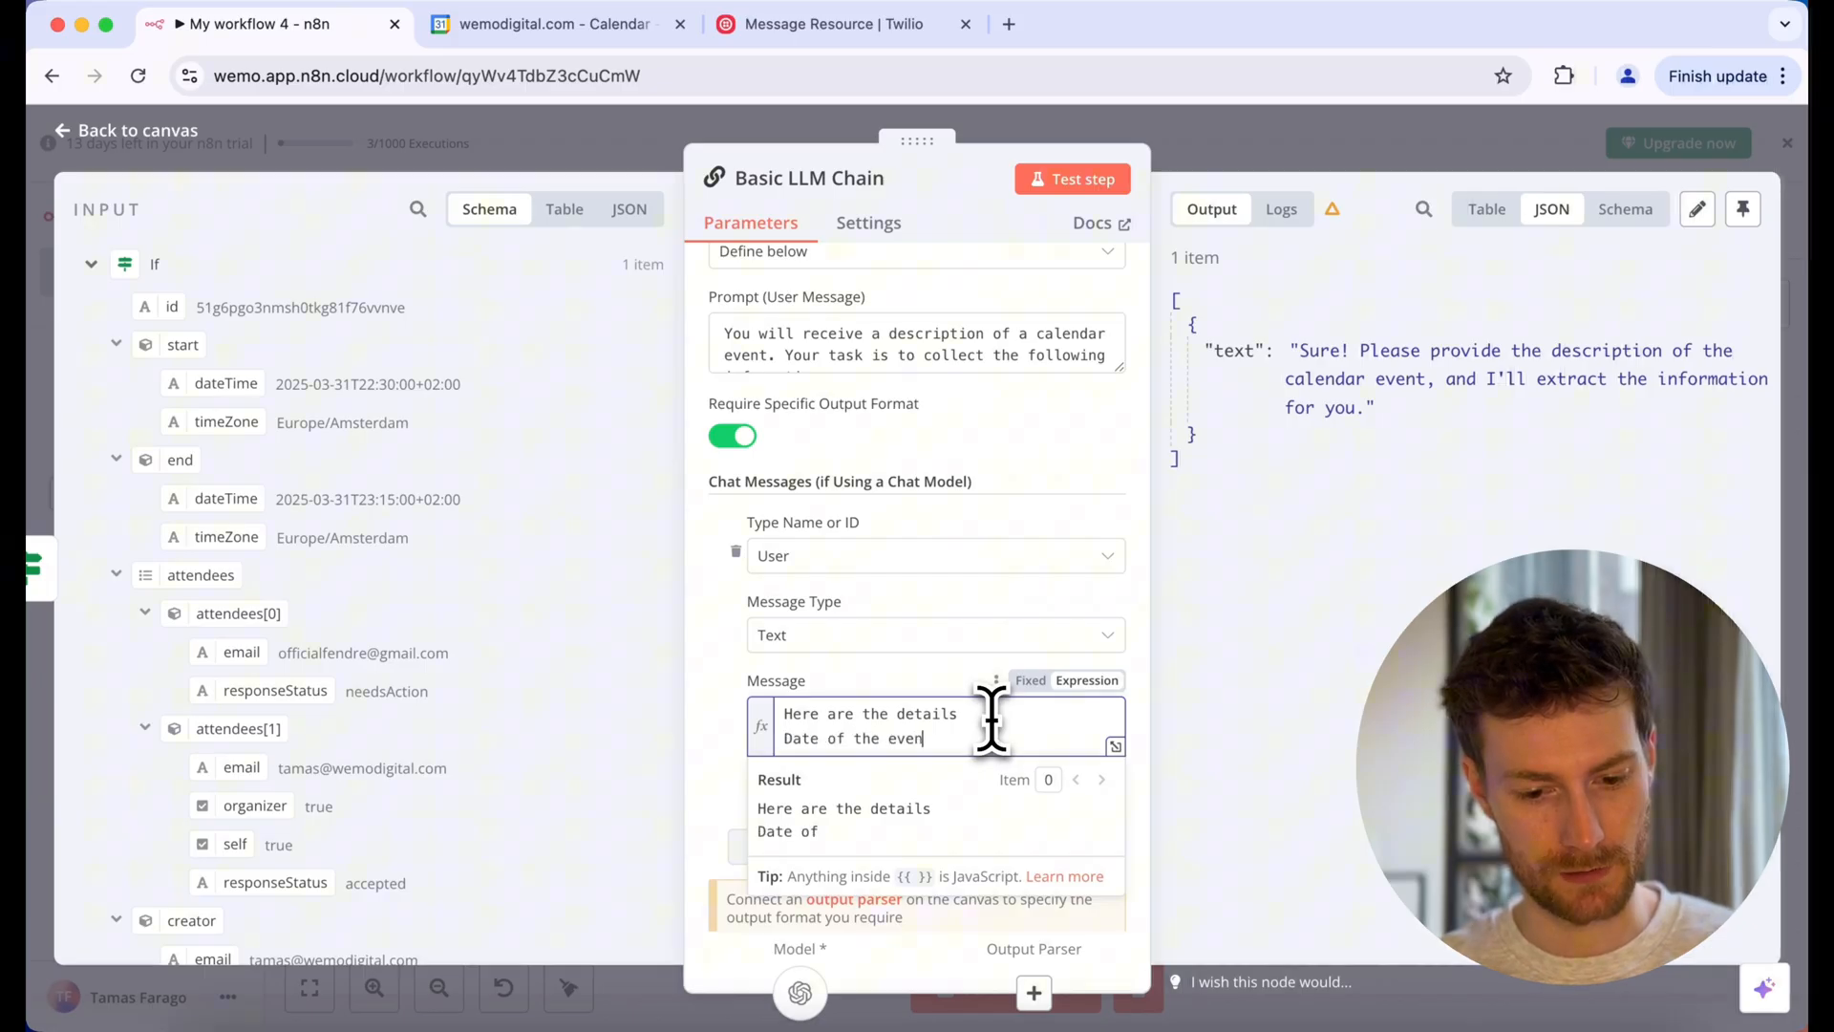
text(t:)
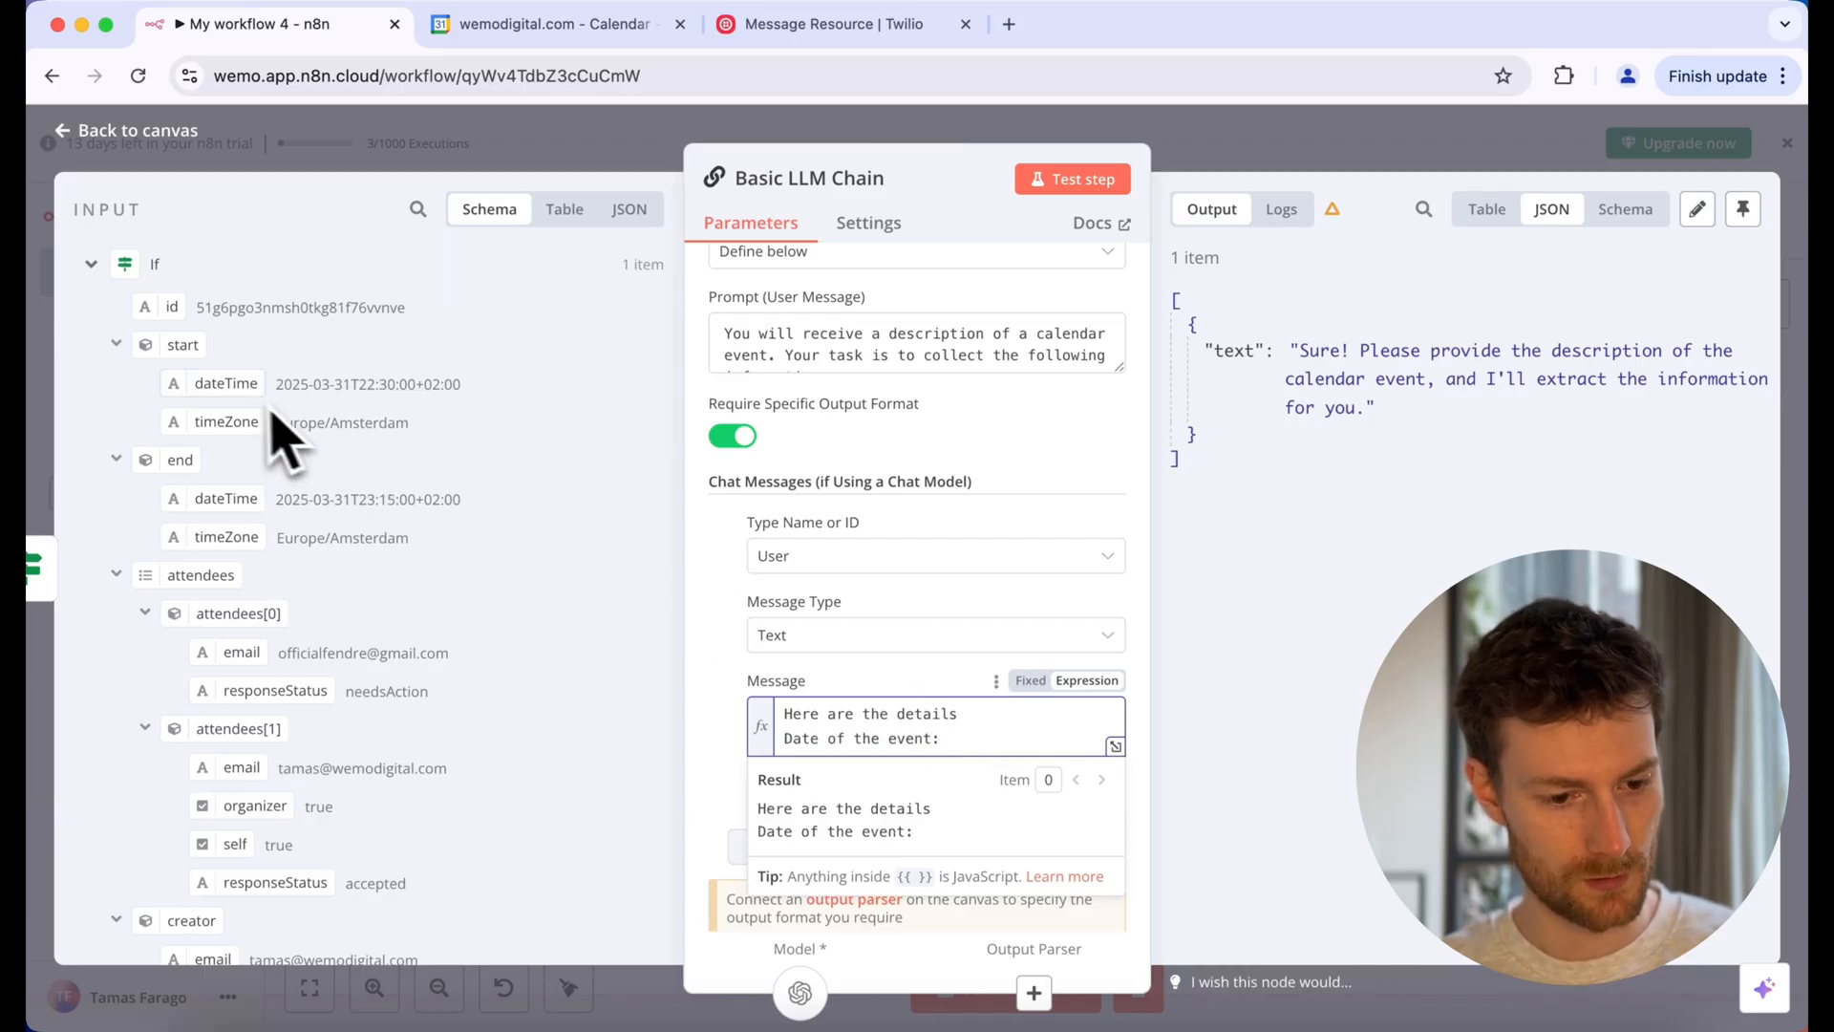
text({{ $json.start.dateTime }})
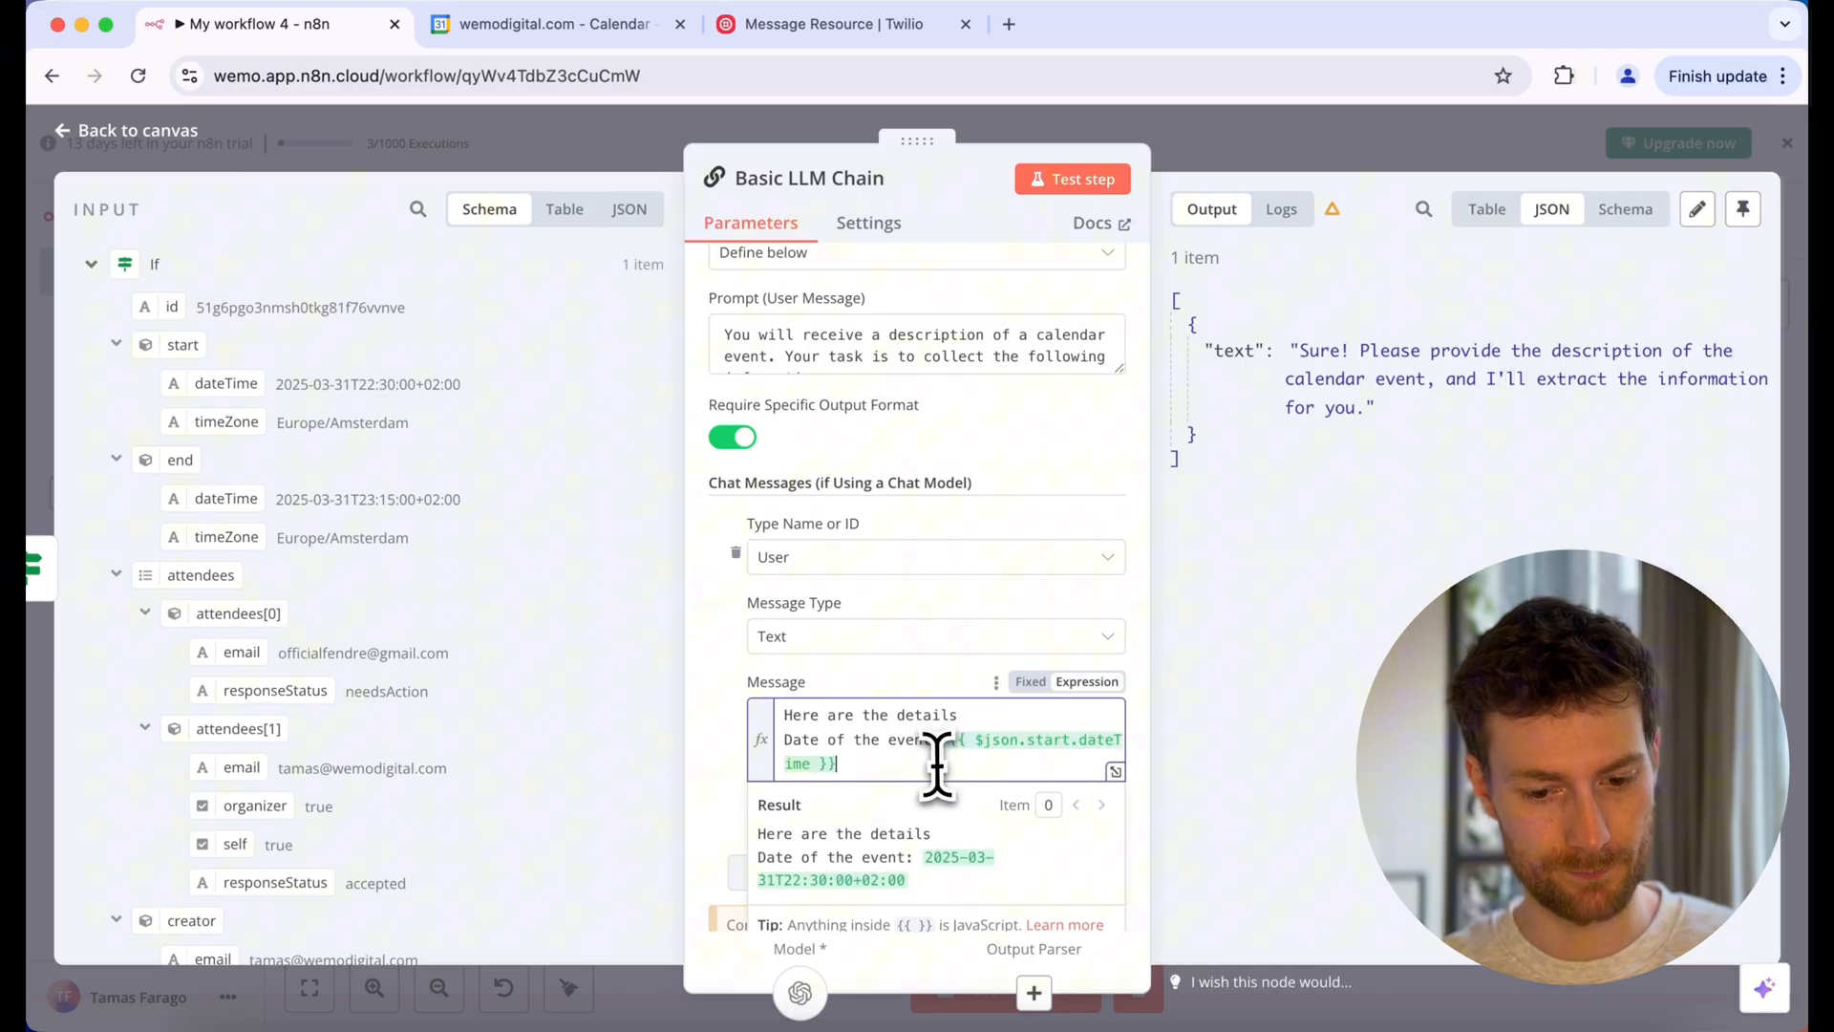
text(description of the event: {{ $json.description)
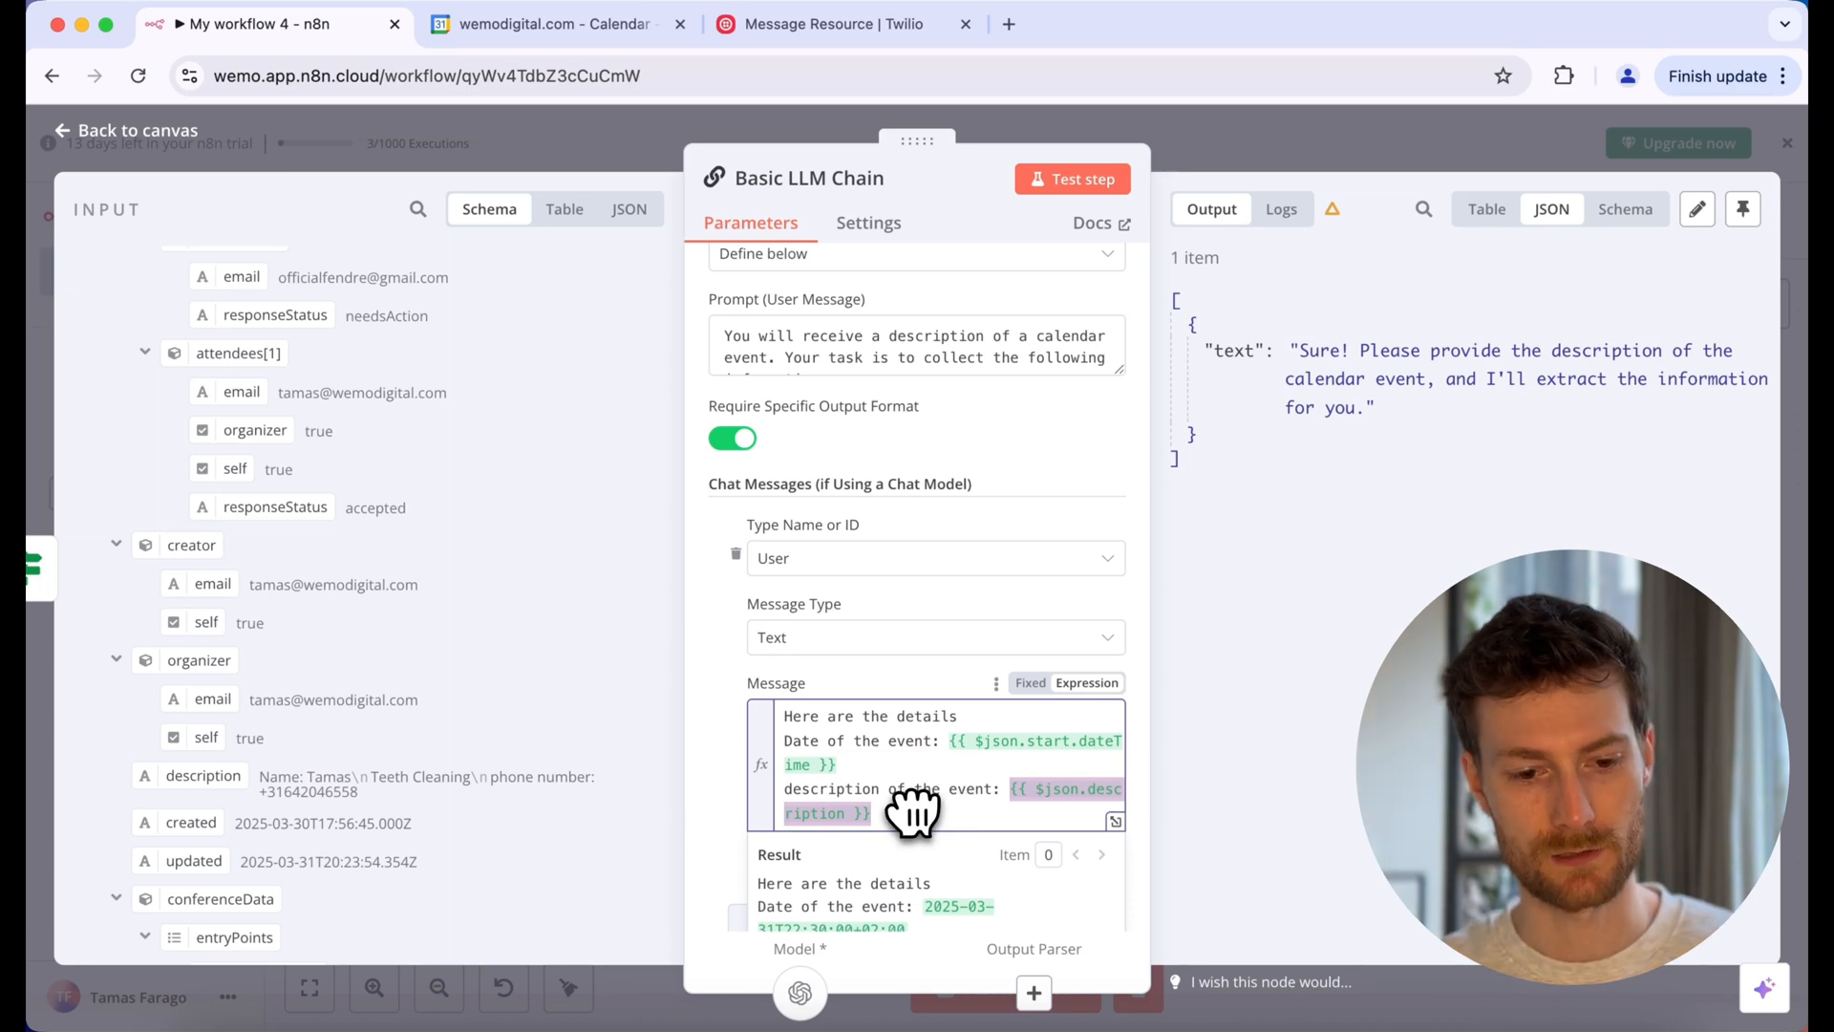
mouse_move(591, 193)
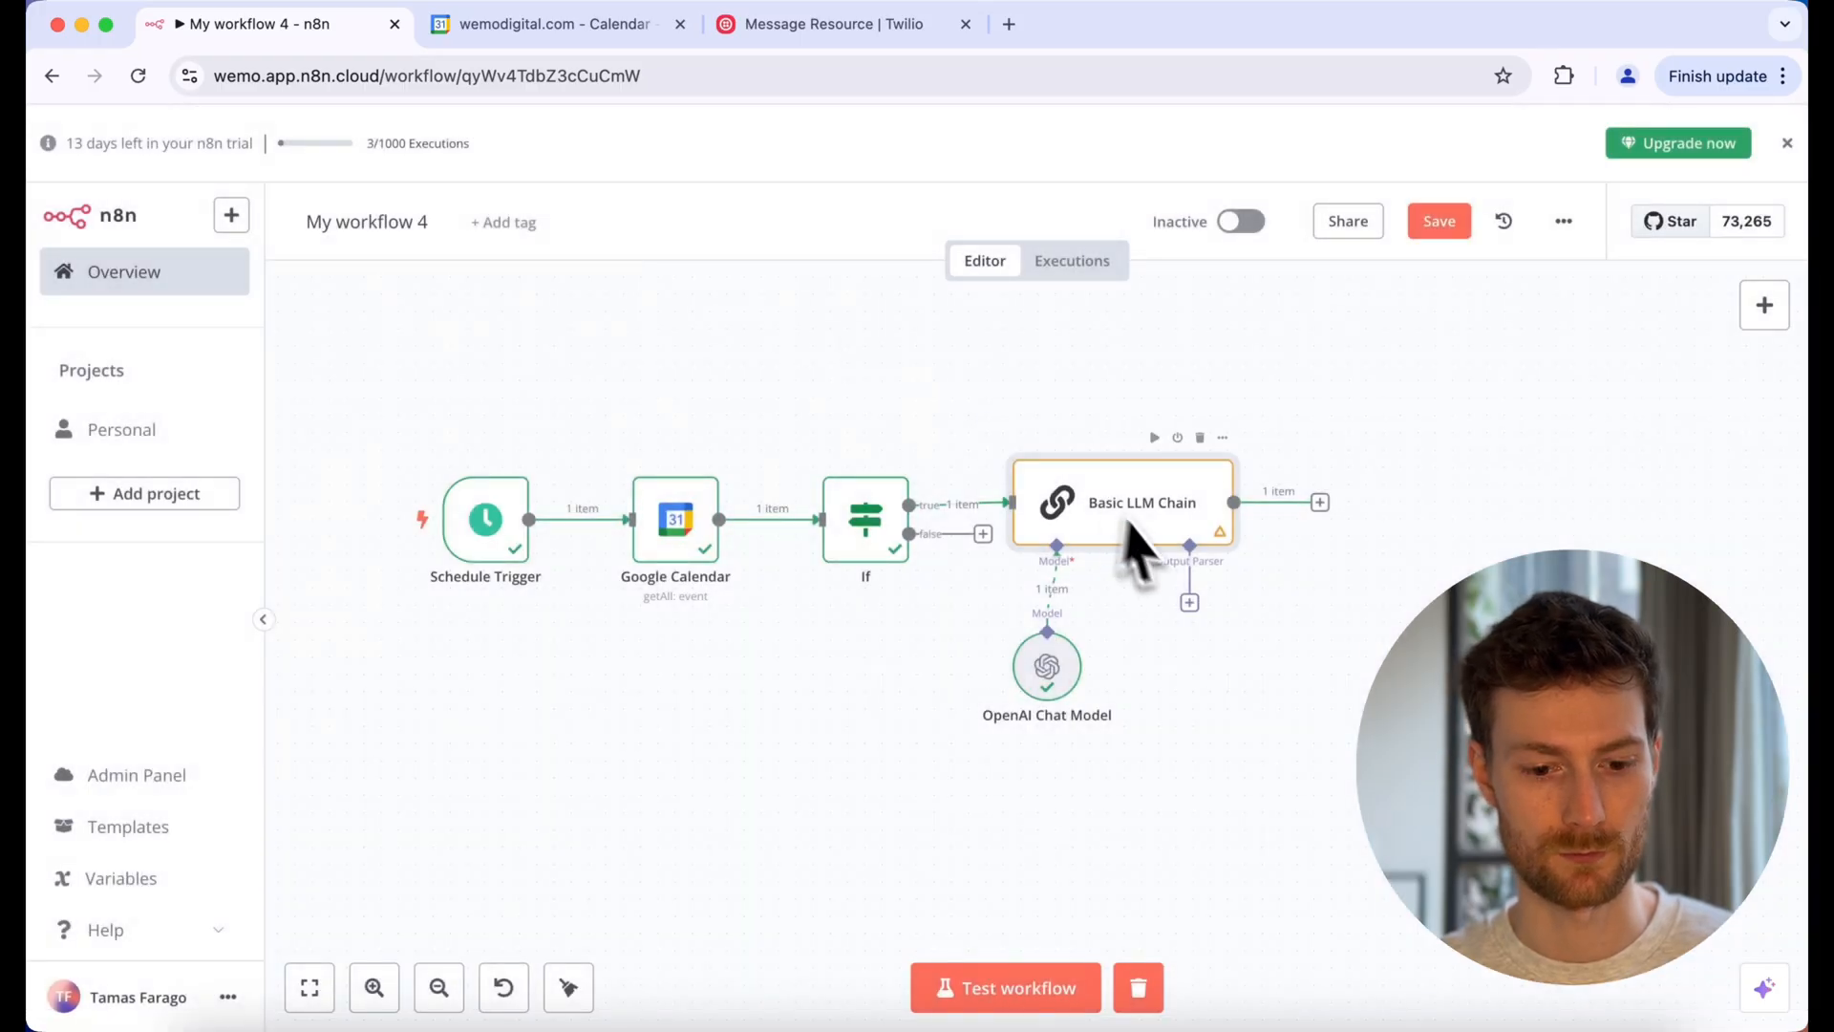
click(1190, 601)
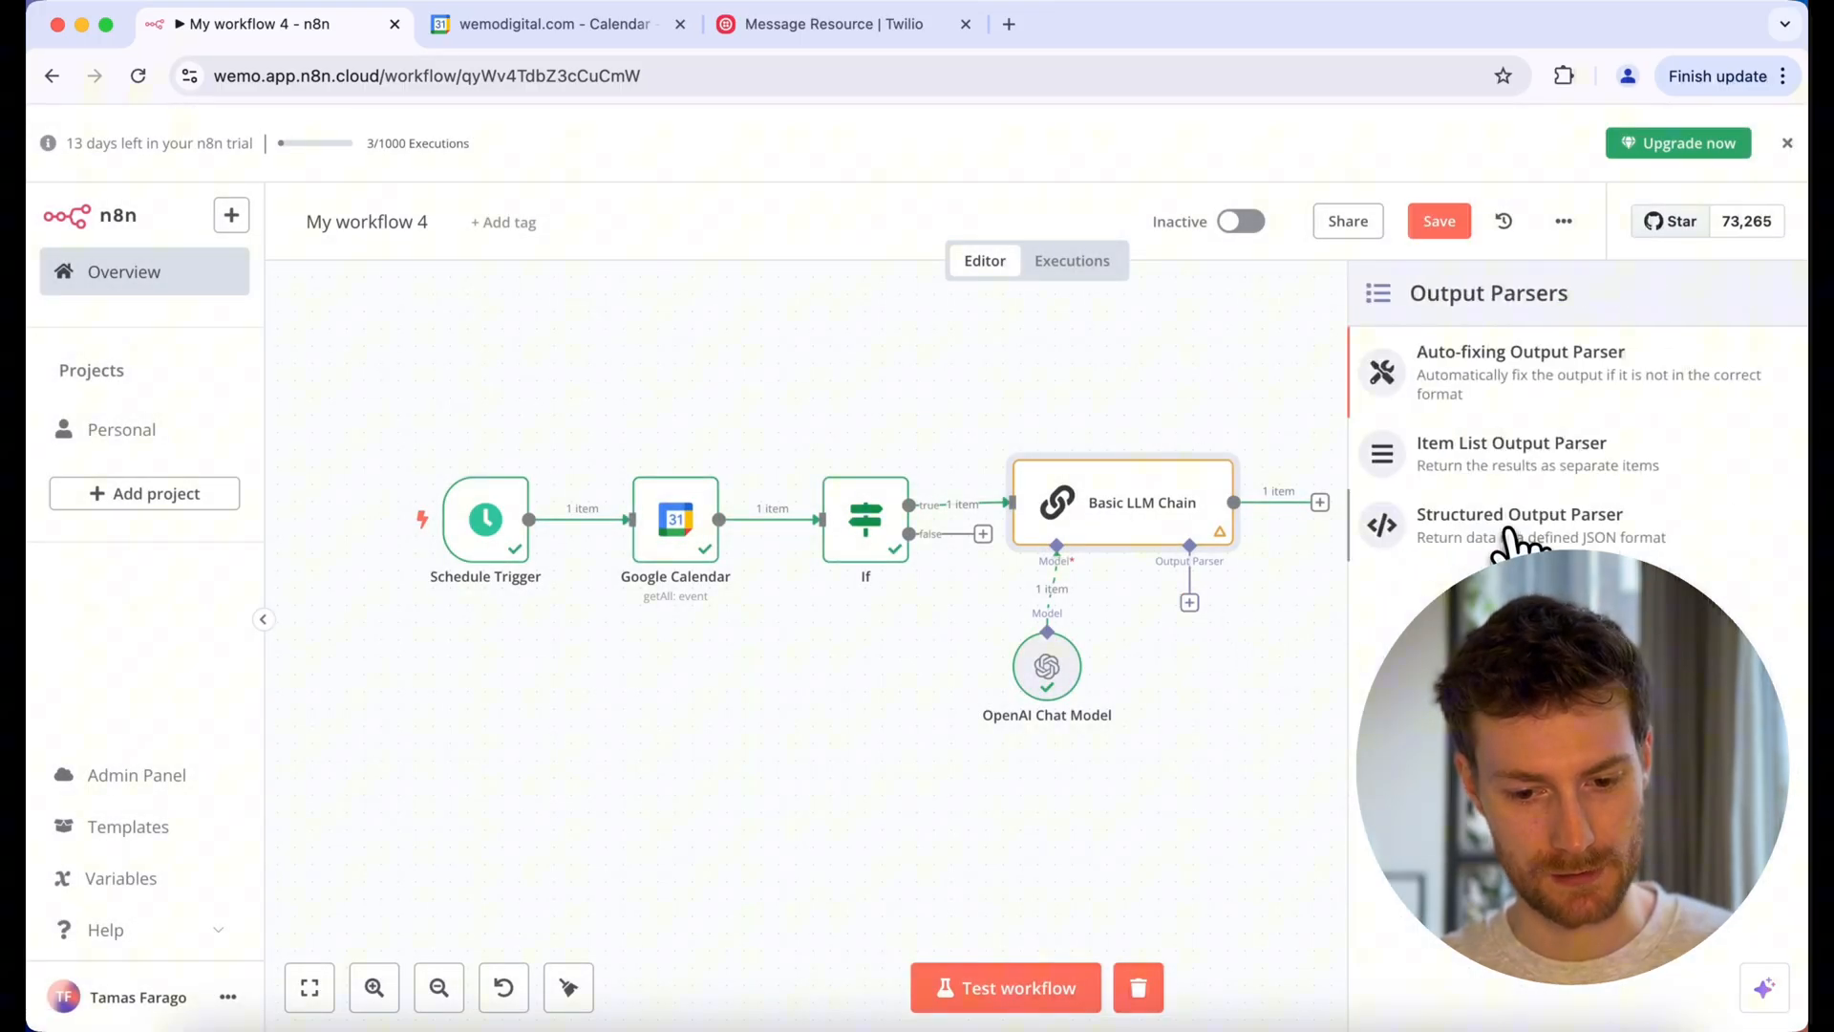
click(1520, 526)
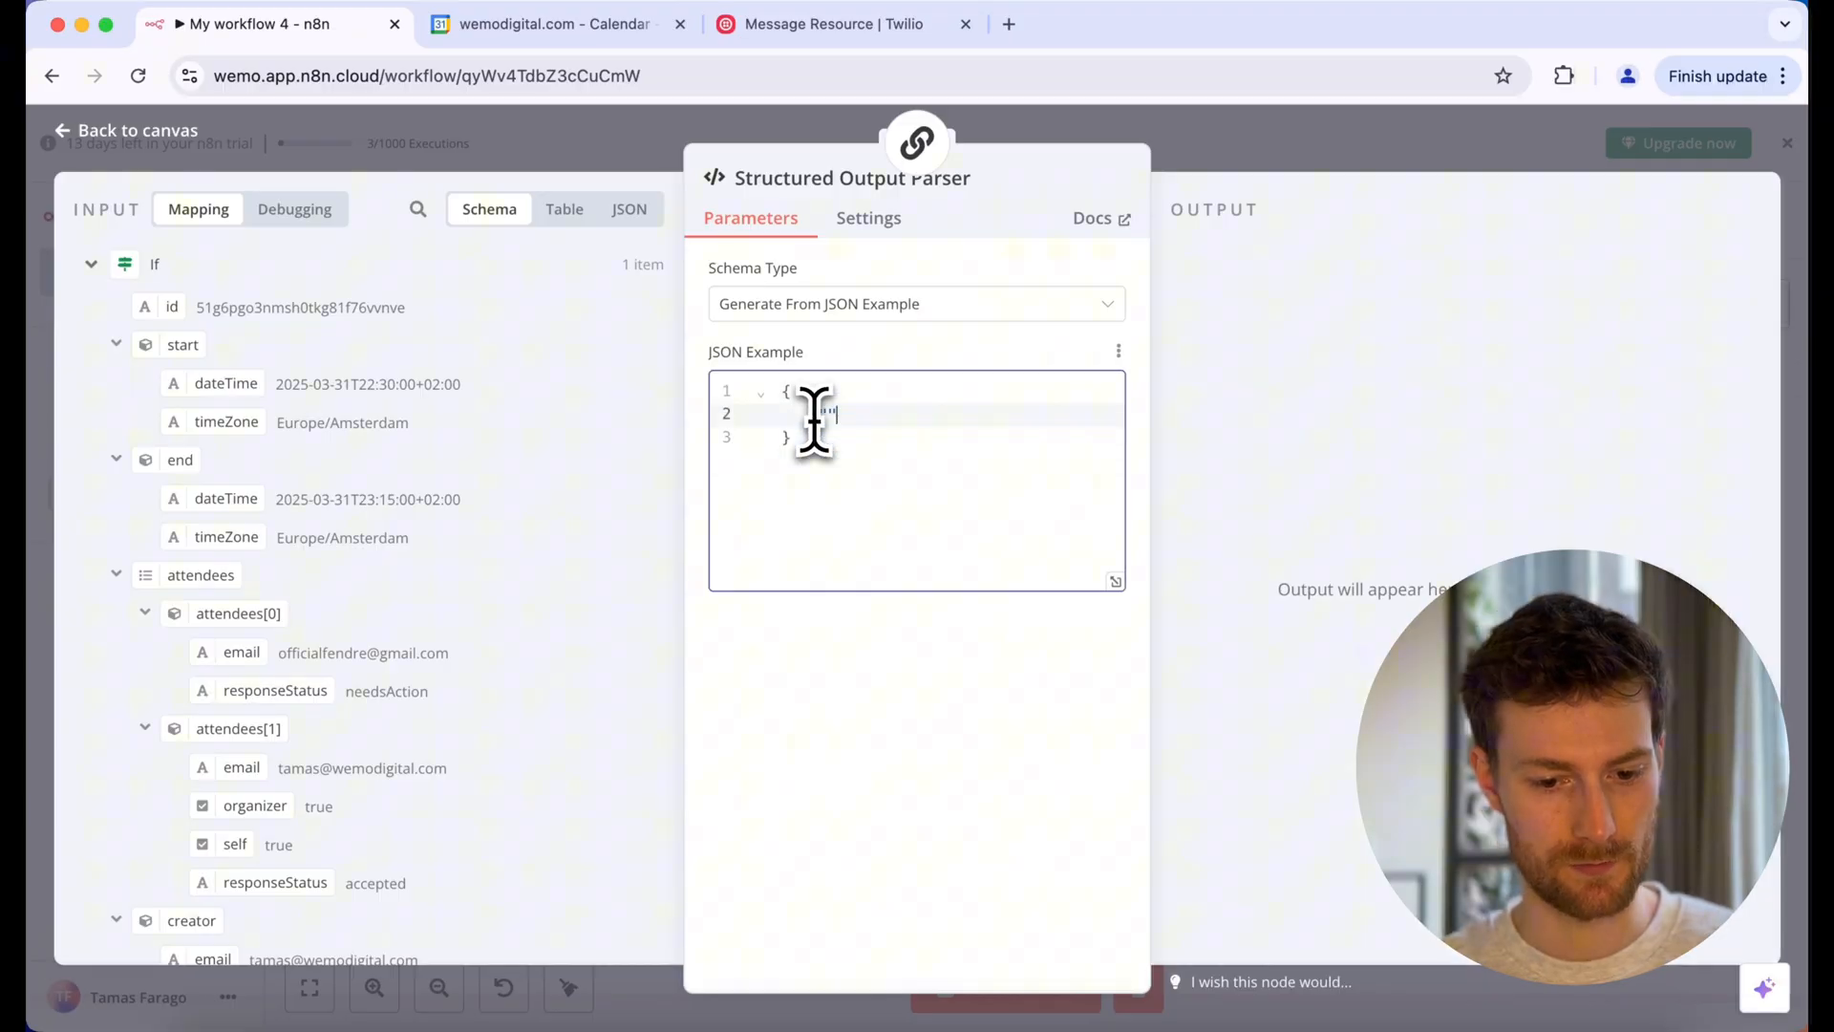
Step: Type a JSON example with name 'John', phoneNumber, service and date '11PM'
text("name": ")
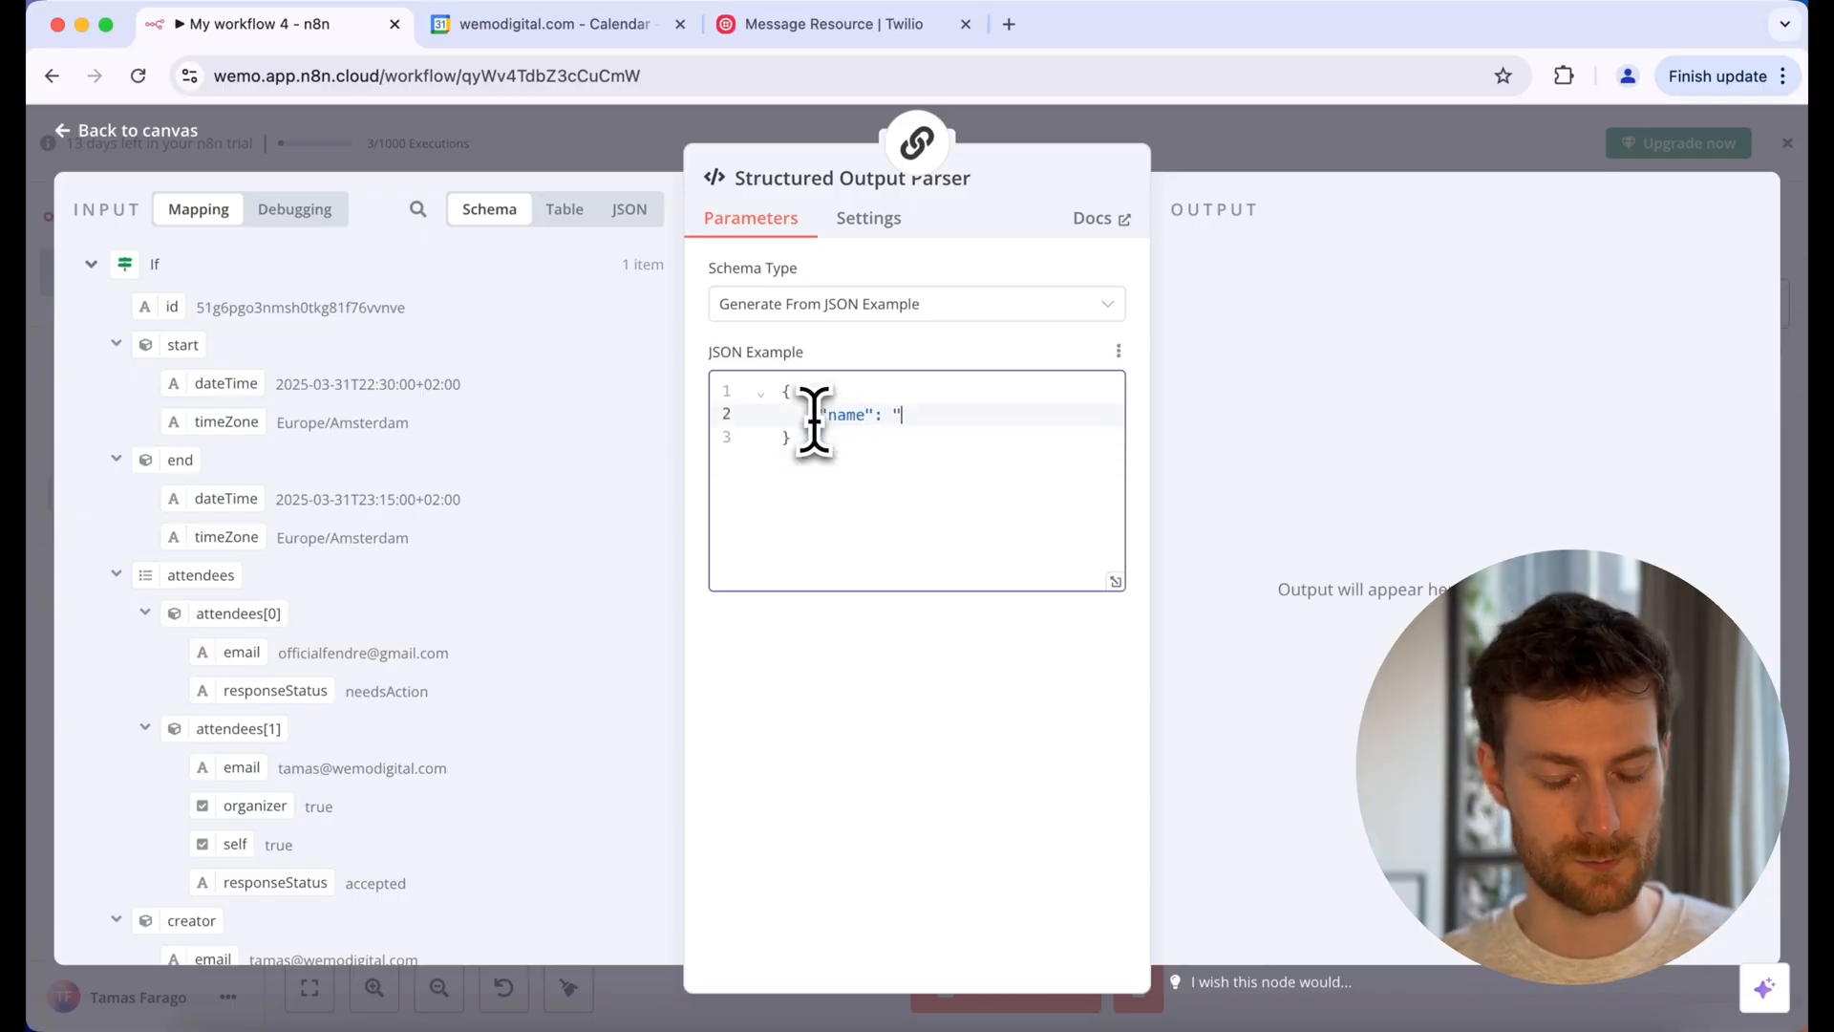
text(John",)
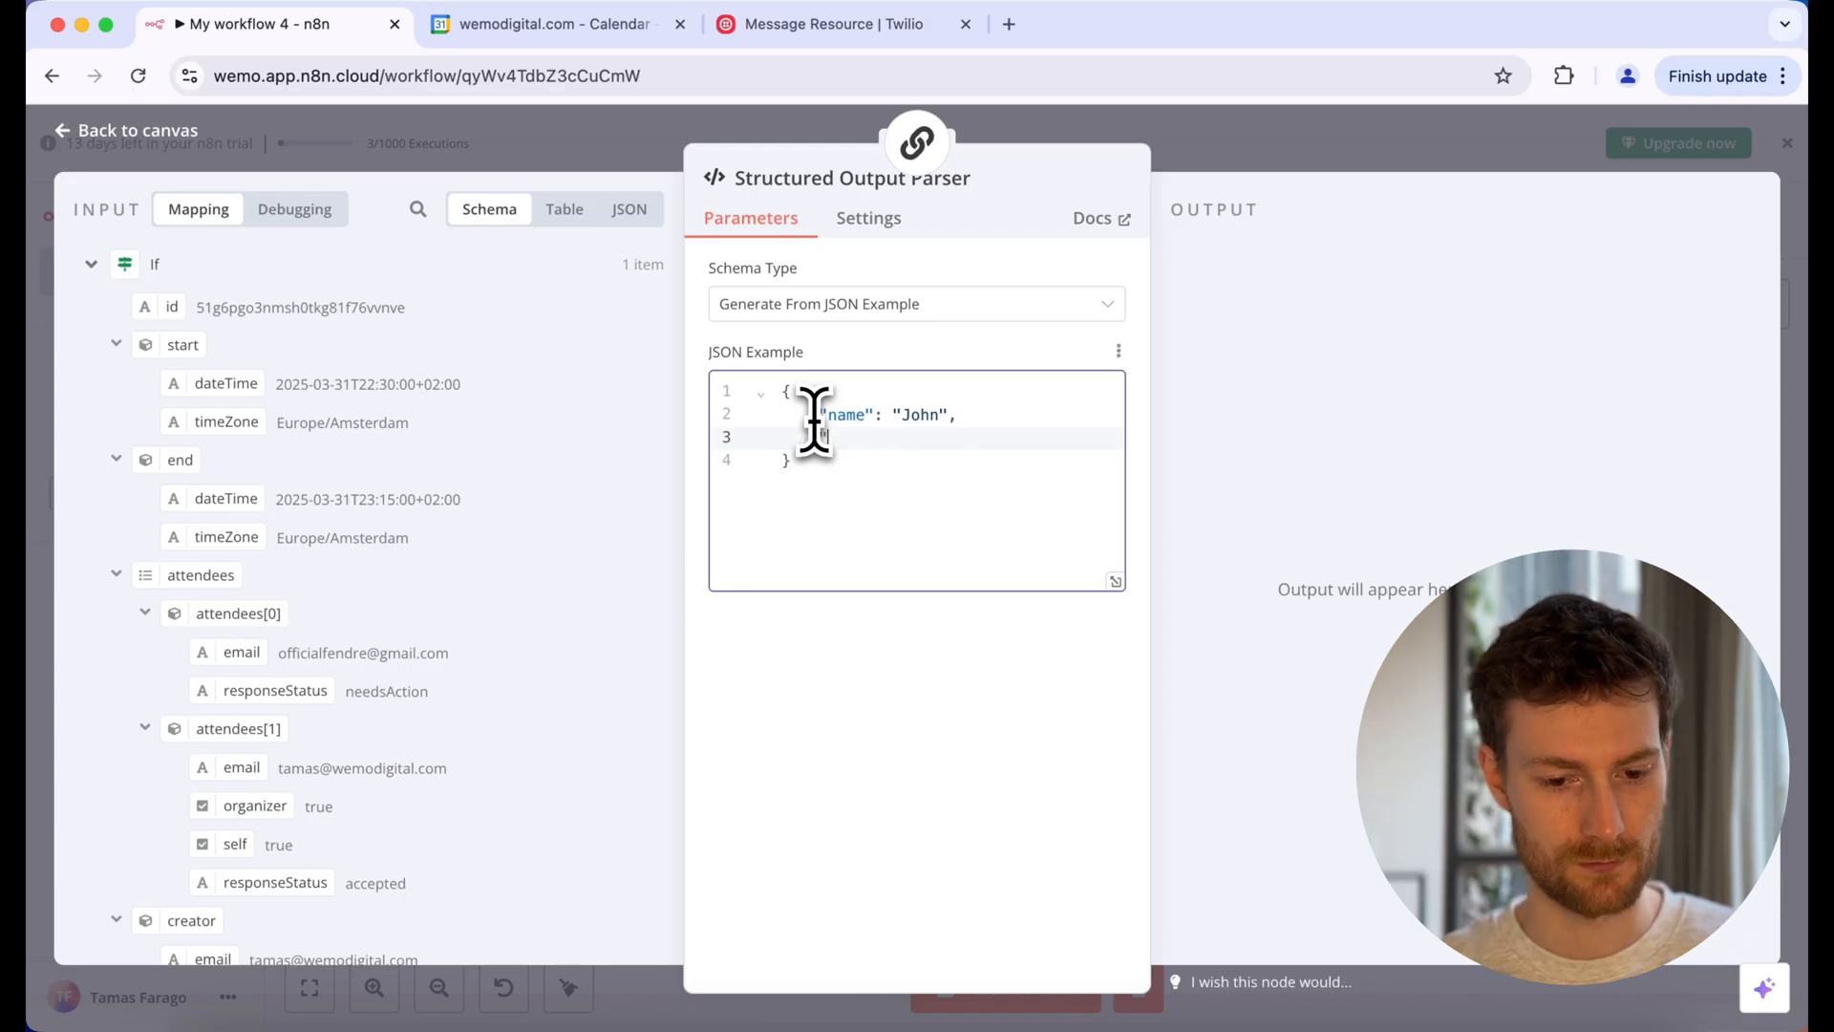
text(phoneNumber": "+3131313133",)
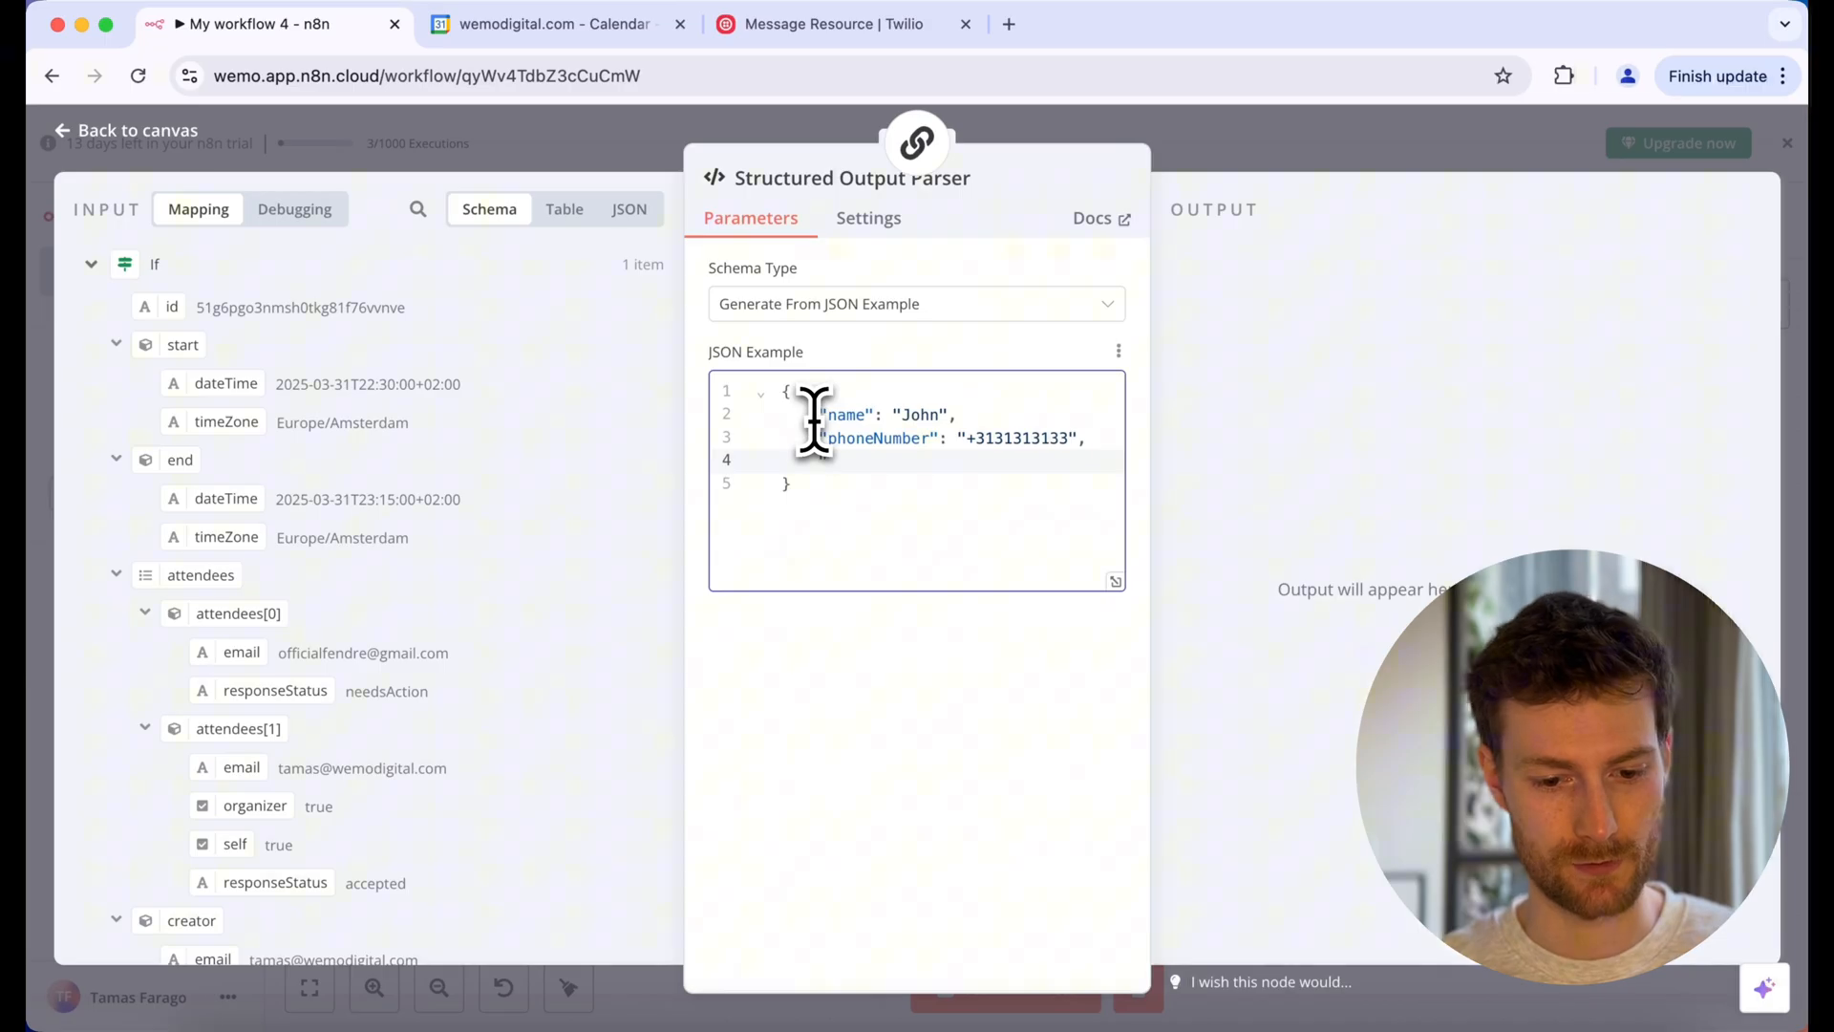
text("service": "barber",)
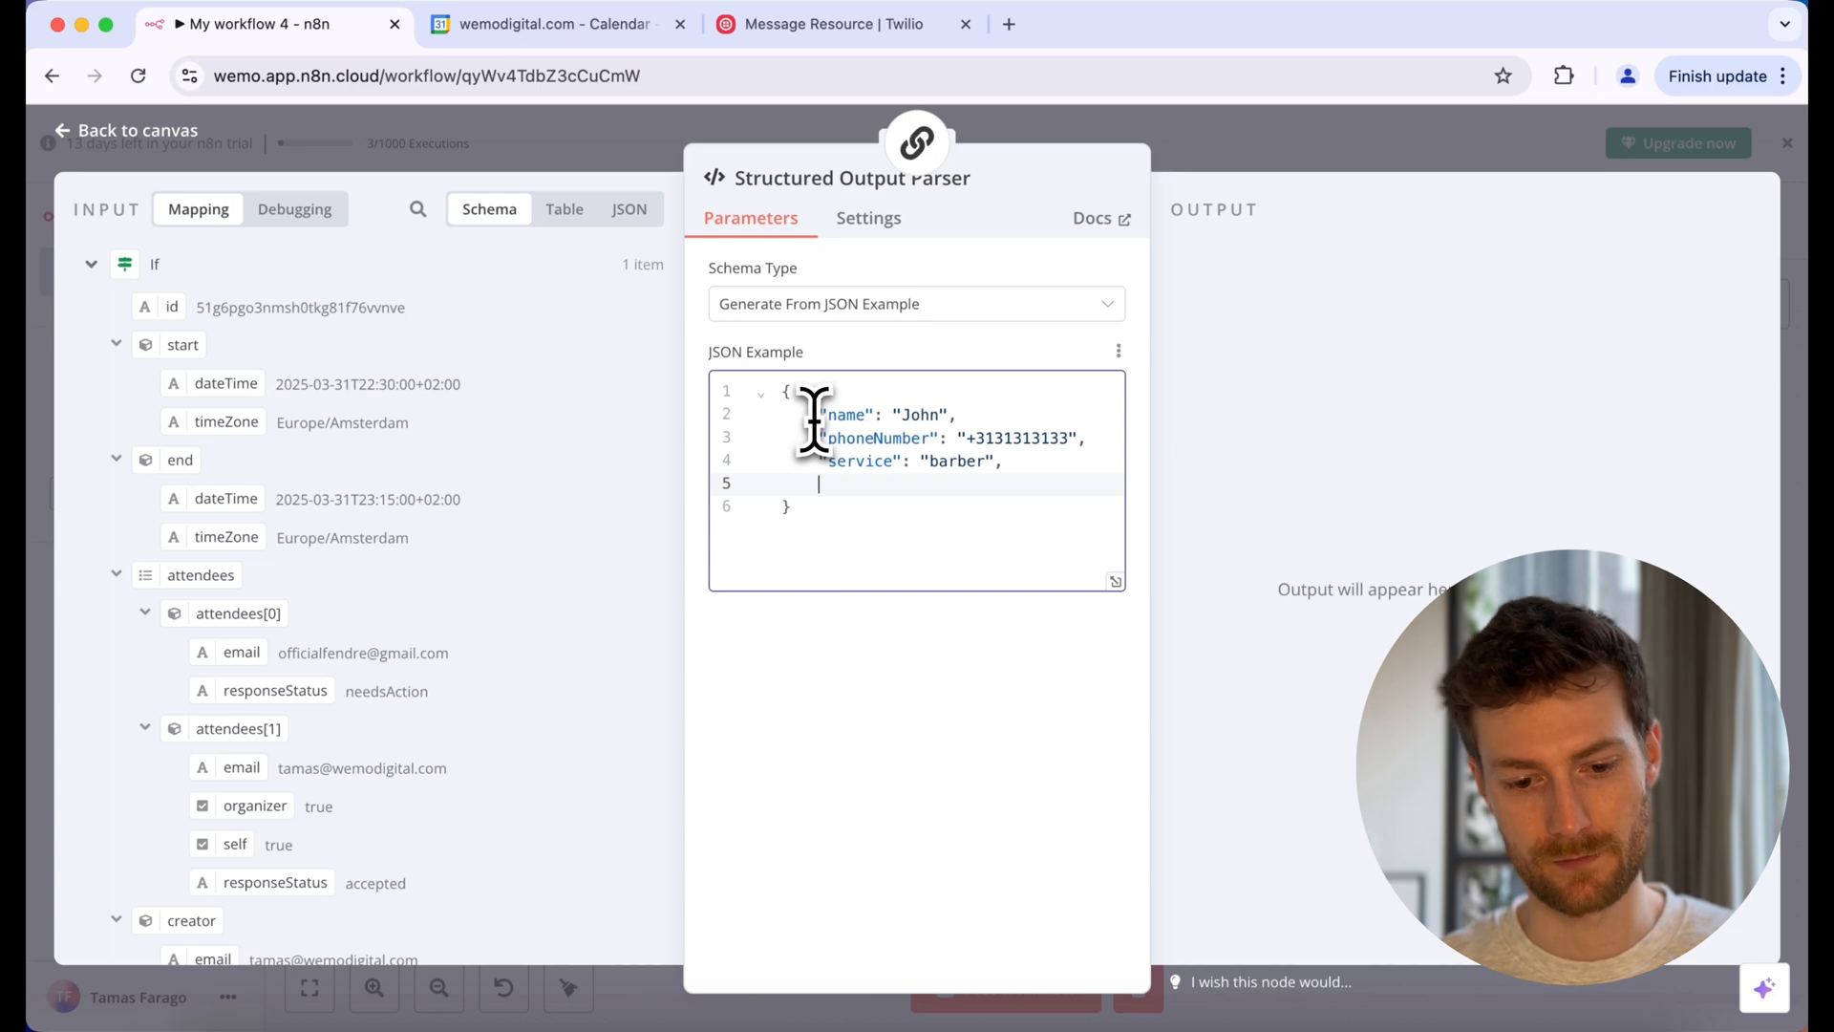
text("date")
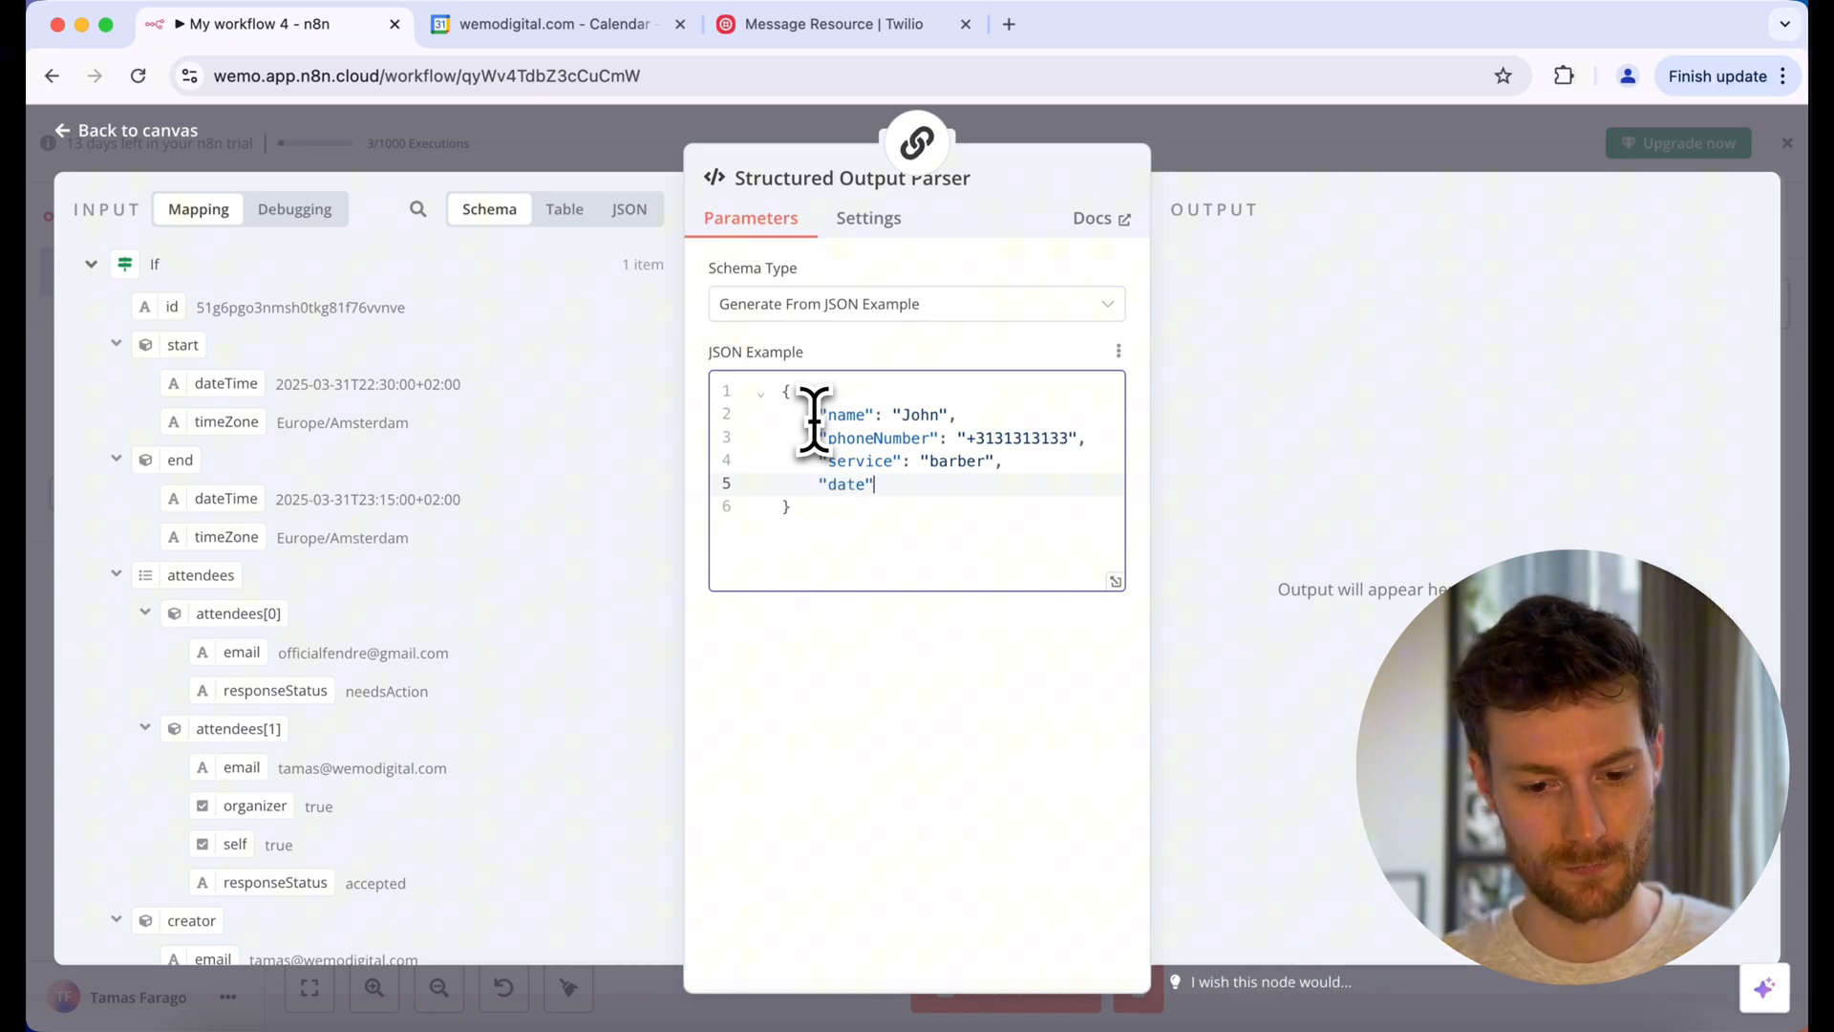
text(: "")
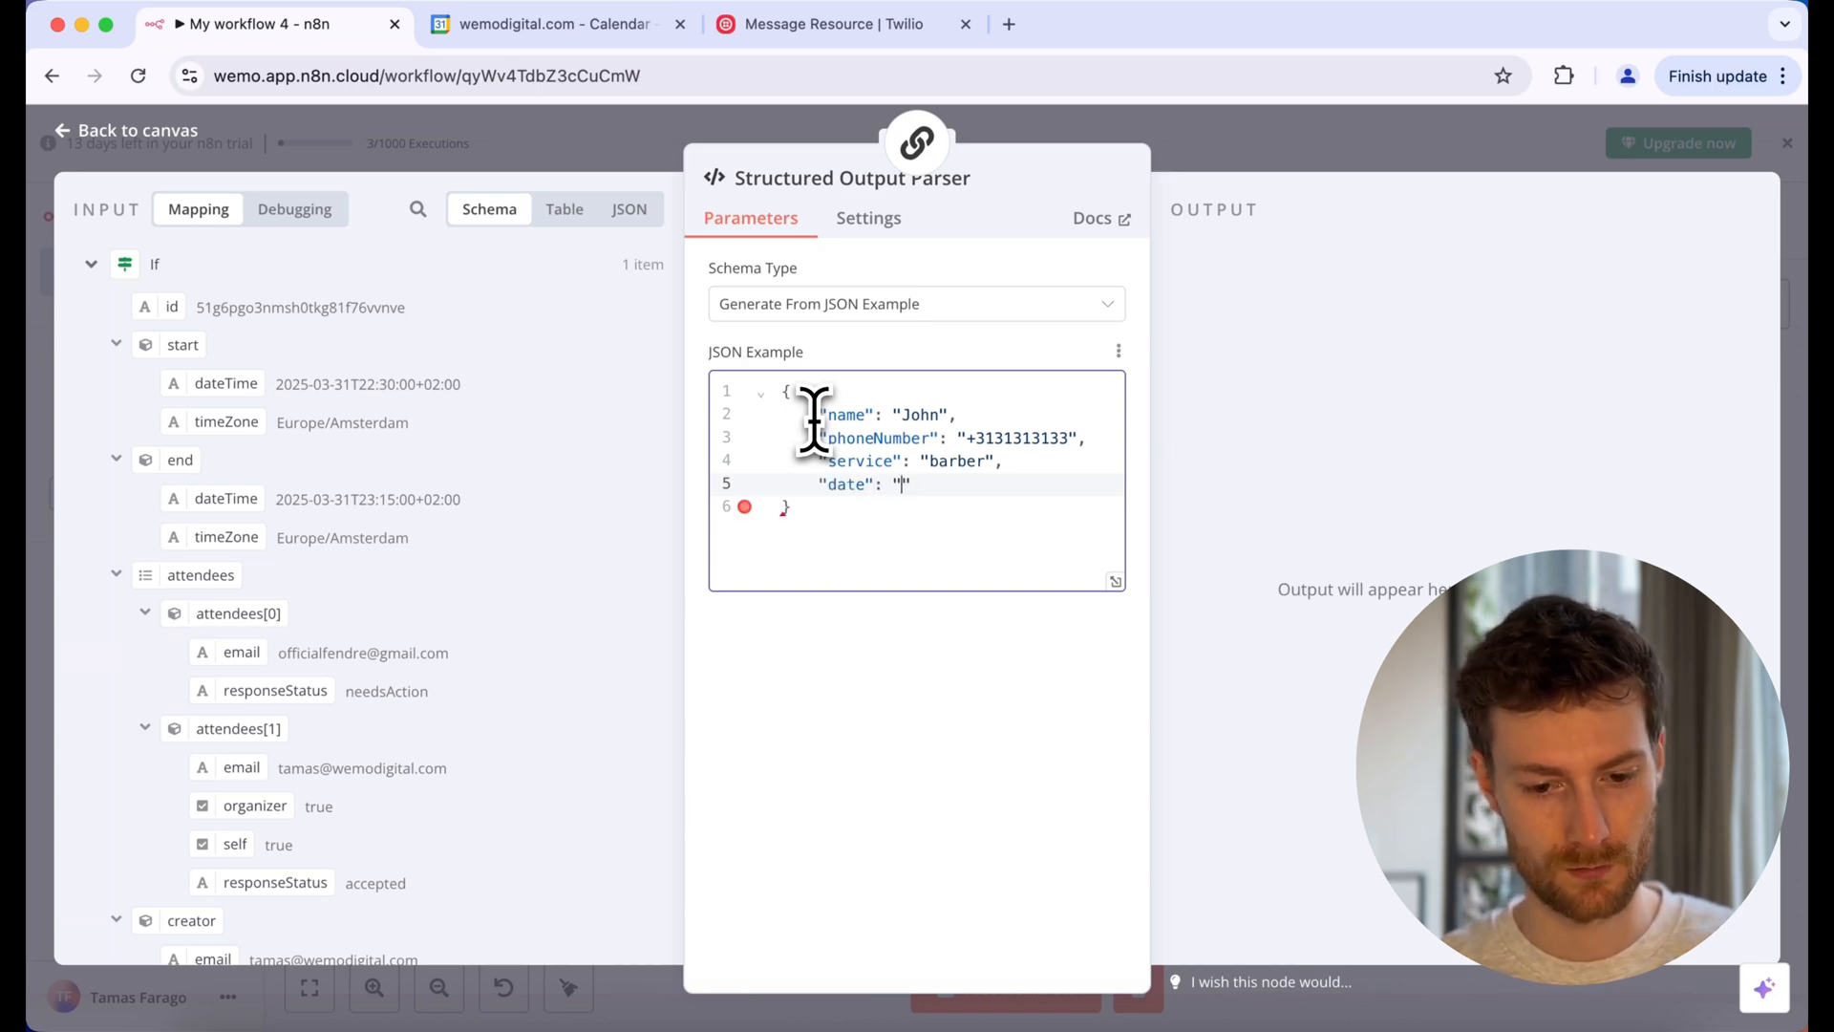
text(11PM)
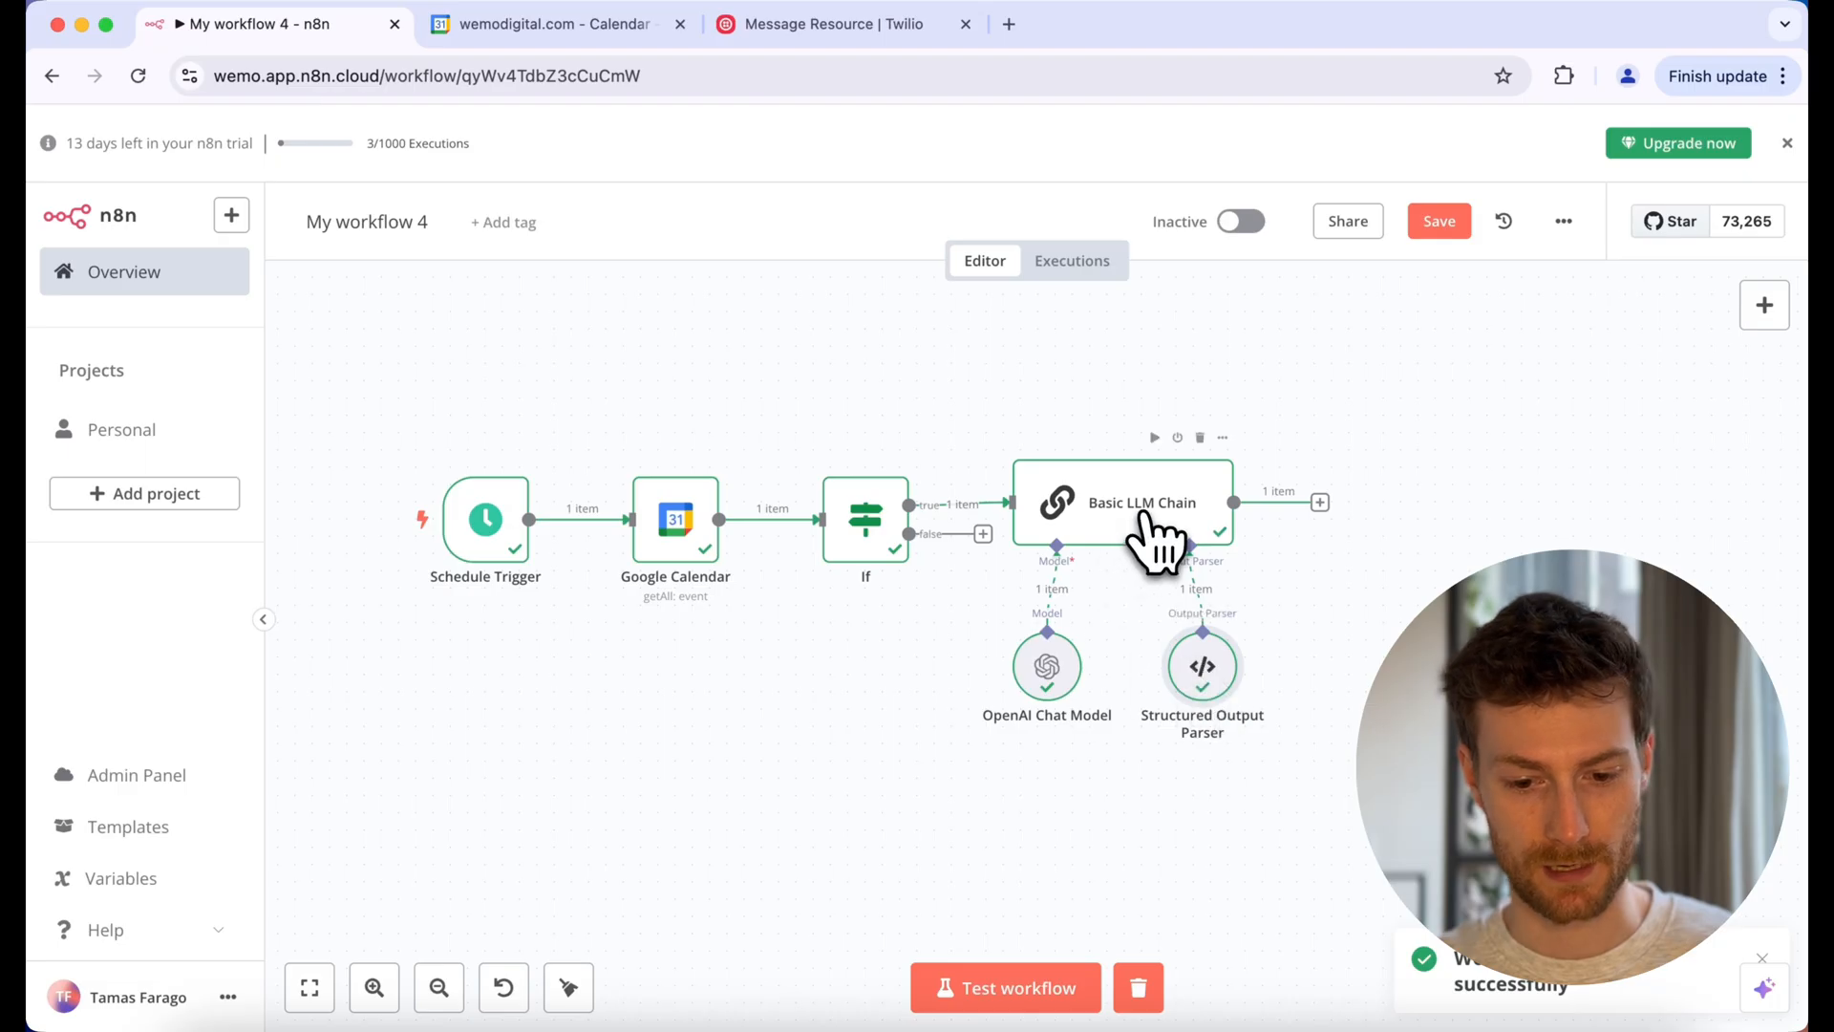
double_click(1121, 501)
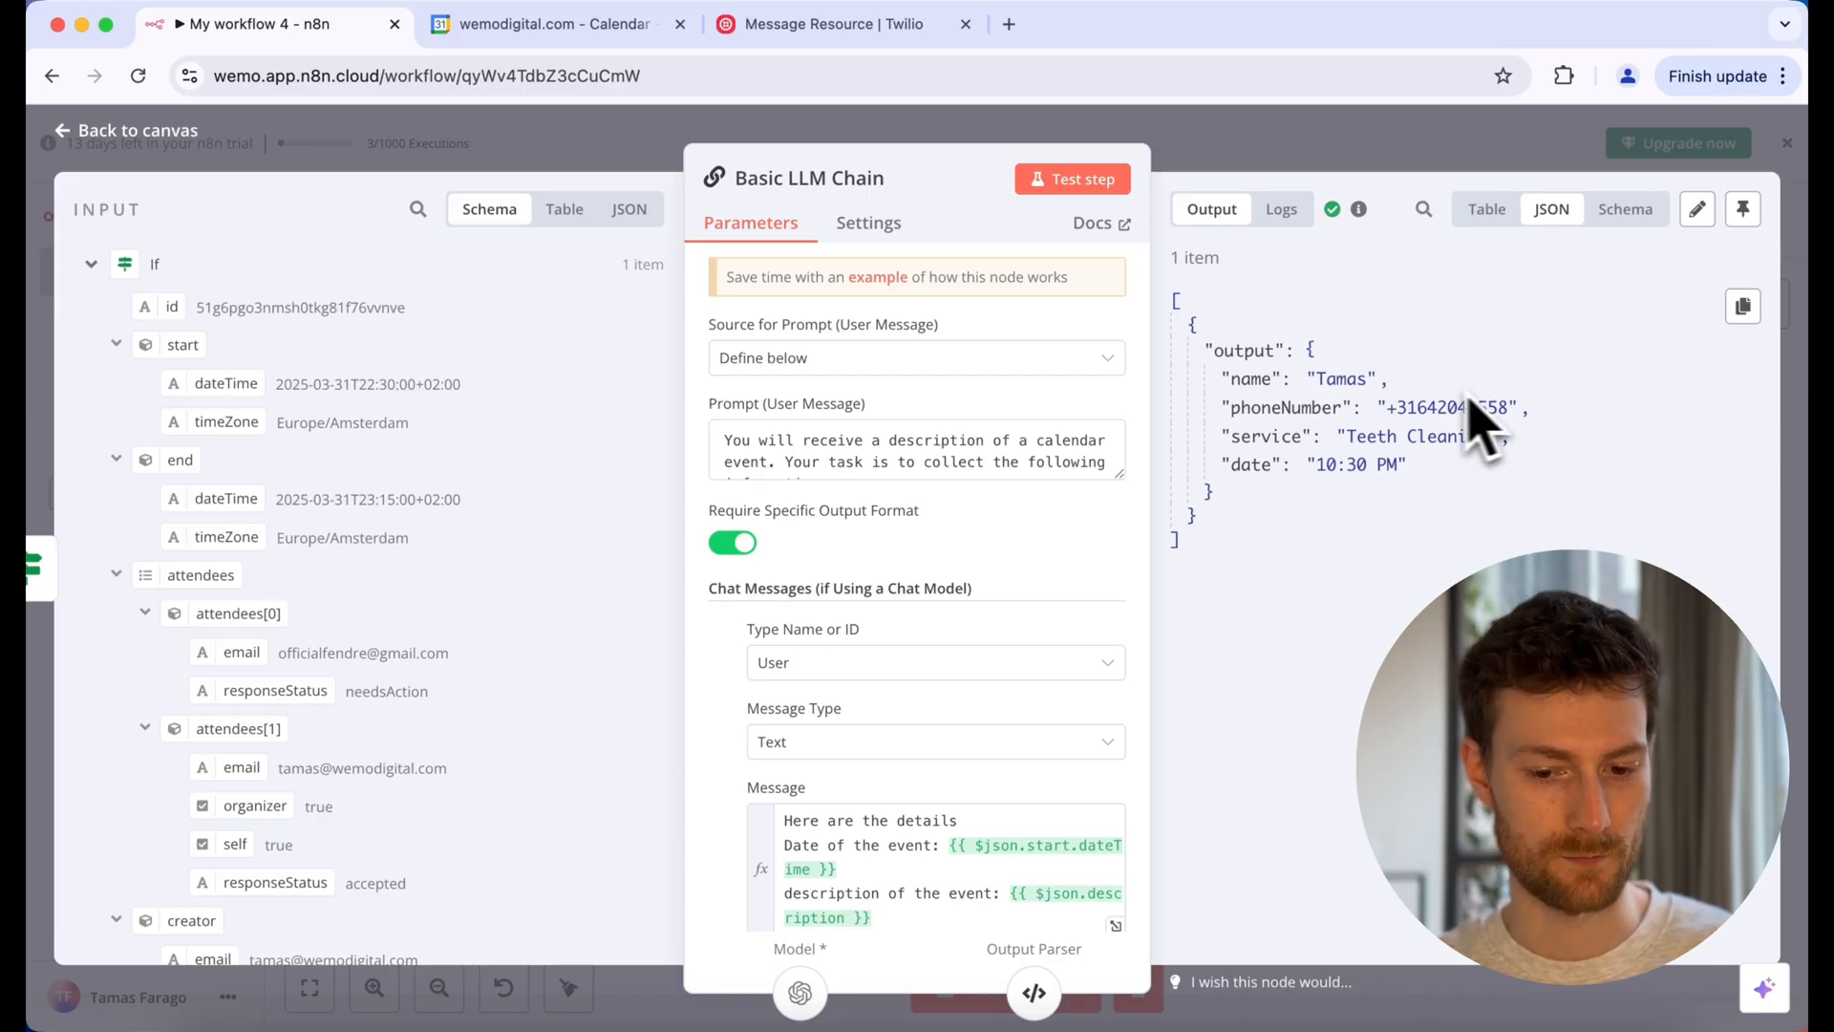
mouse_move(1484, 521)
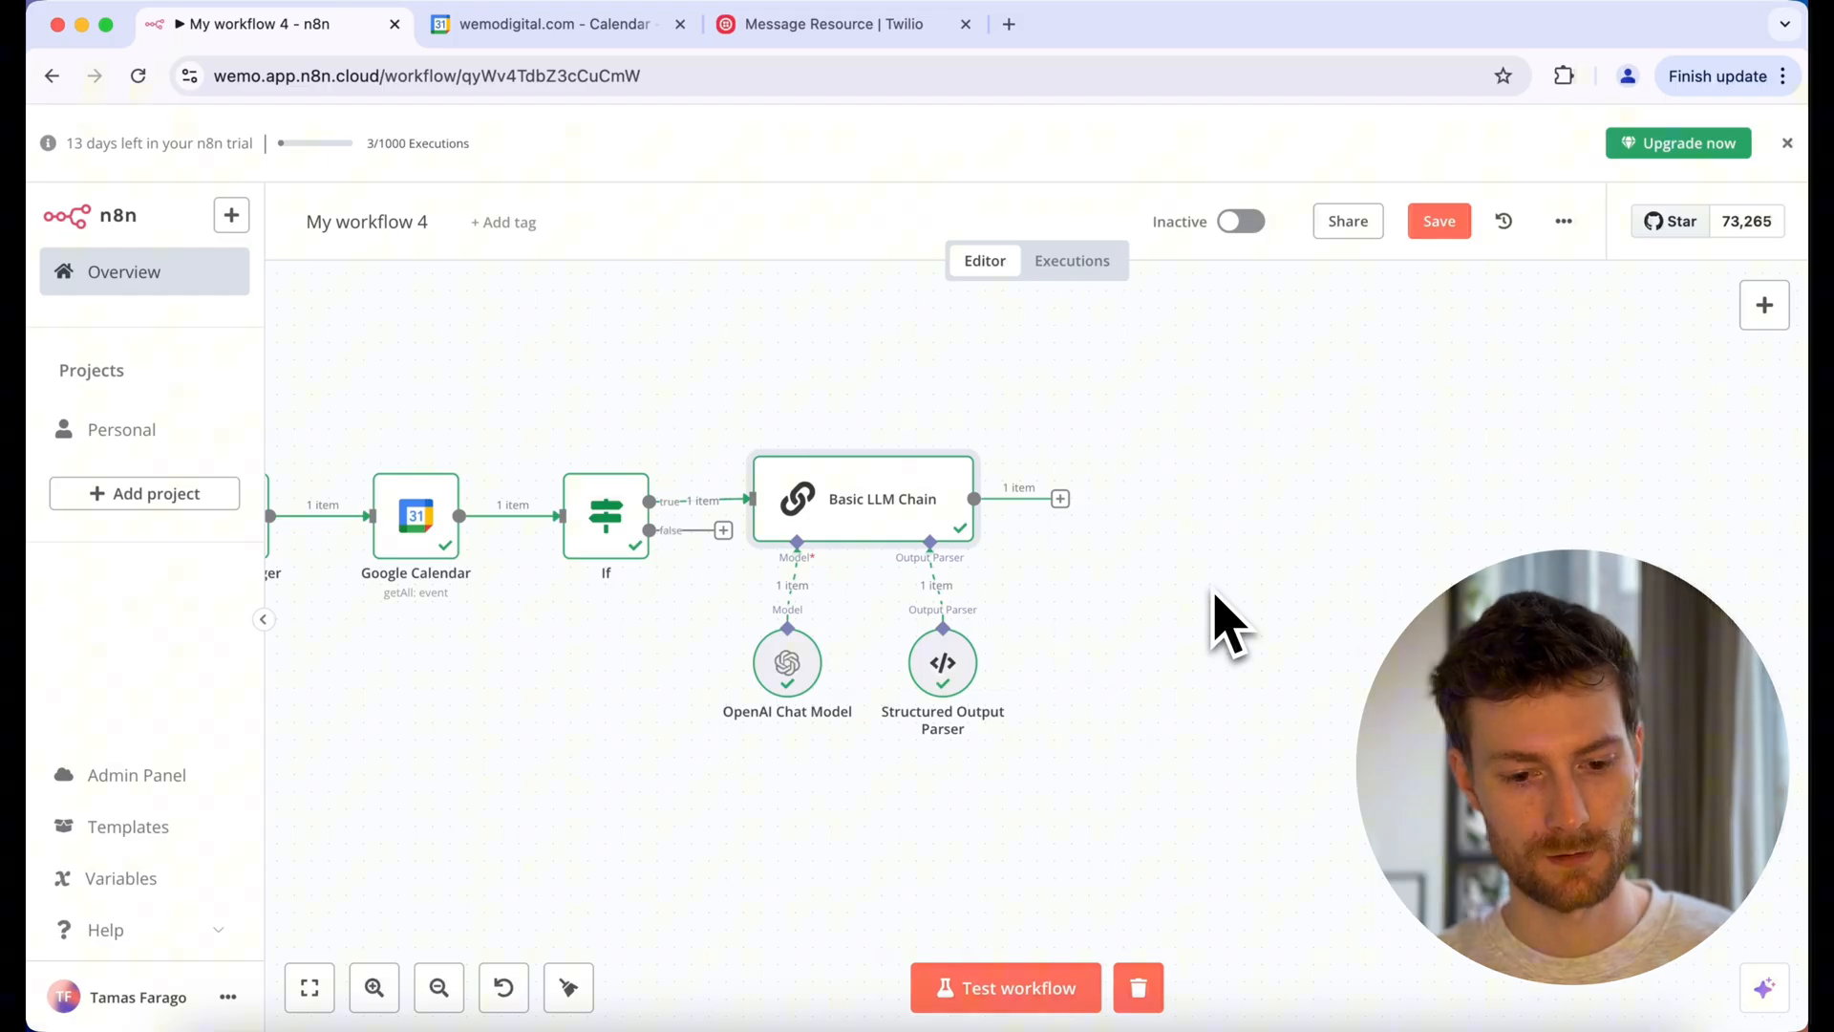
Step: Add an HTTP Request node after the Basic LLM Chain via an 'http' search
click(1060, 498)
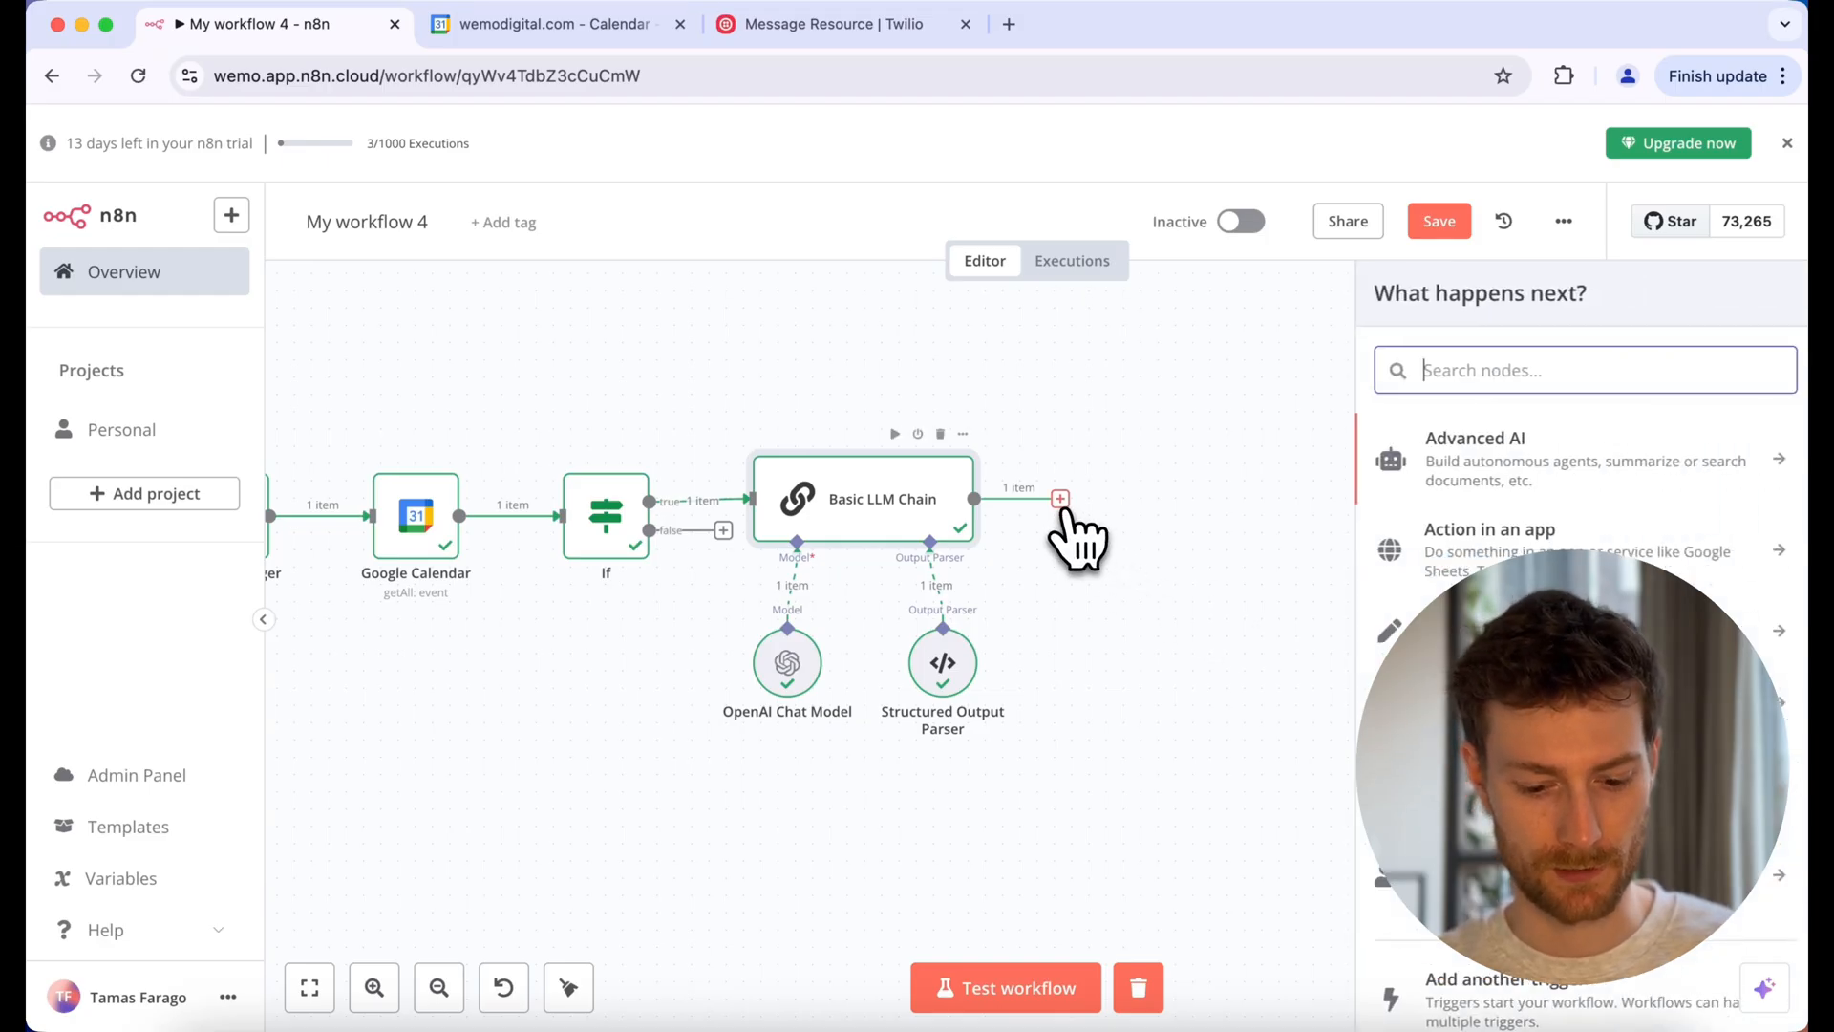
text(http)
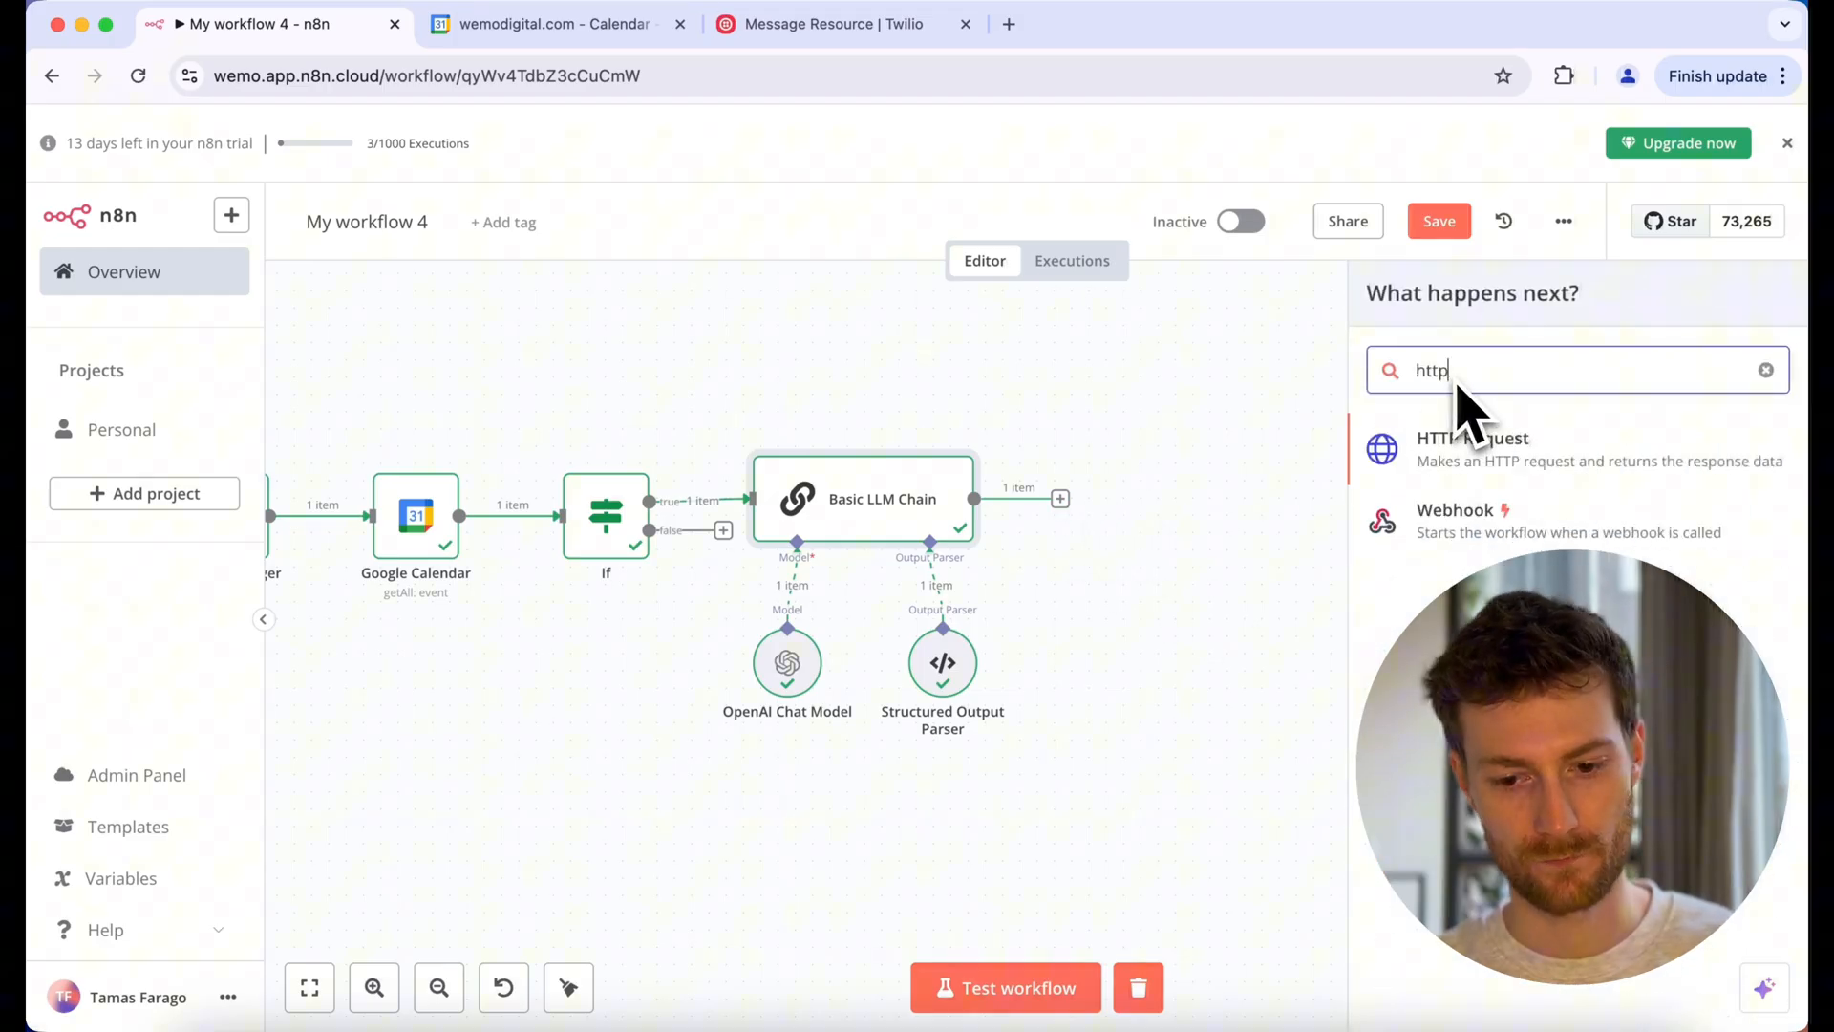
click(1471, 448)
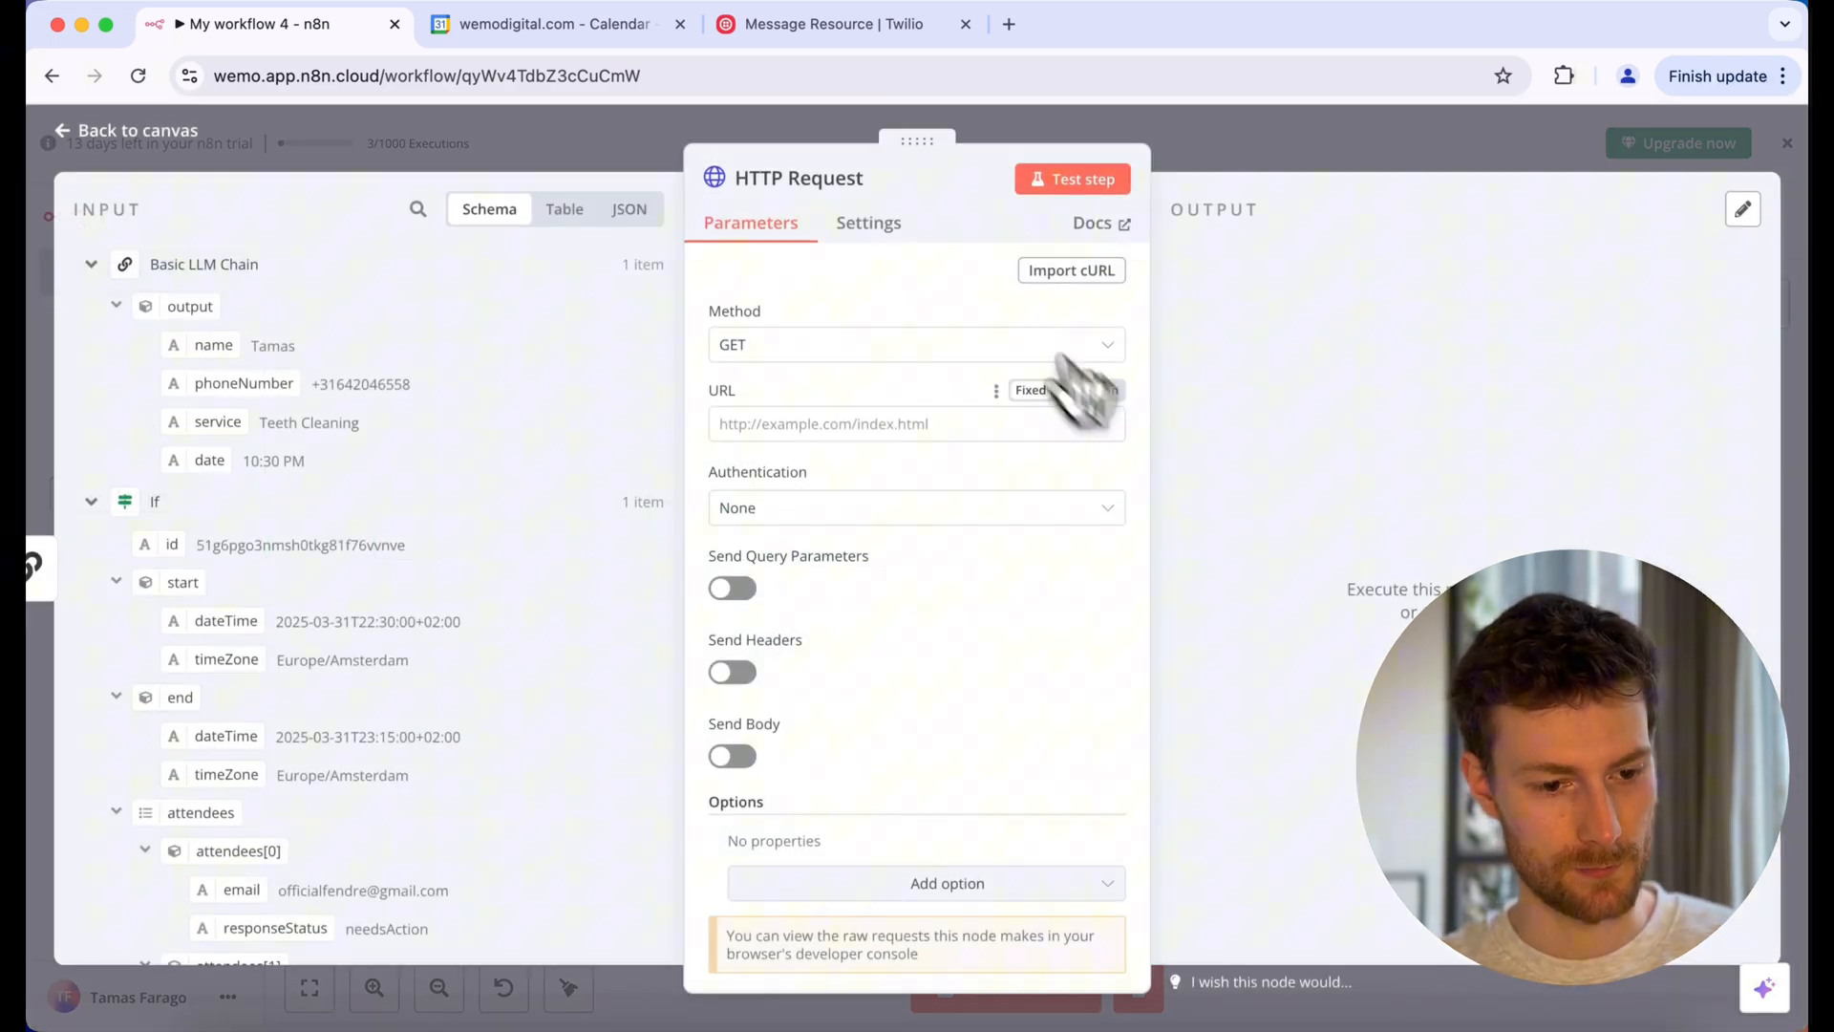
click(833, 23)
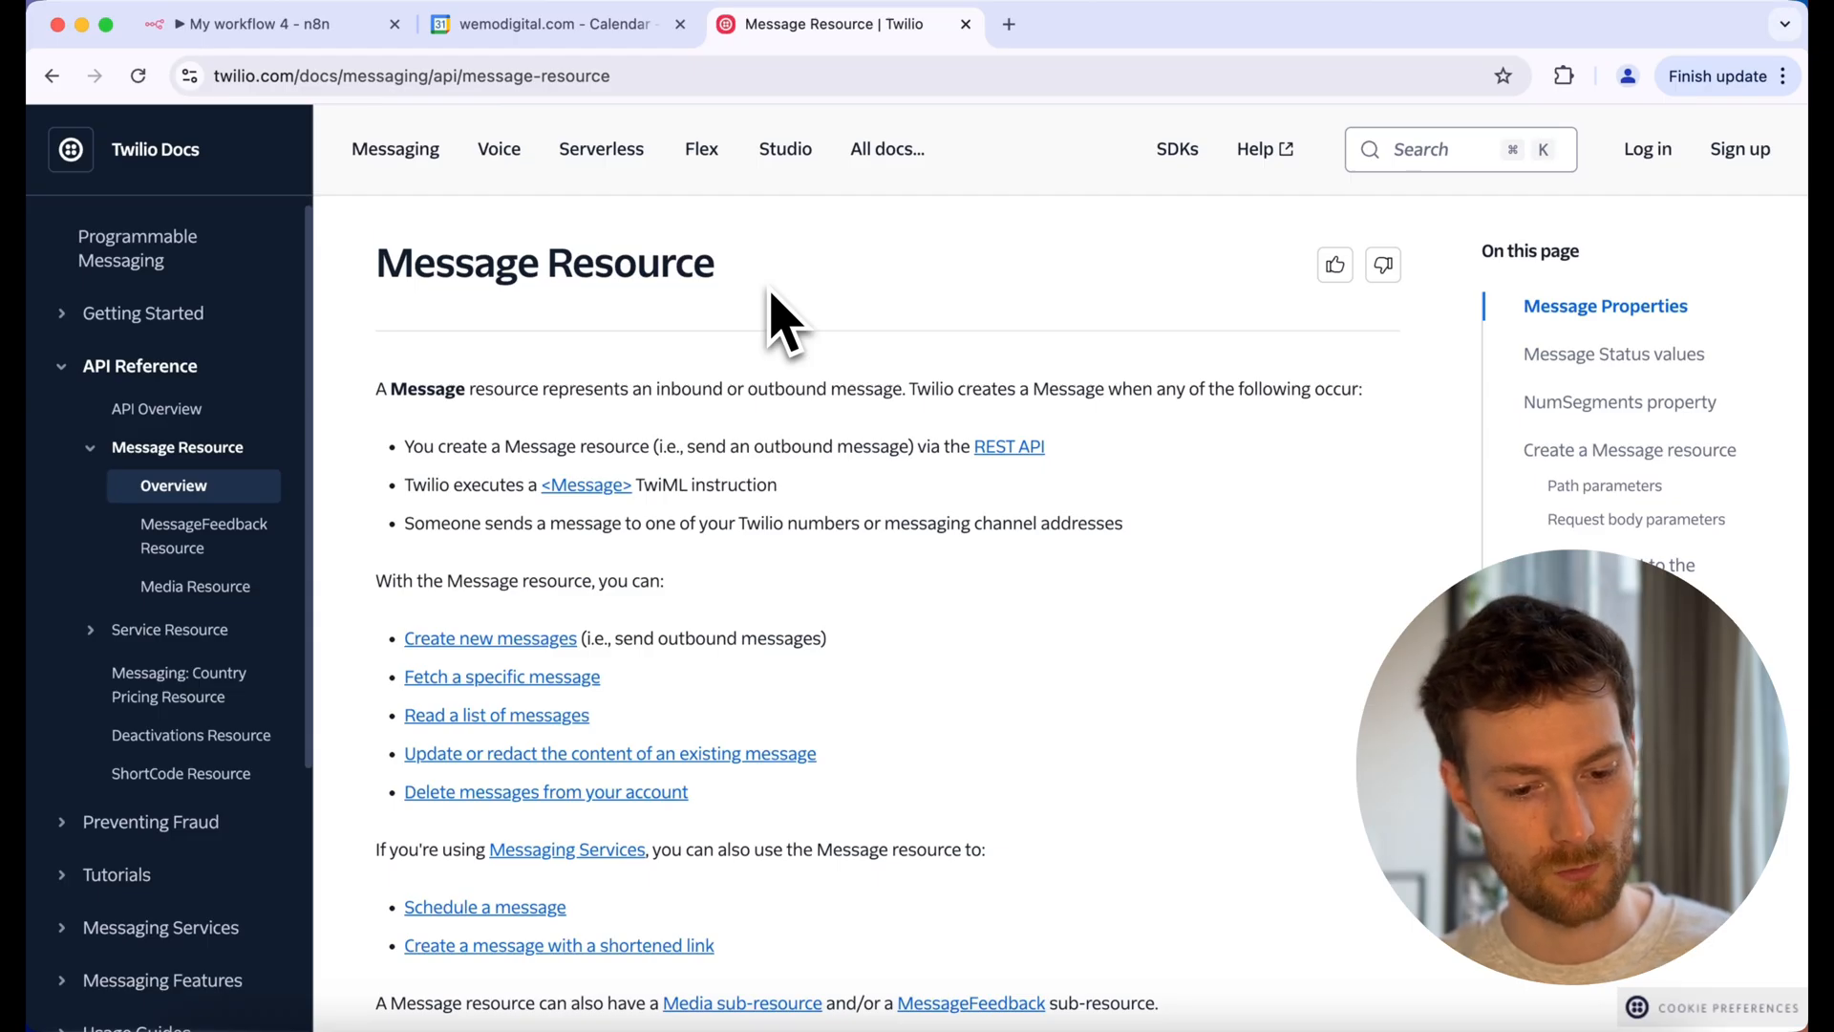
Step: Scroll the Twilio Message Resource docs down to the Create a Message resource section
scroll(down, 3)
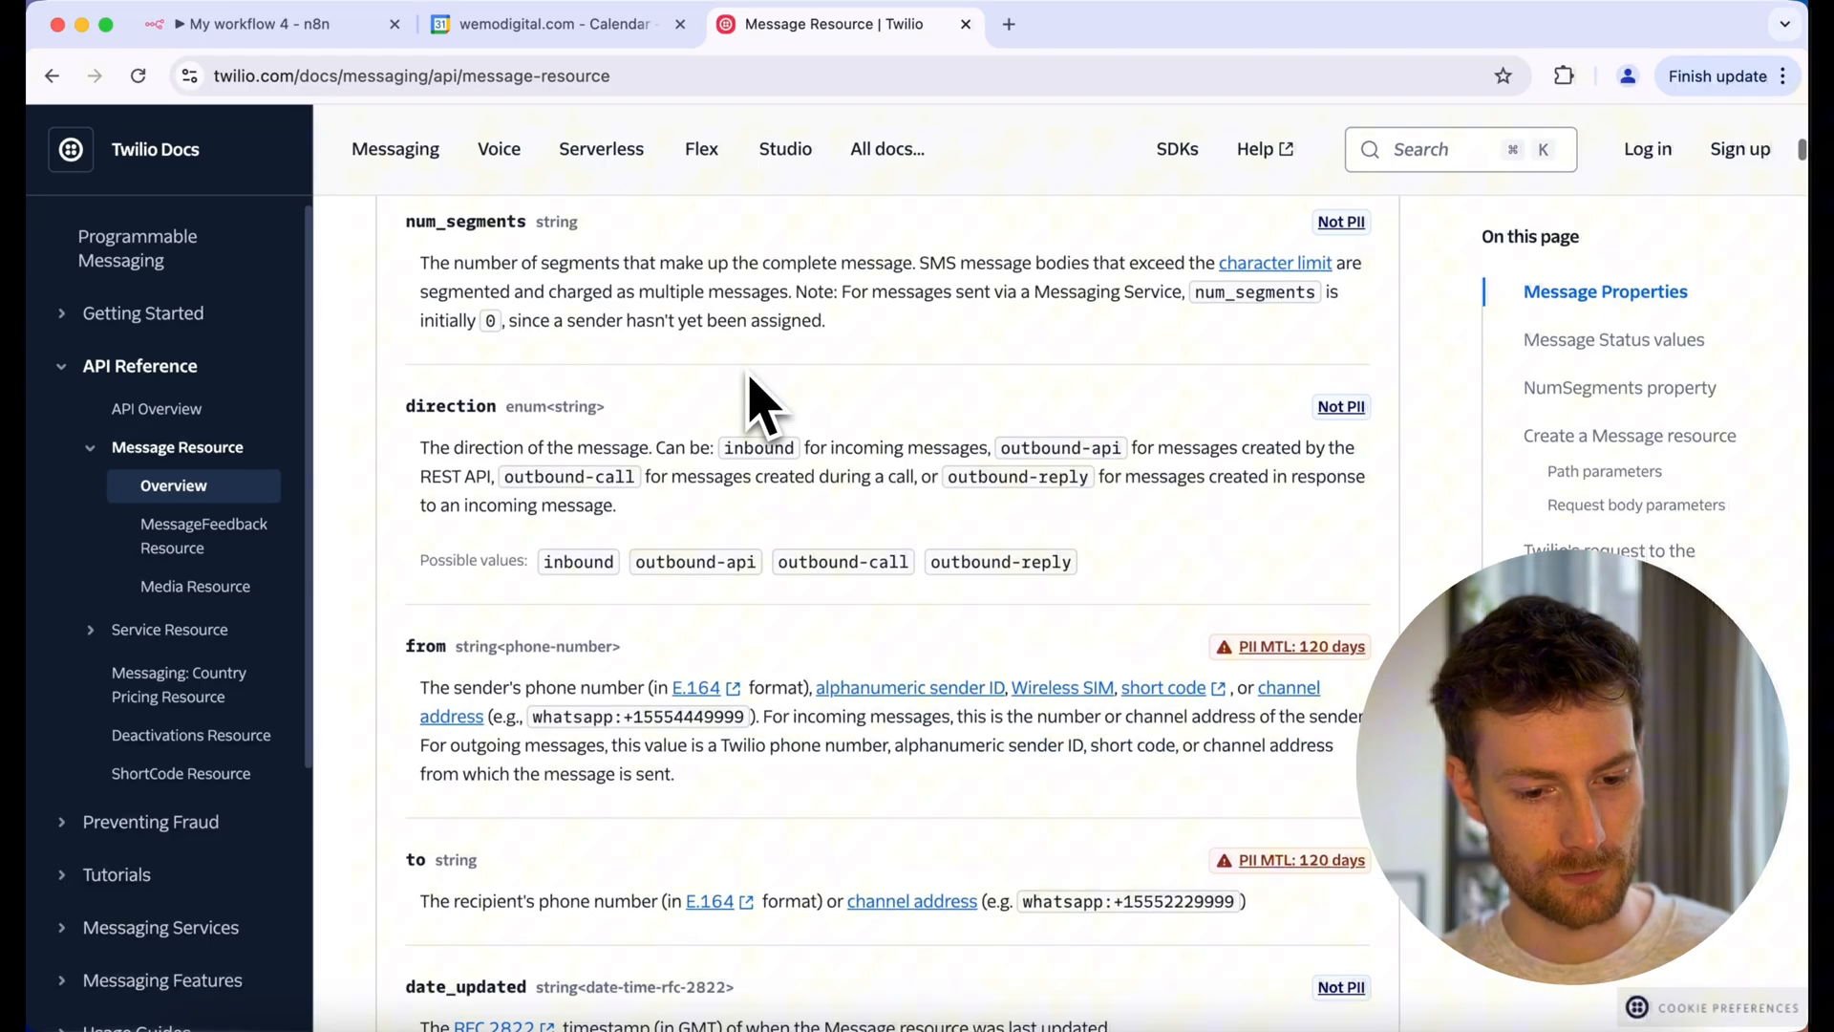
scroll(down, 3)
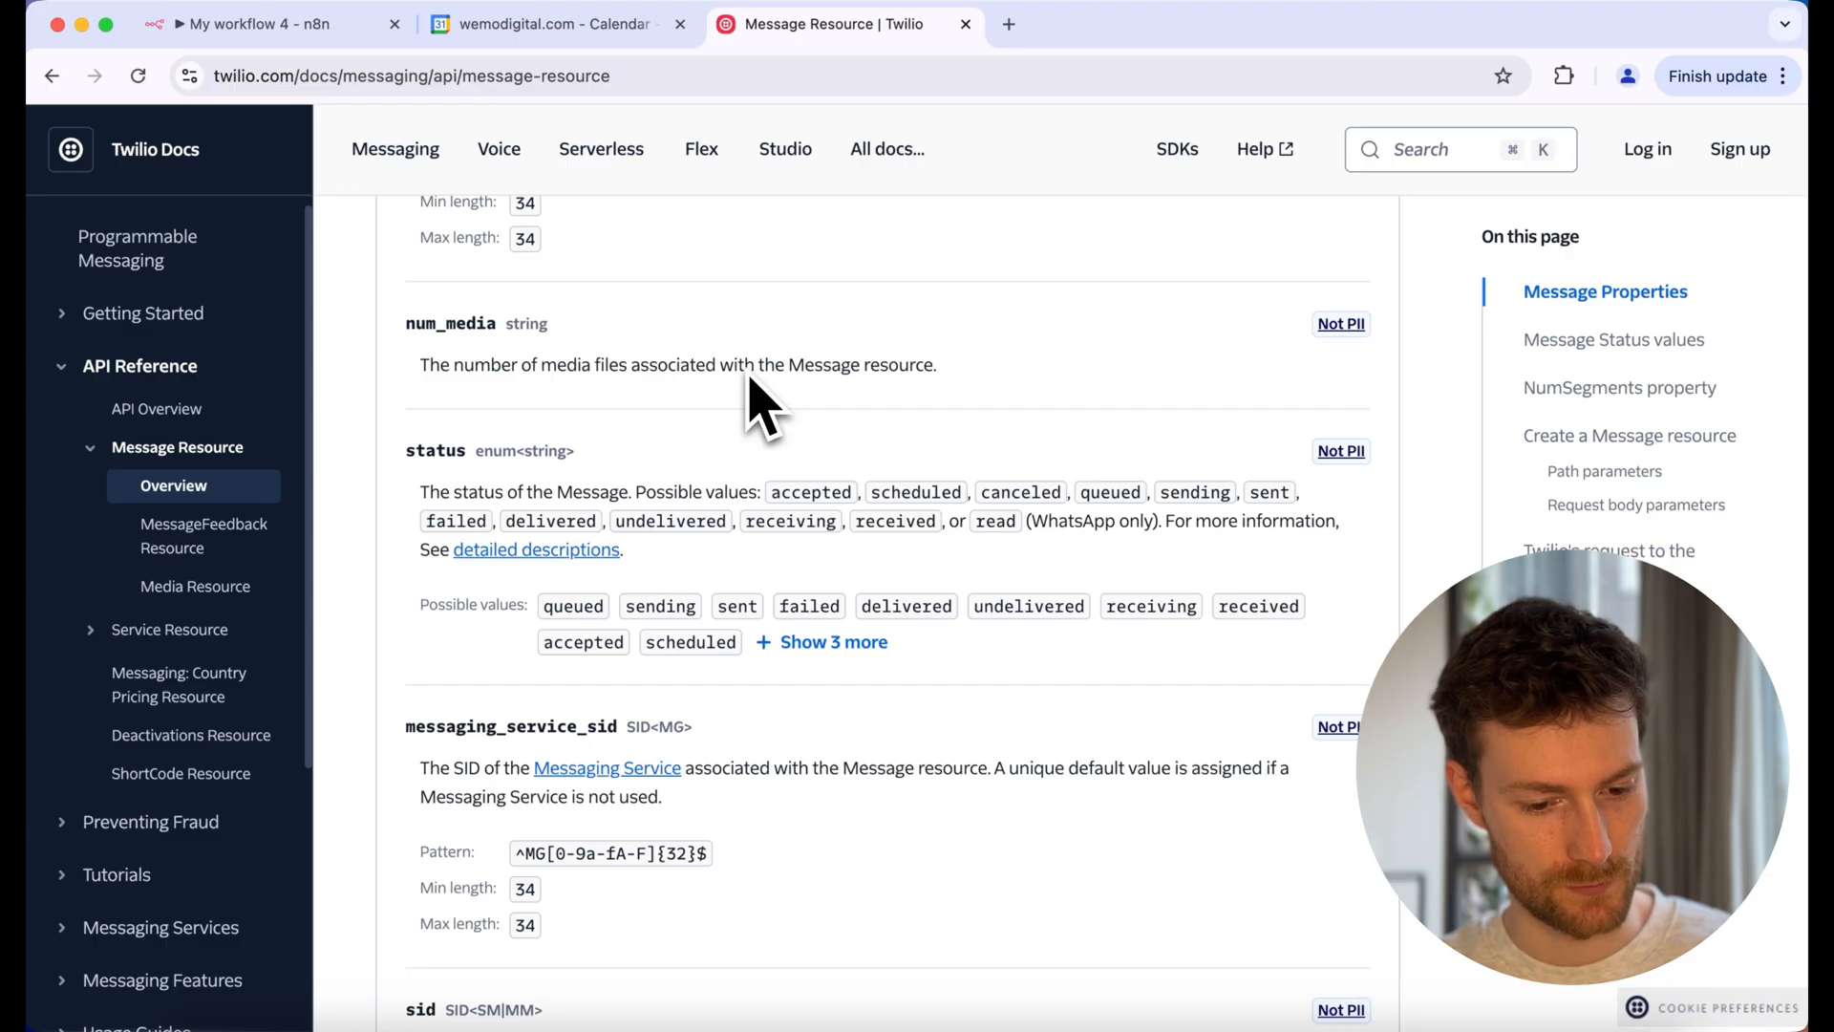
scroll(down, 3)
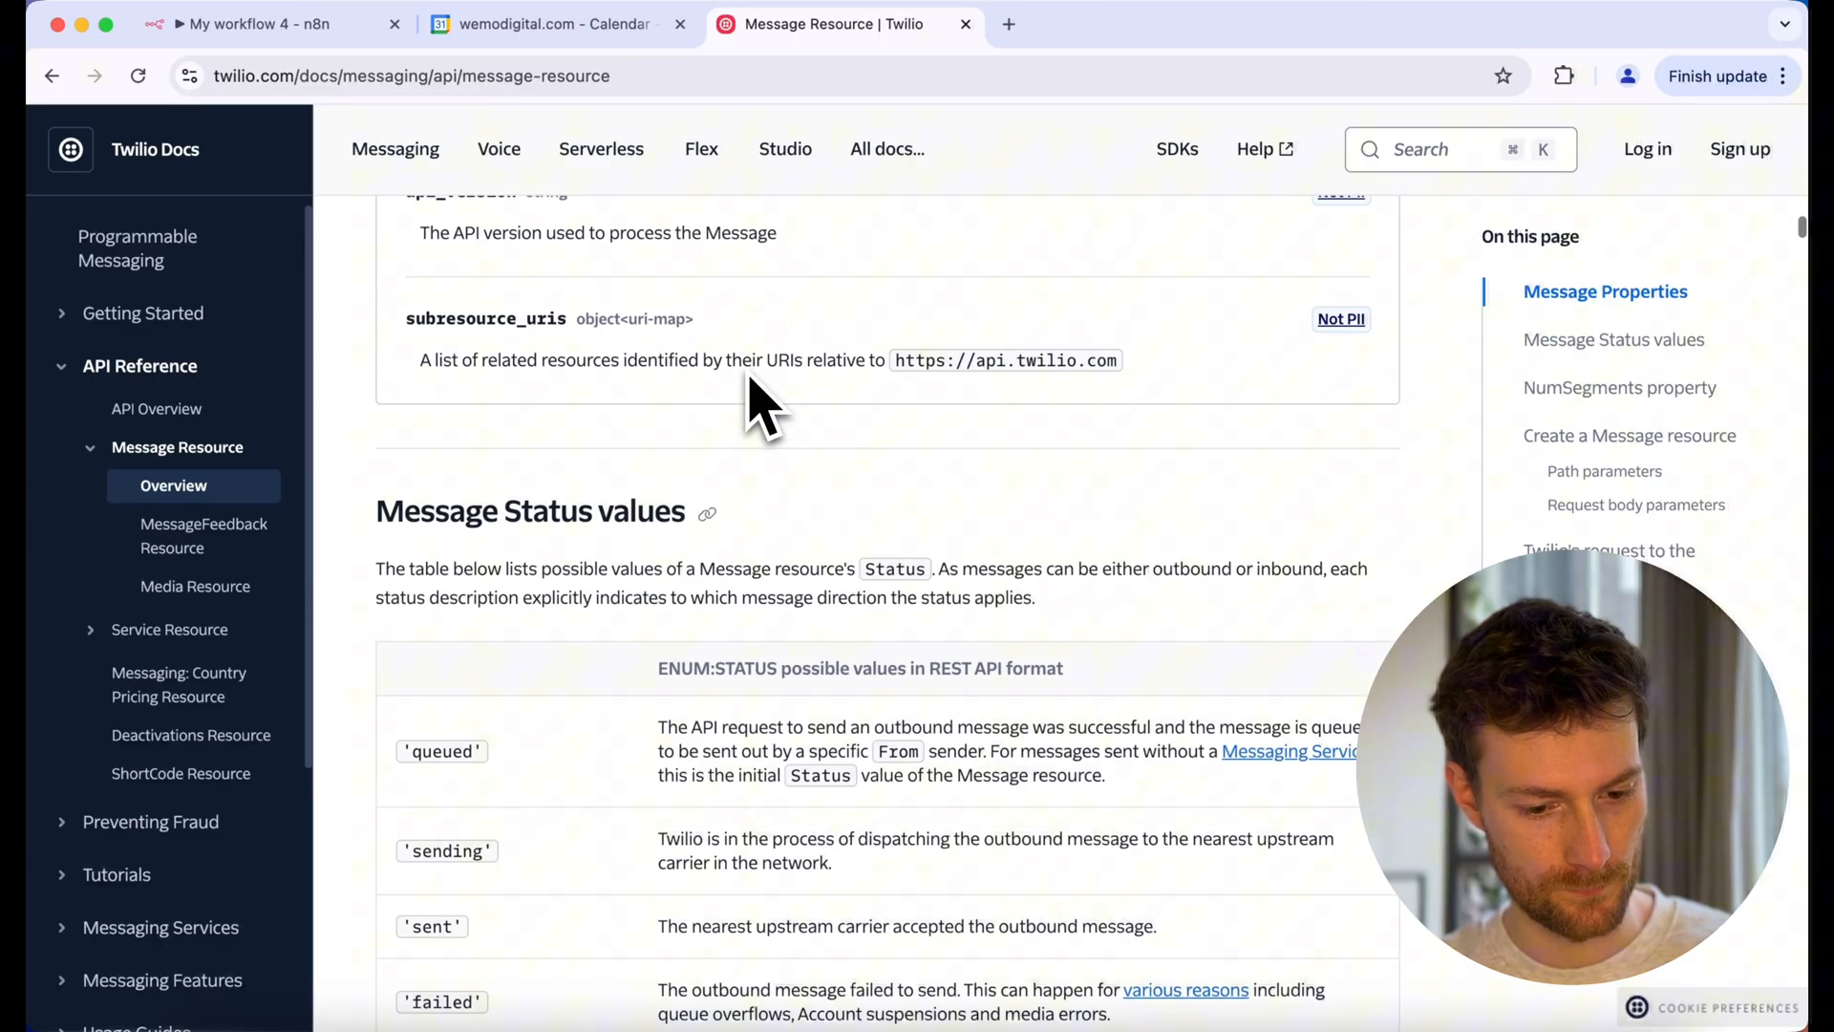
scroll(down, 3)
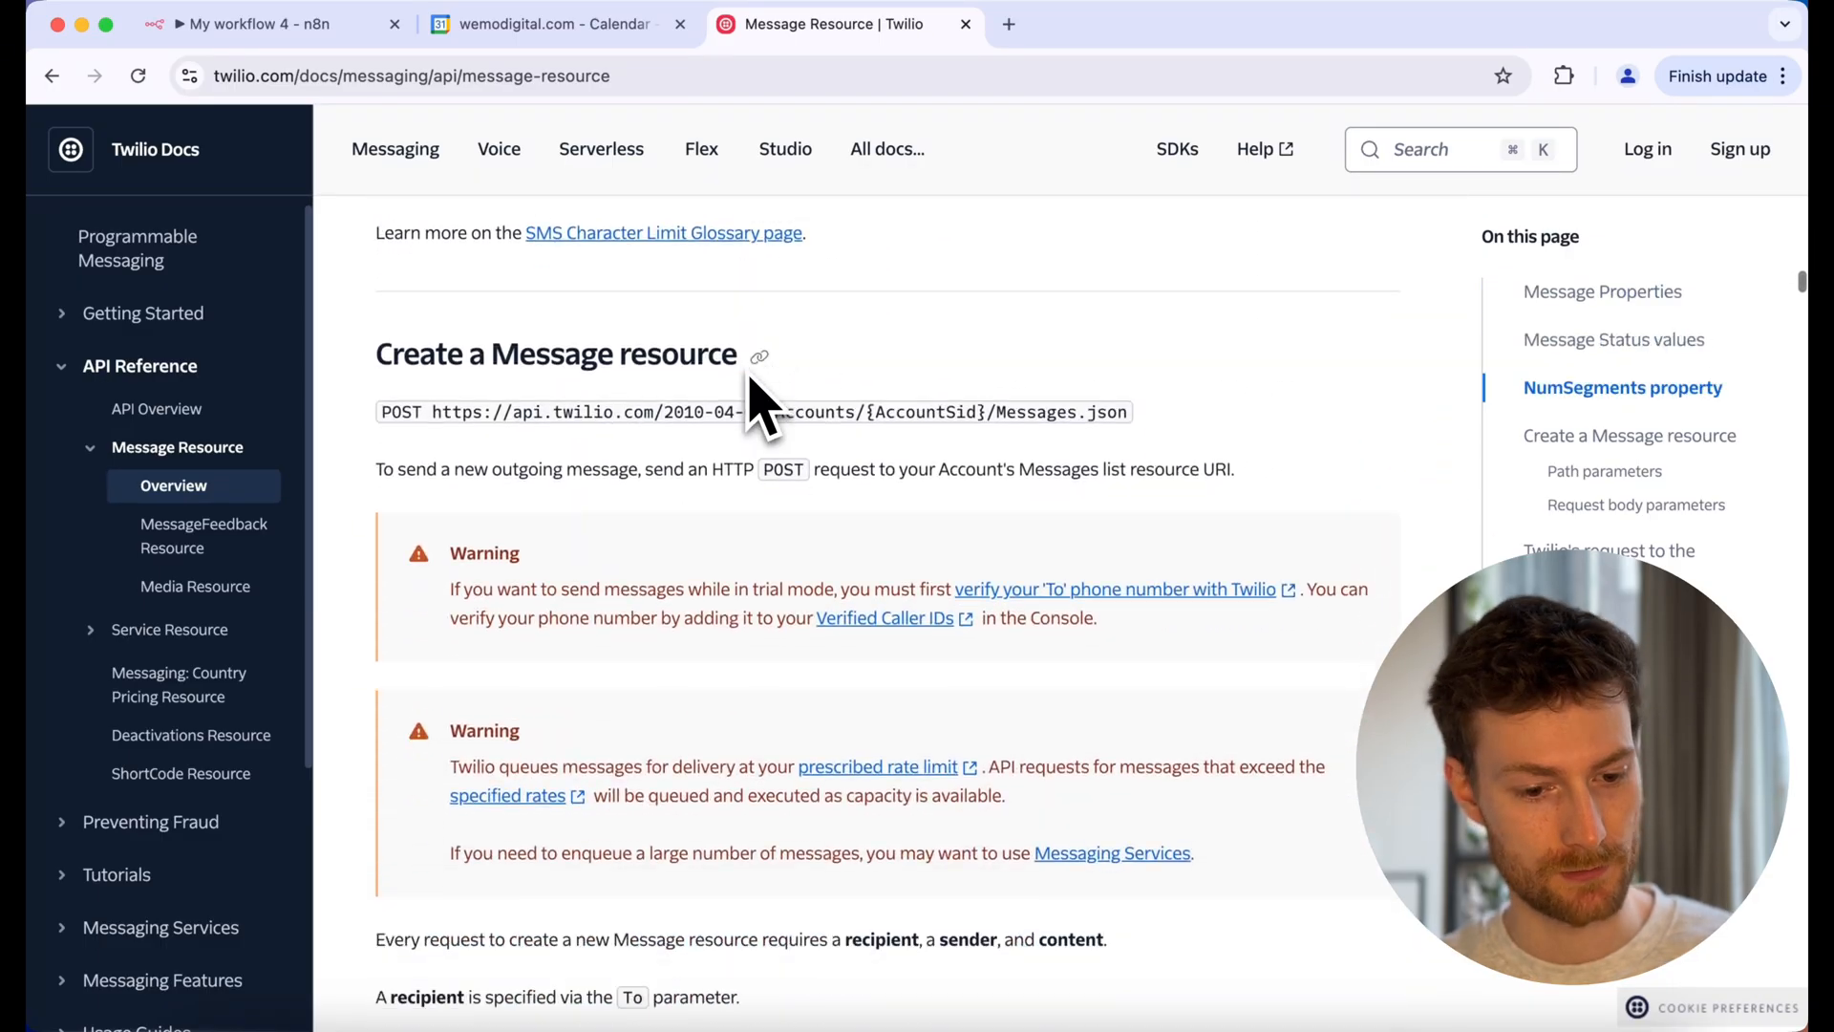
scroll(down, 3)
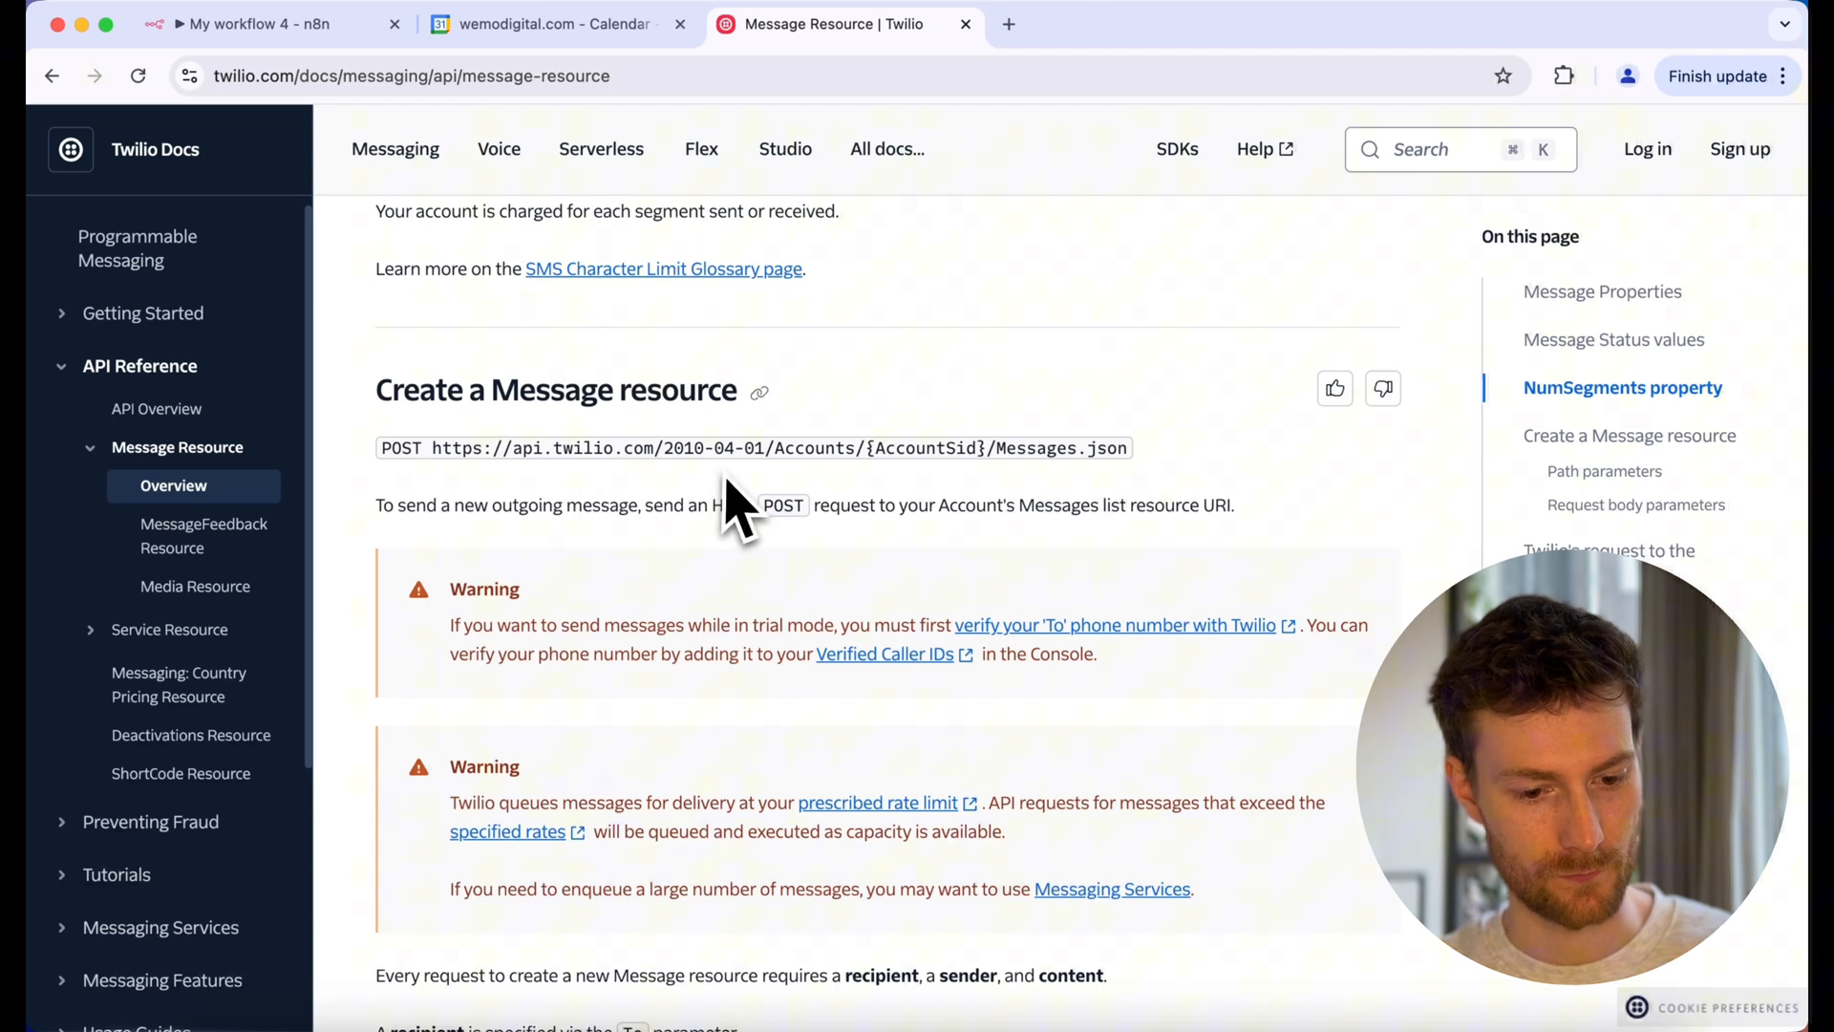
mouse_move(778, 521)
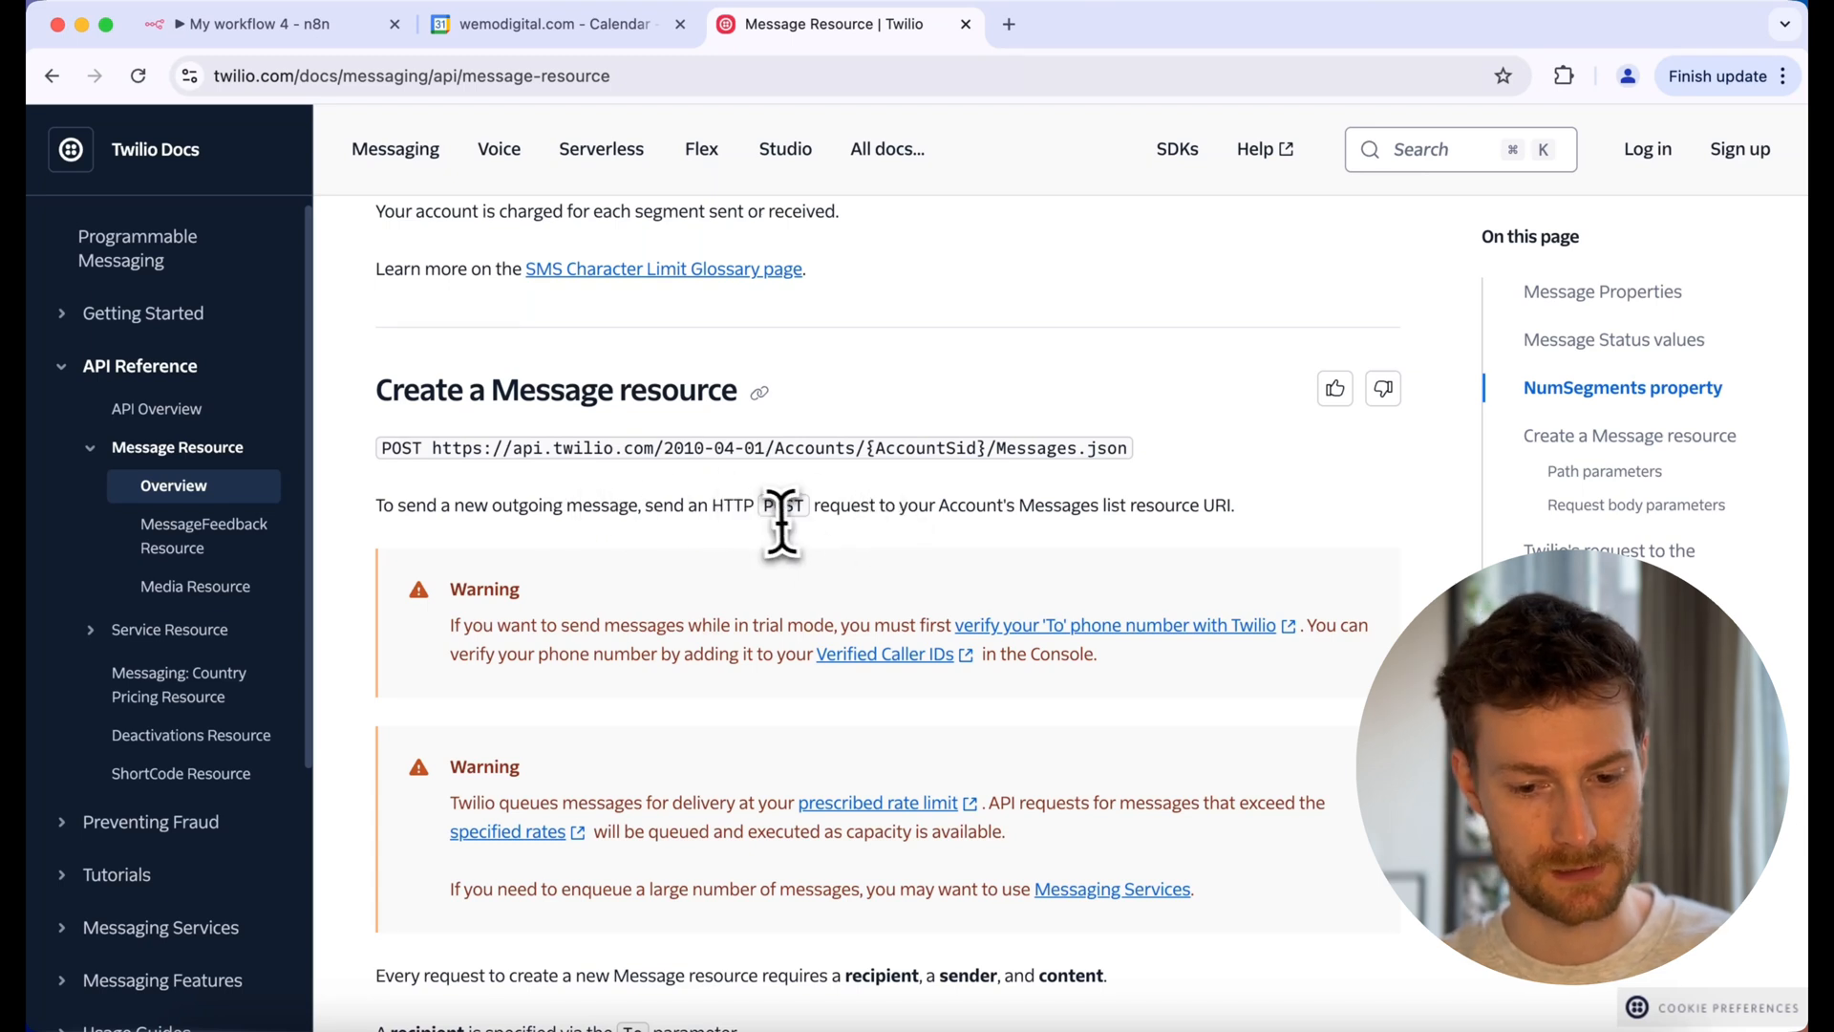
mouse_move(969, 556)
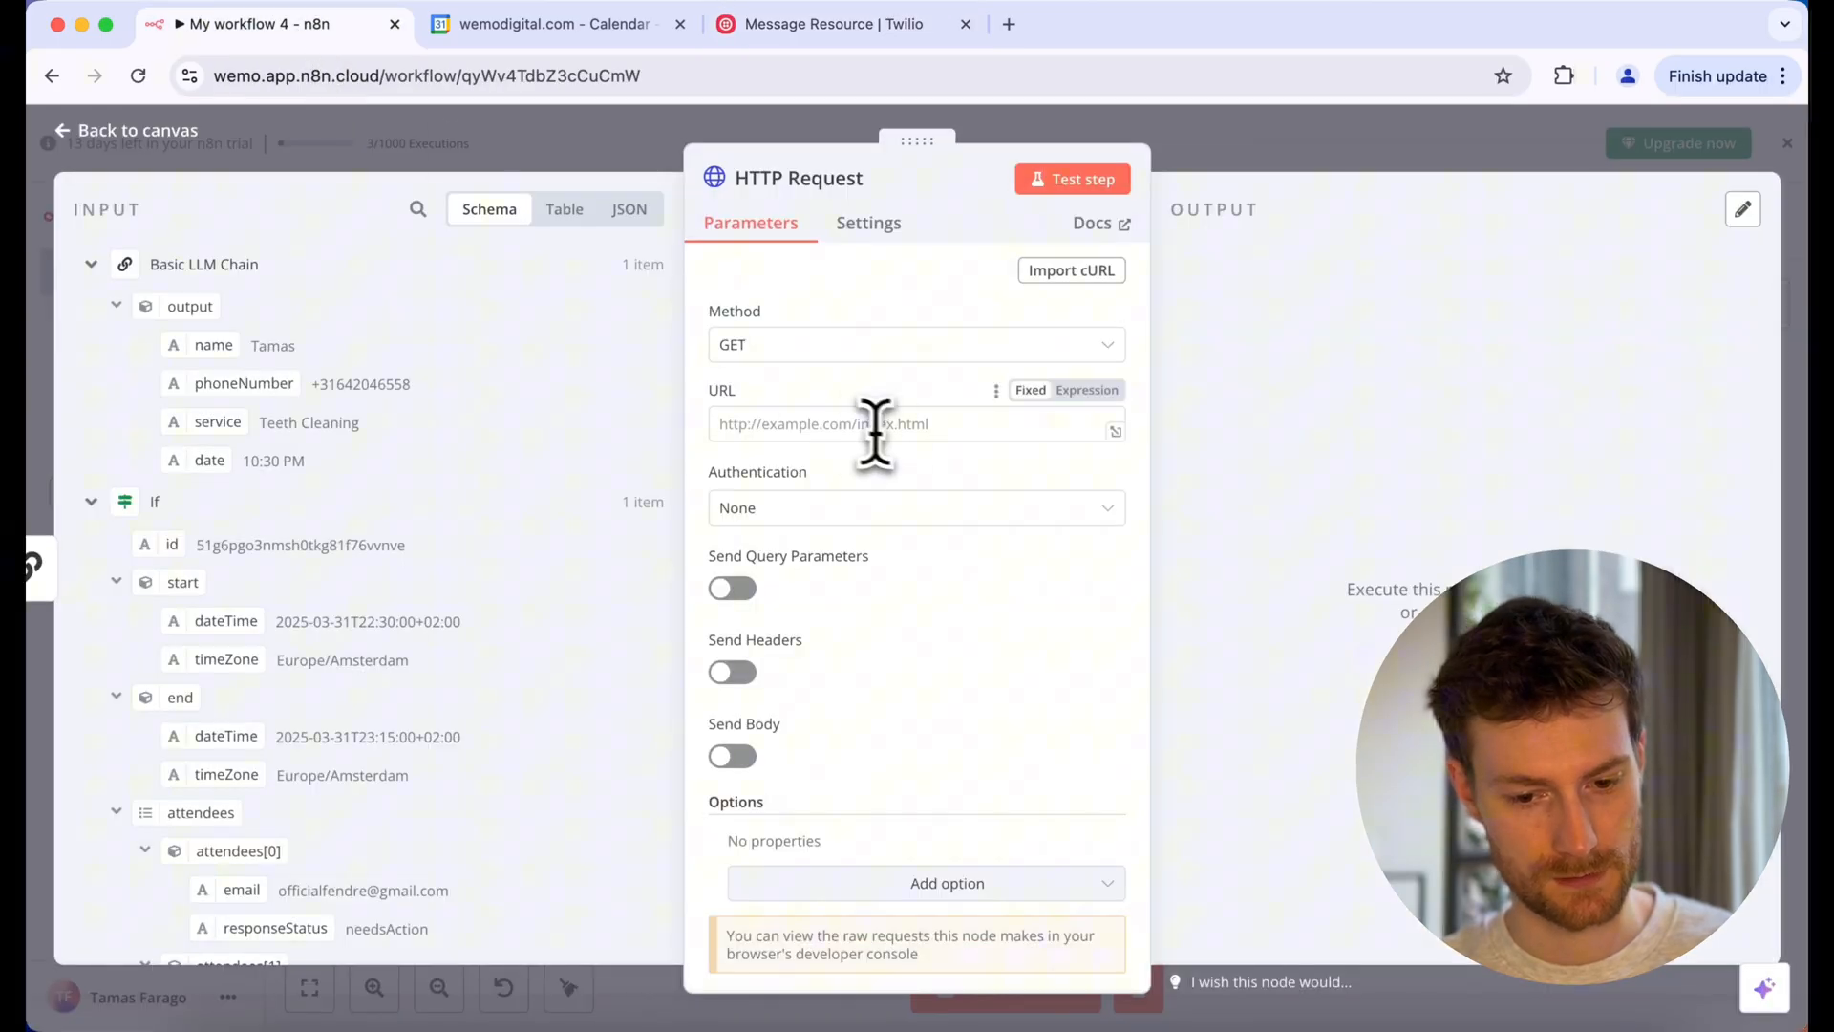
Step: Set the HTTP Request to POST to Twilio's Messages.json URL with the real Account SID
text(https://api.twilio.com/2010-04-01/Accounts/{AccountSid}/Messages.json)
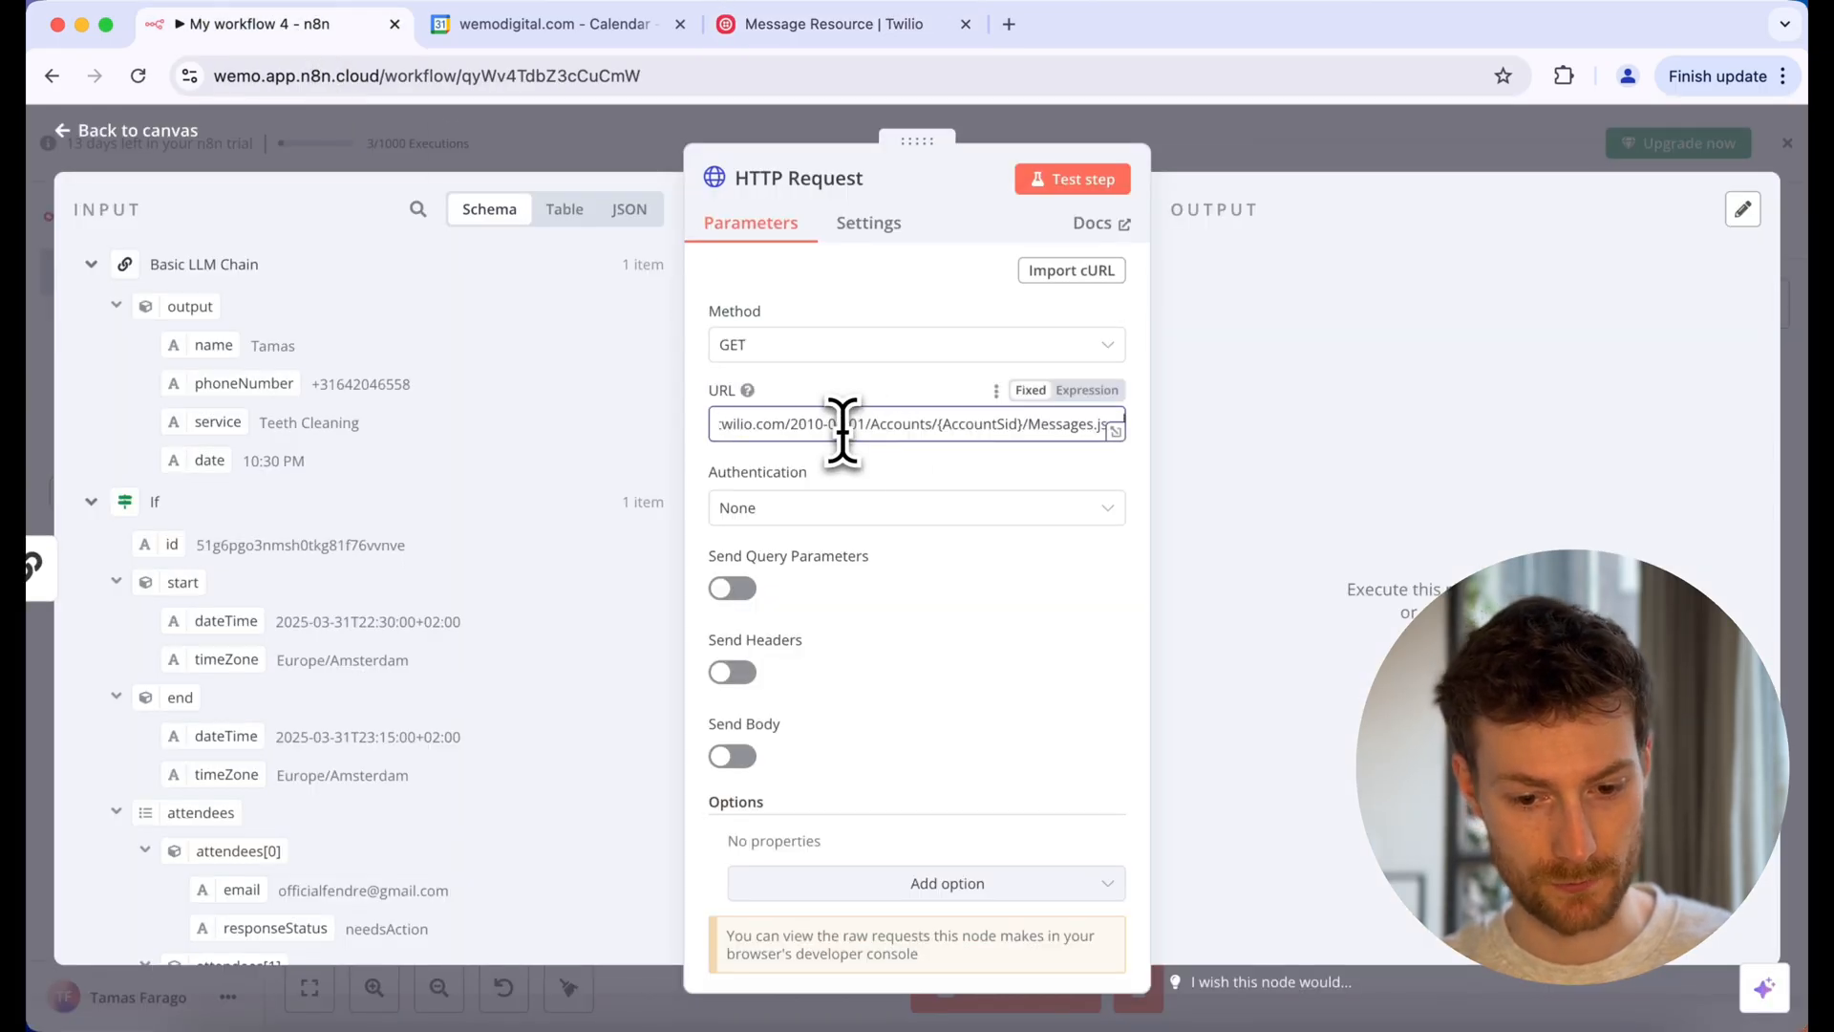
click(1085, 390)
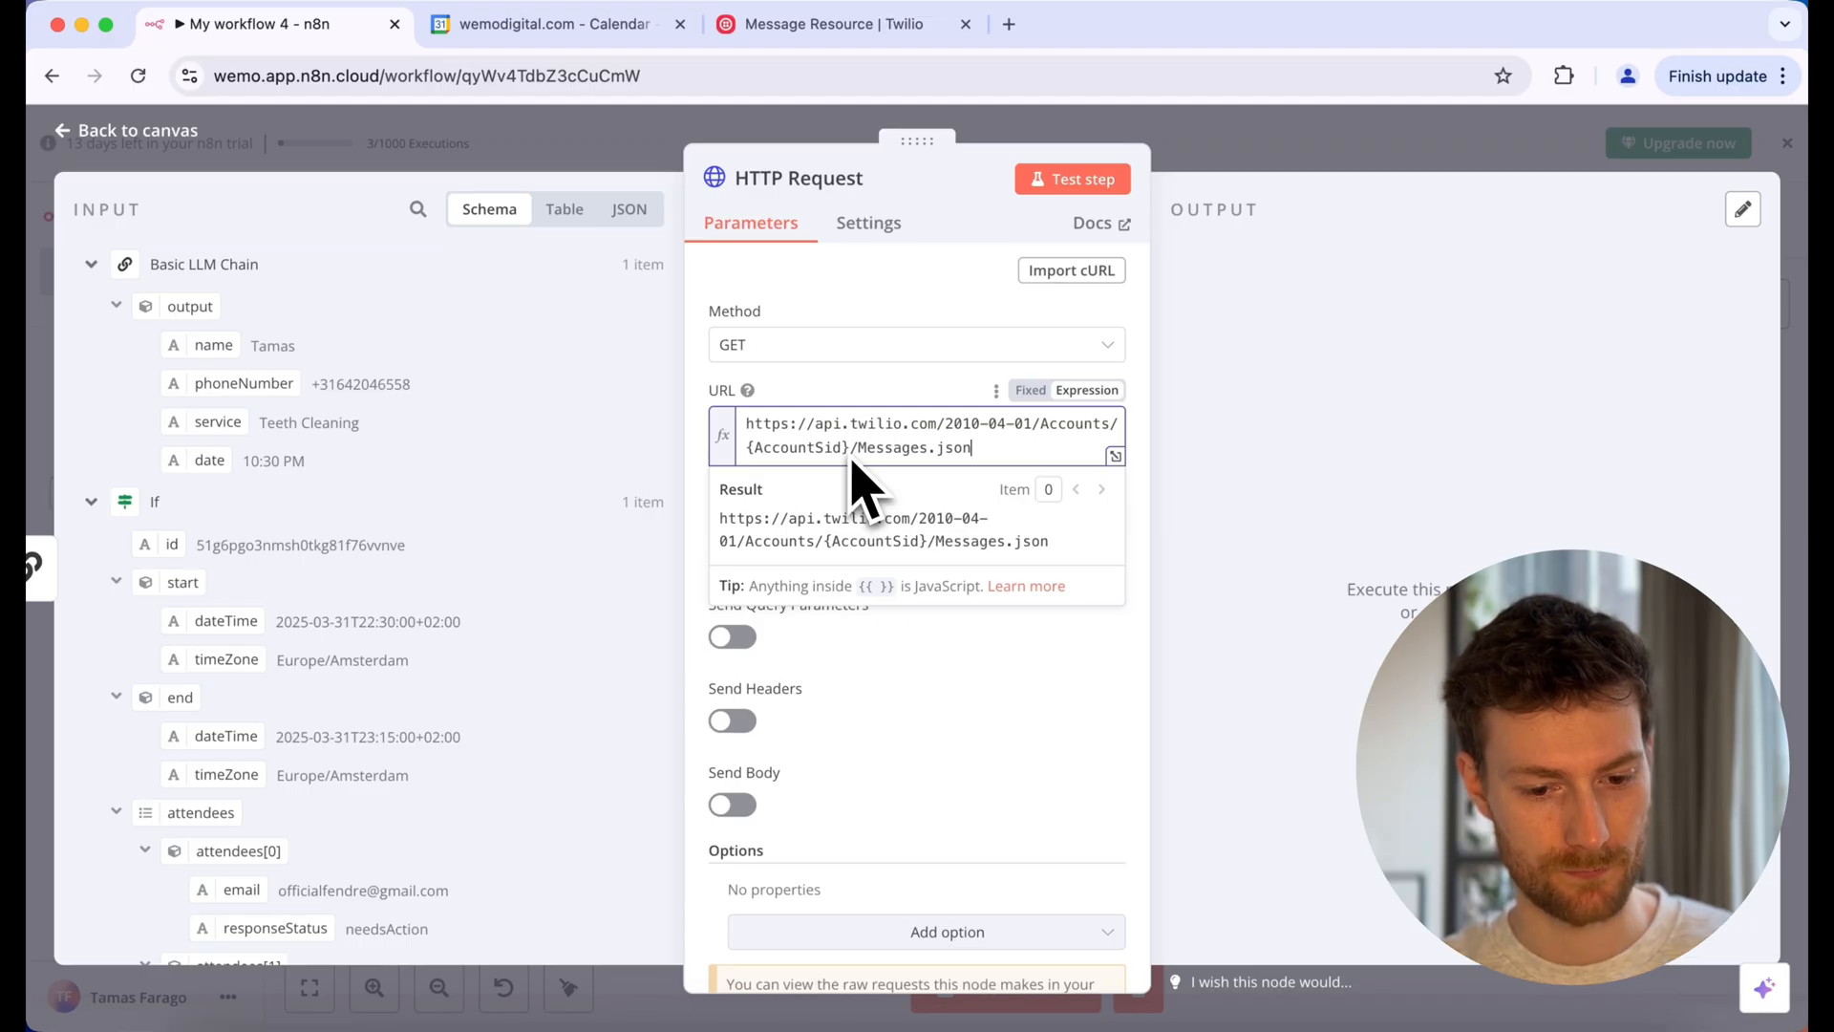
click(916, 344)
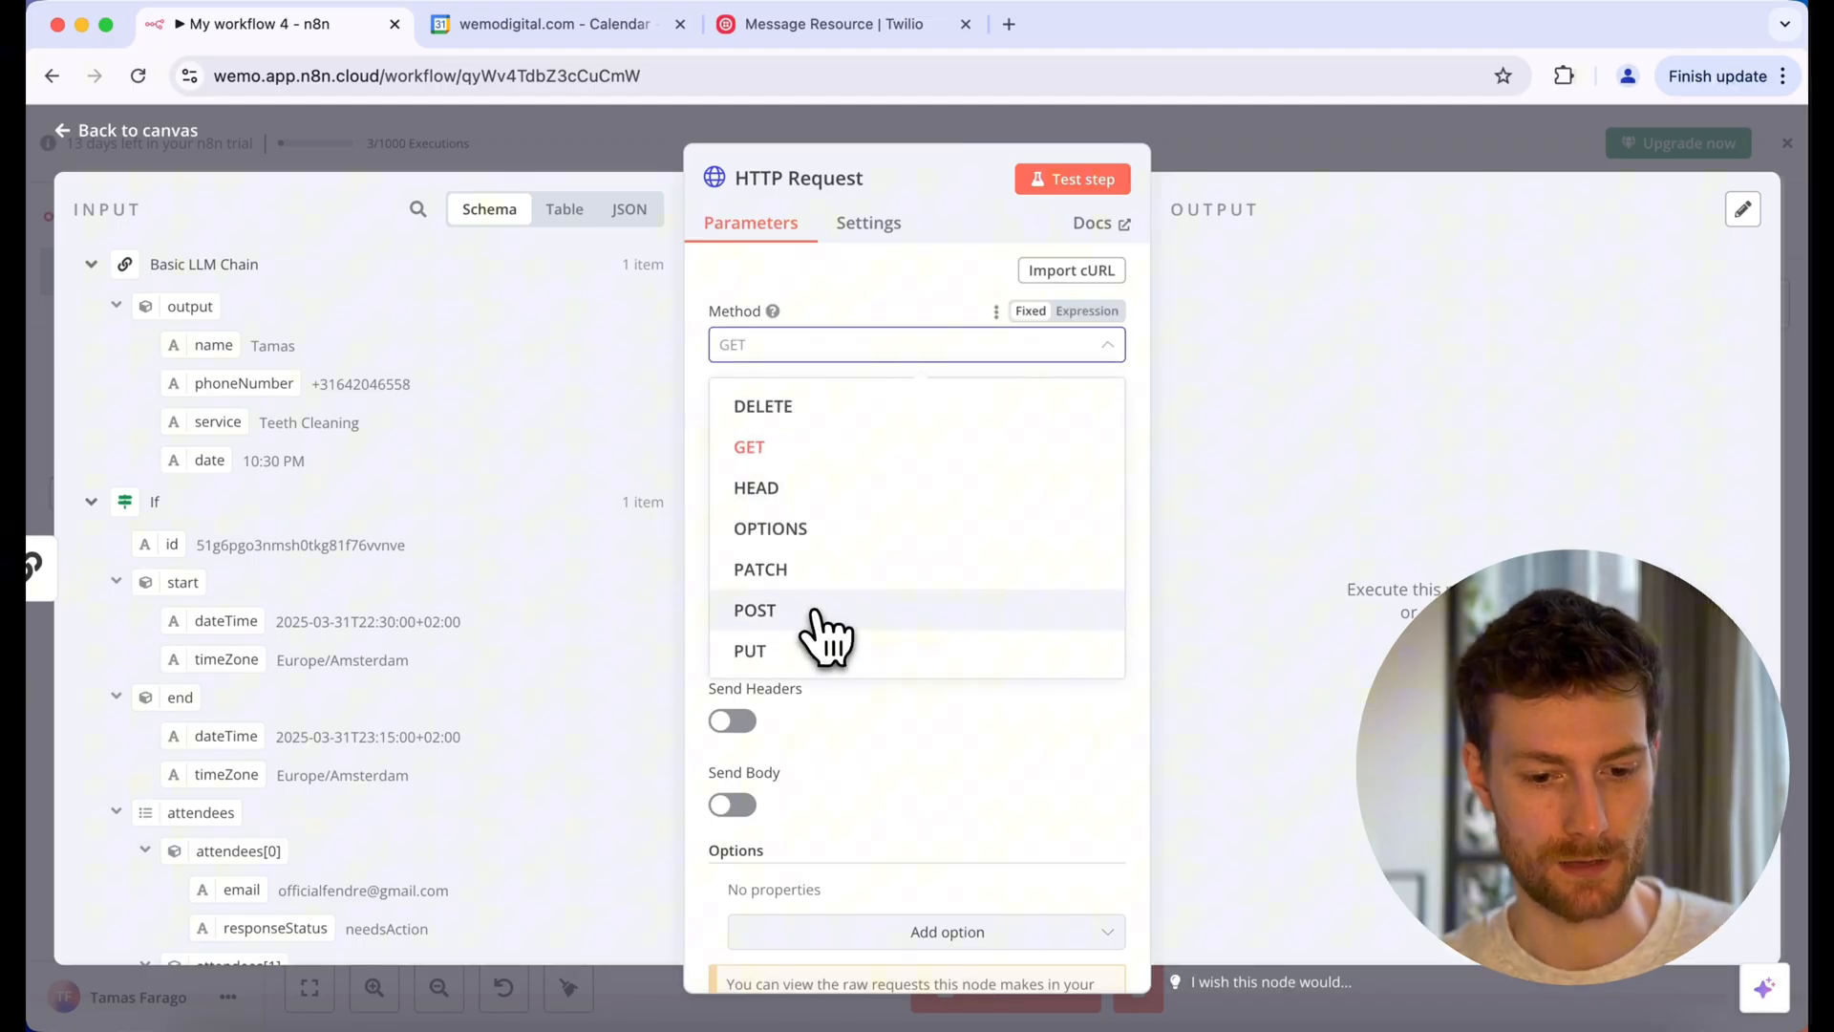
click(755, 610)
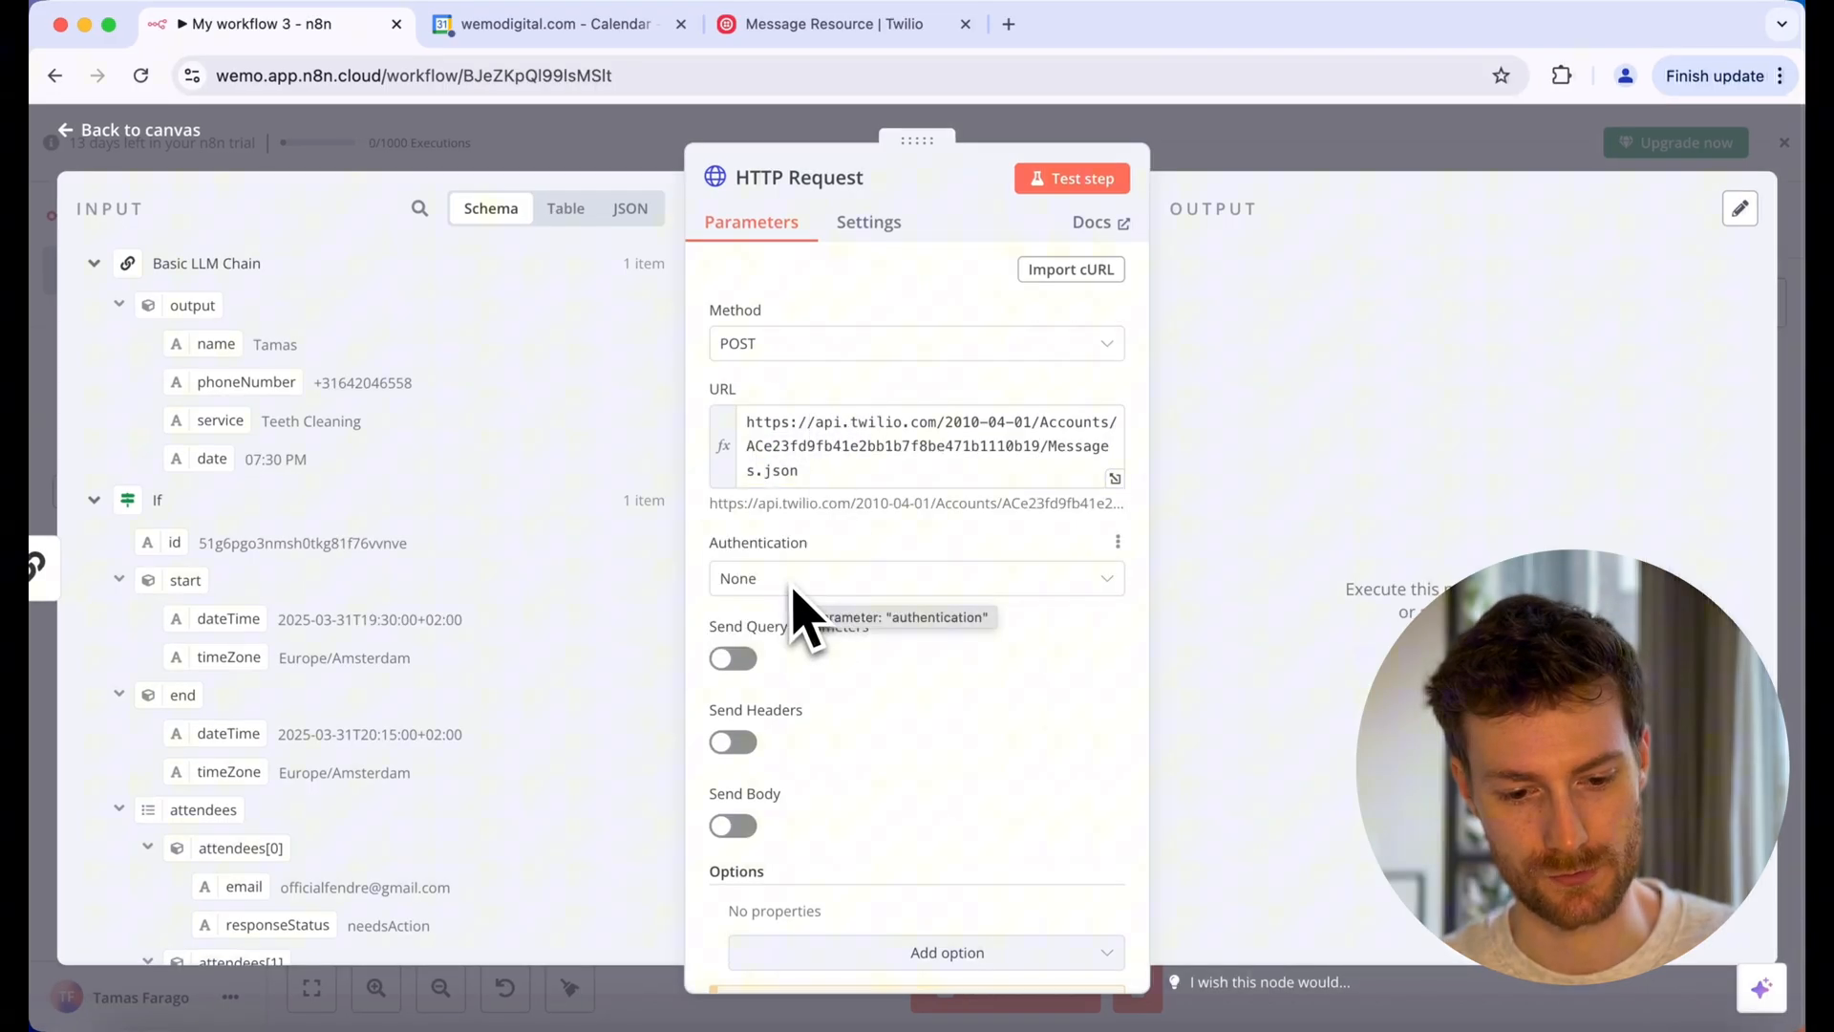
Step: Use Generic Credential Type with Twilio Basic Auth and a Form Urlencoded body
click(917, 578)
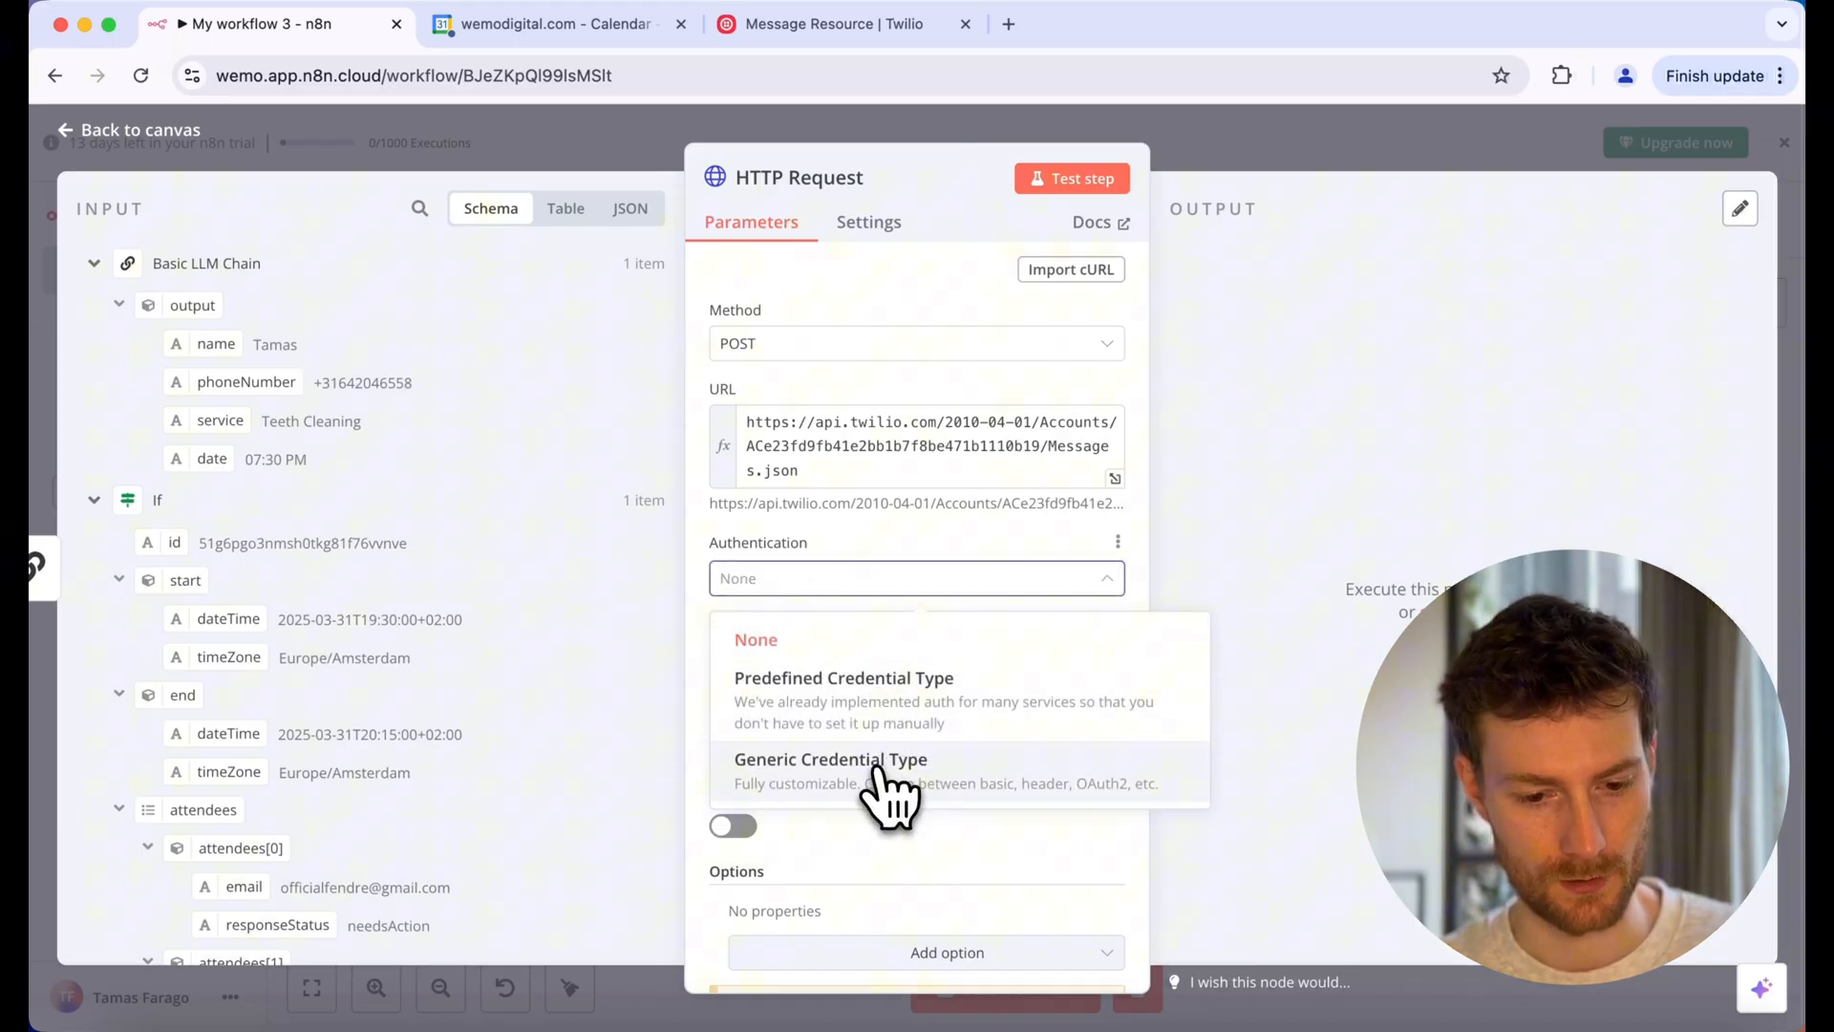
click(831, 770)
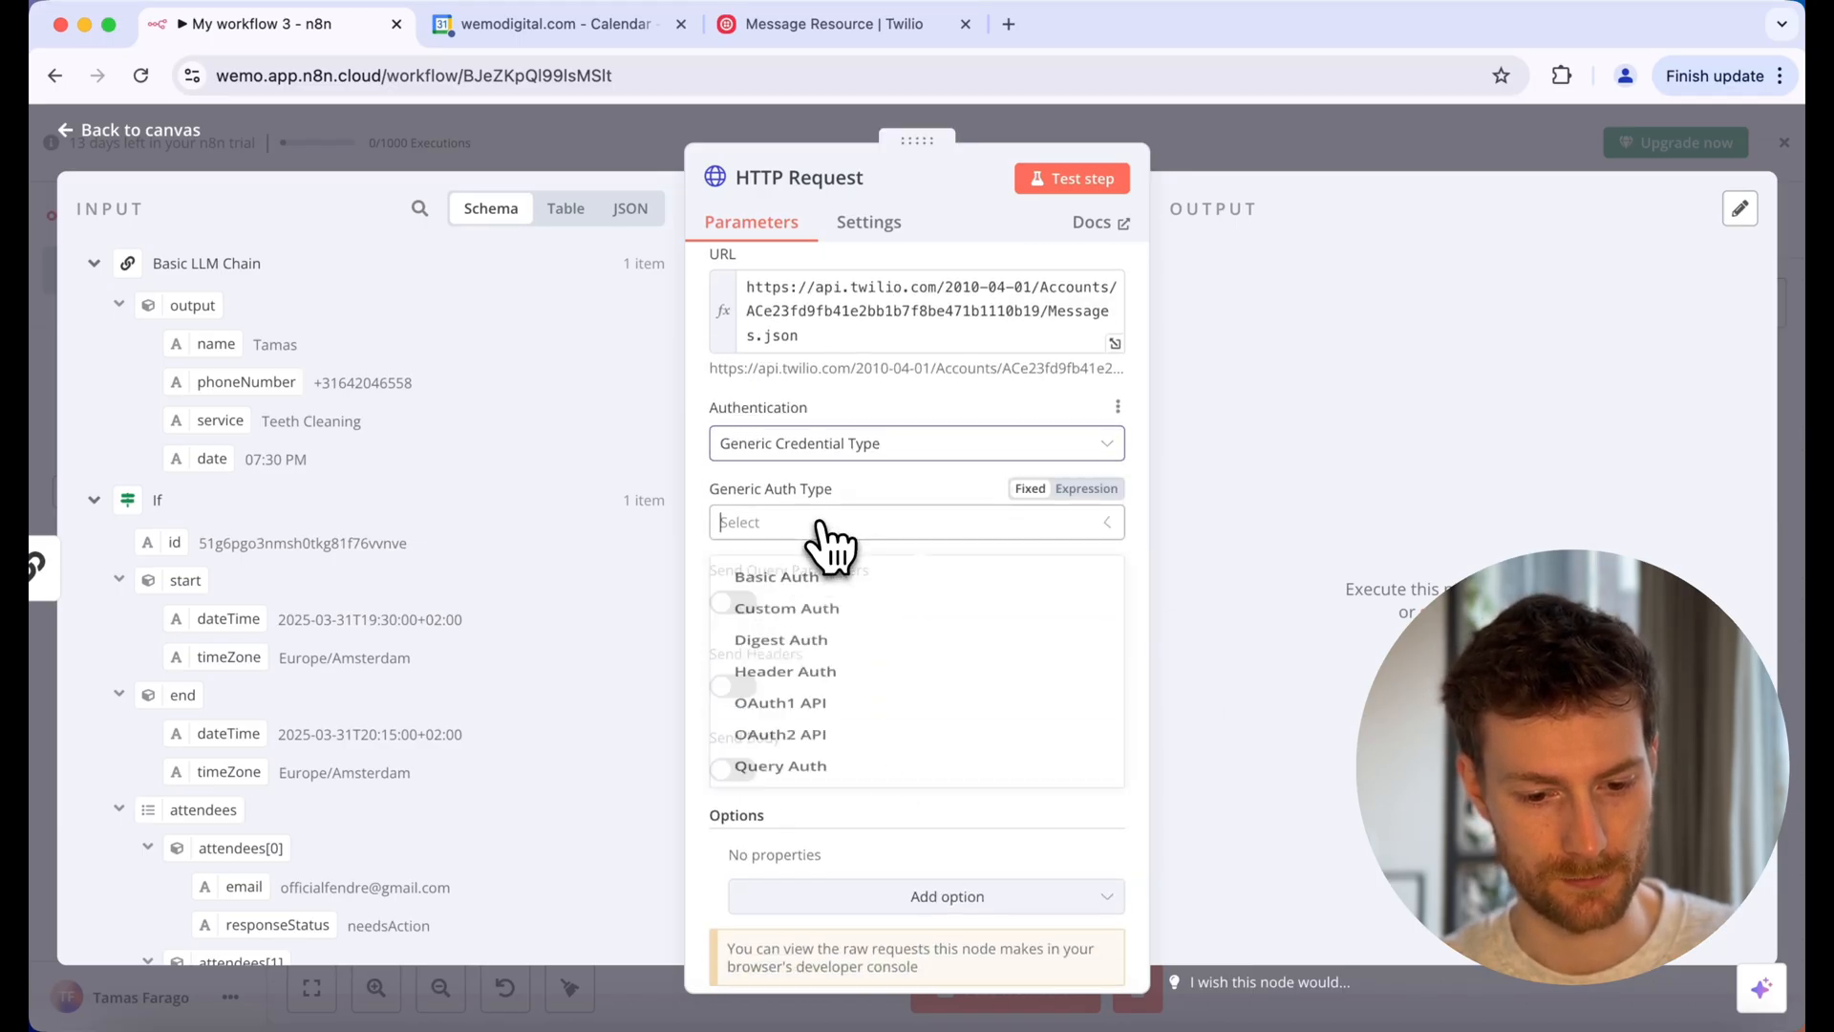
click(776, 575)
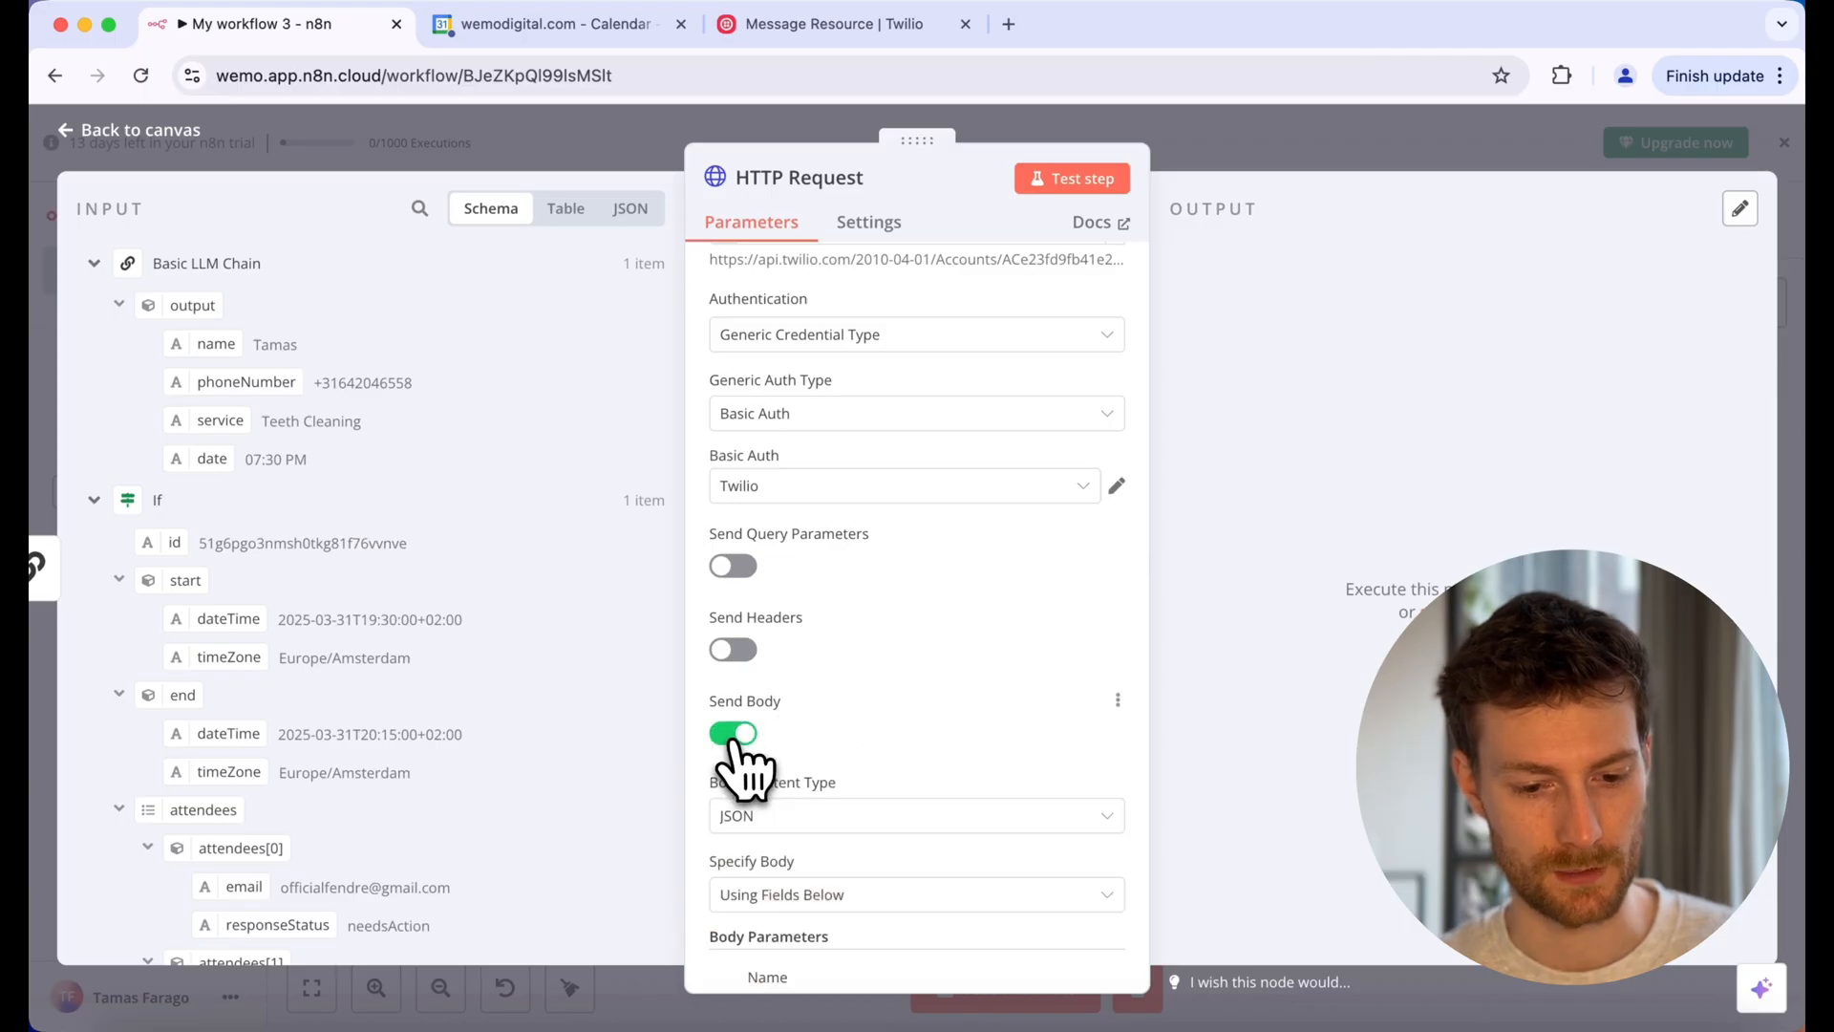
scroll(down, 3)
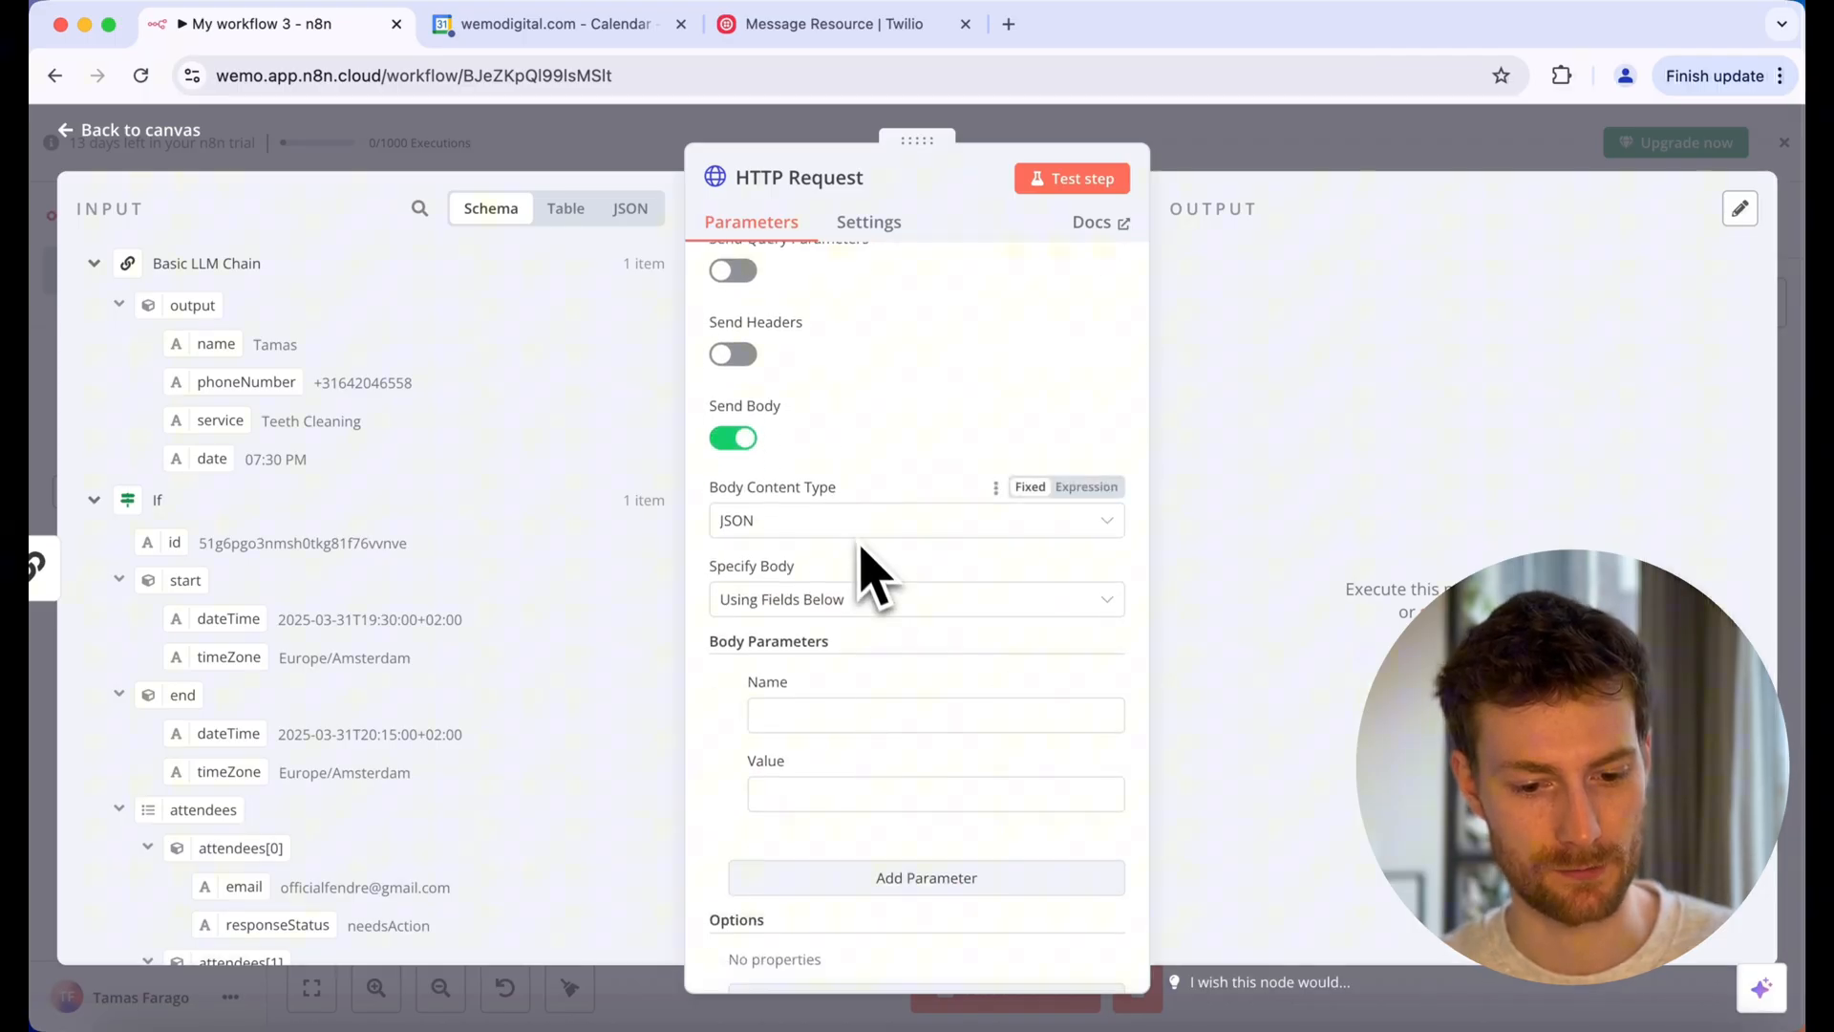
click(915, 519)
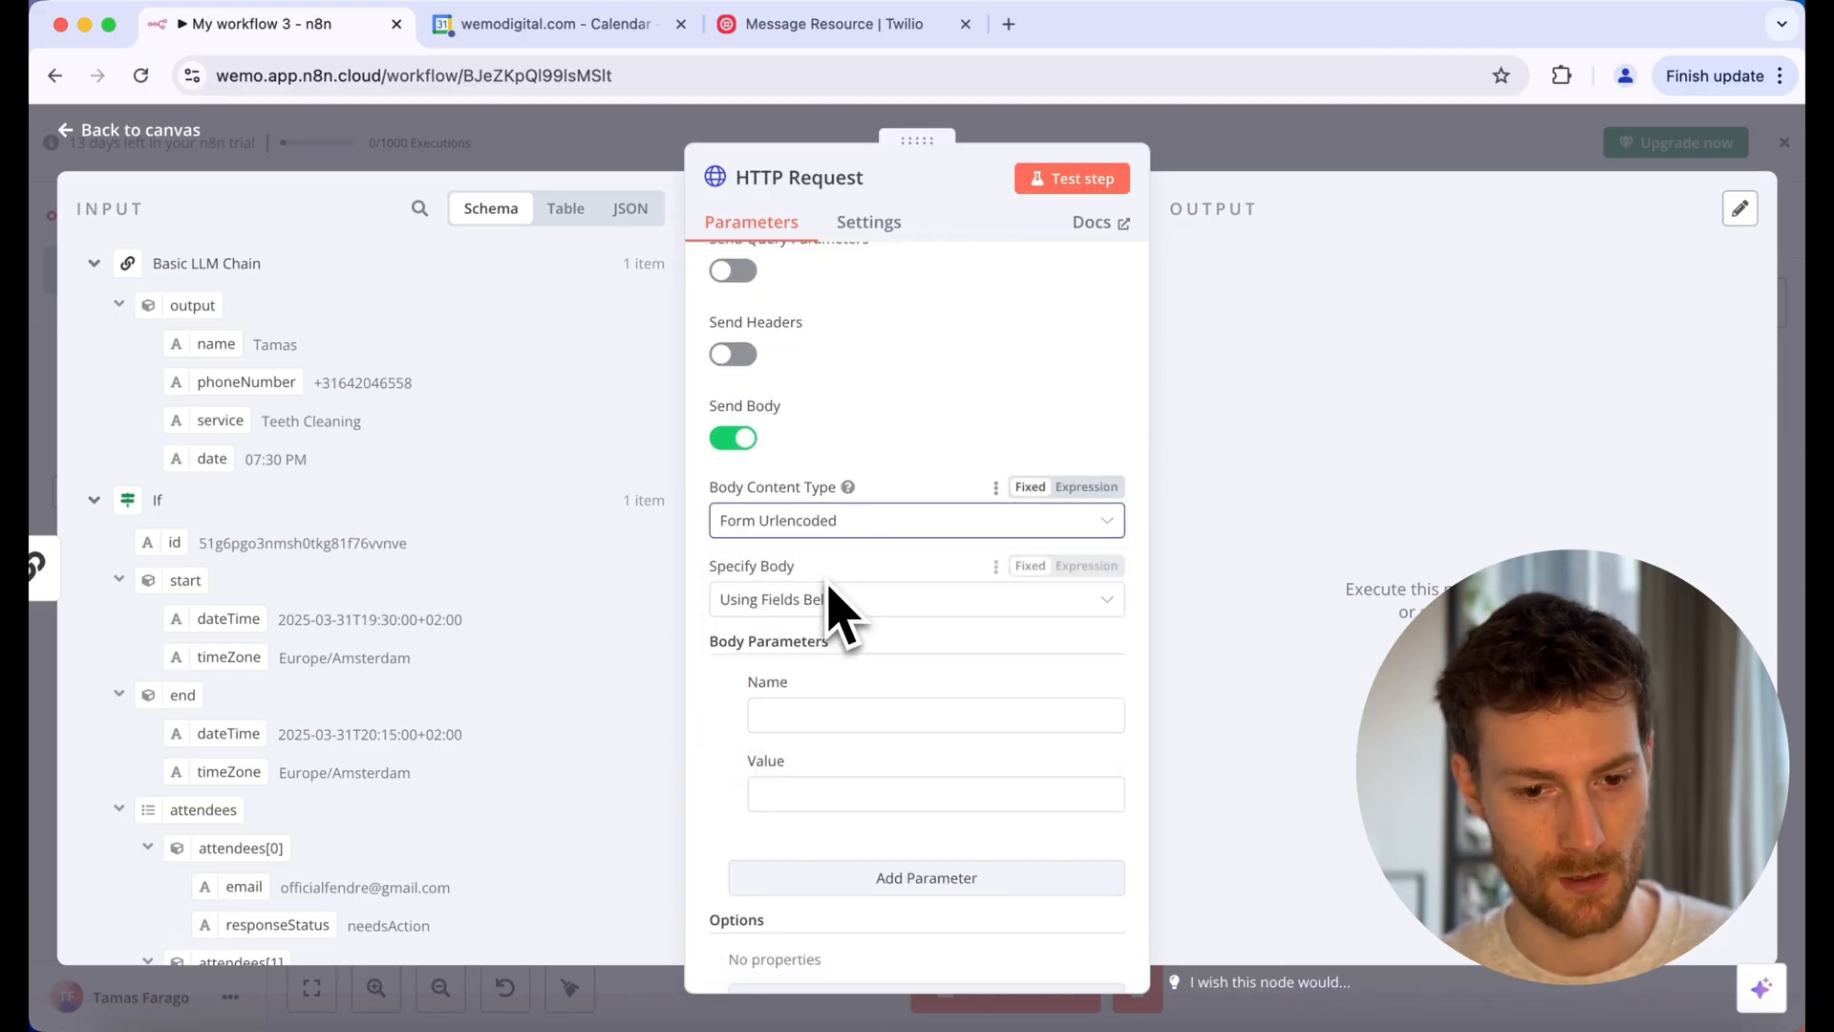
click(827, 23)
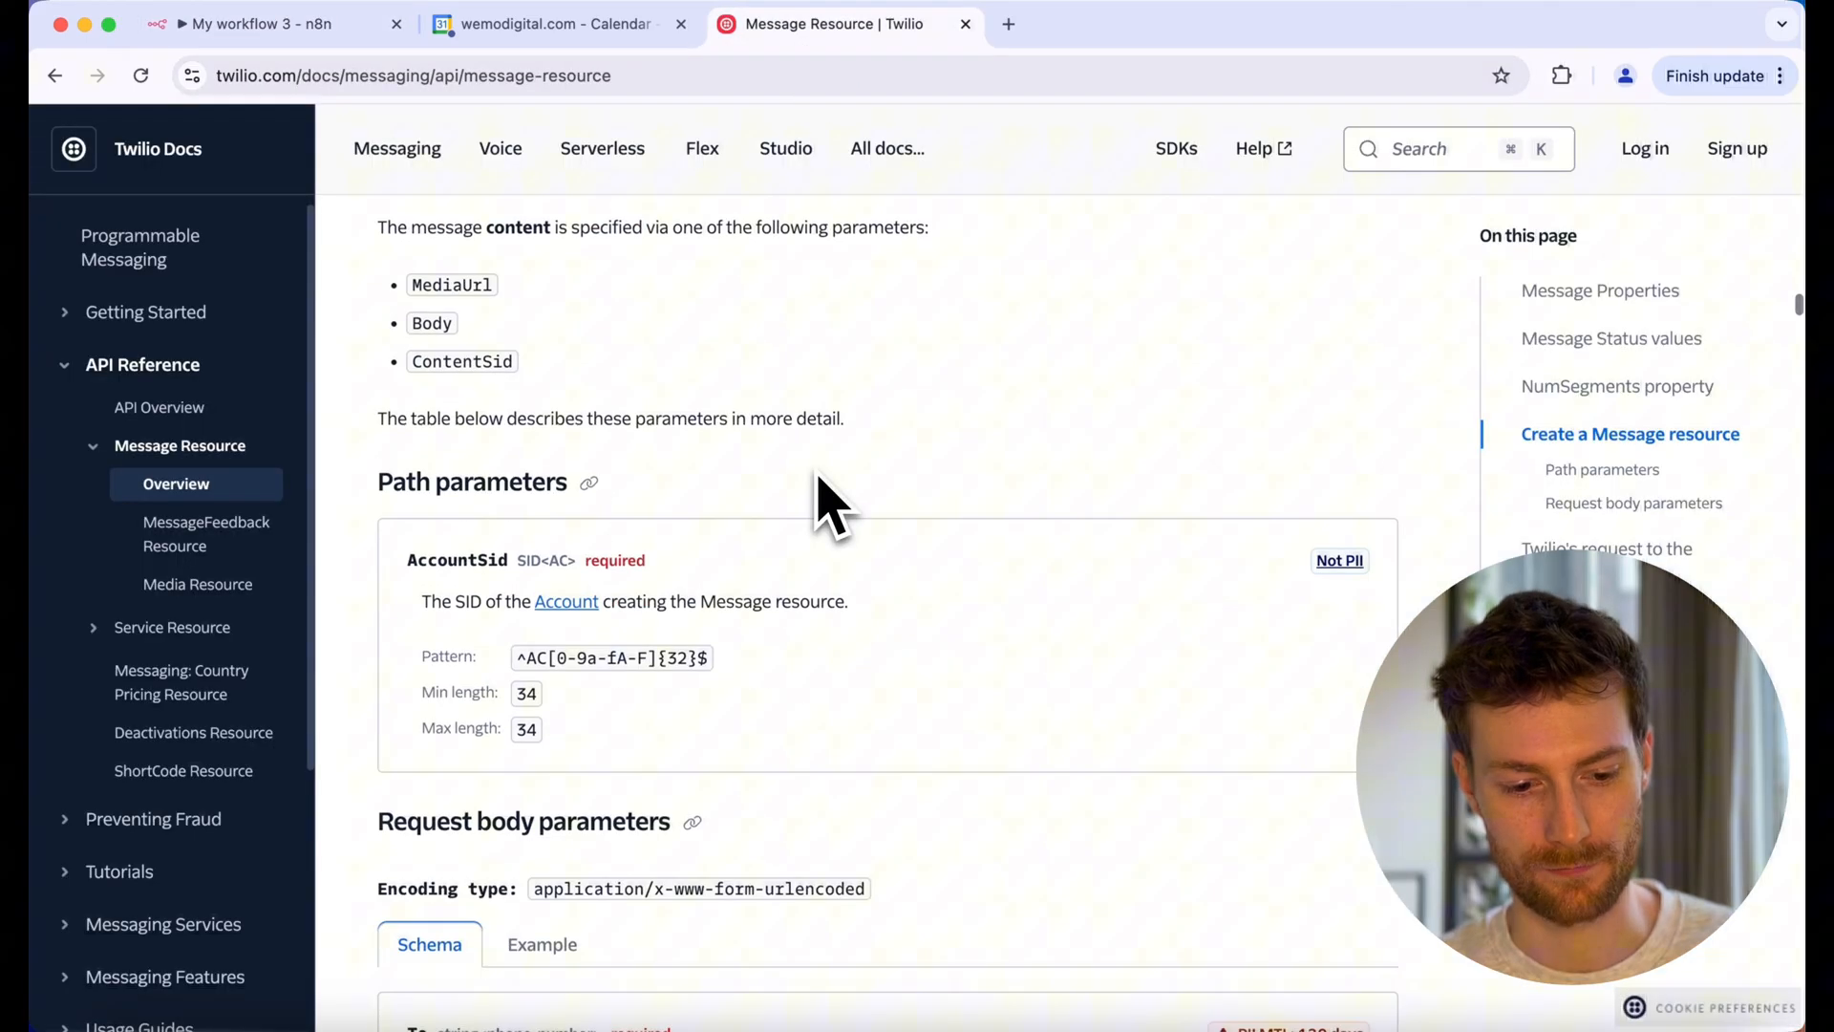
Step: Scroll through Twilio's To, From and Body request parameters, then return to n8n
scroll(down, 3)
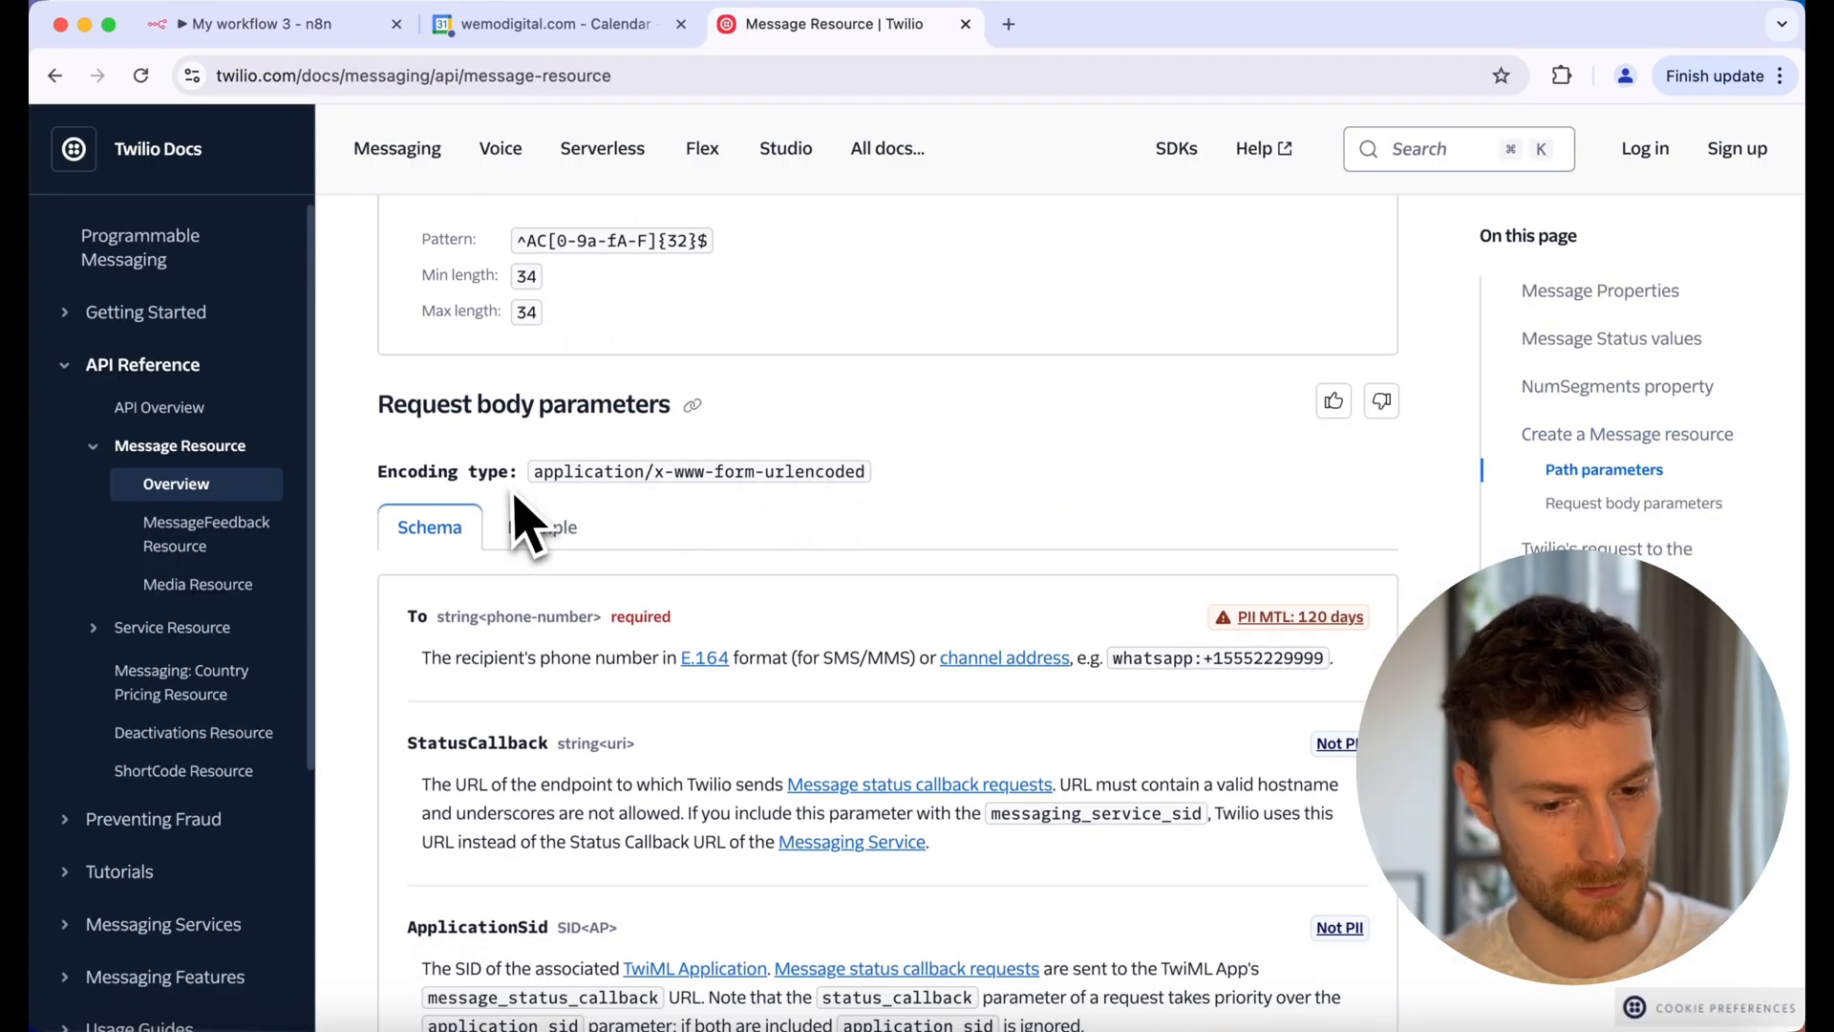
scroll(down, 3)
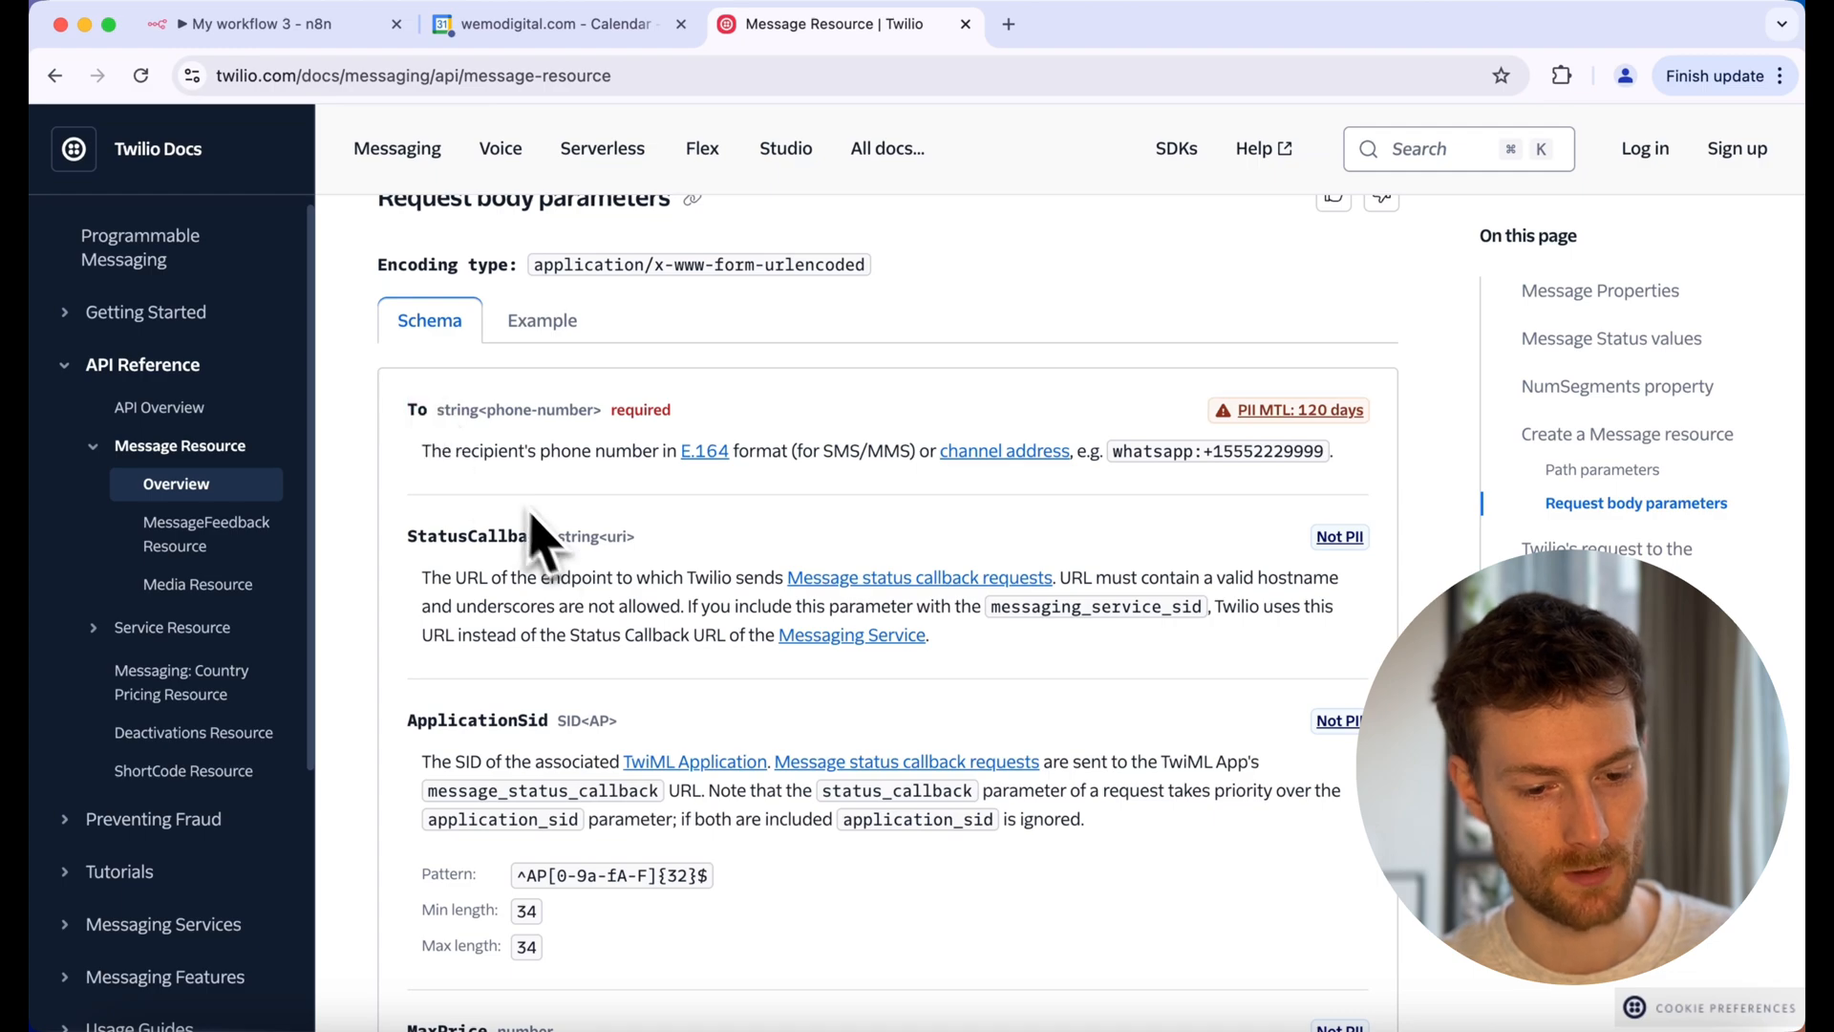
scroll(down, 3)
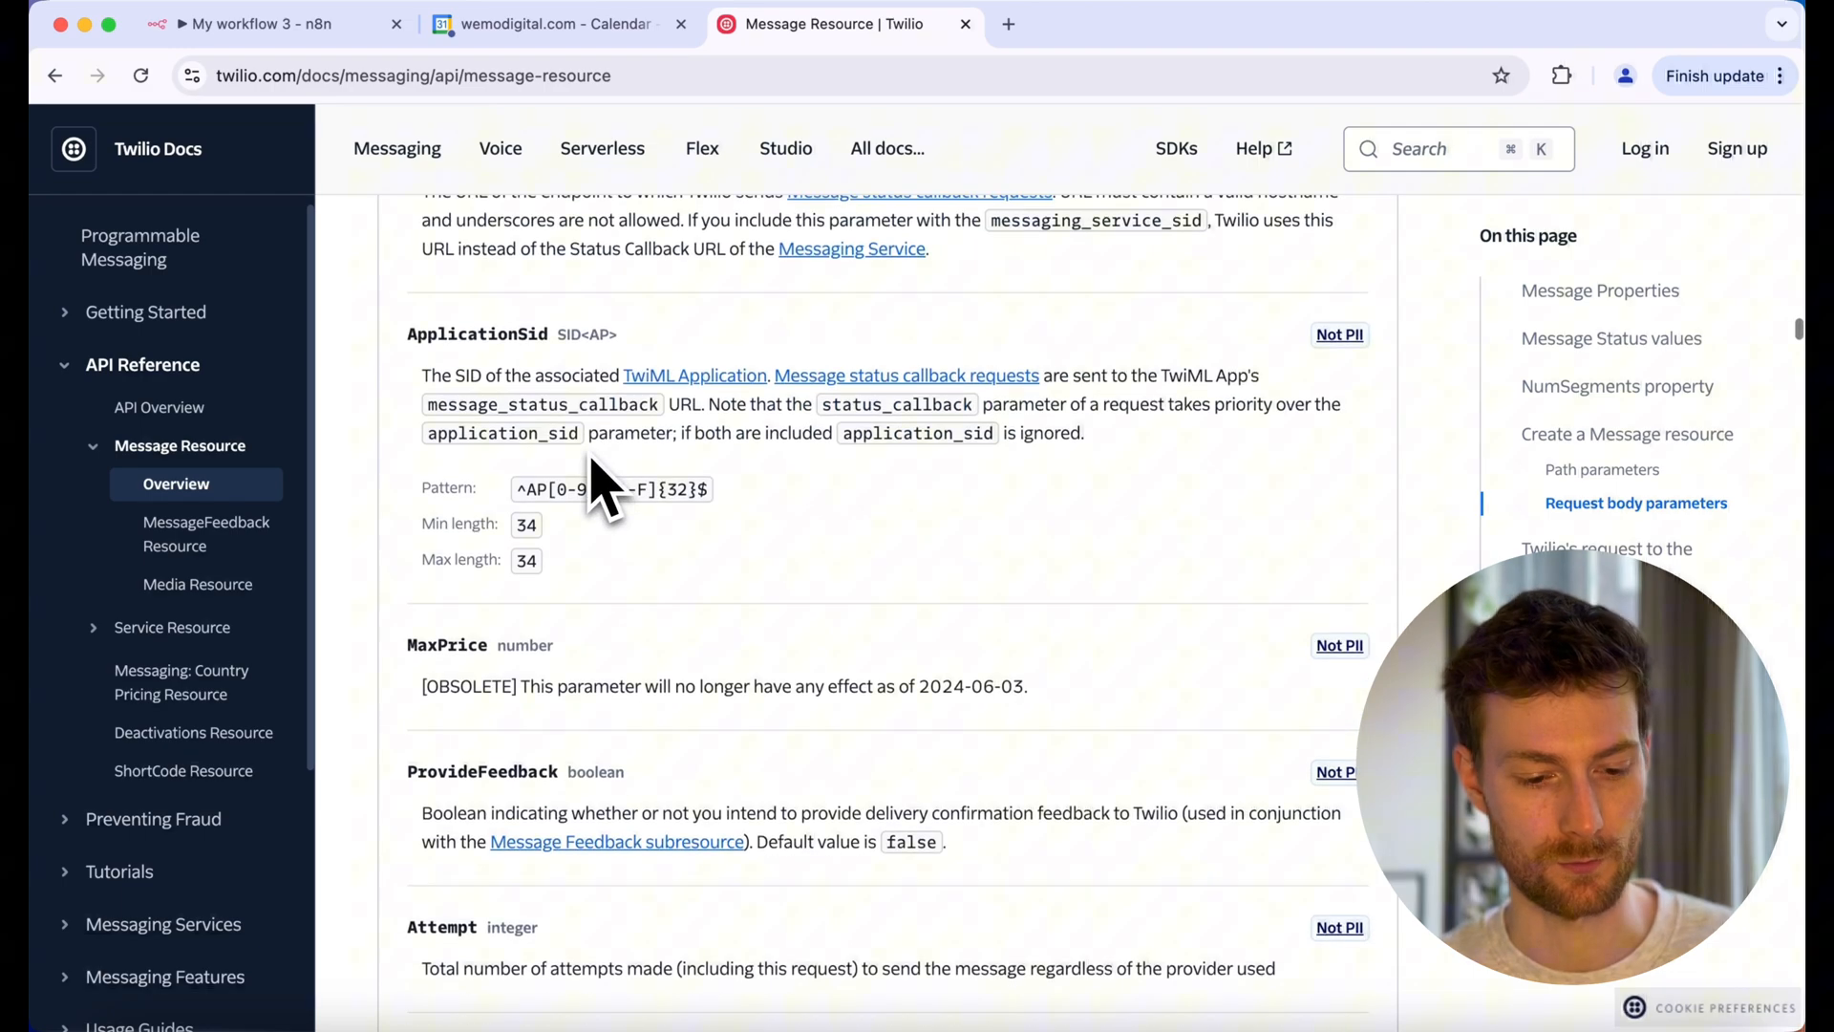
scroll(down, 3)
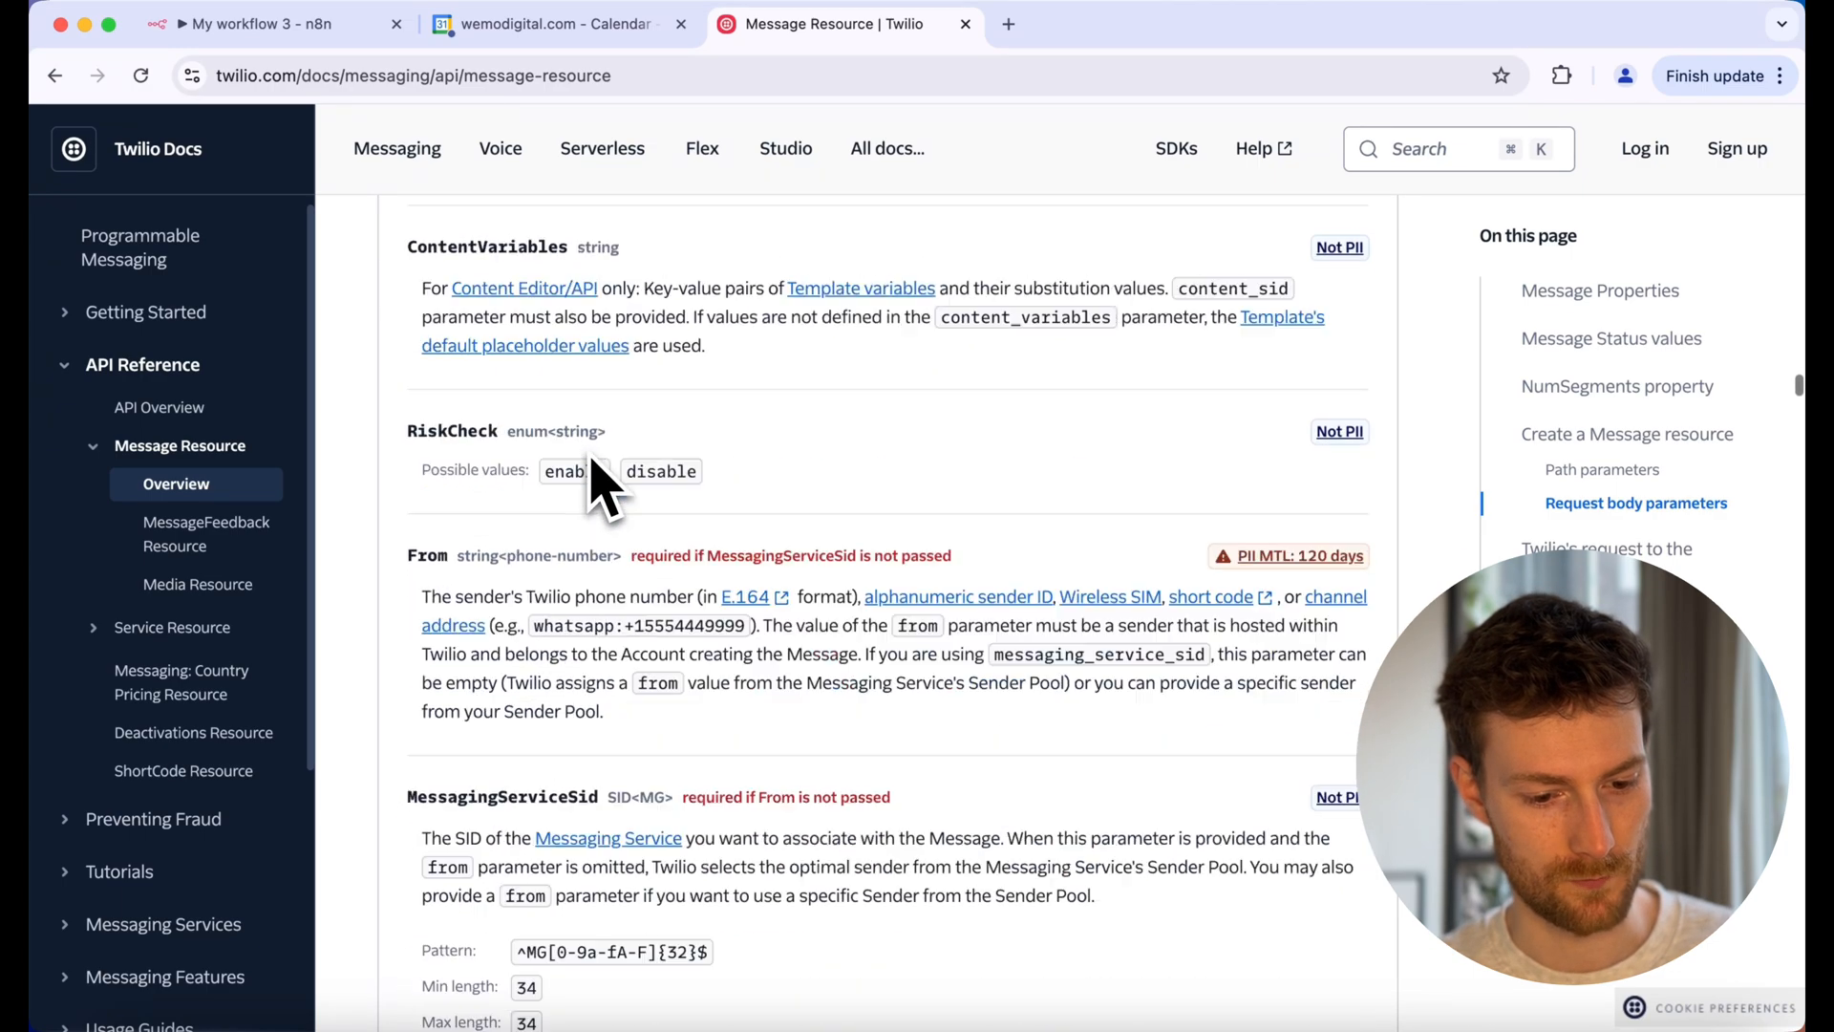
scroll(down, 3)
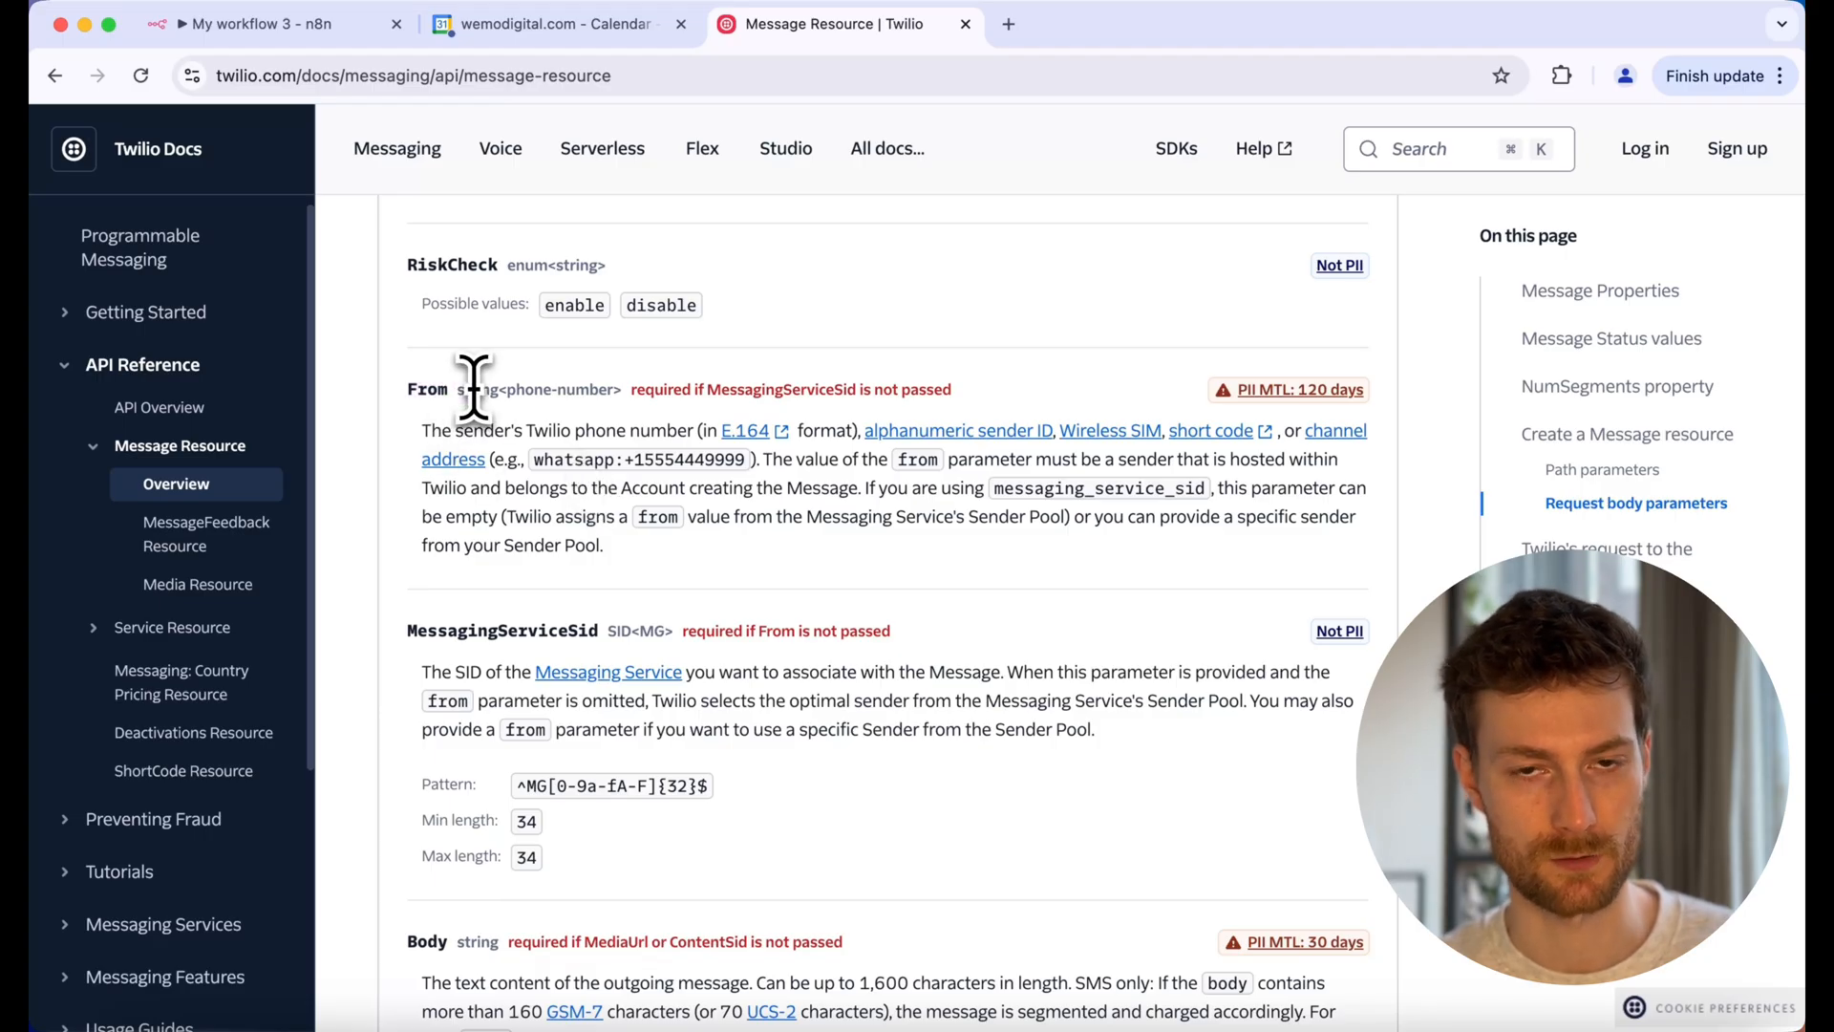
scroll(down, 3)
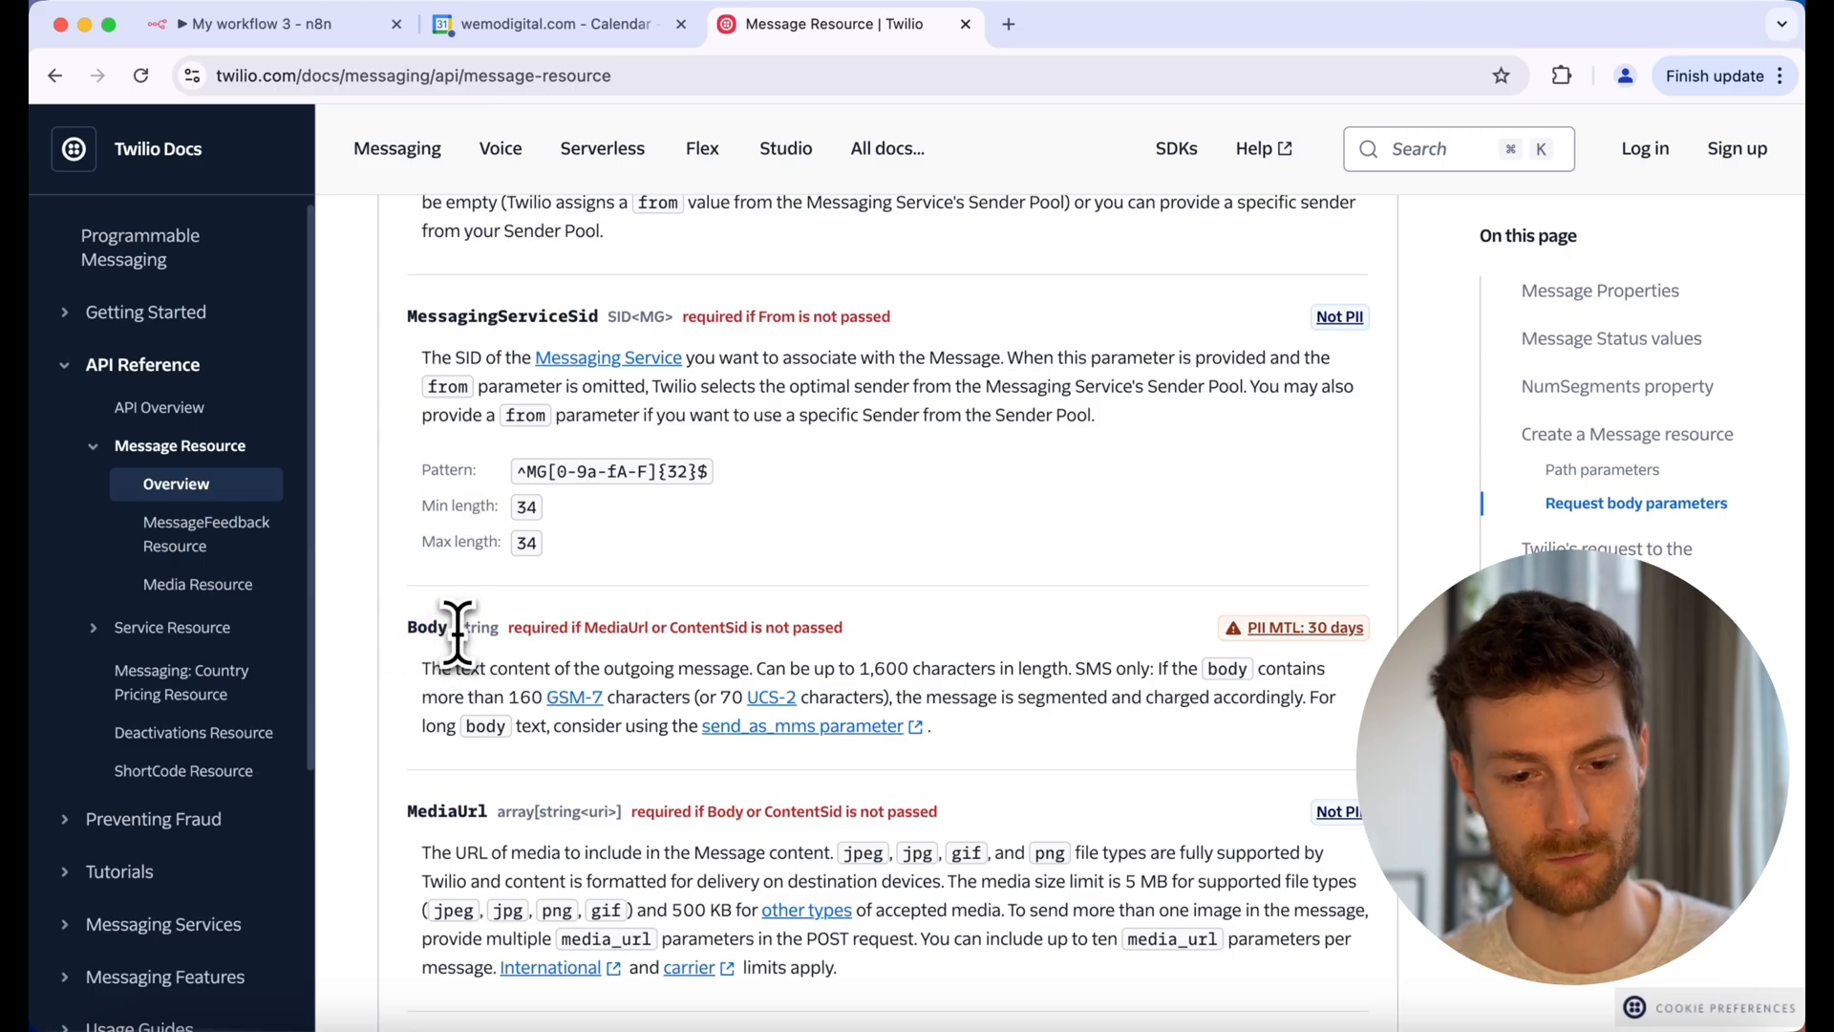
click(235, 23)
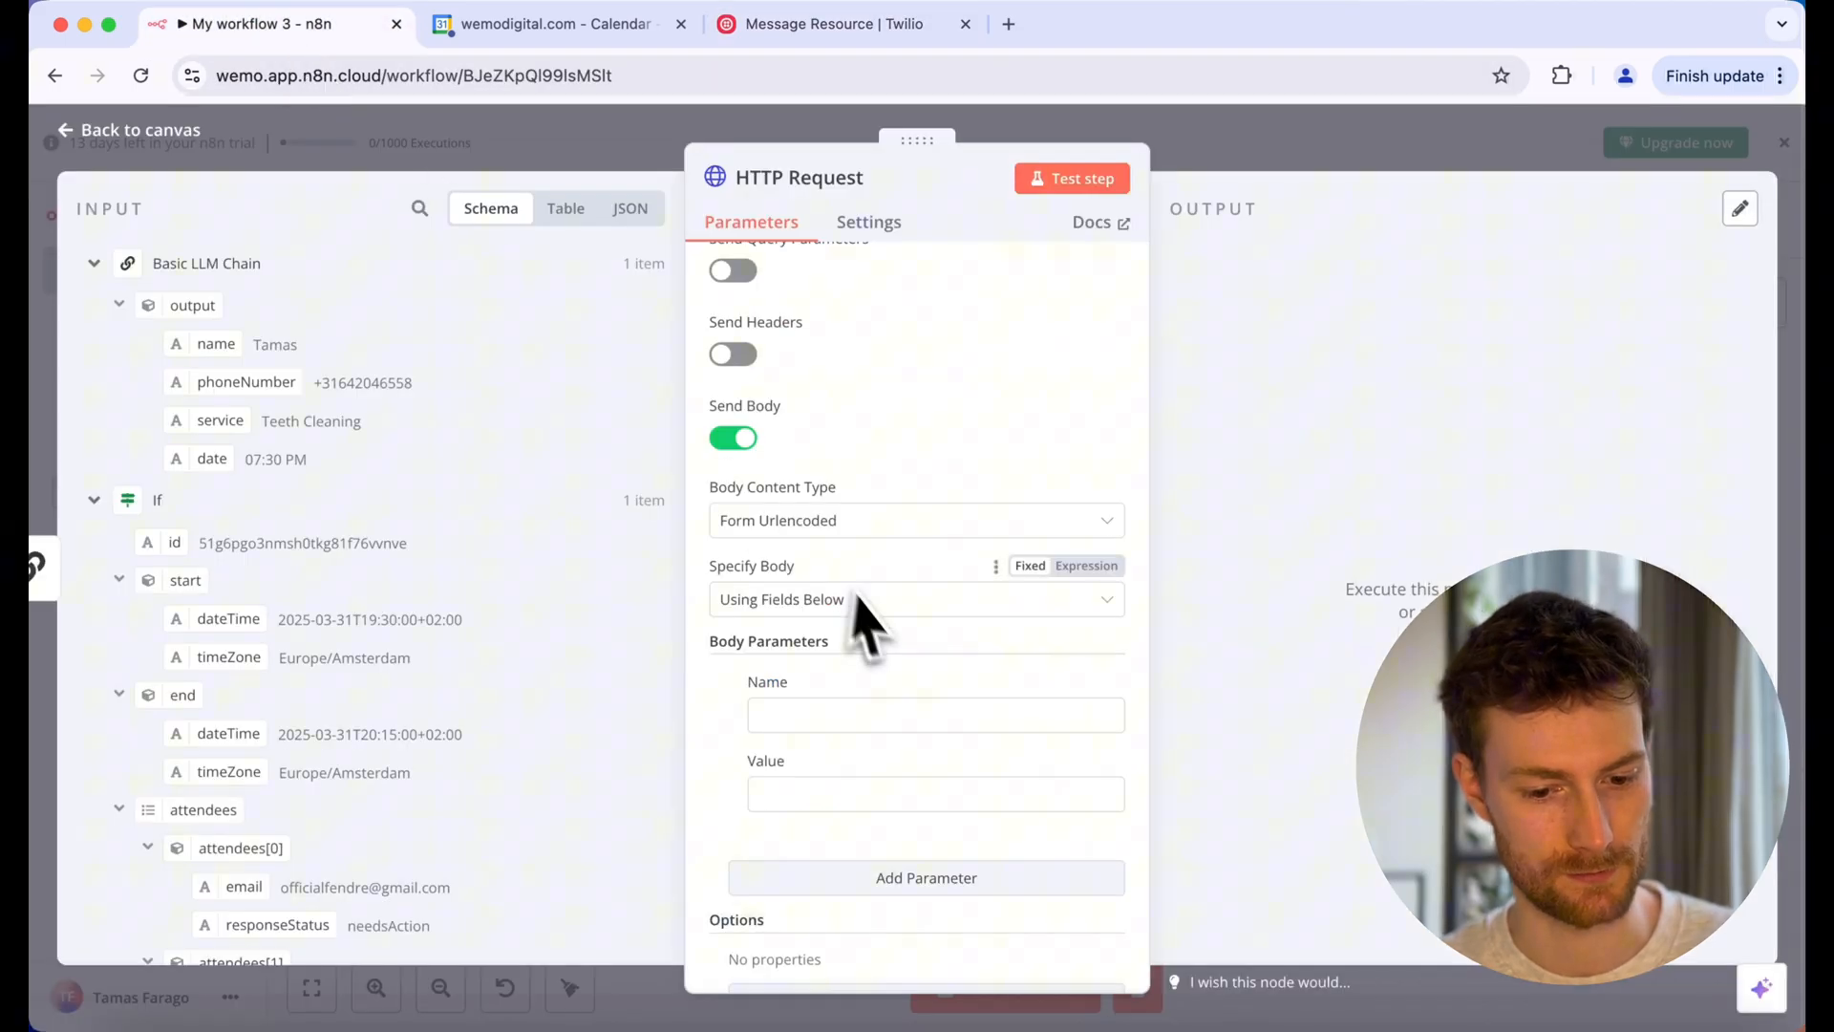
text(To)
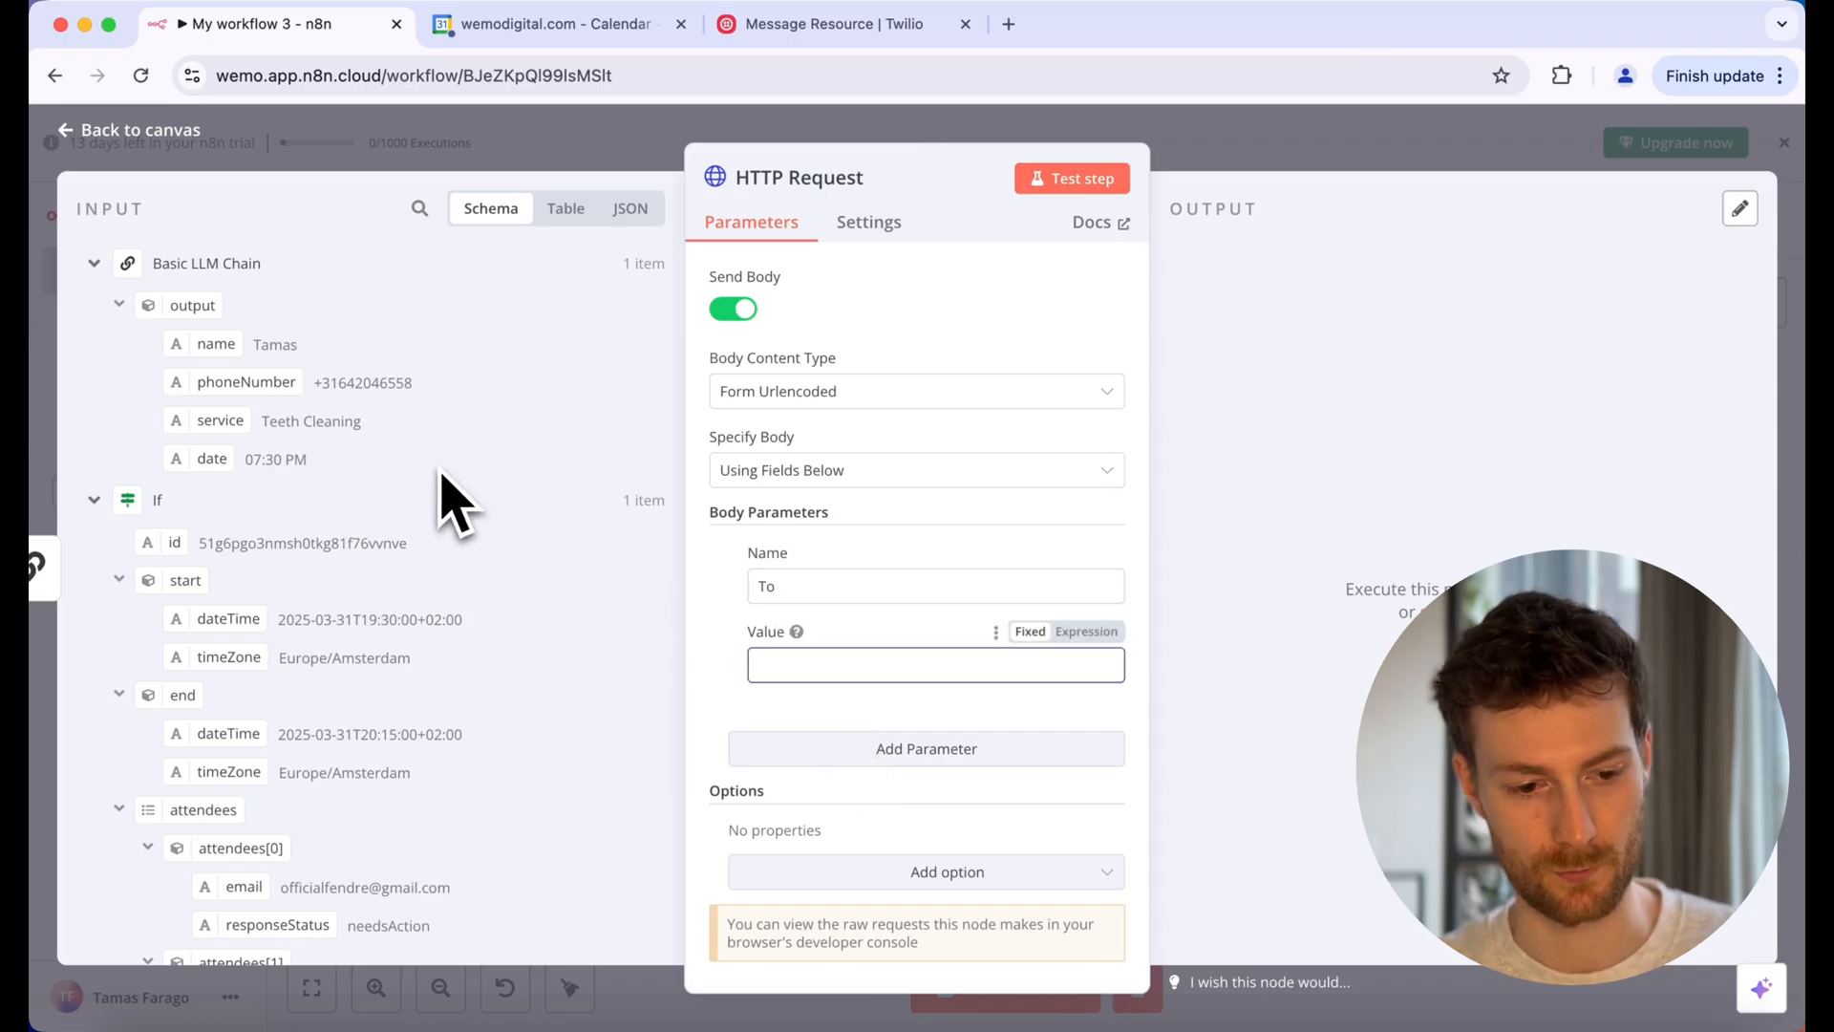
mouse_move(269, 421)
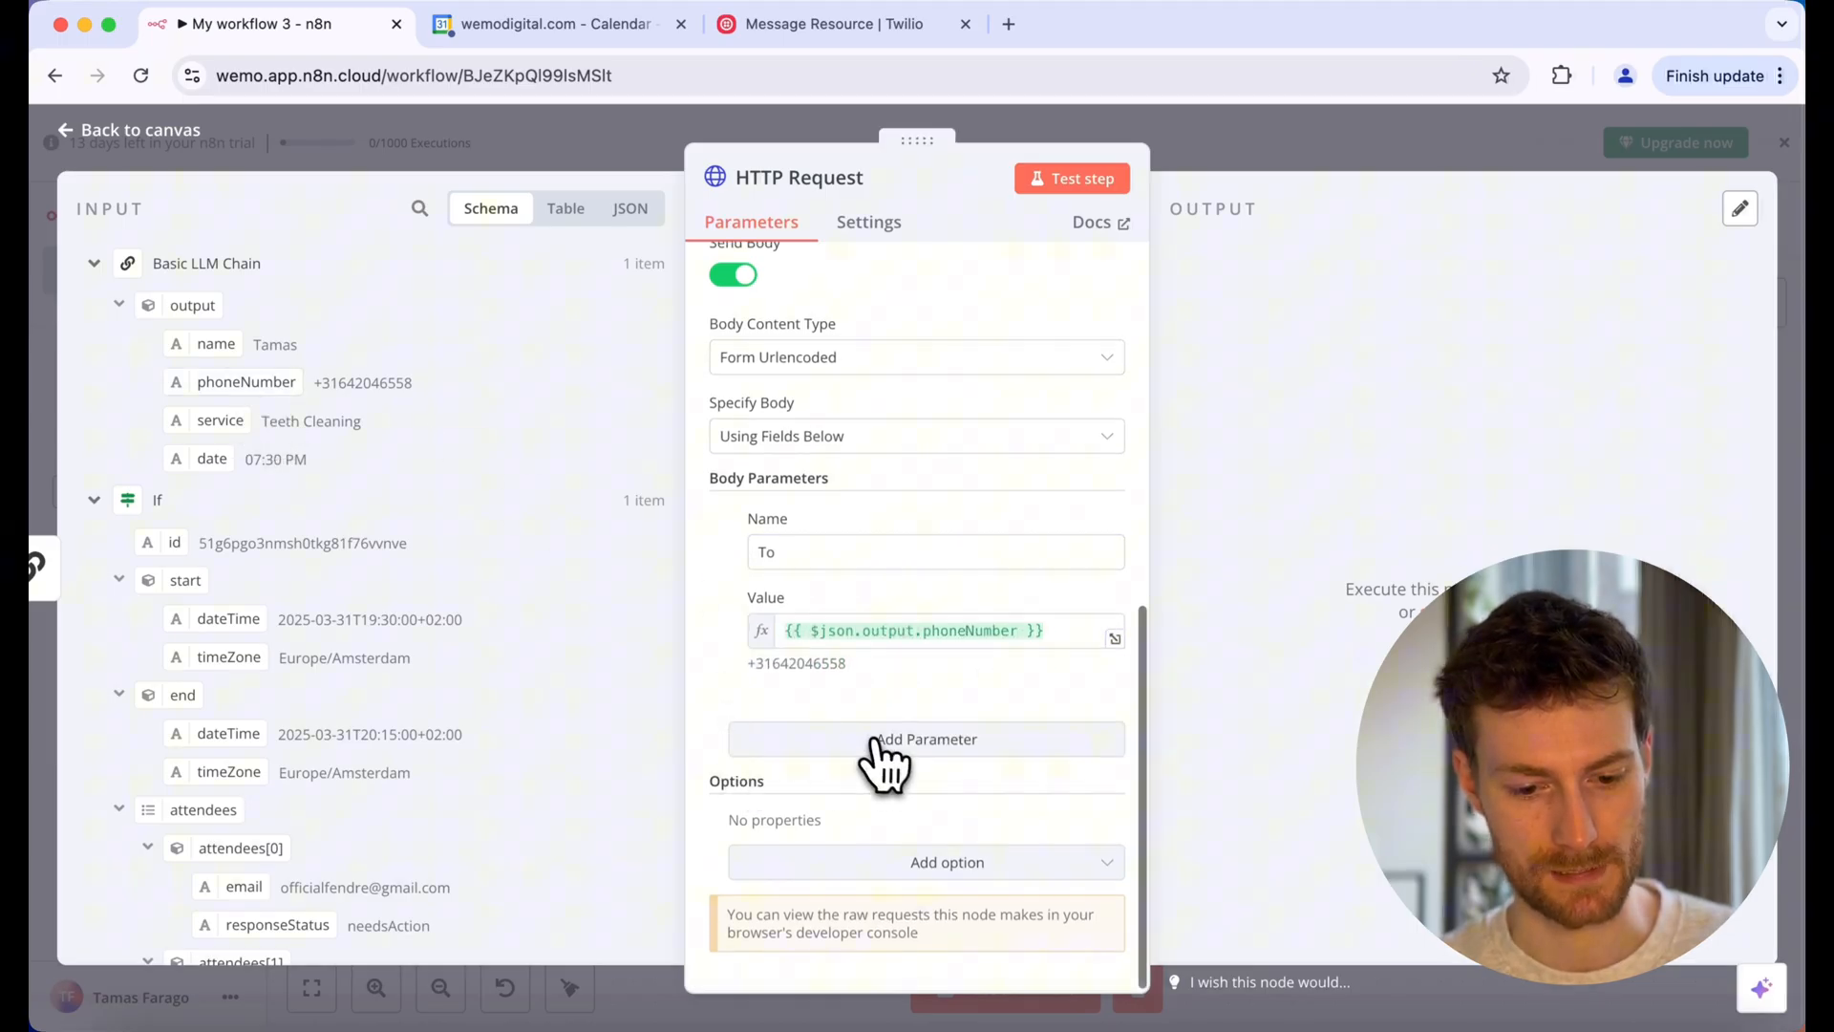
click(924, 738)
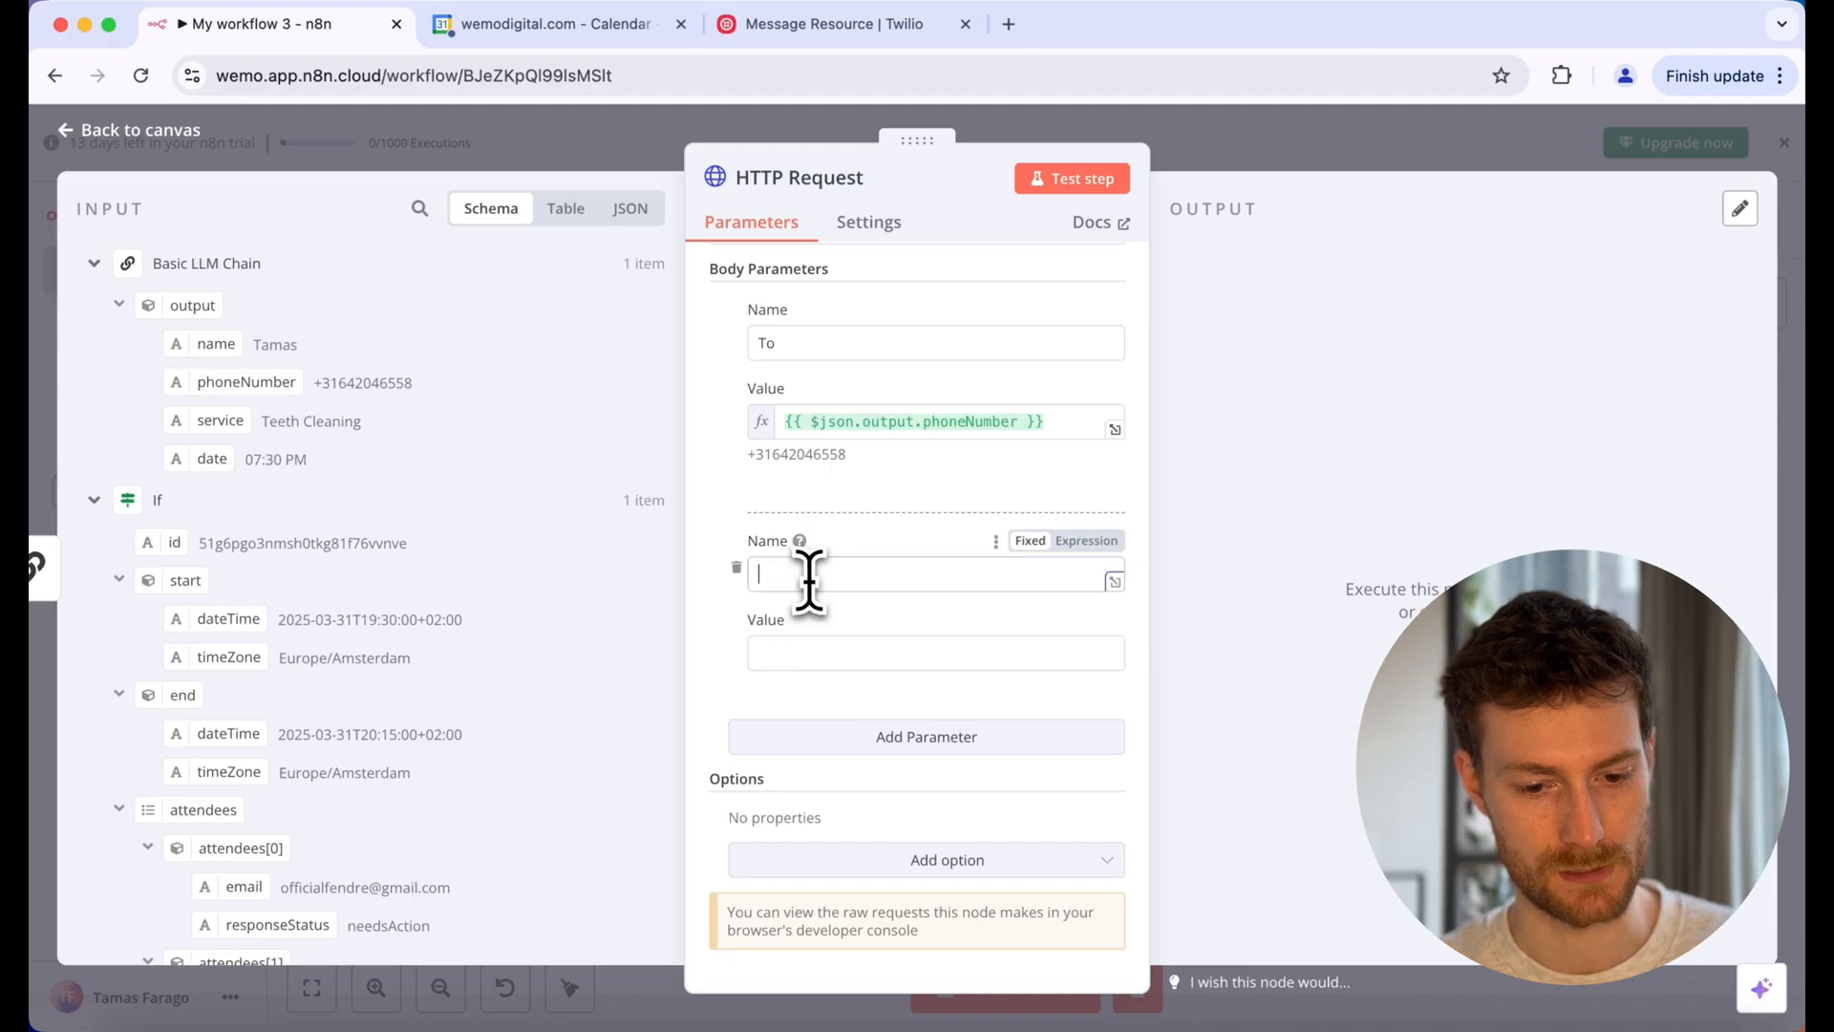
text(From)
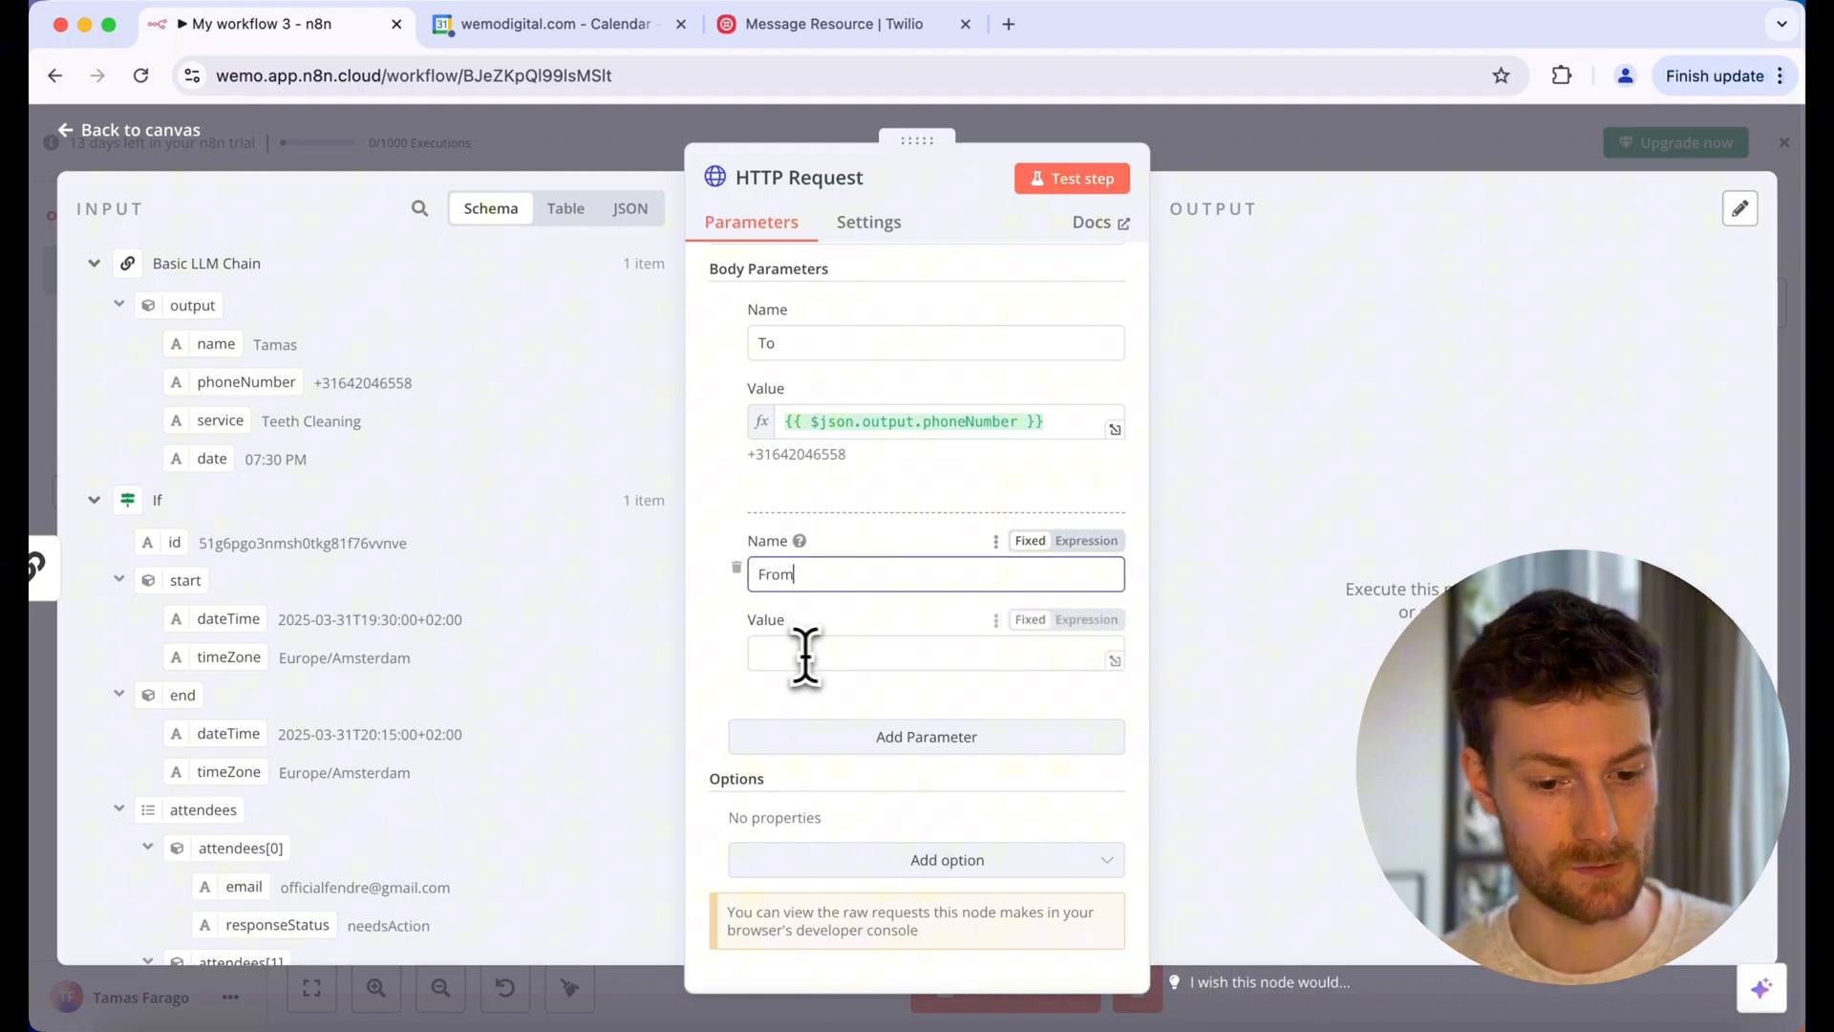
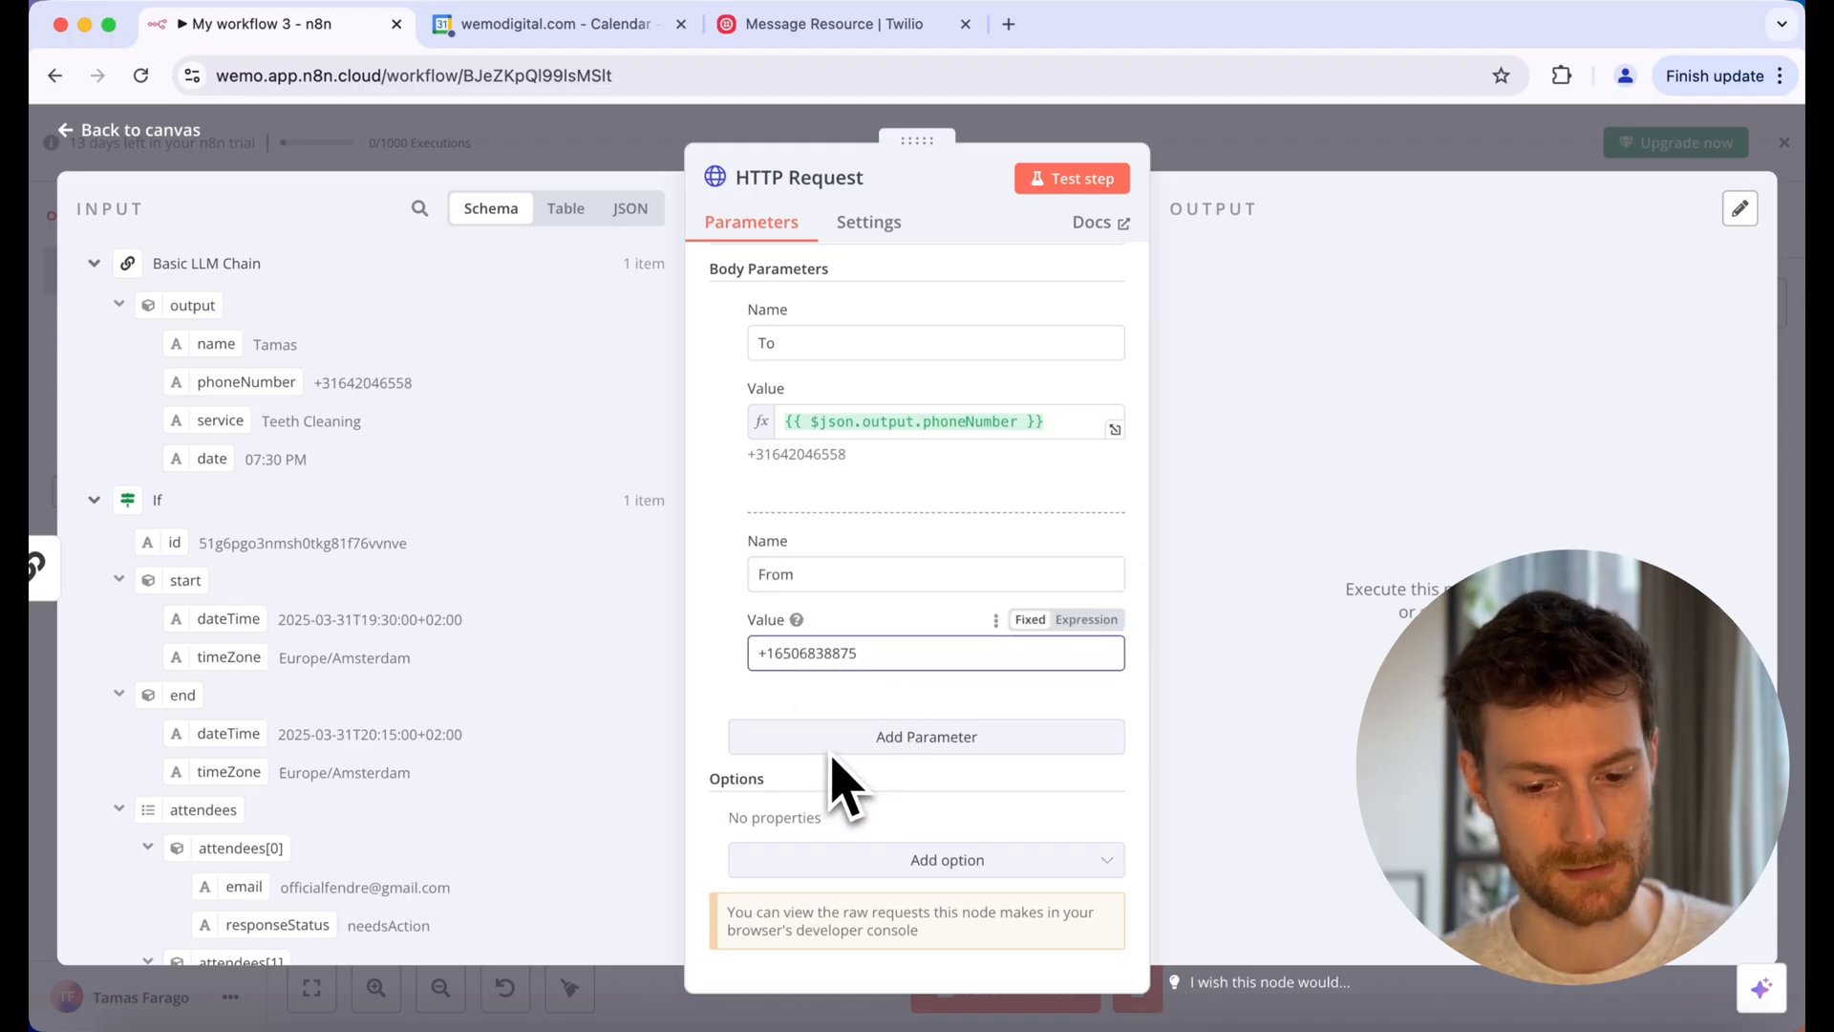
click(925, 735)
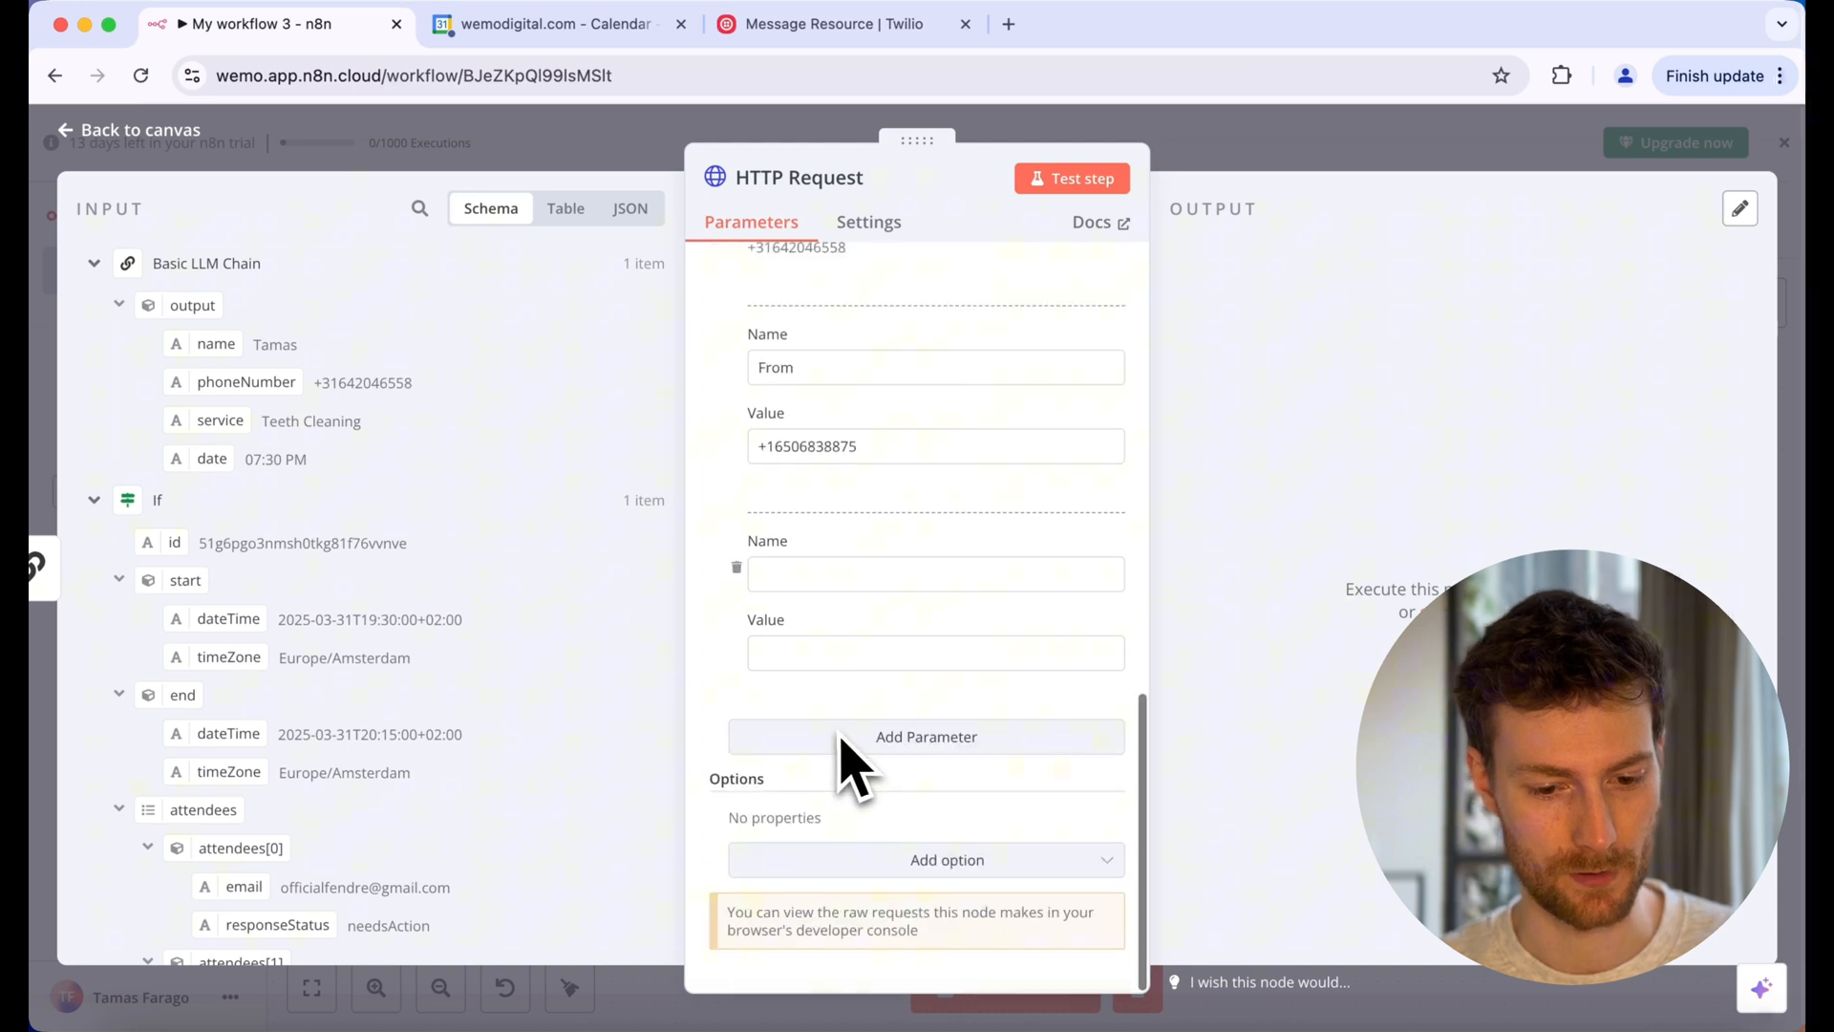
Step: Name the third parameter Body with a friendly reminder using client name, service and time
text(Body)
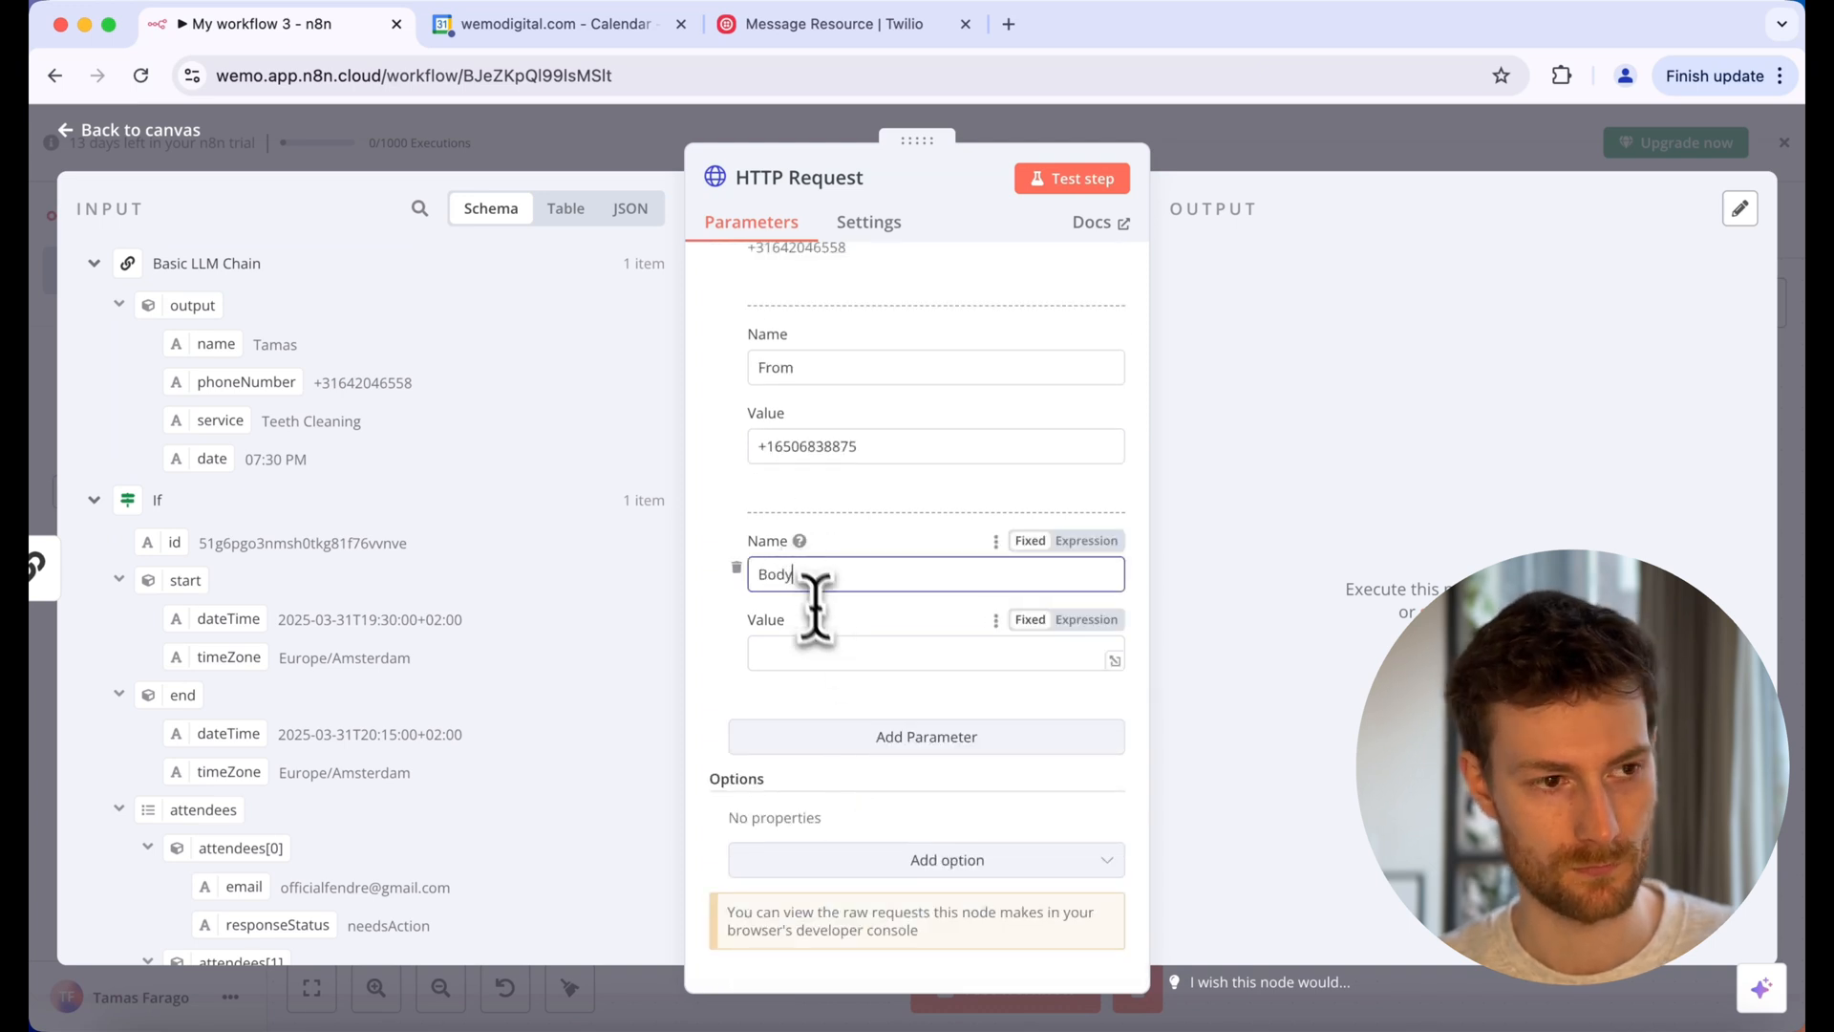
click(935, 651)
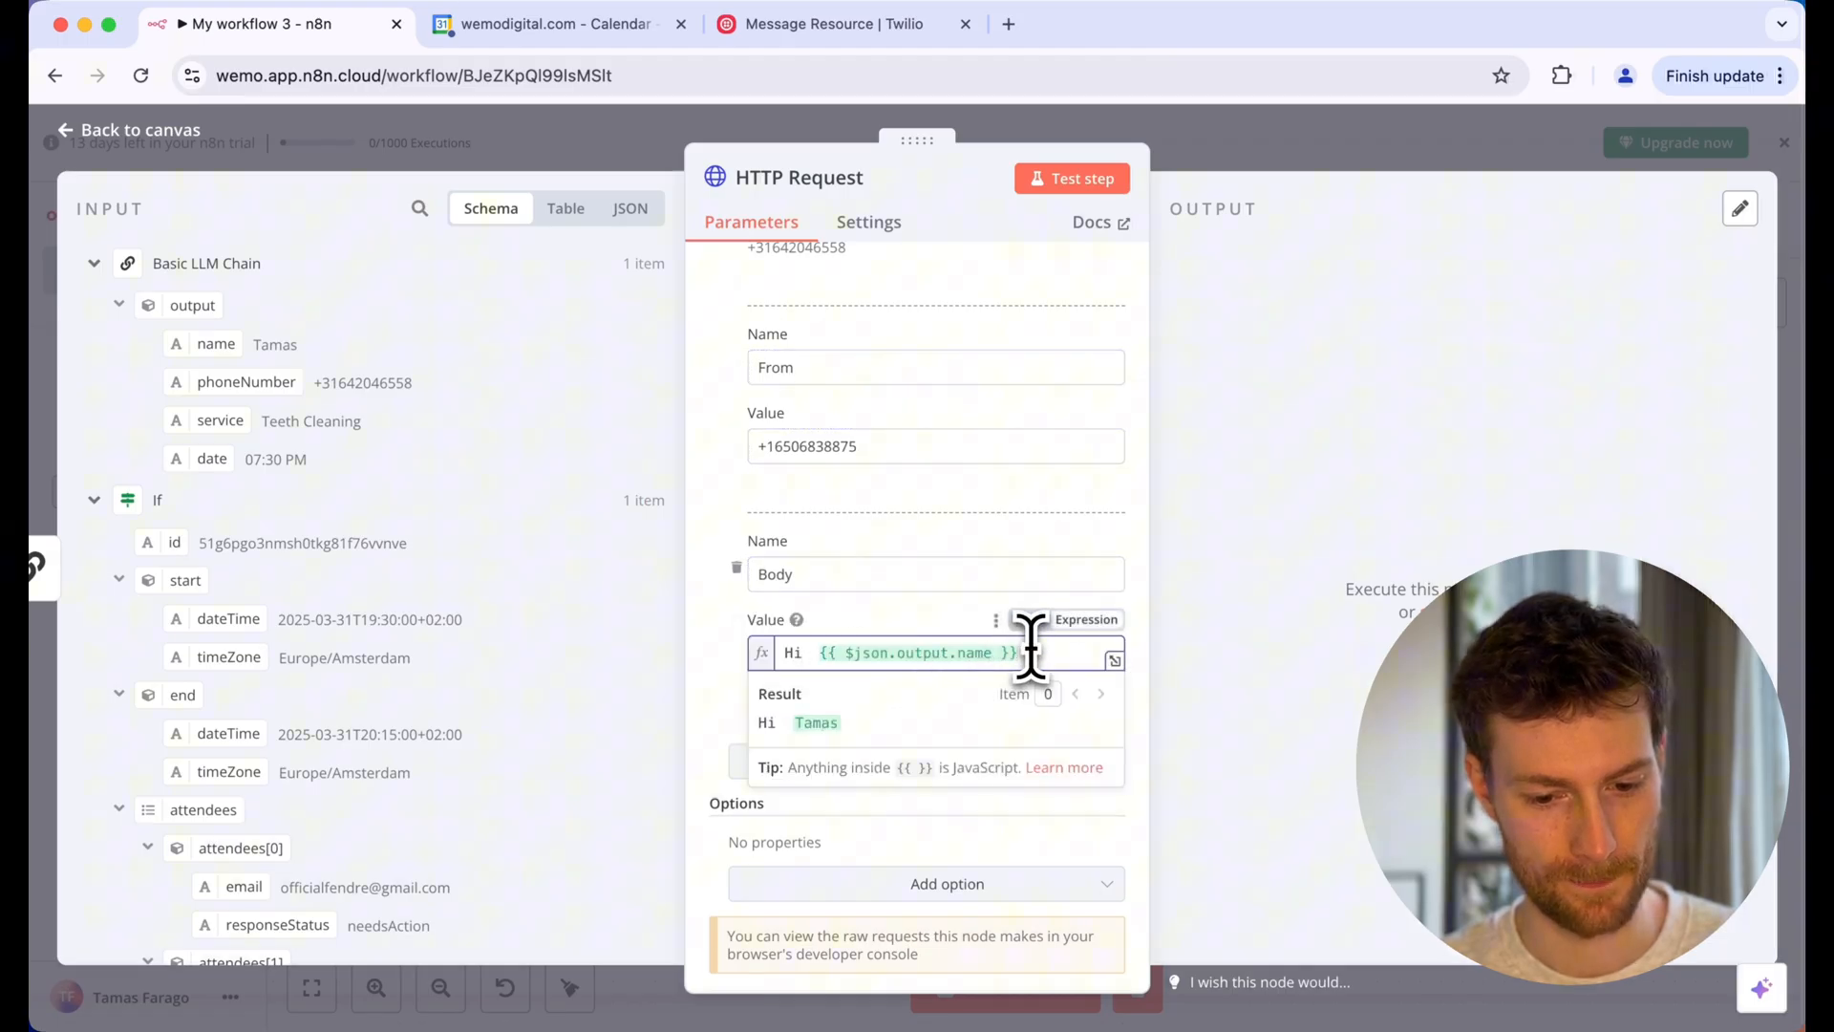
text(,)
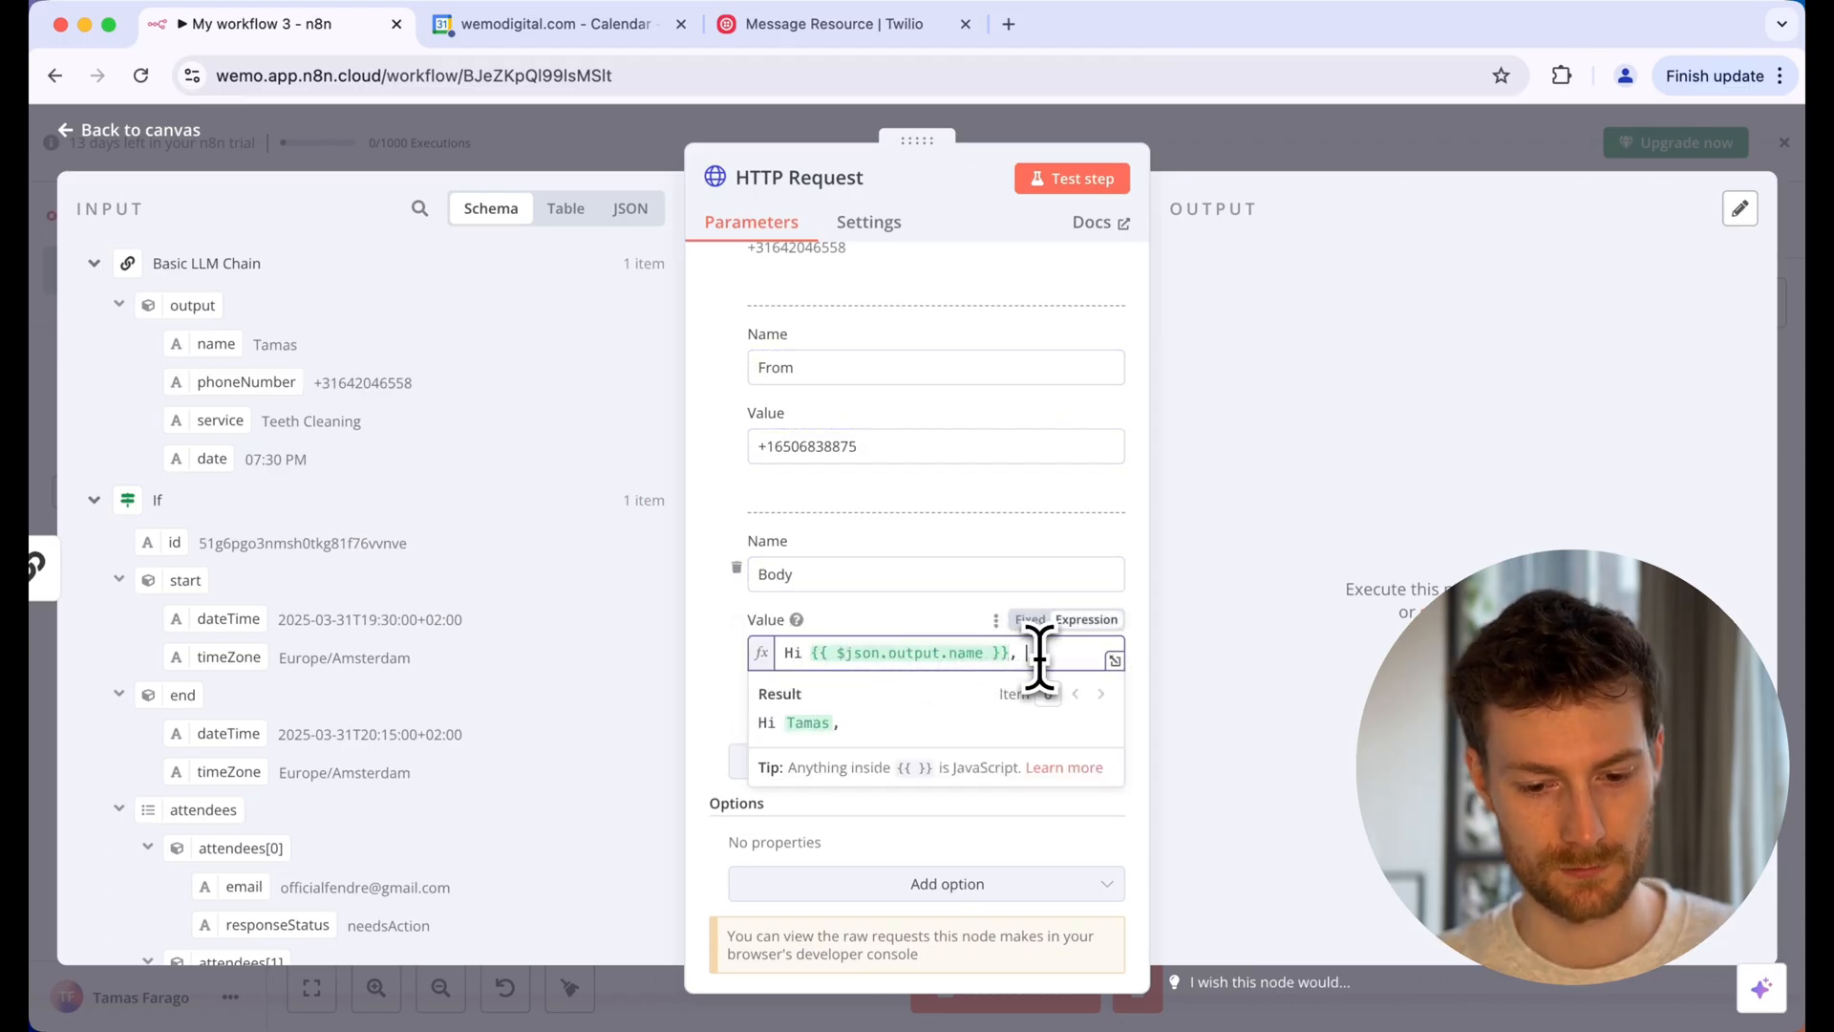
text(this is a friendly reminder)
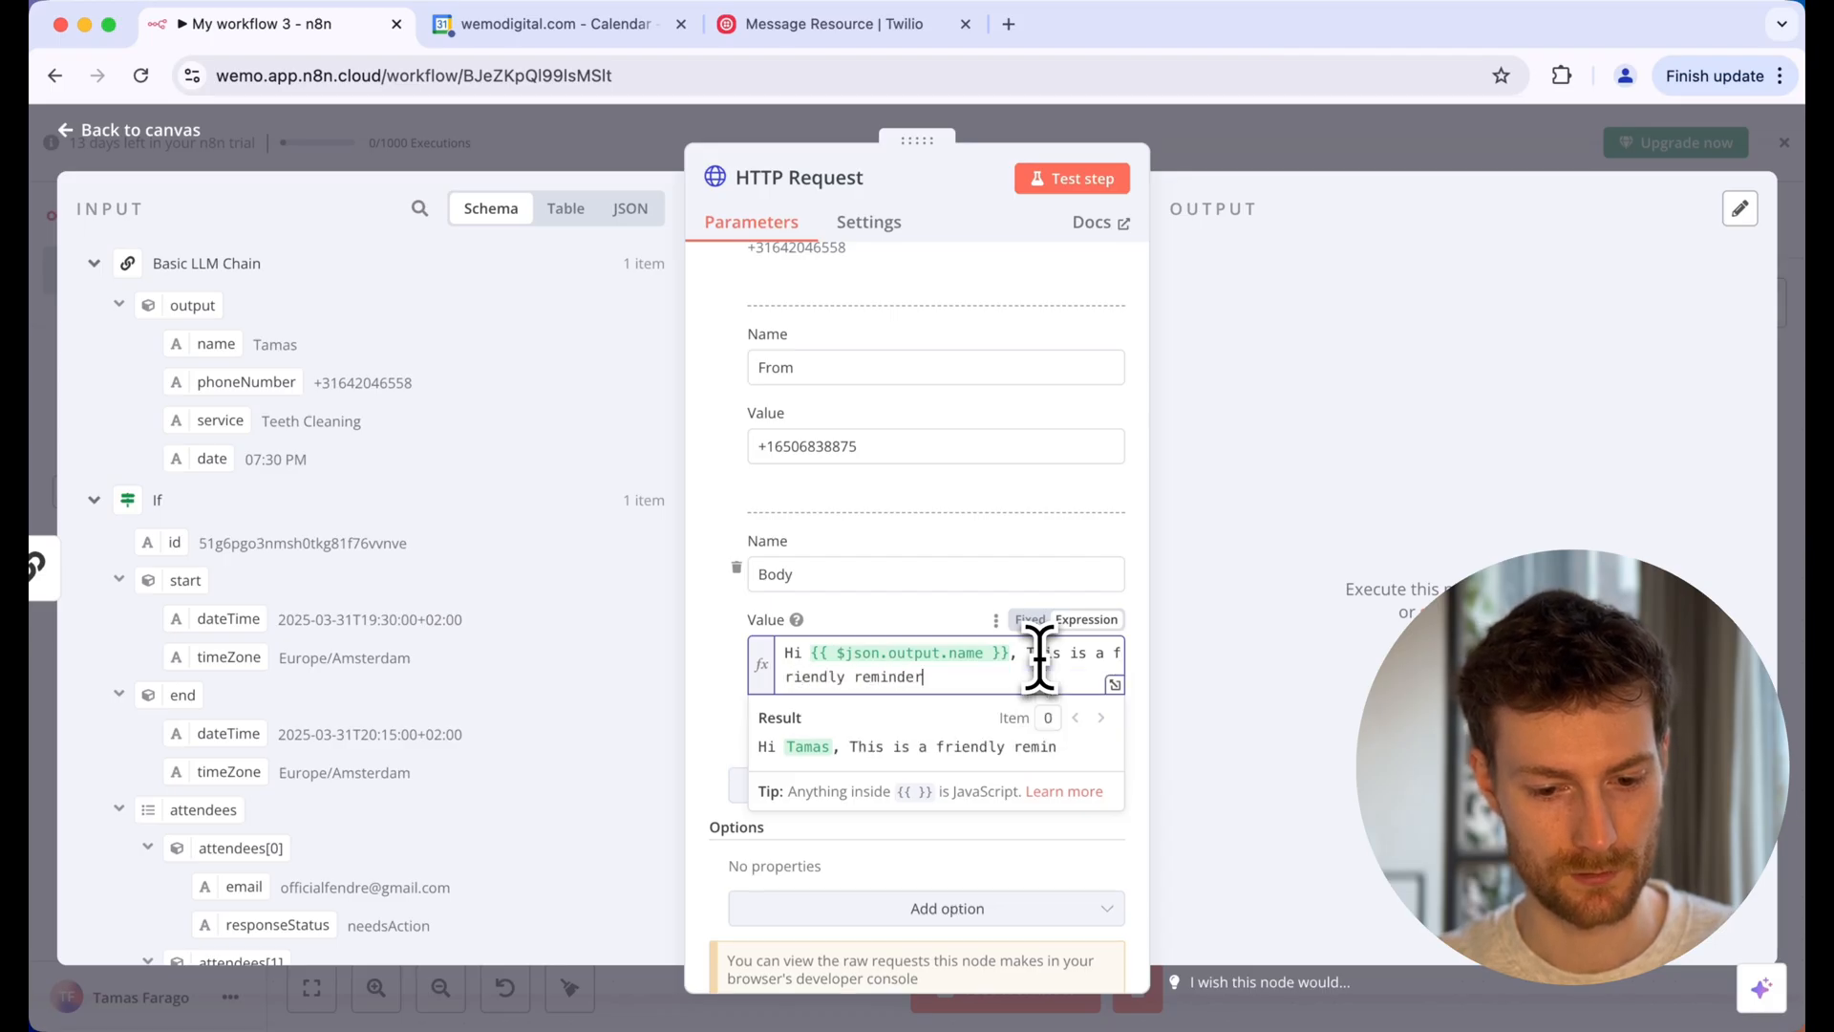
text(of your up)
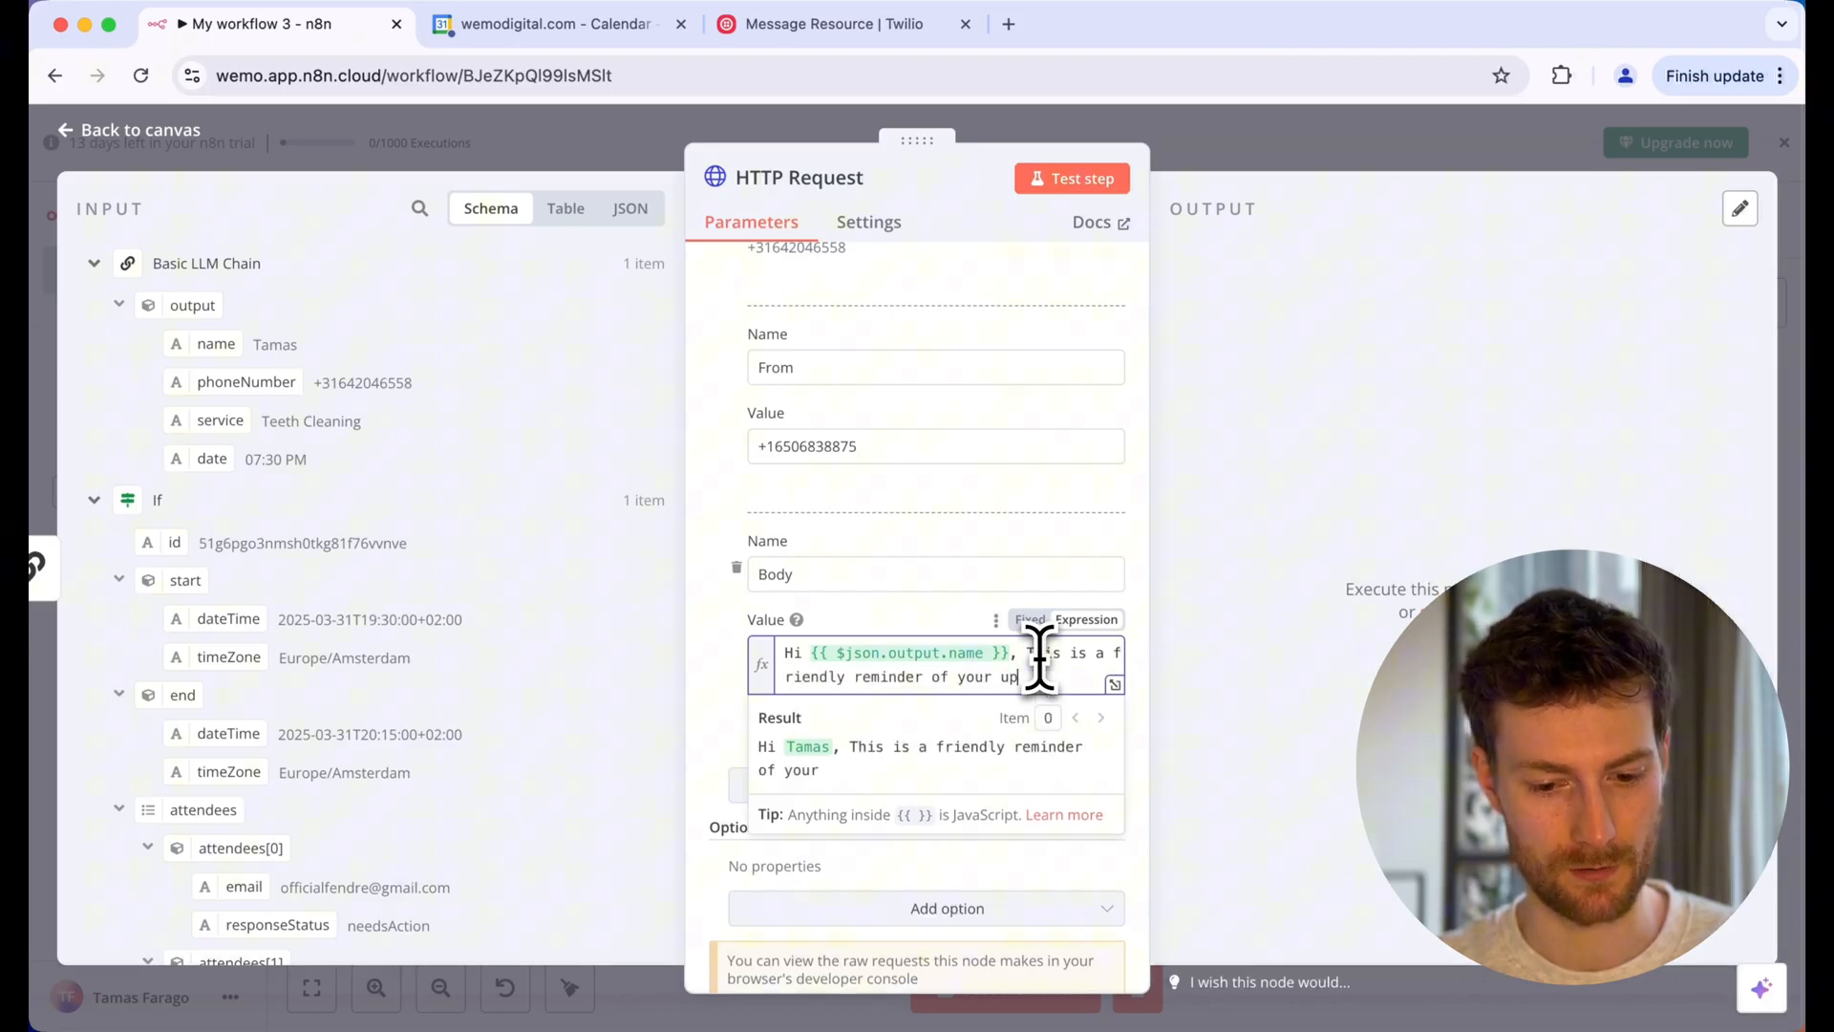
text(upcoming)
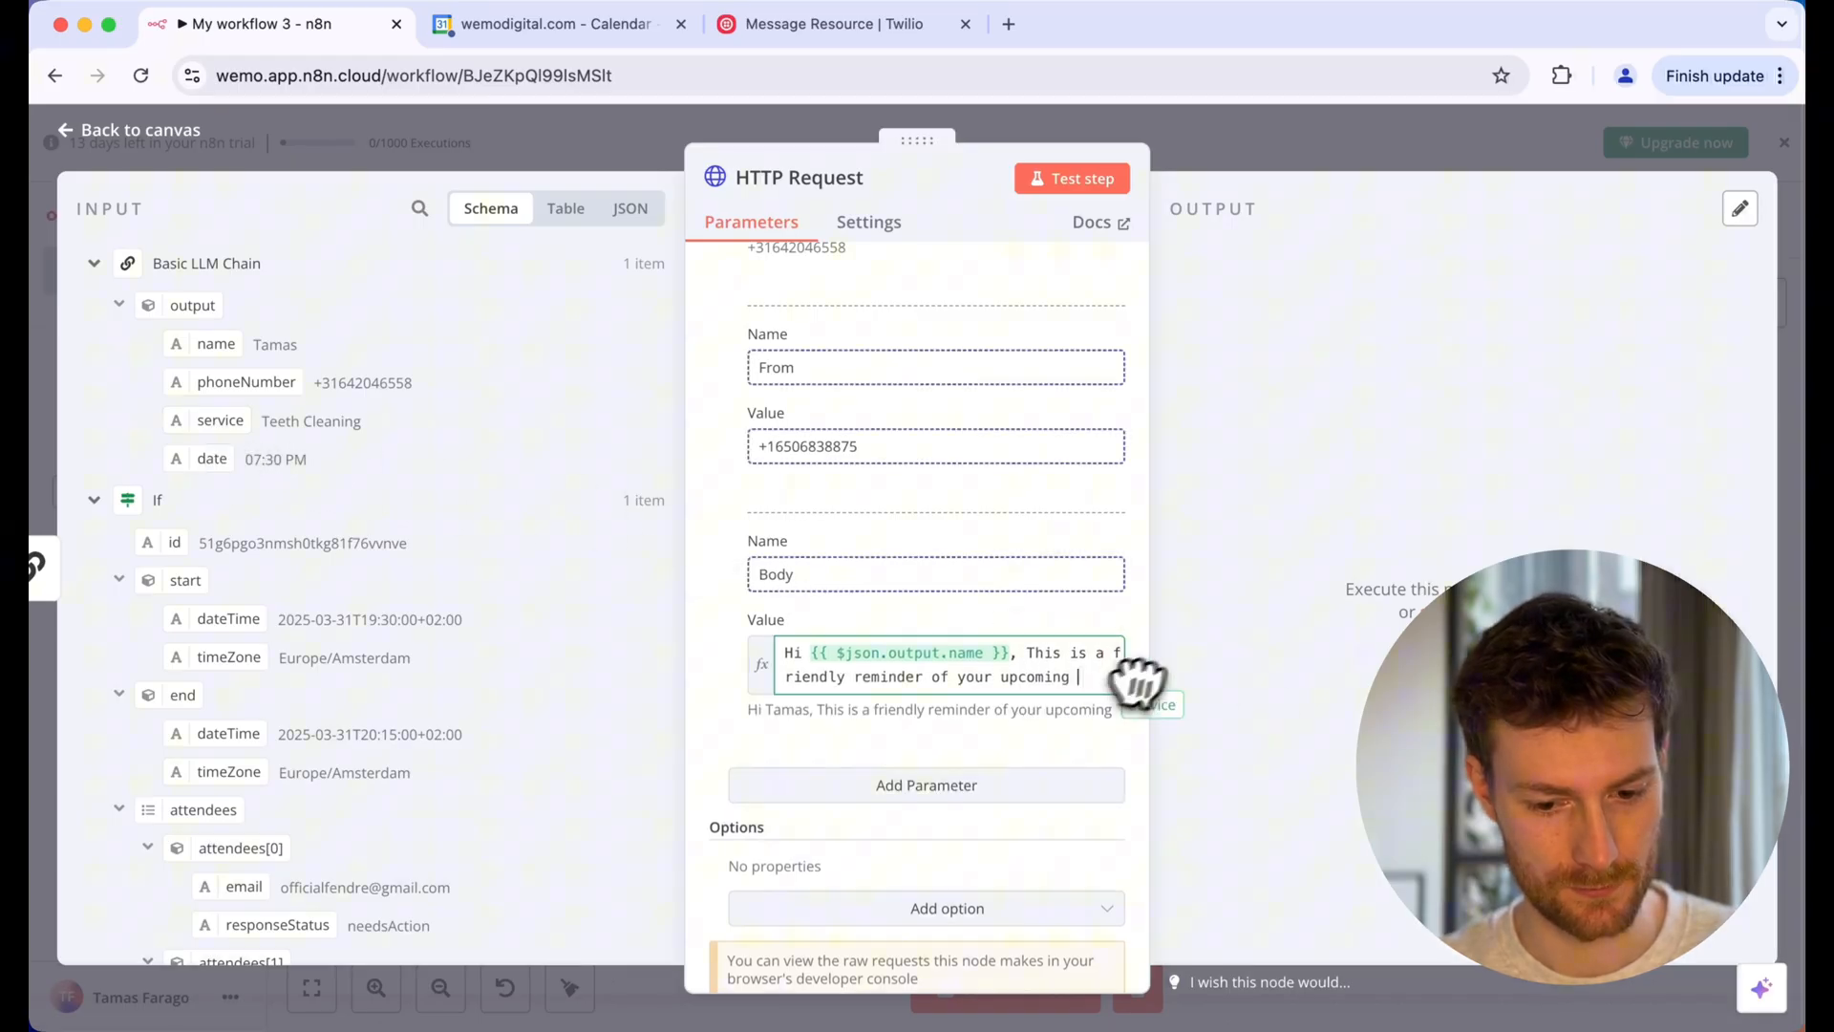
text({{ $json.output.service }} a)
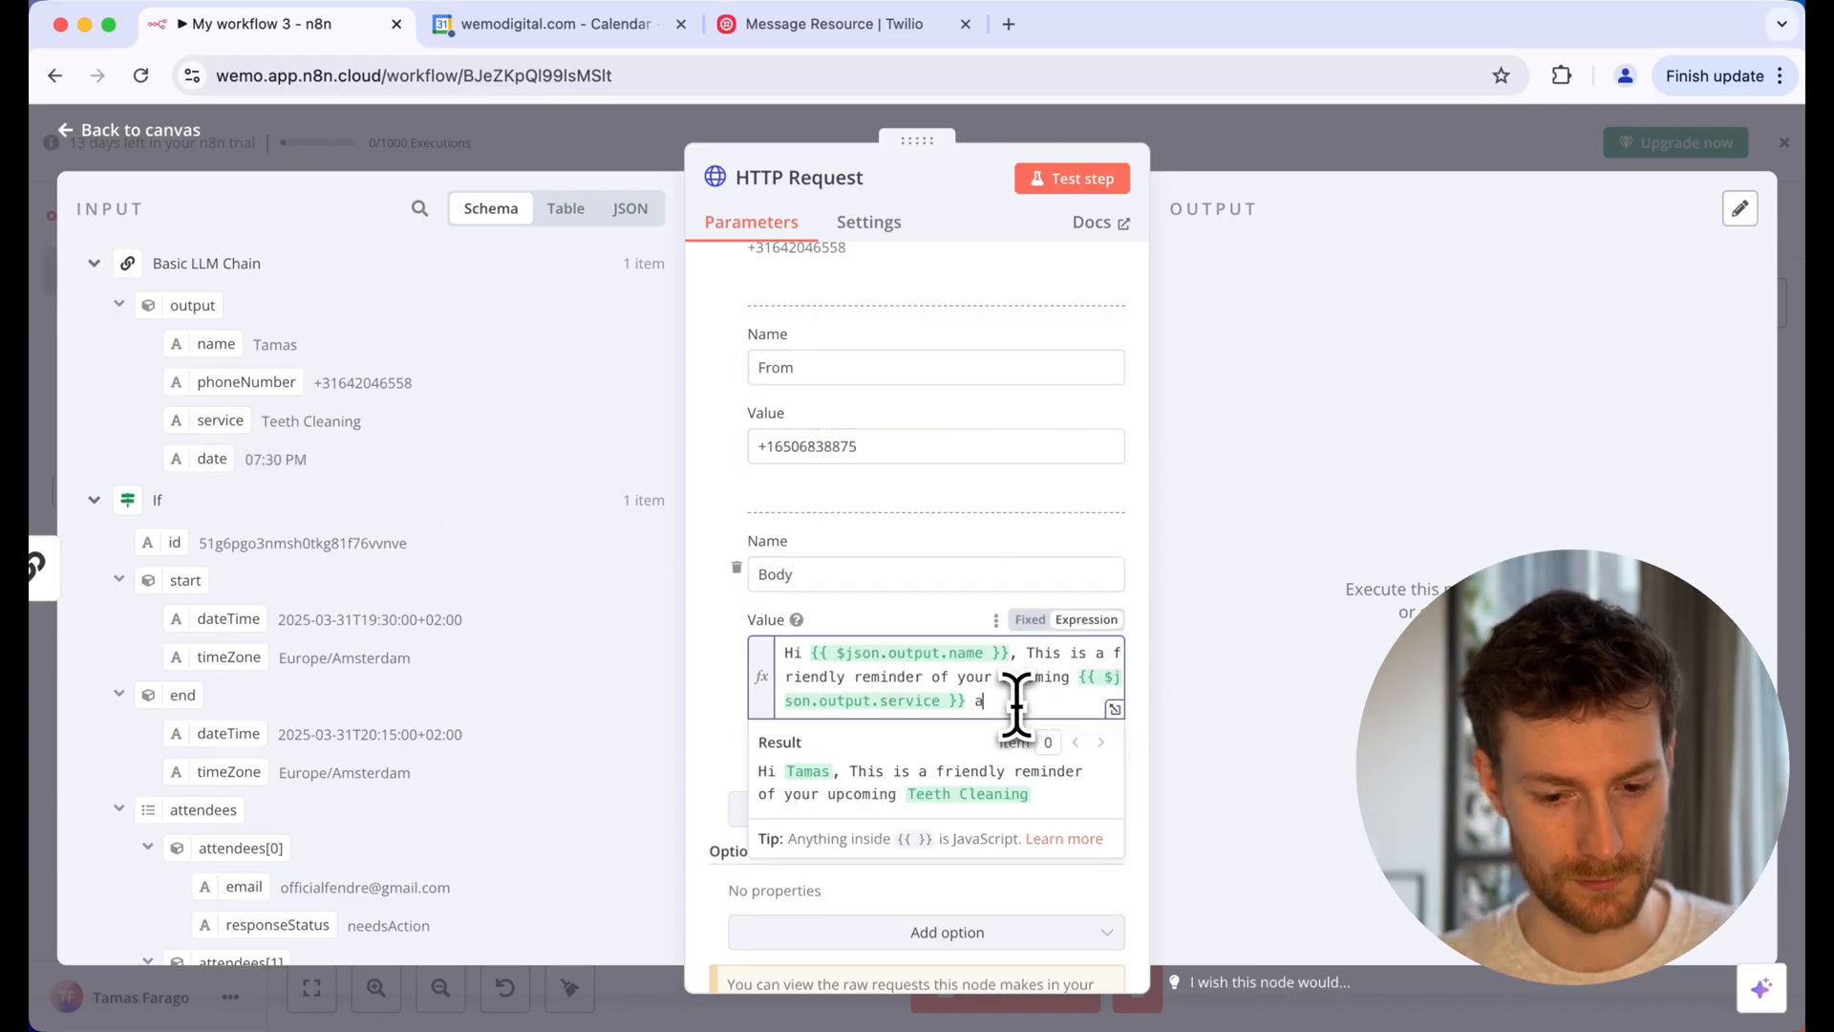
text(appointment at)
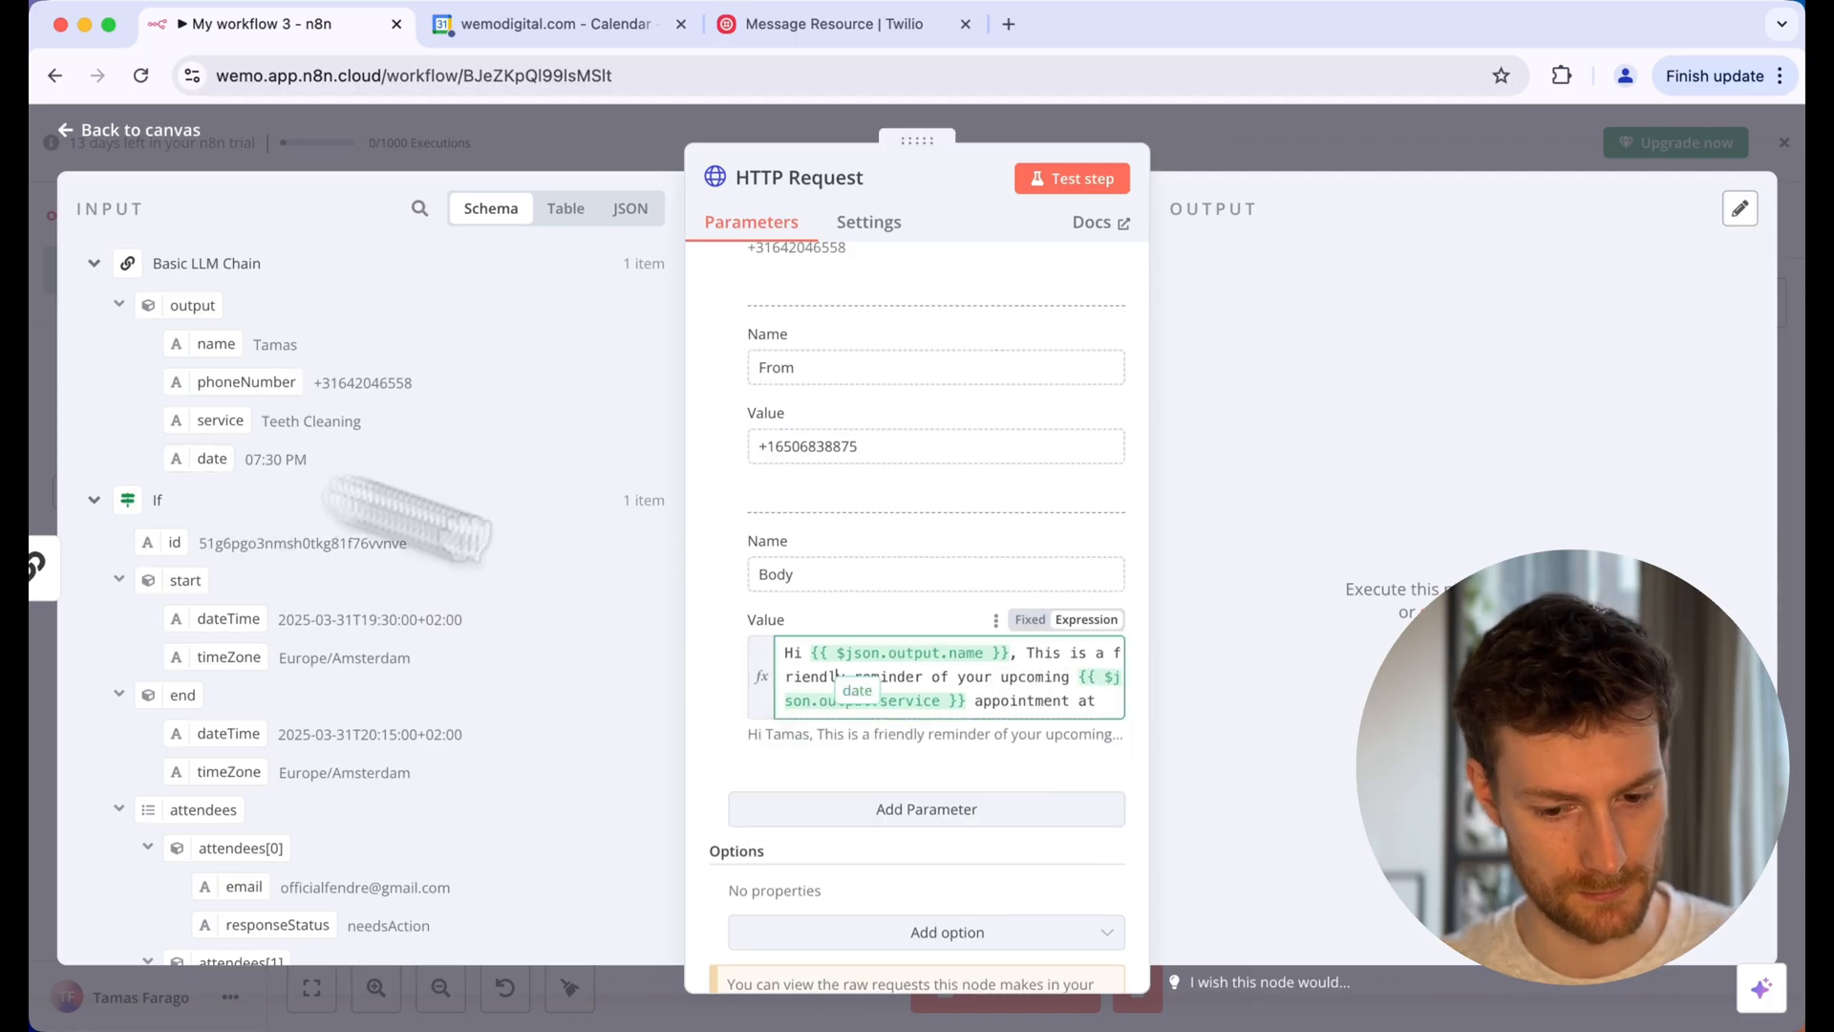
click(934, 688)
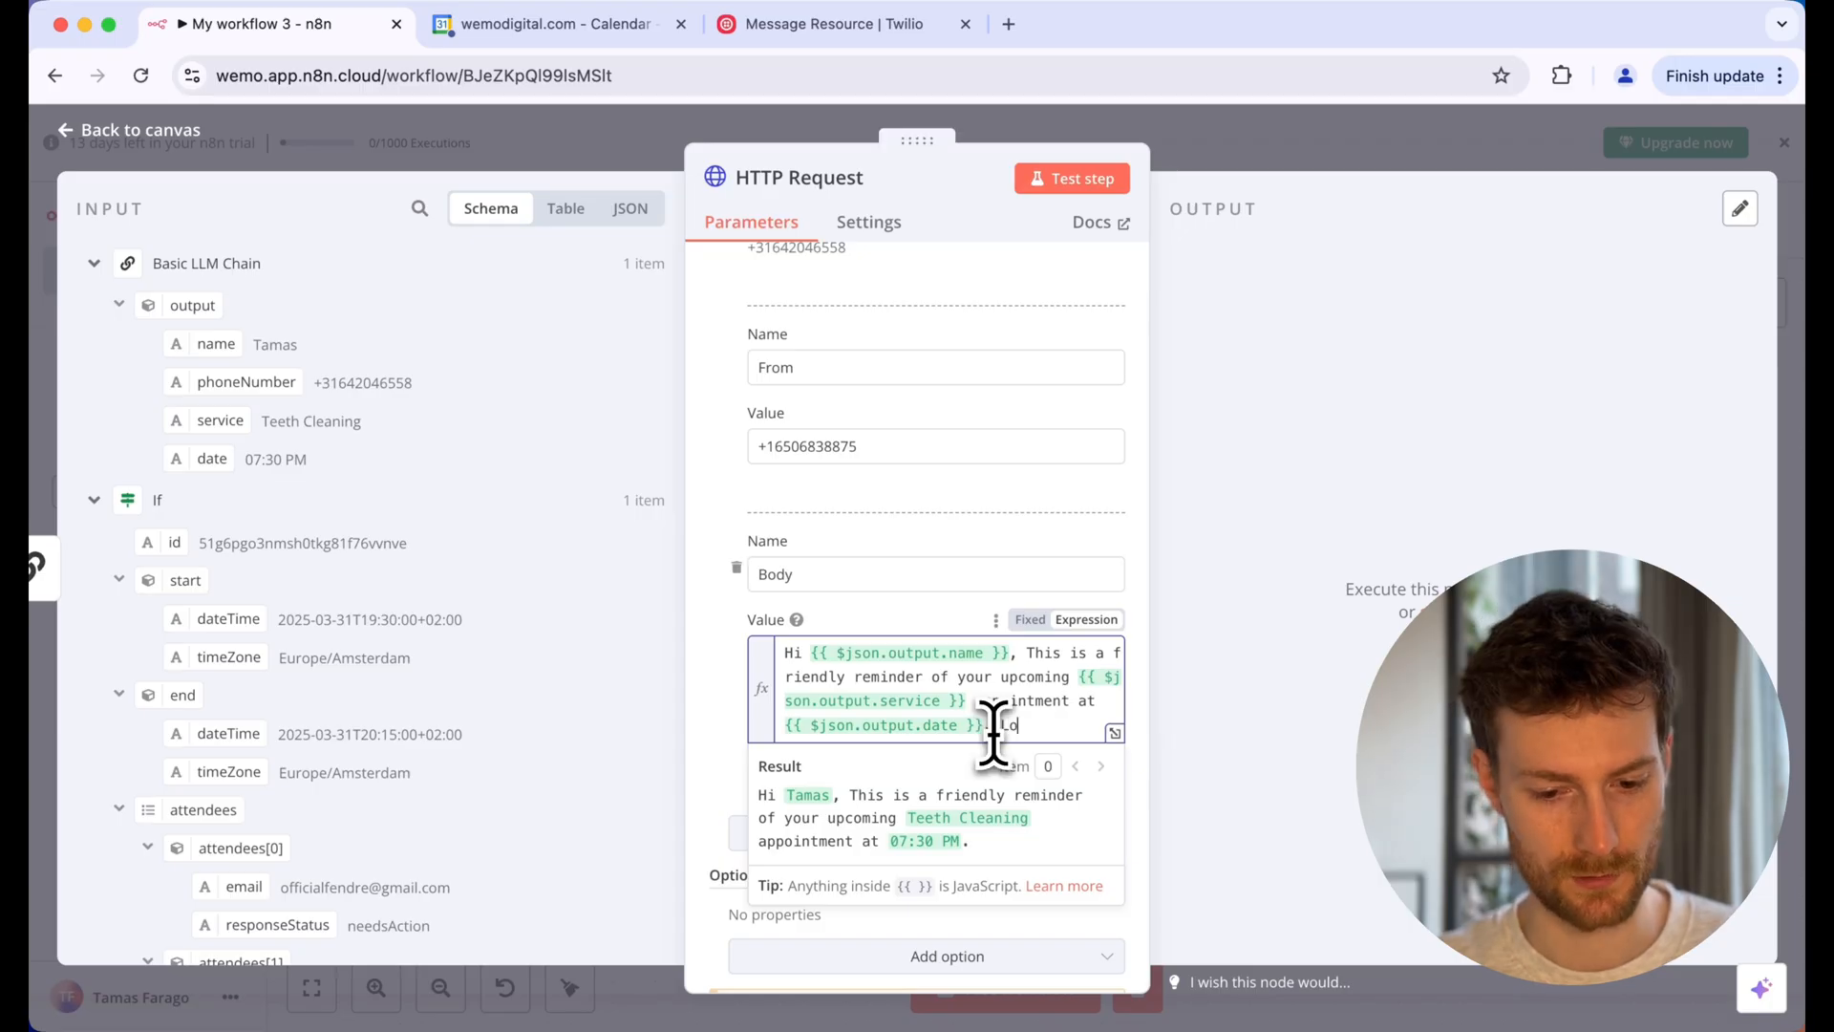
text(Looking forward to)
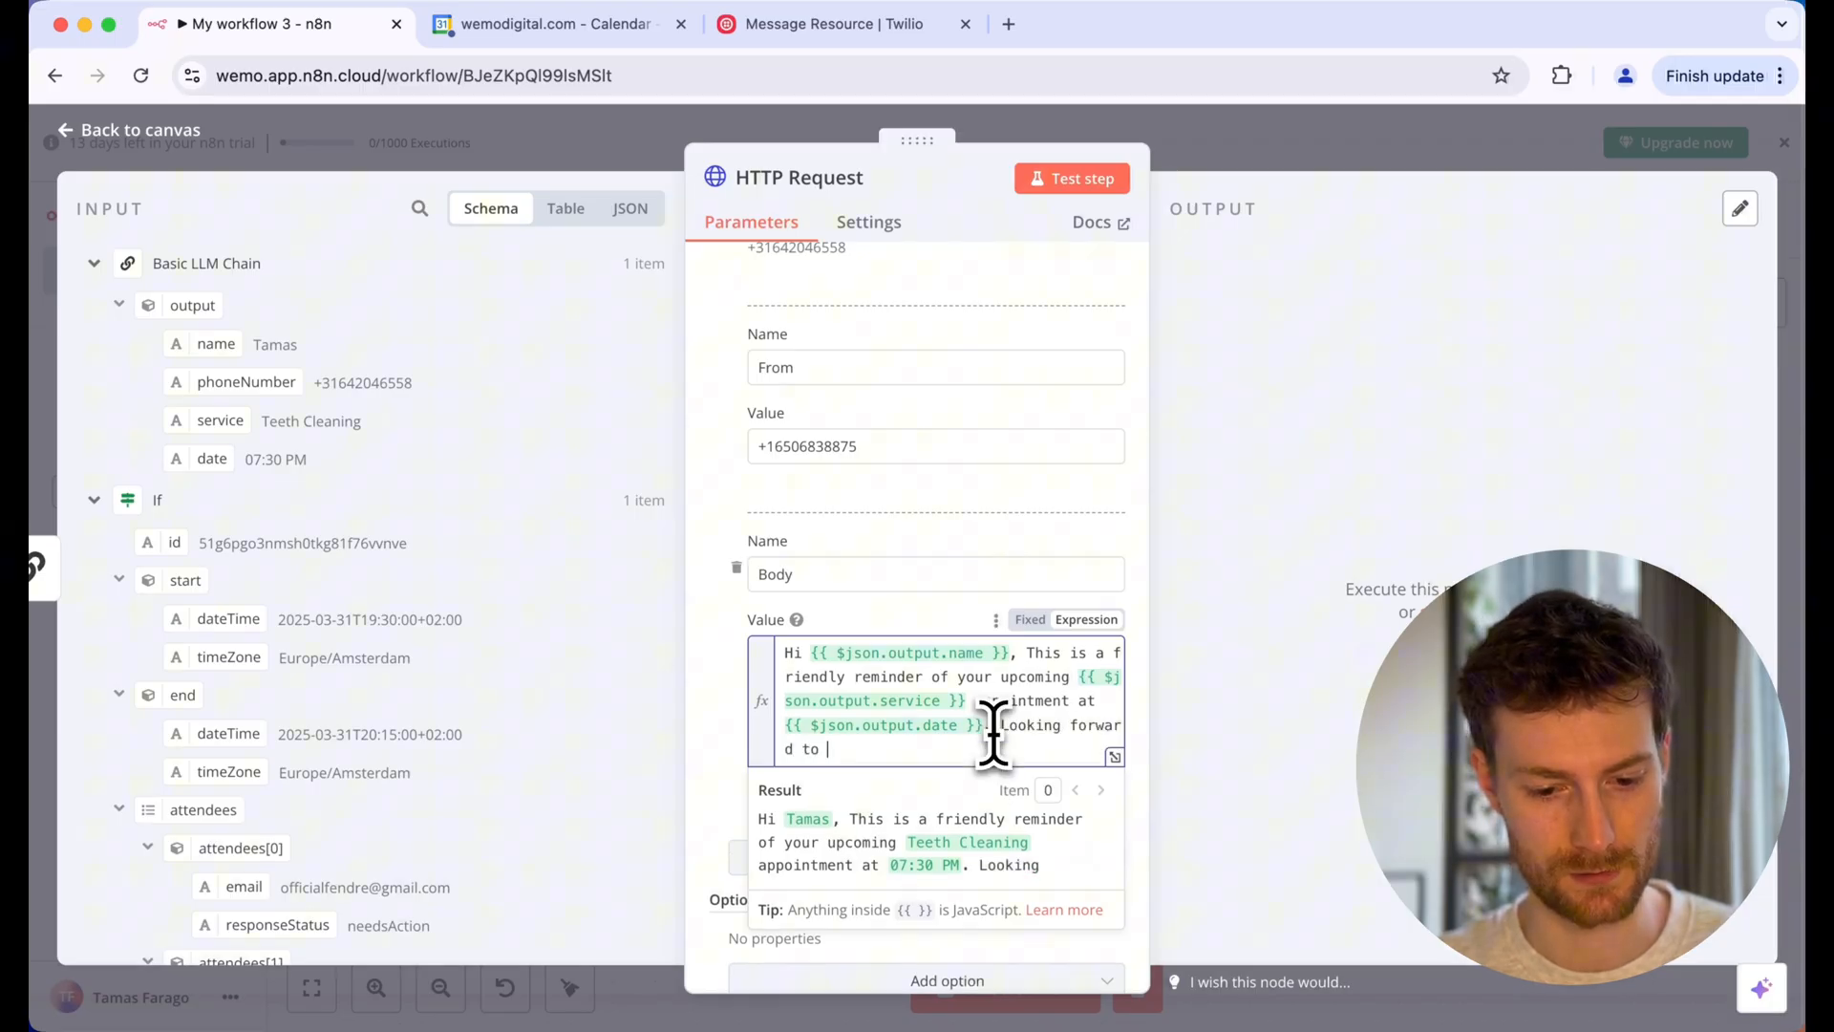
text(see you!)
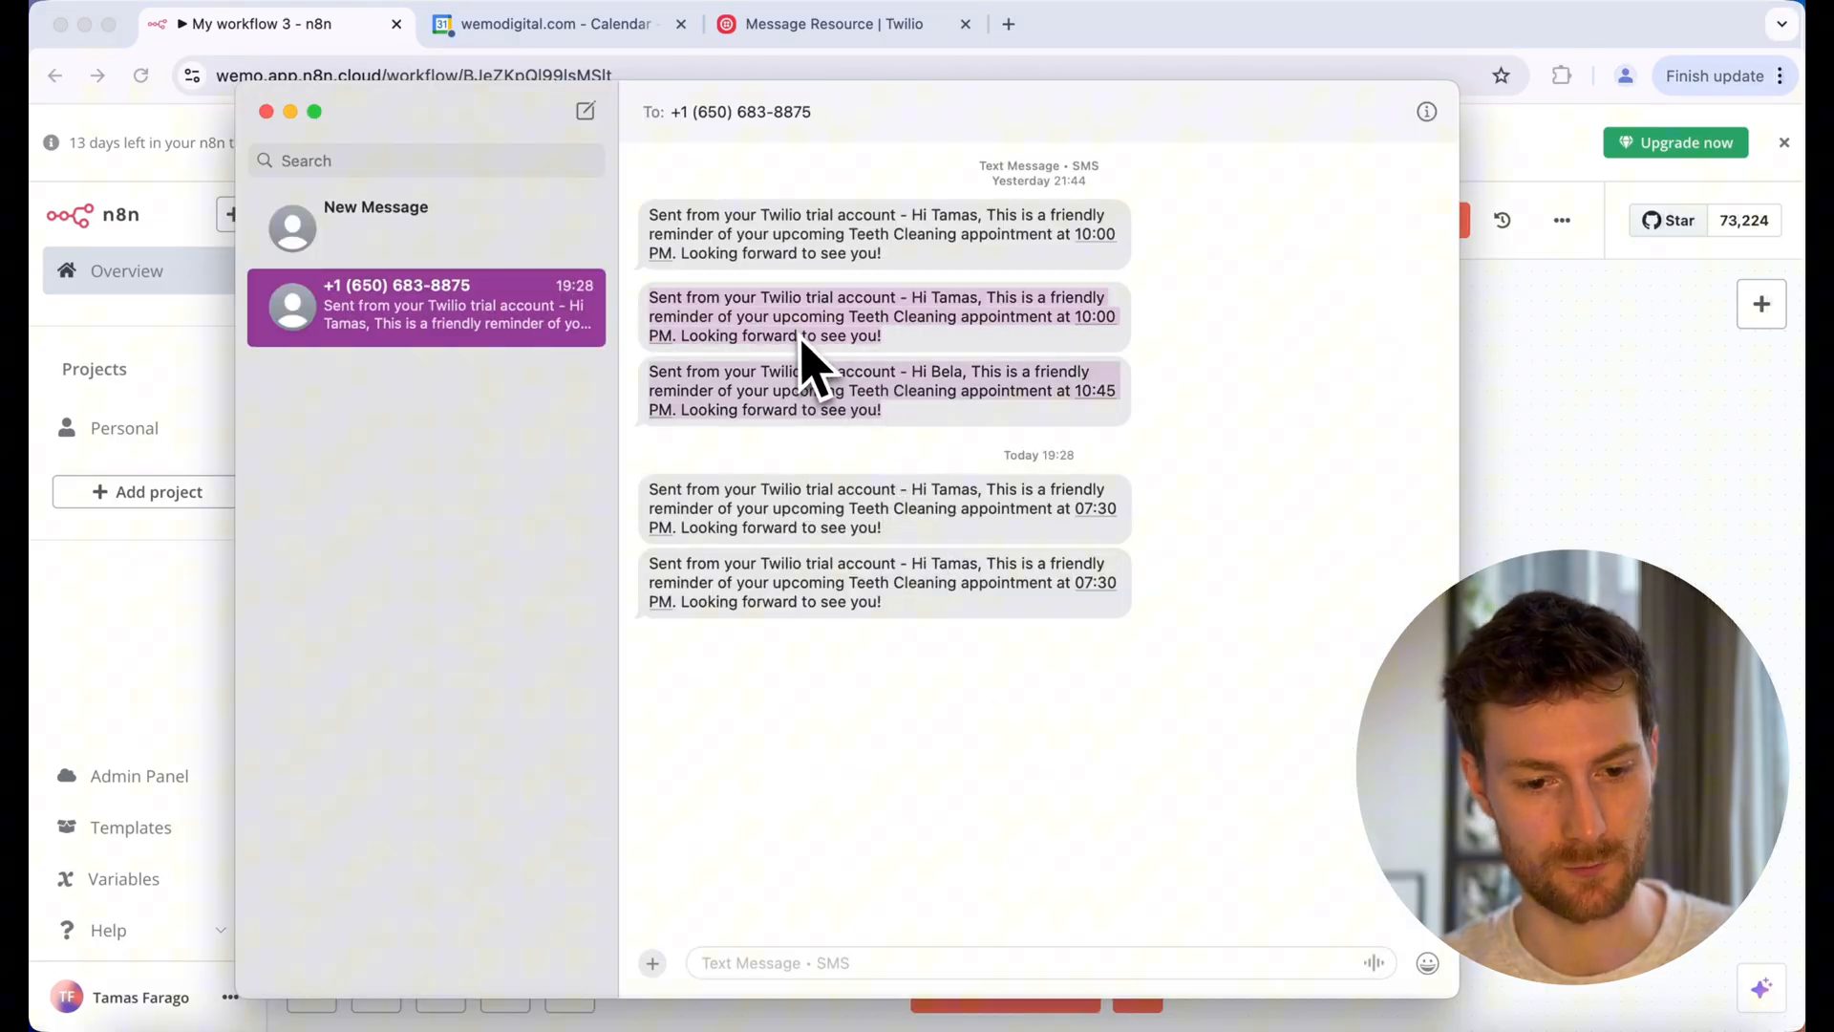
mouse_move(656, 603)
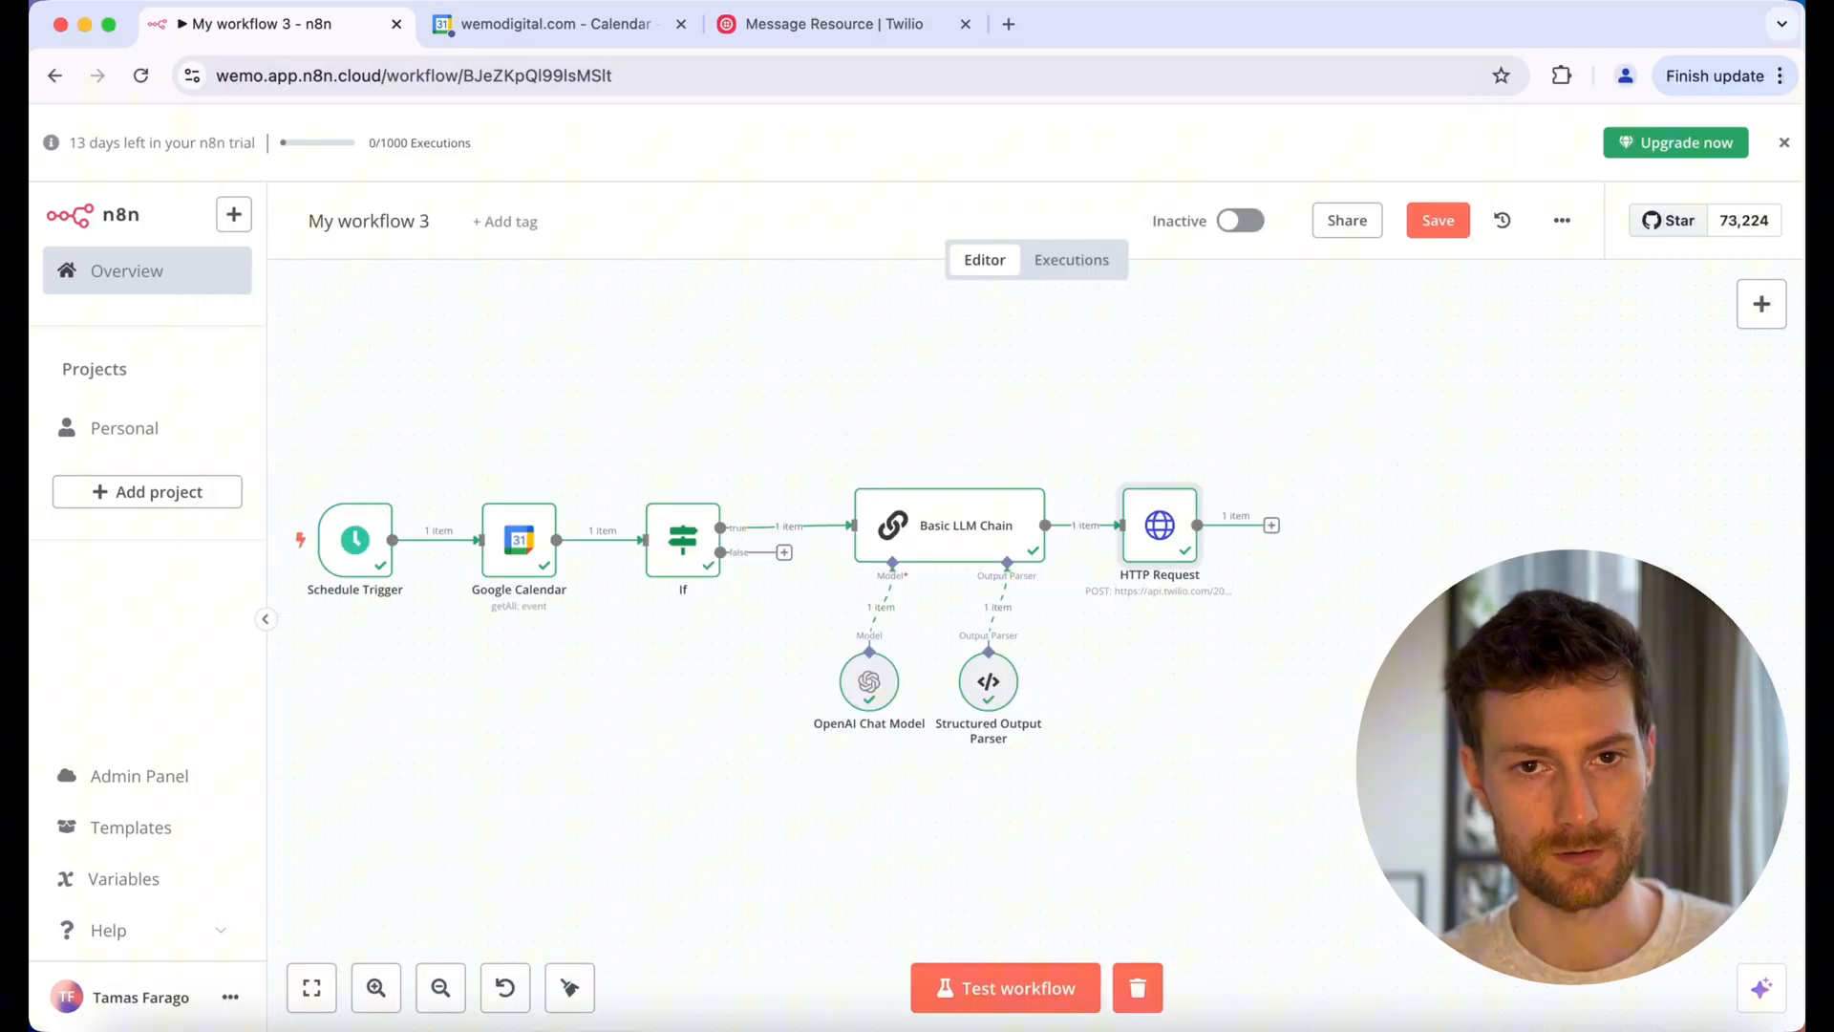
mouse_move(1363, 485)
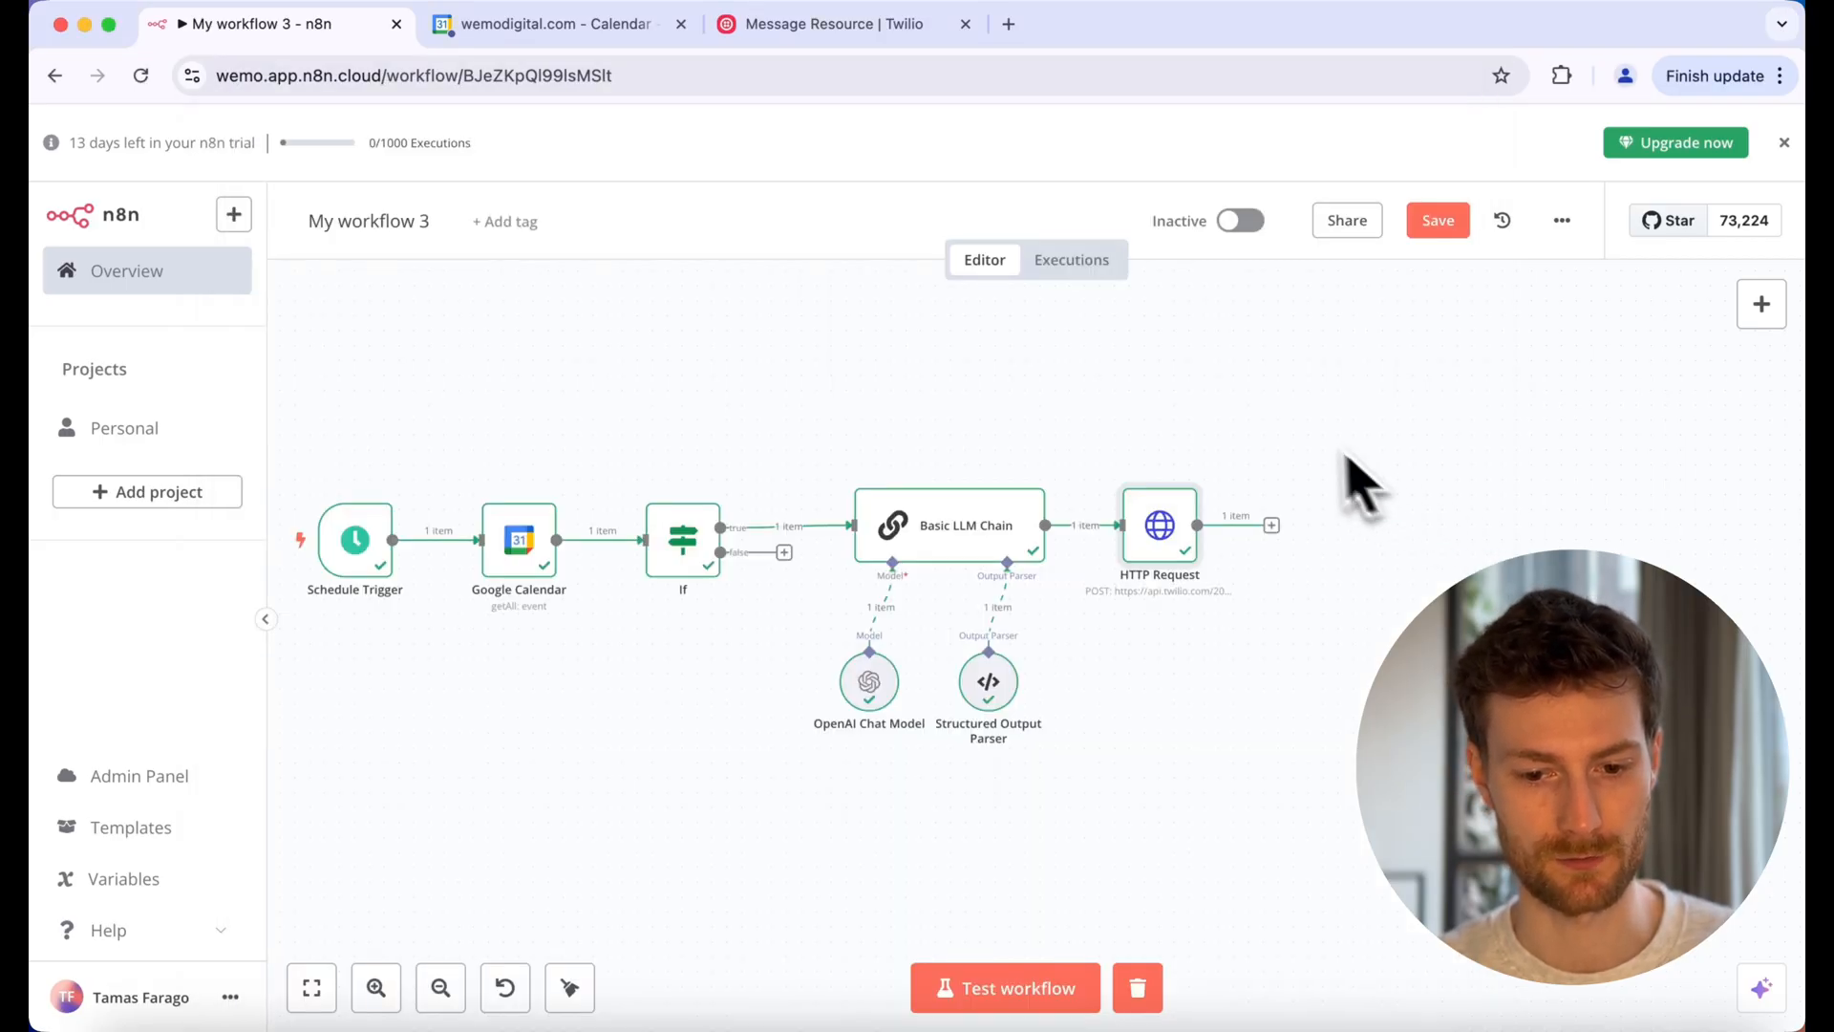
Step: Switch the SMS reminder workflow from Inactive to Active so the schedule trigger runs it
click(1239, 220)
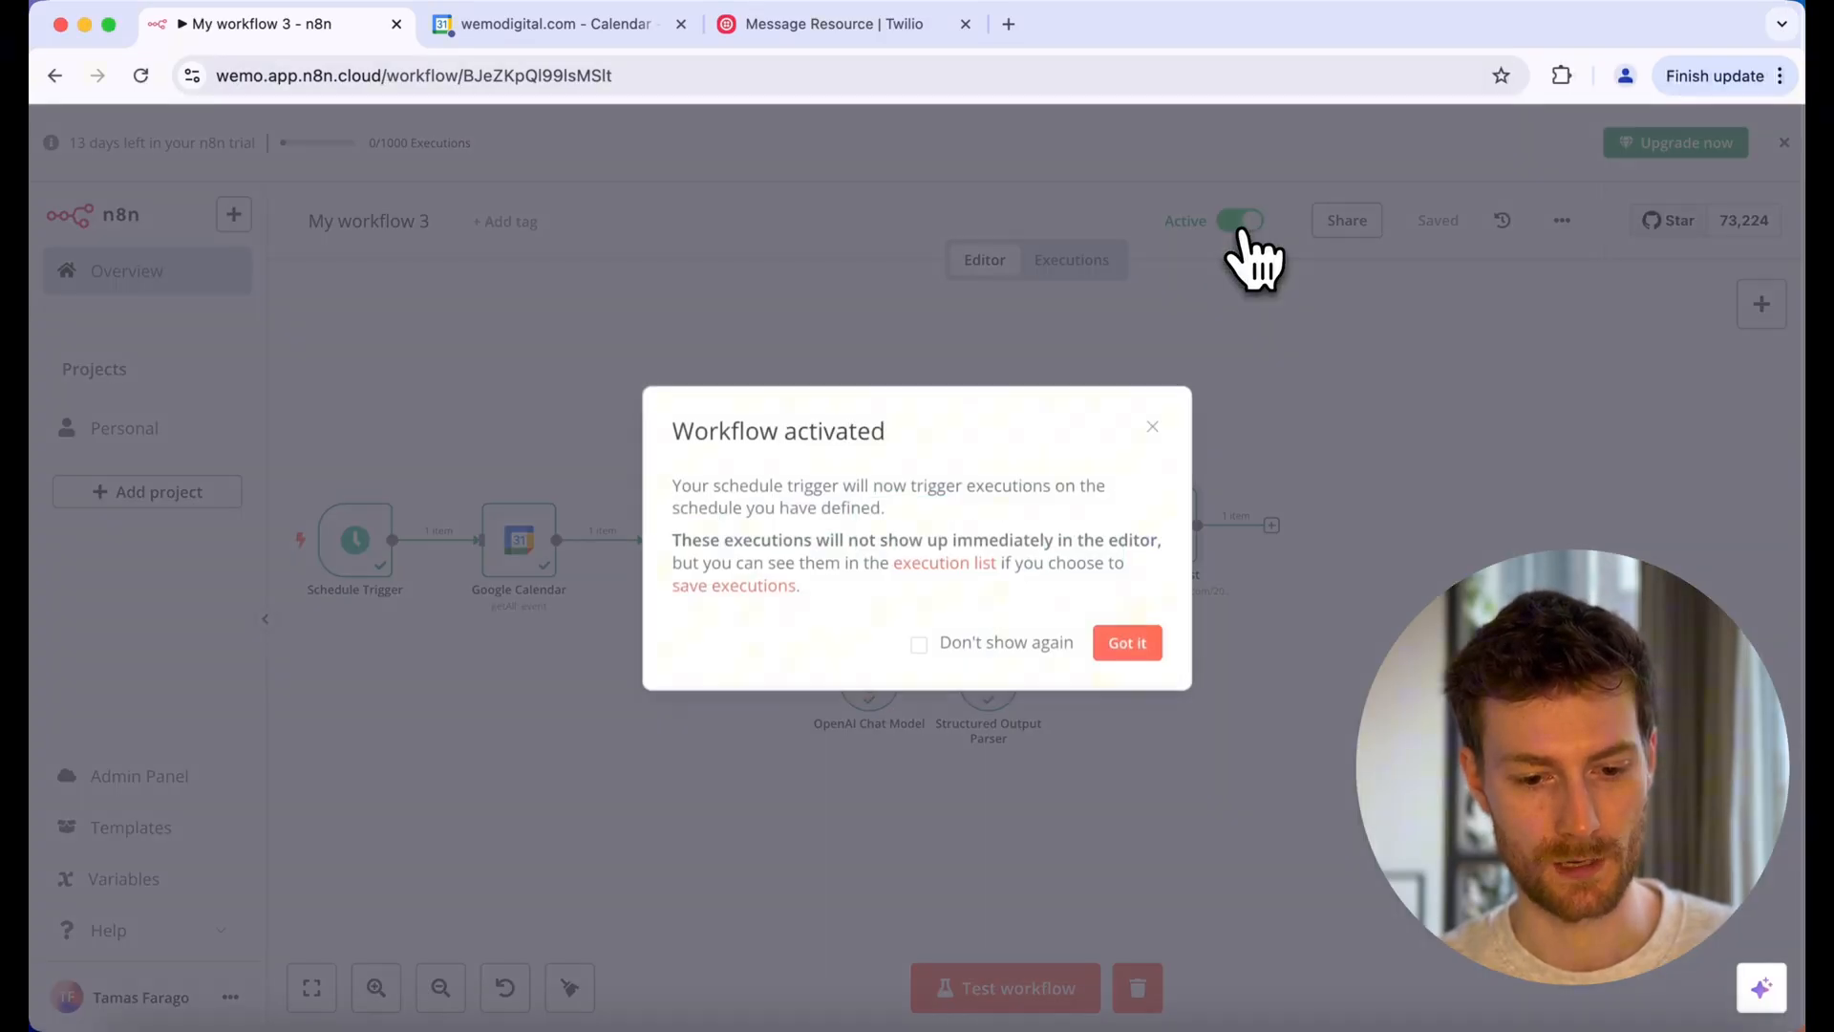